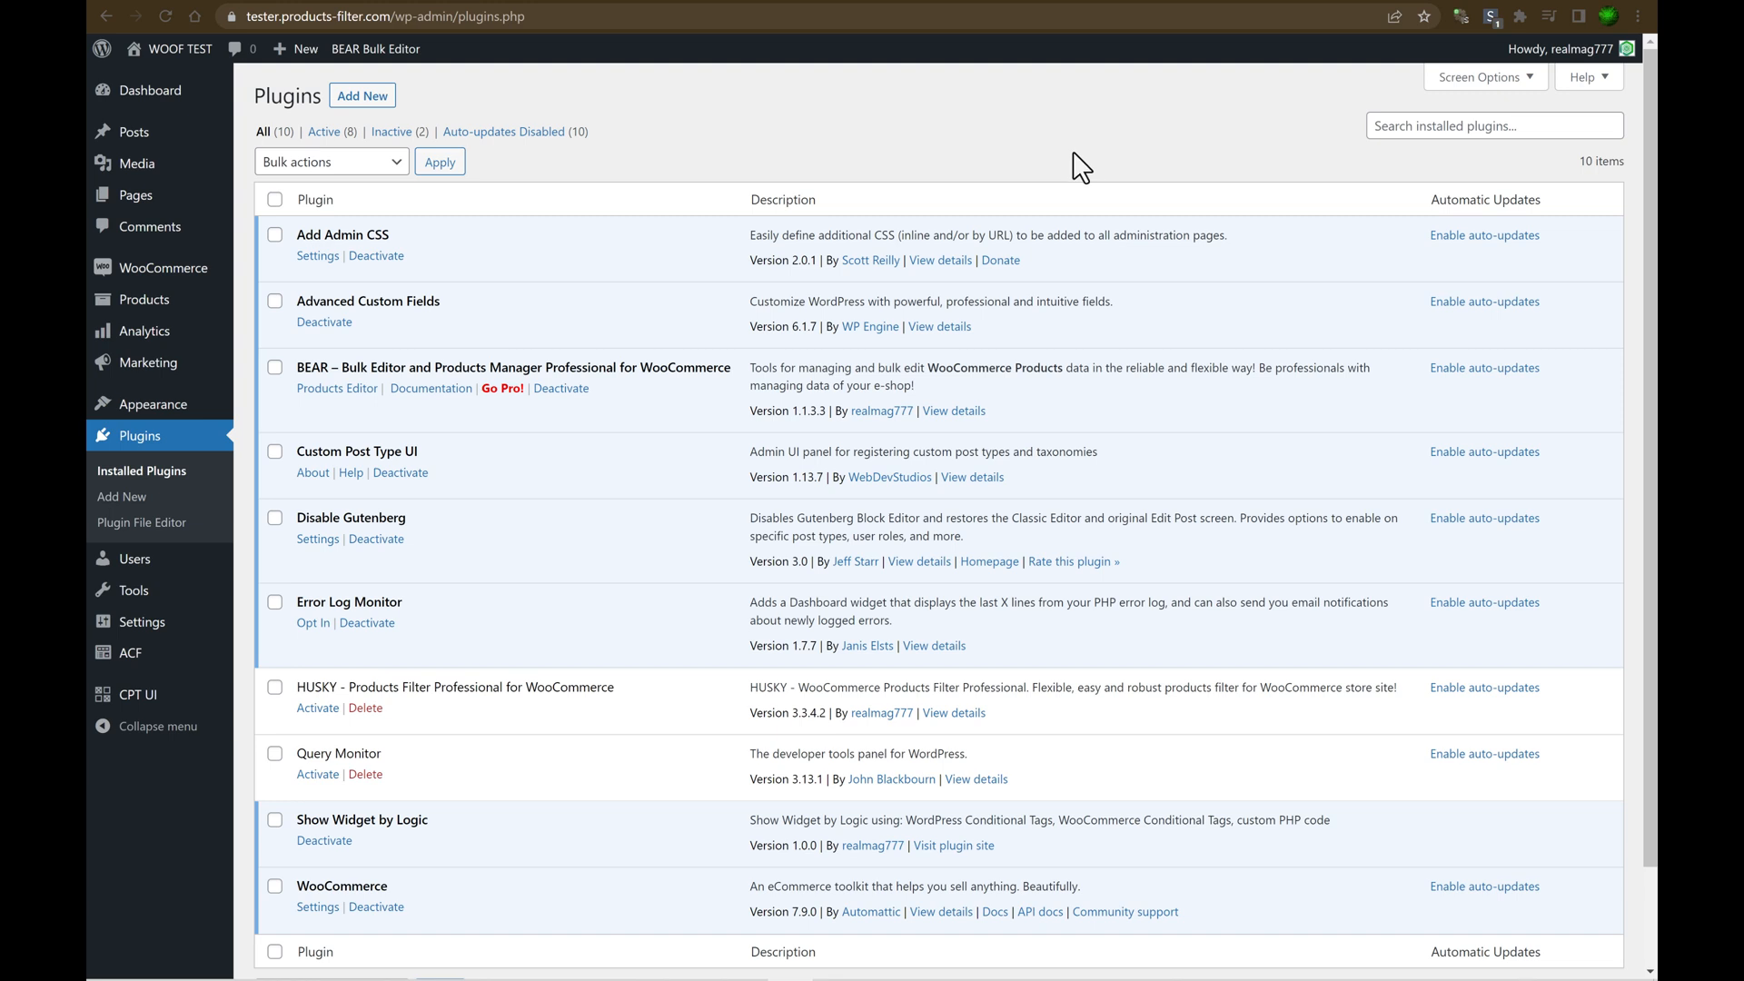
pyautogui.moveTo(1043, 145)
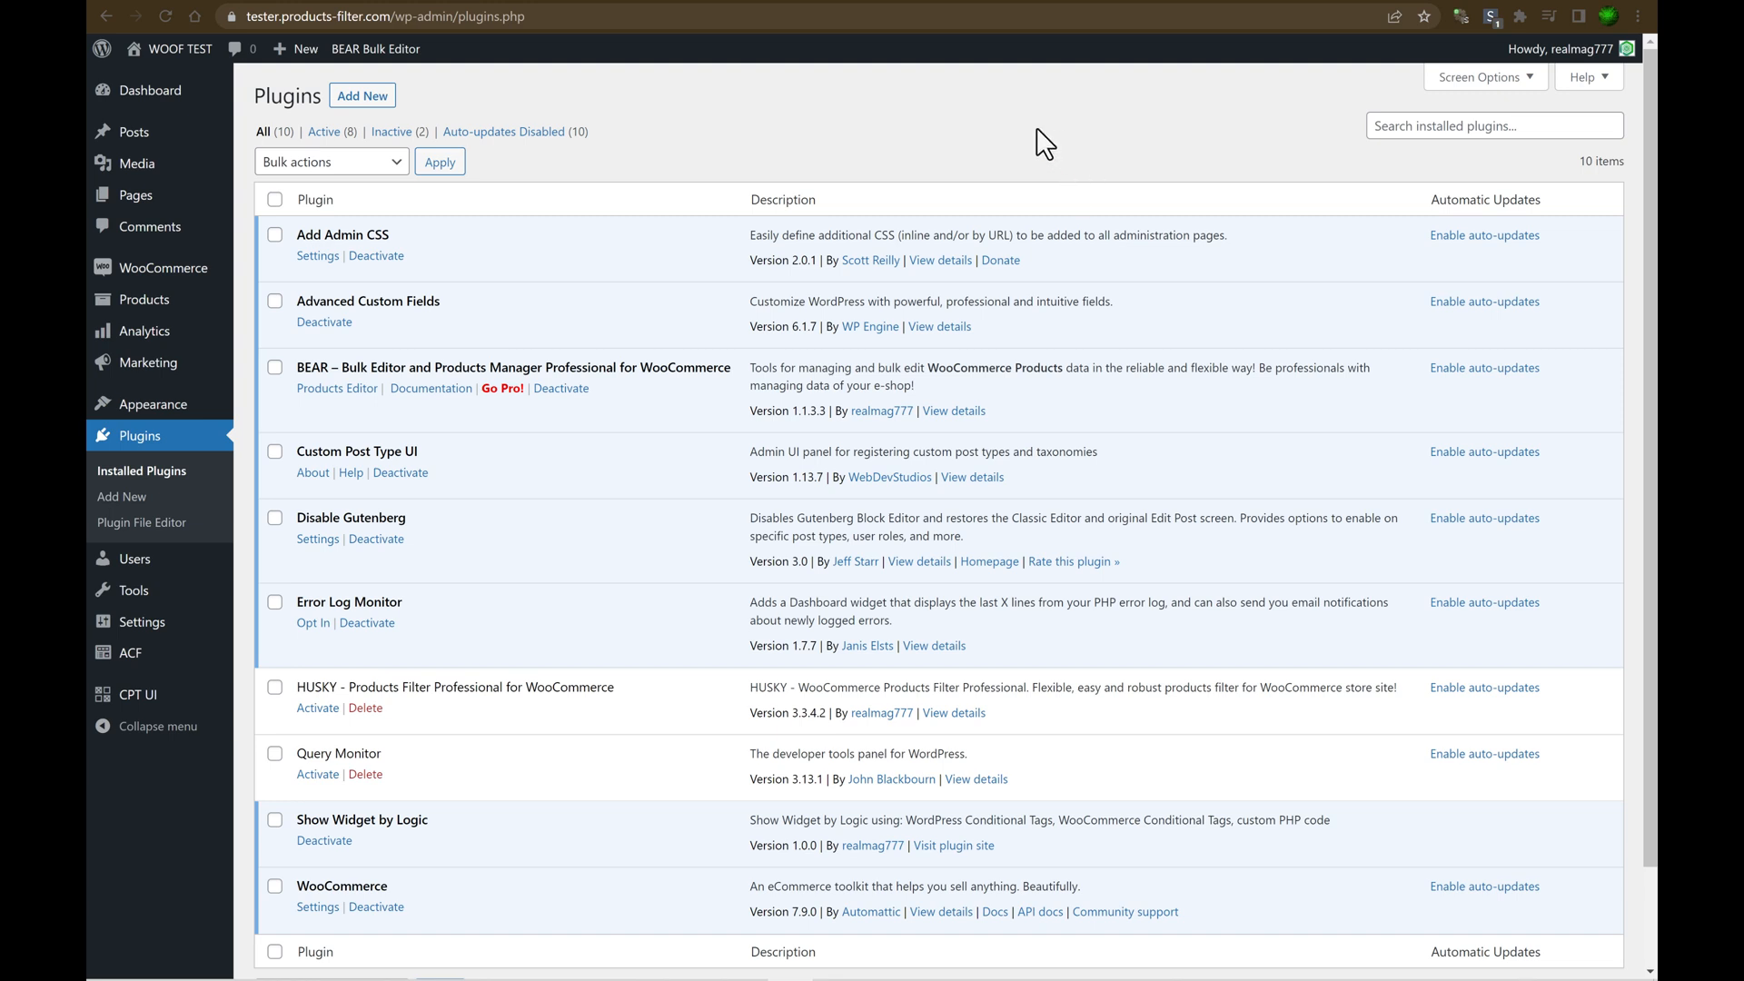
# Activate HUSKY – Products Filter Professional for WooCommerce, bringing active plugins to nine.
pyautogui.click(317, 708)
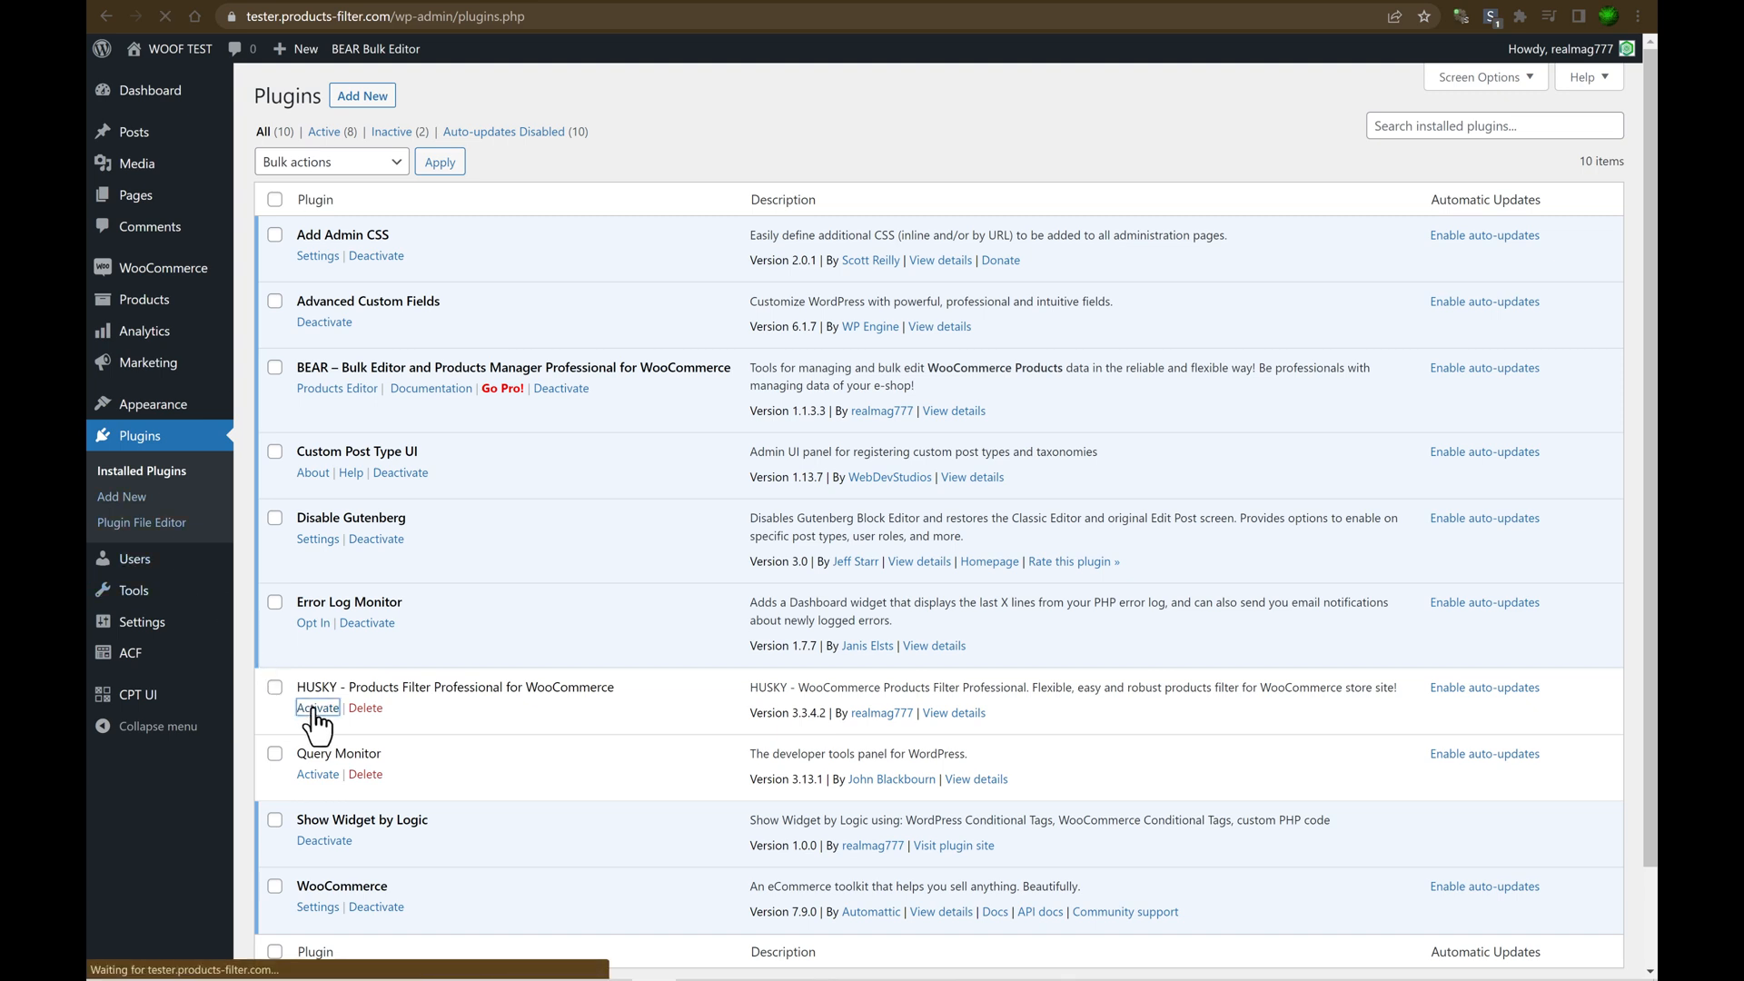
pyautogui.click(317, 708)
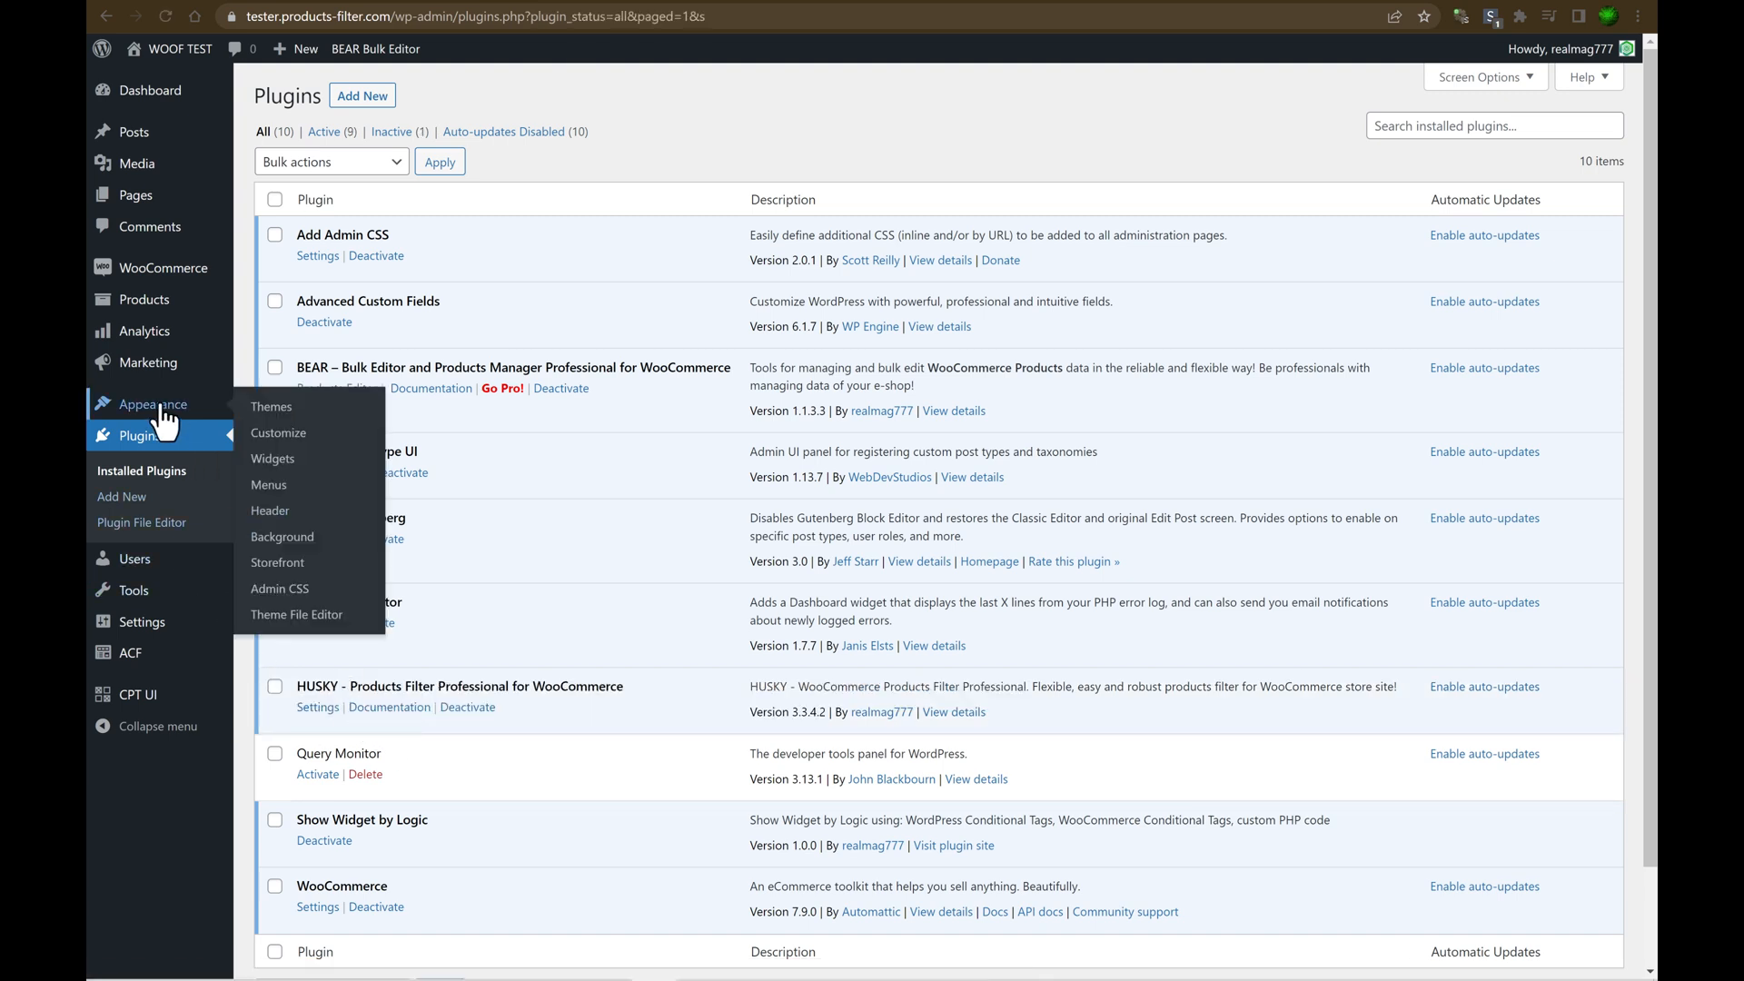
# Put the shortcode [woof_front_builder name="Hello"] in a Sidebar Text widget and save.
pyautogui.click(272, 458)
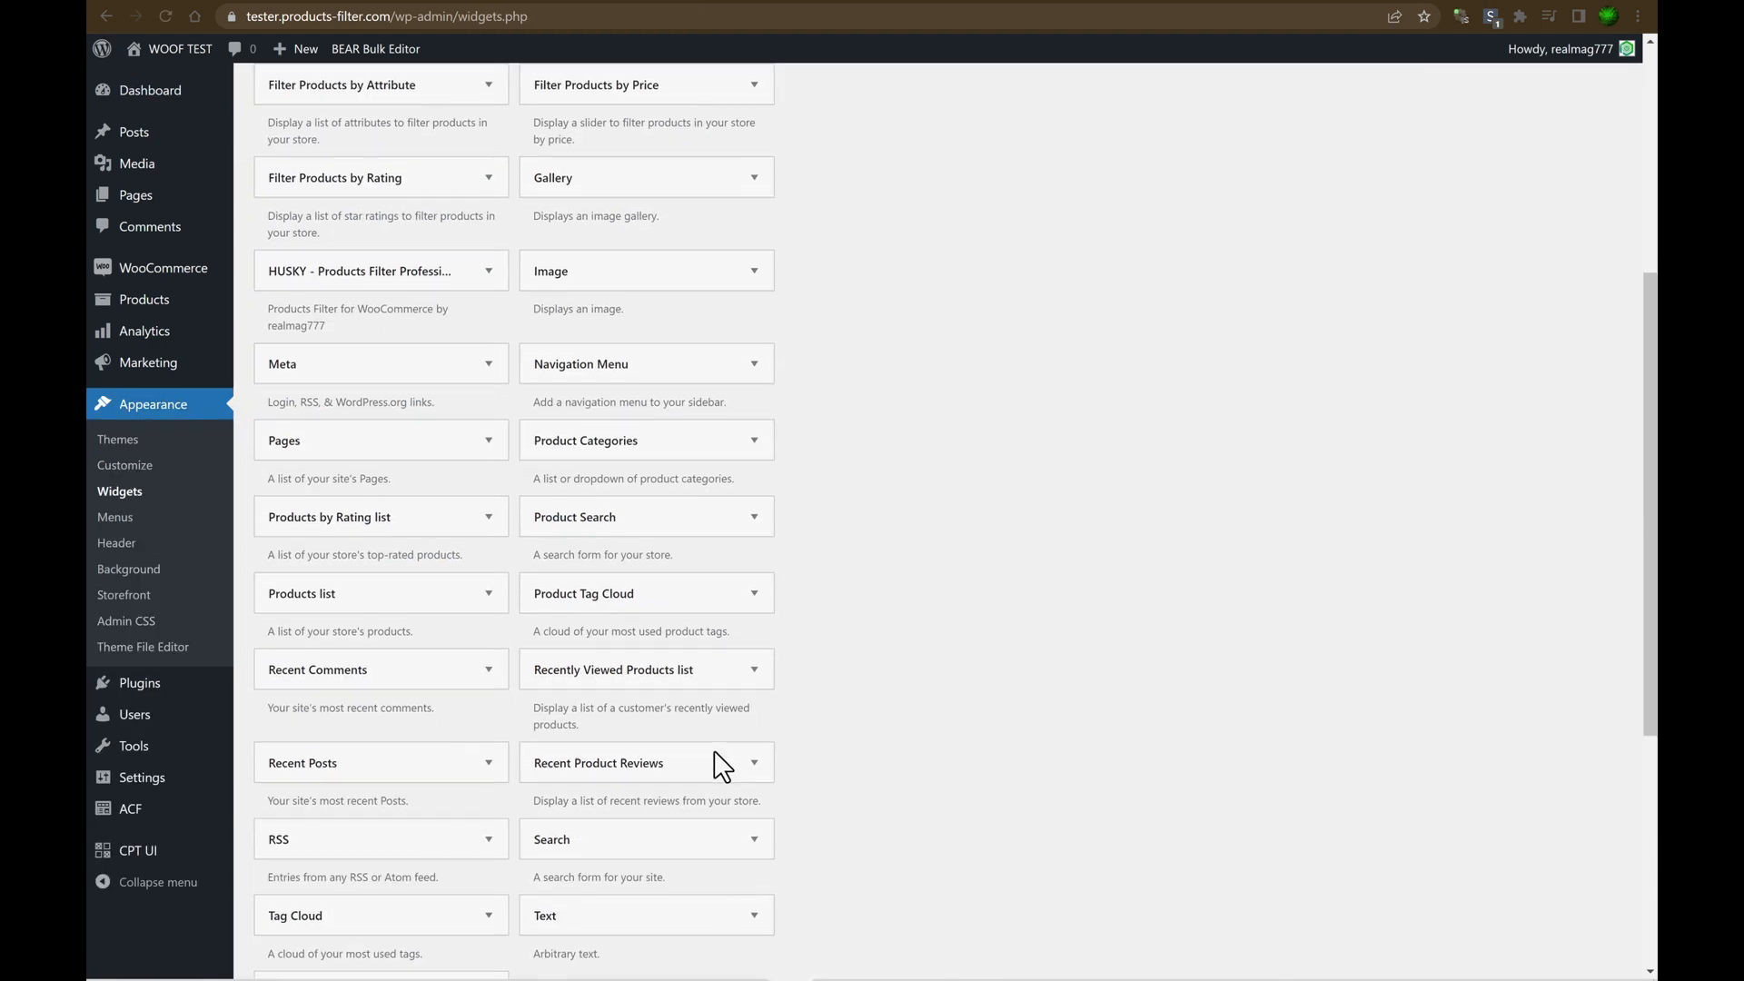
pyautogui.click(753, 635)
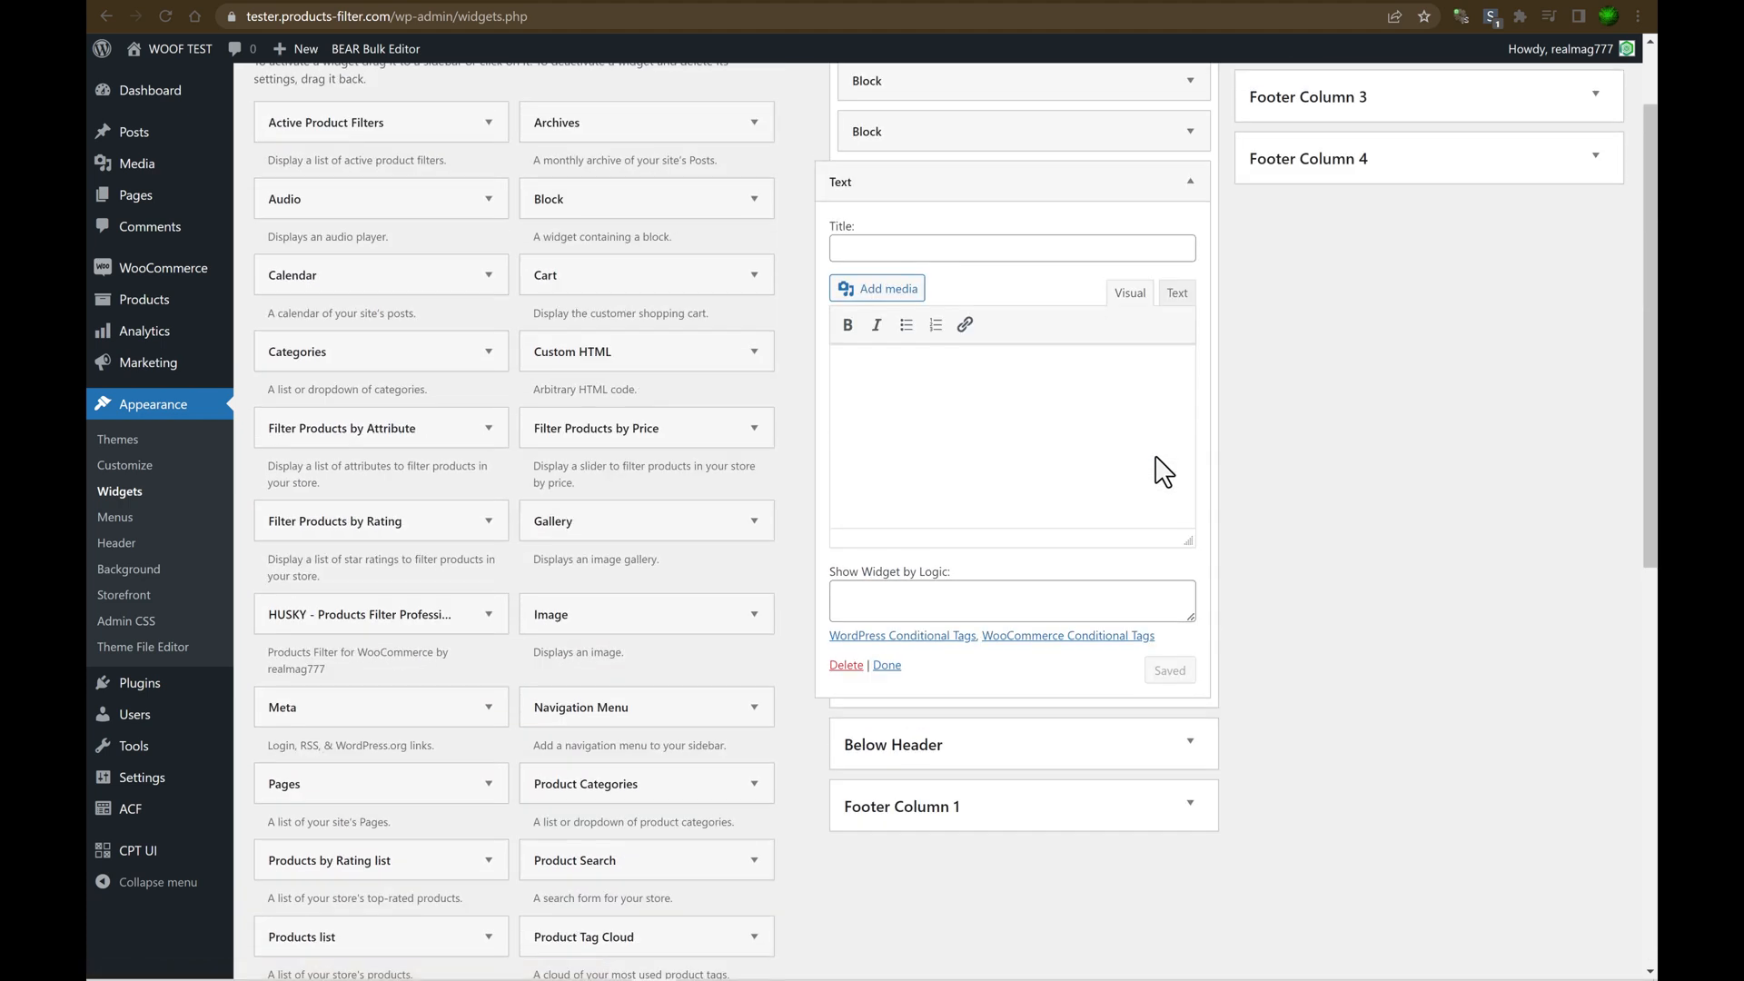
pyautogui.scroll(3)
pyautogui.write('[')
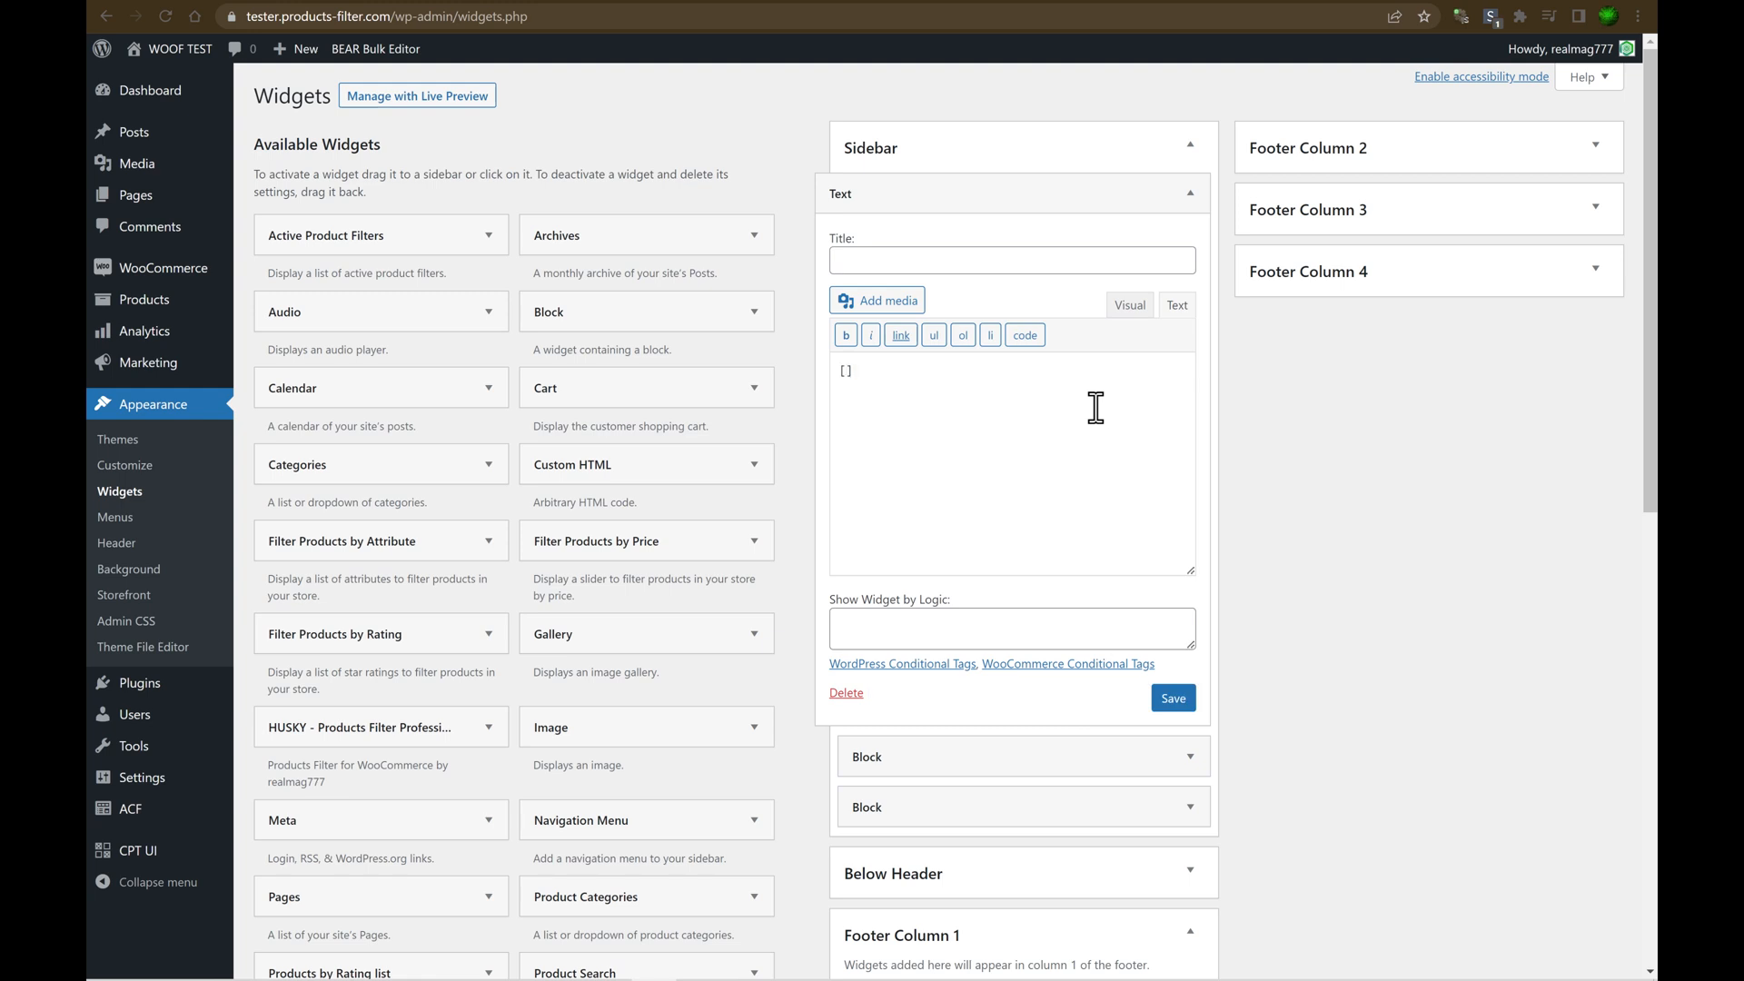
pyautogui.write('woof_')
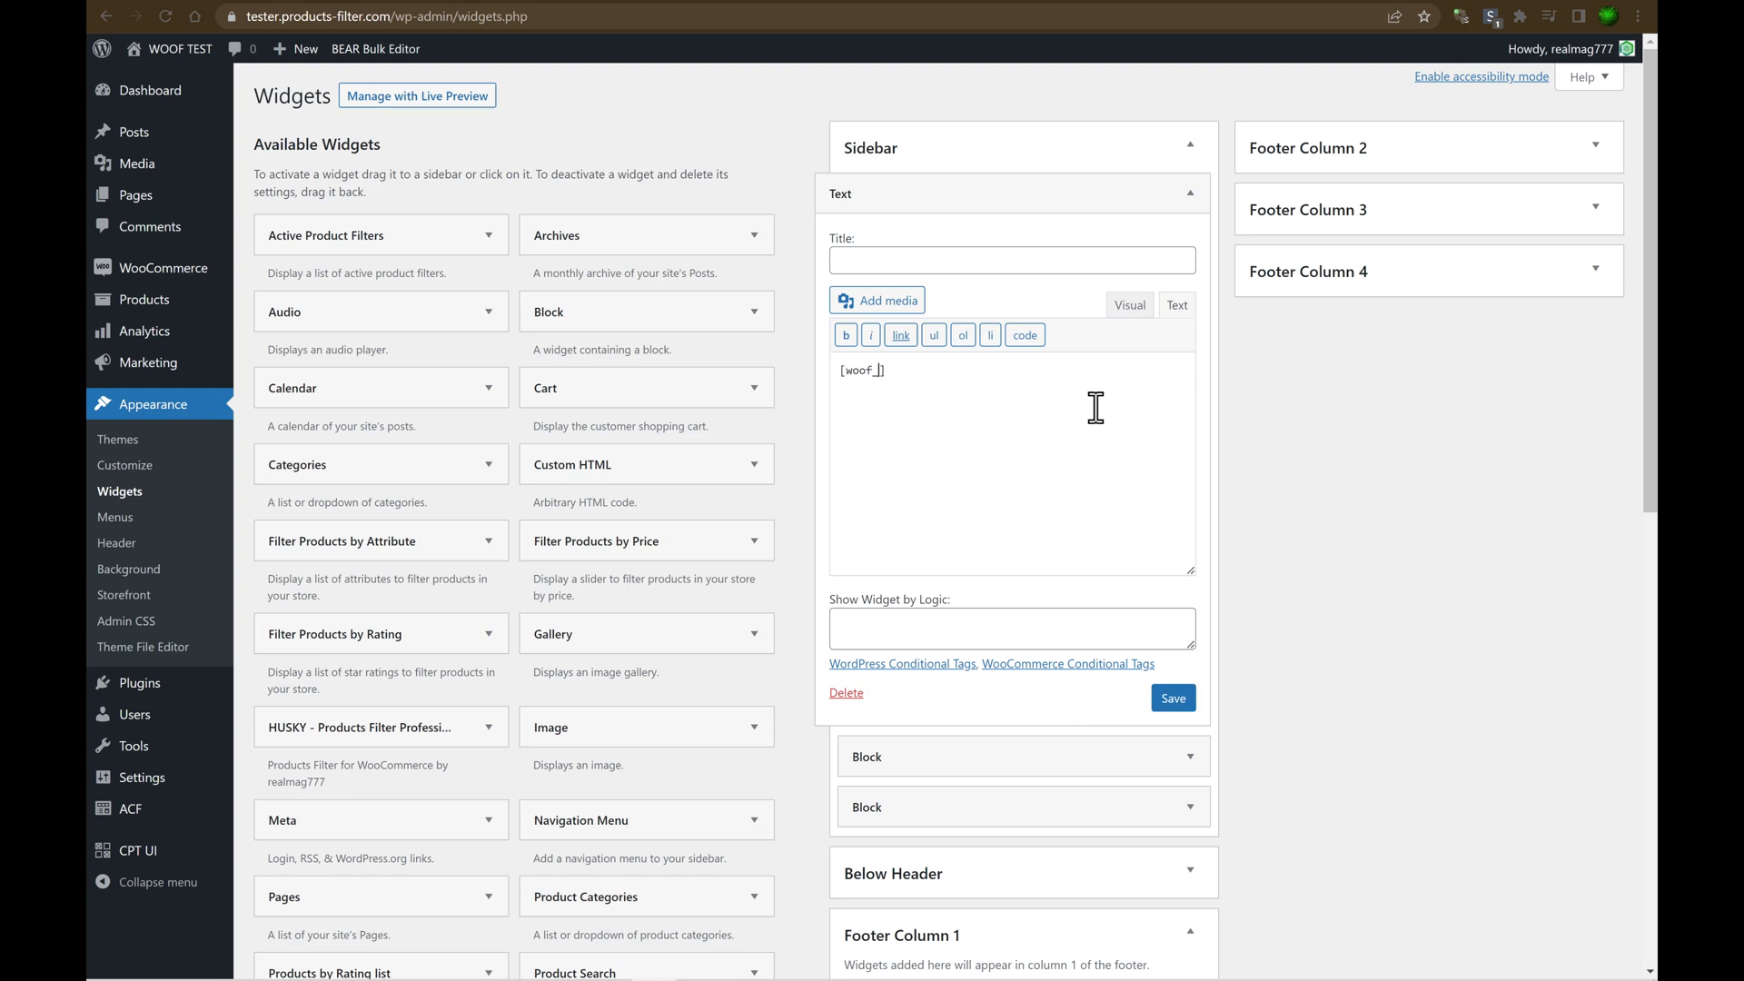
pyautogui.write('front_builder')
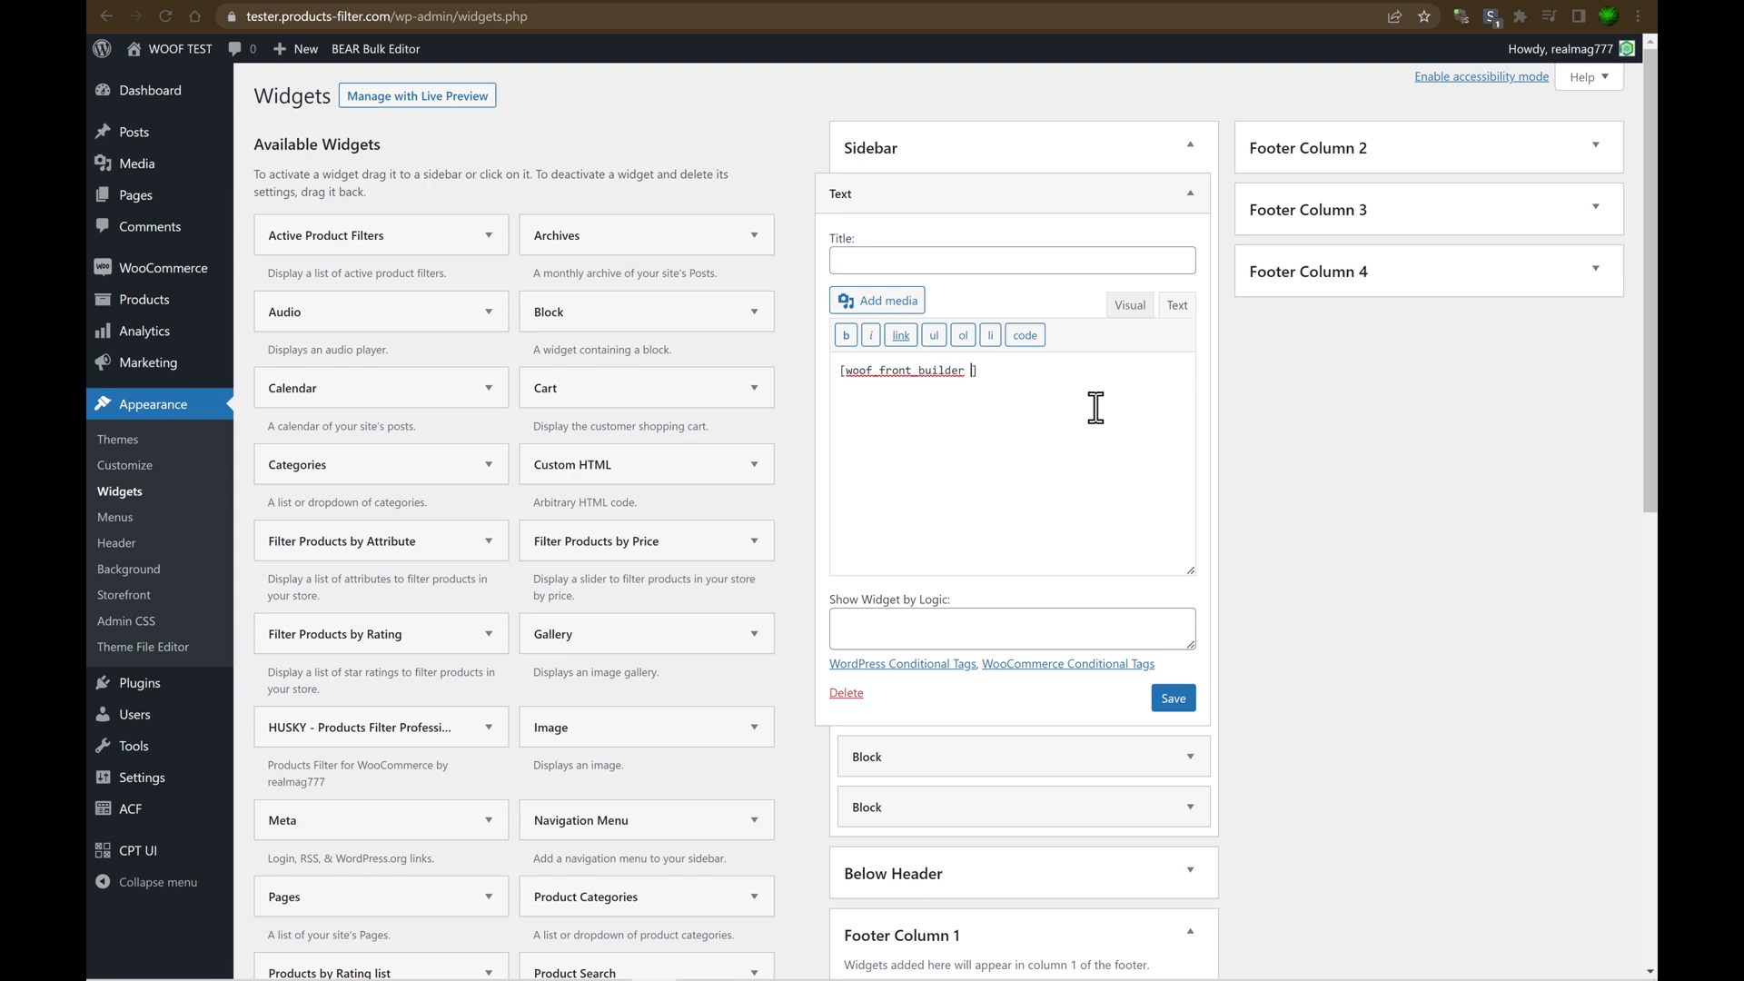
pyautogui.write('name="H')
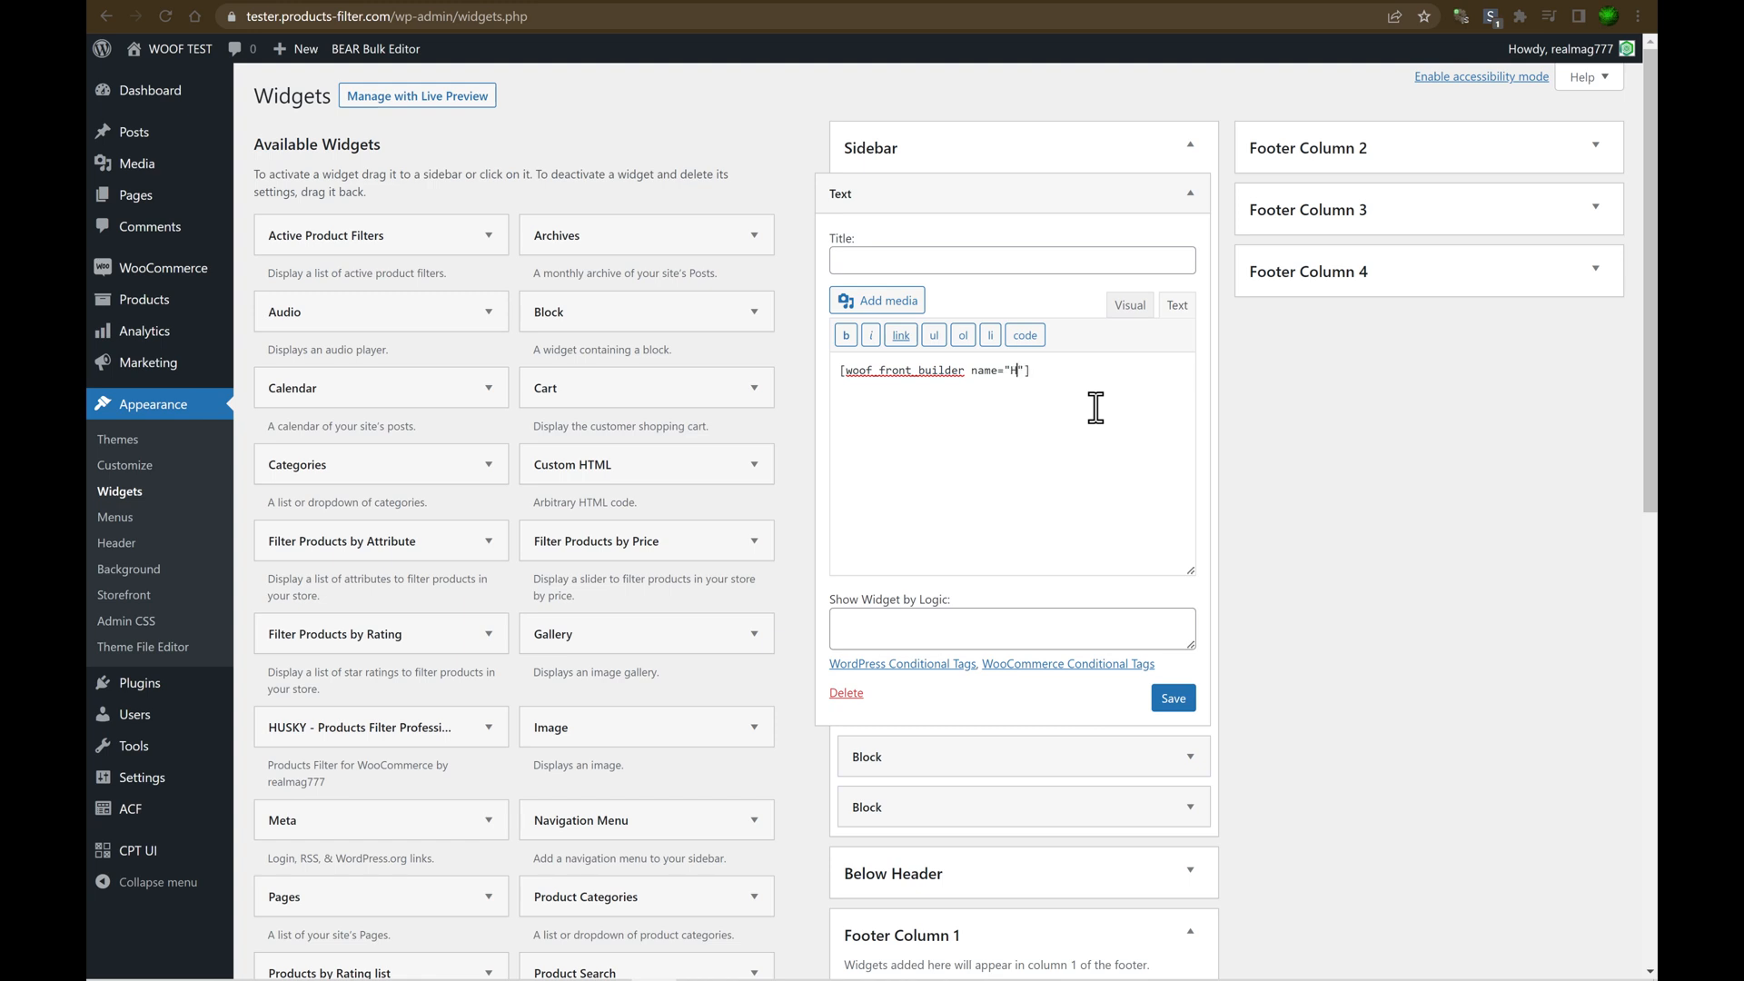
pyautogui.write('ello')
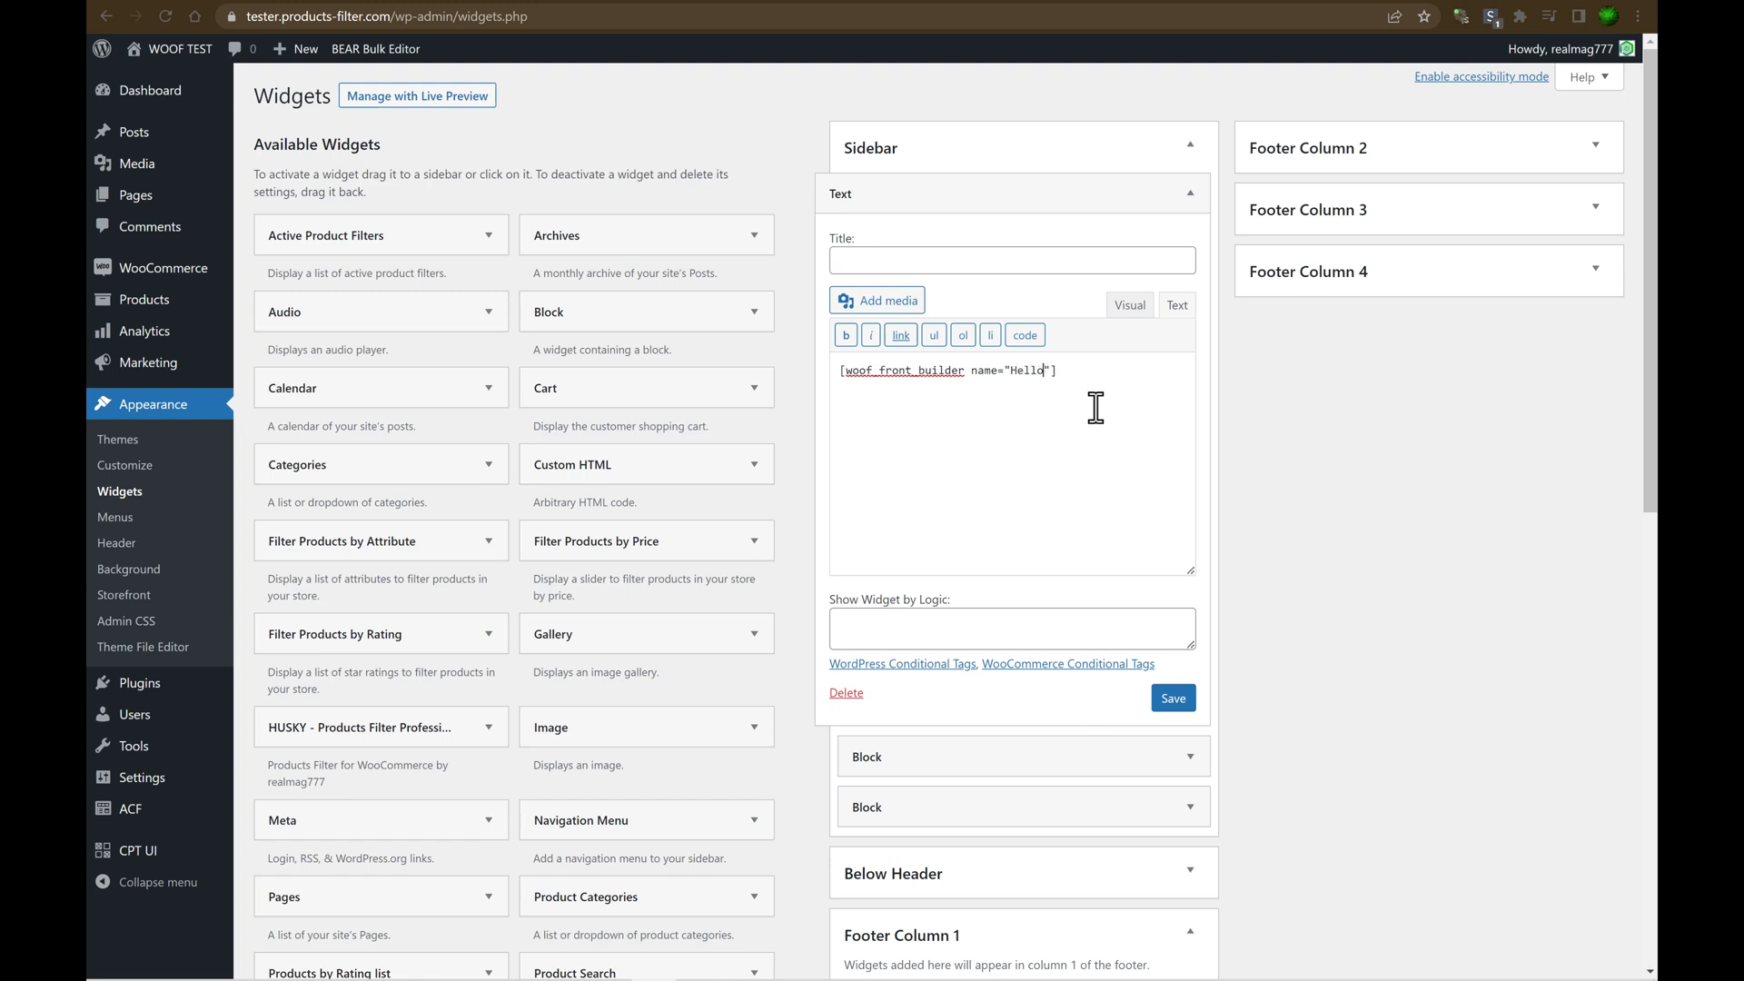
pyautogui.click(1172, 698)
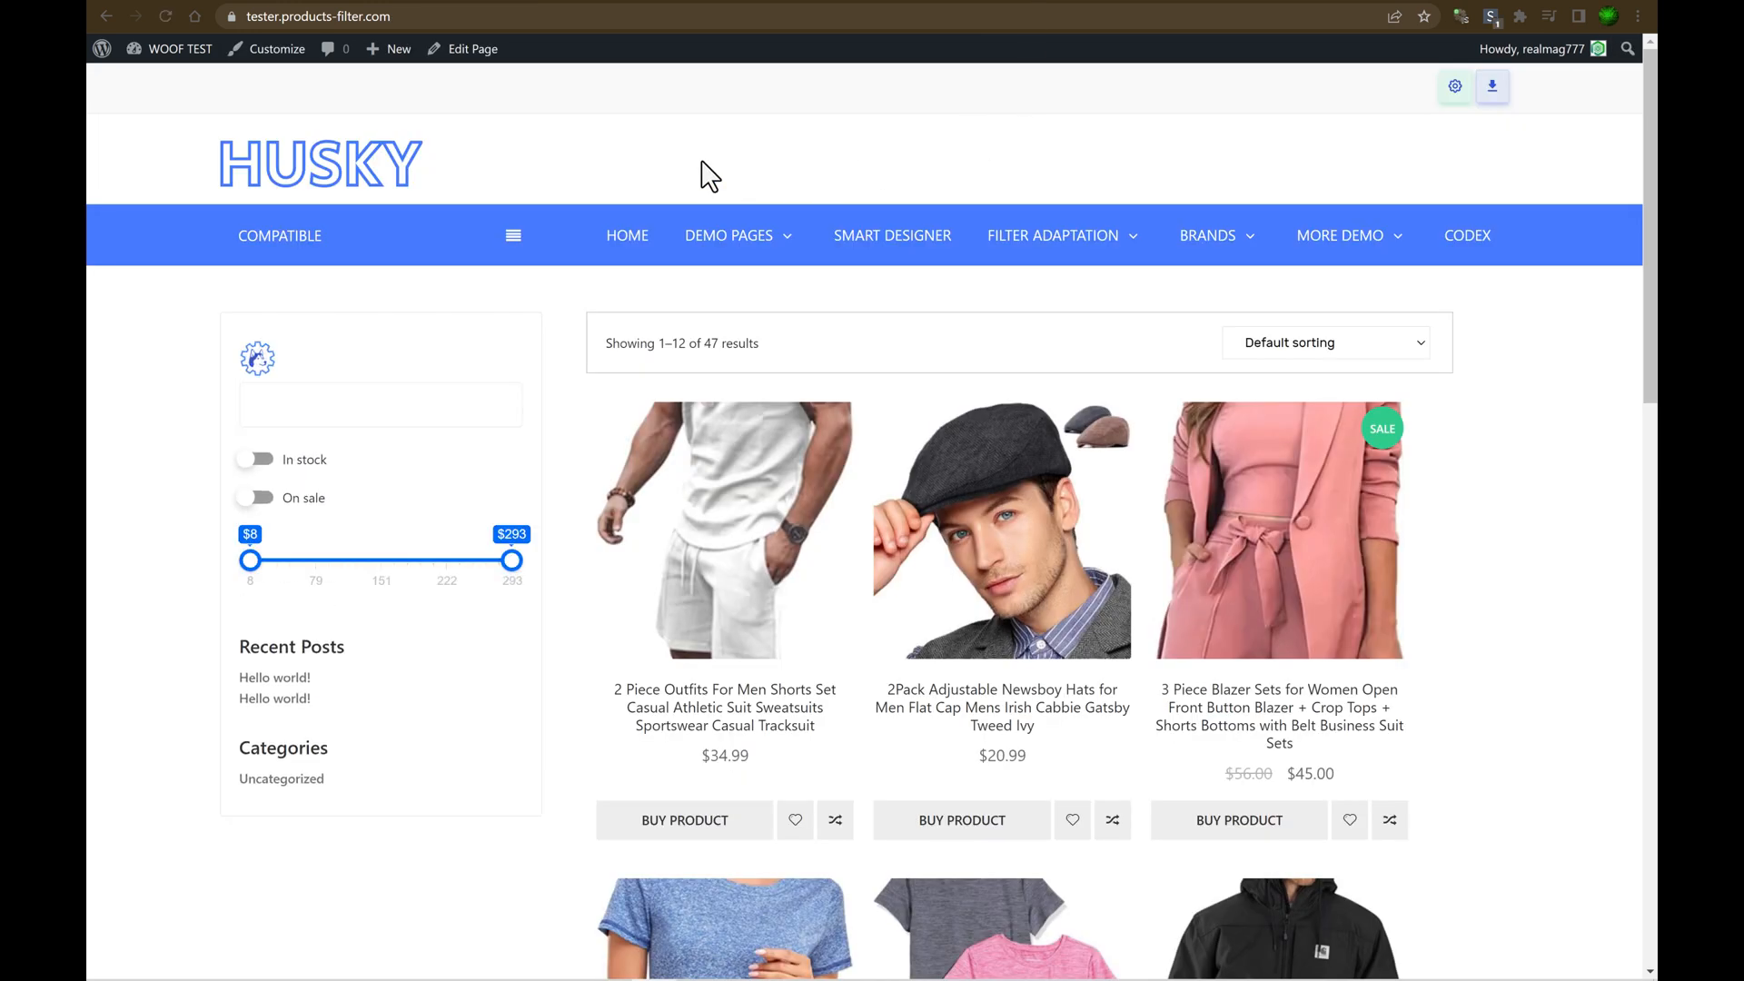
pyautogui.moveTo(191, 606)
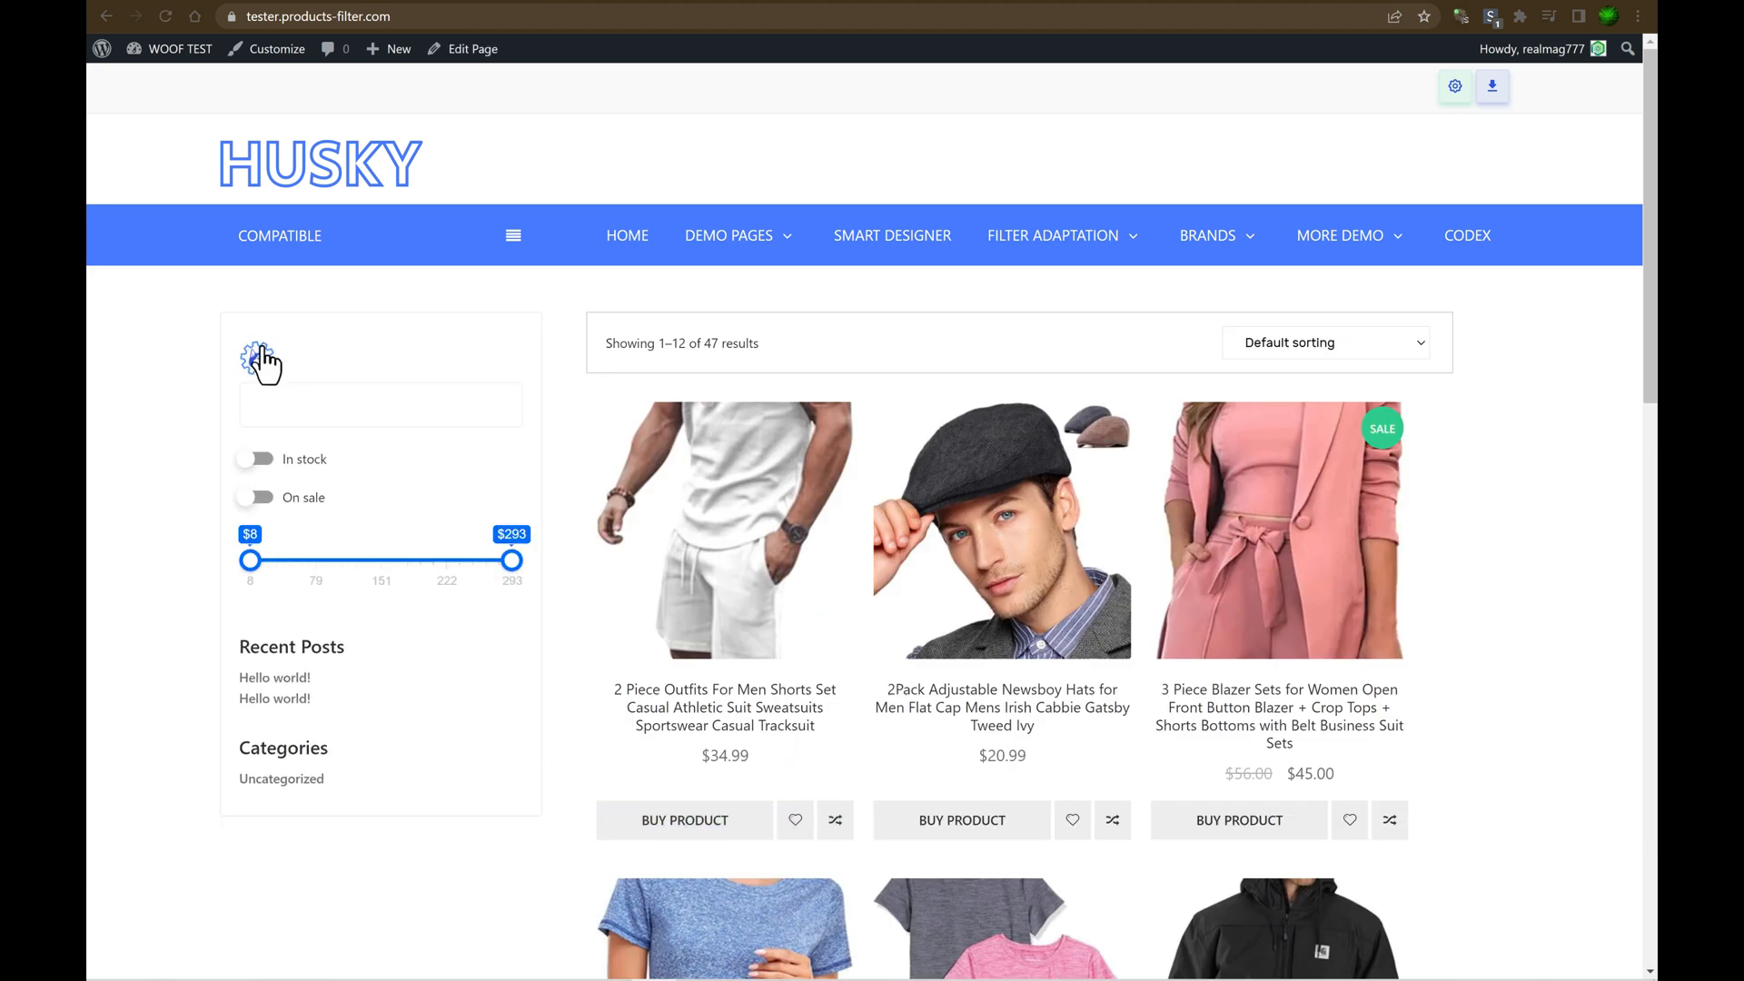
pyautogui.moveTo(108, 430)
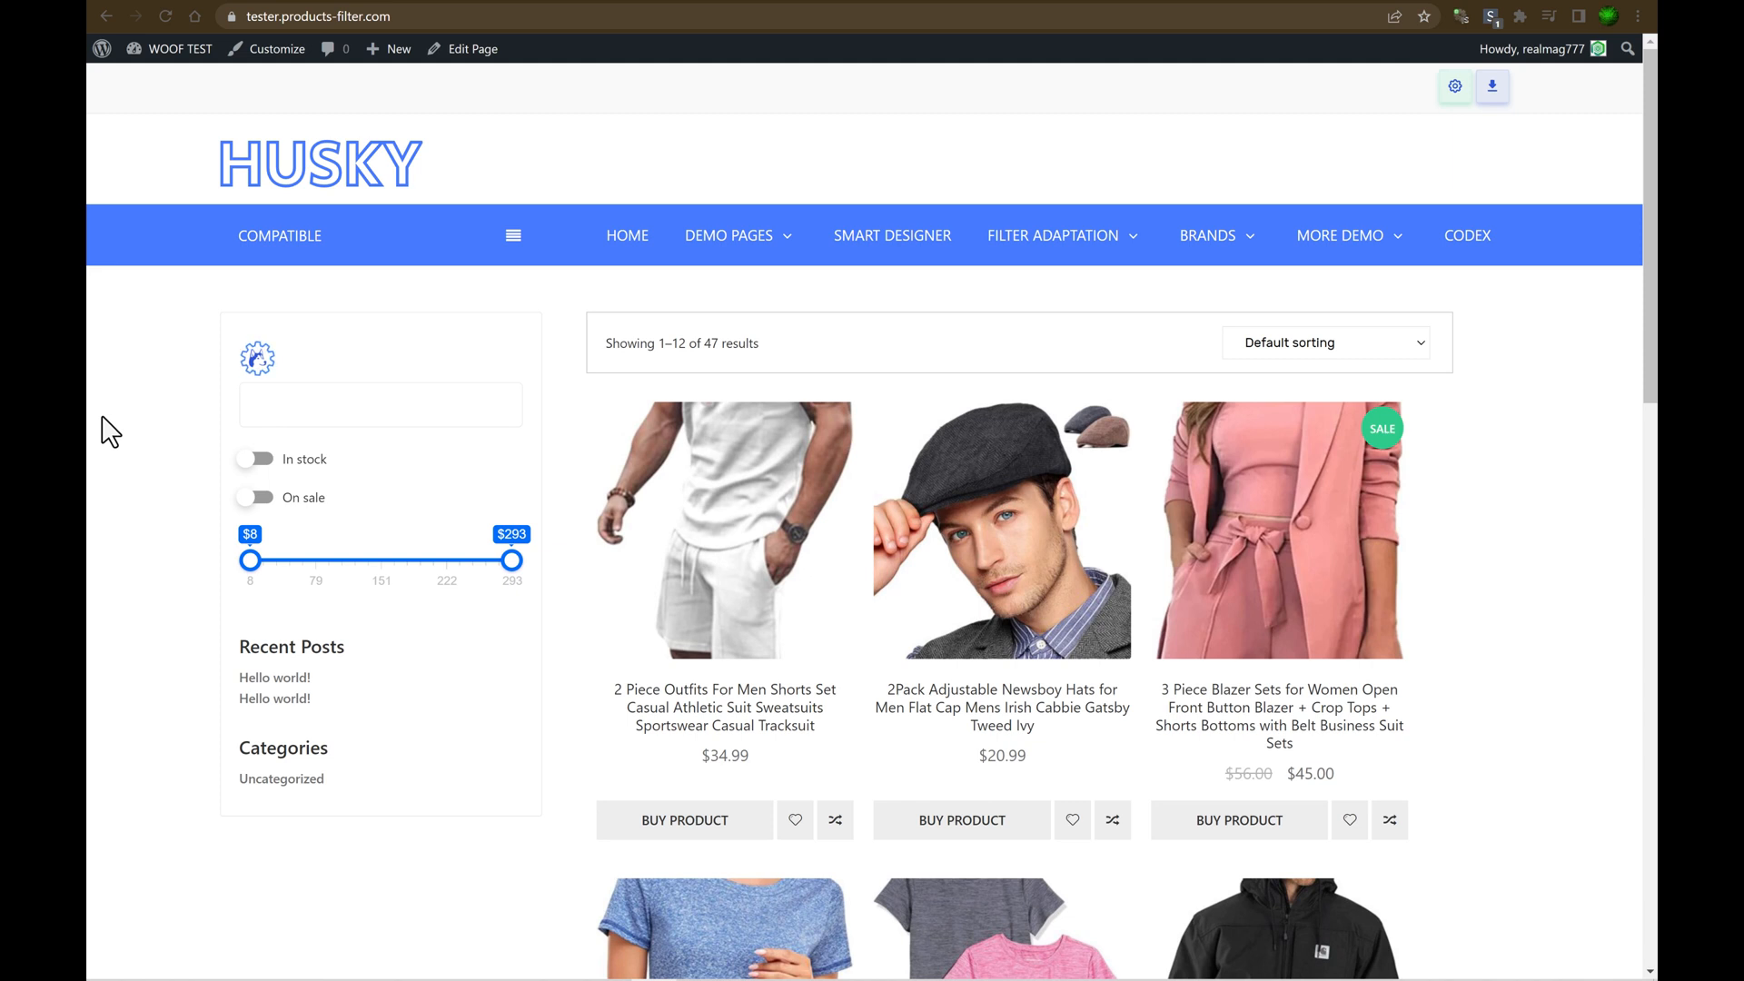
pyautogui.moveTo(192, 415)
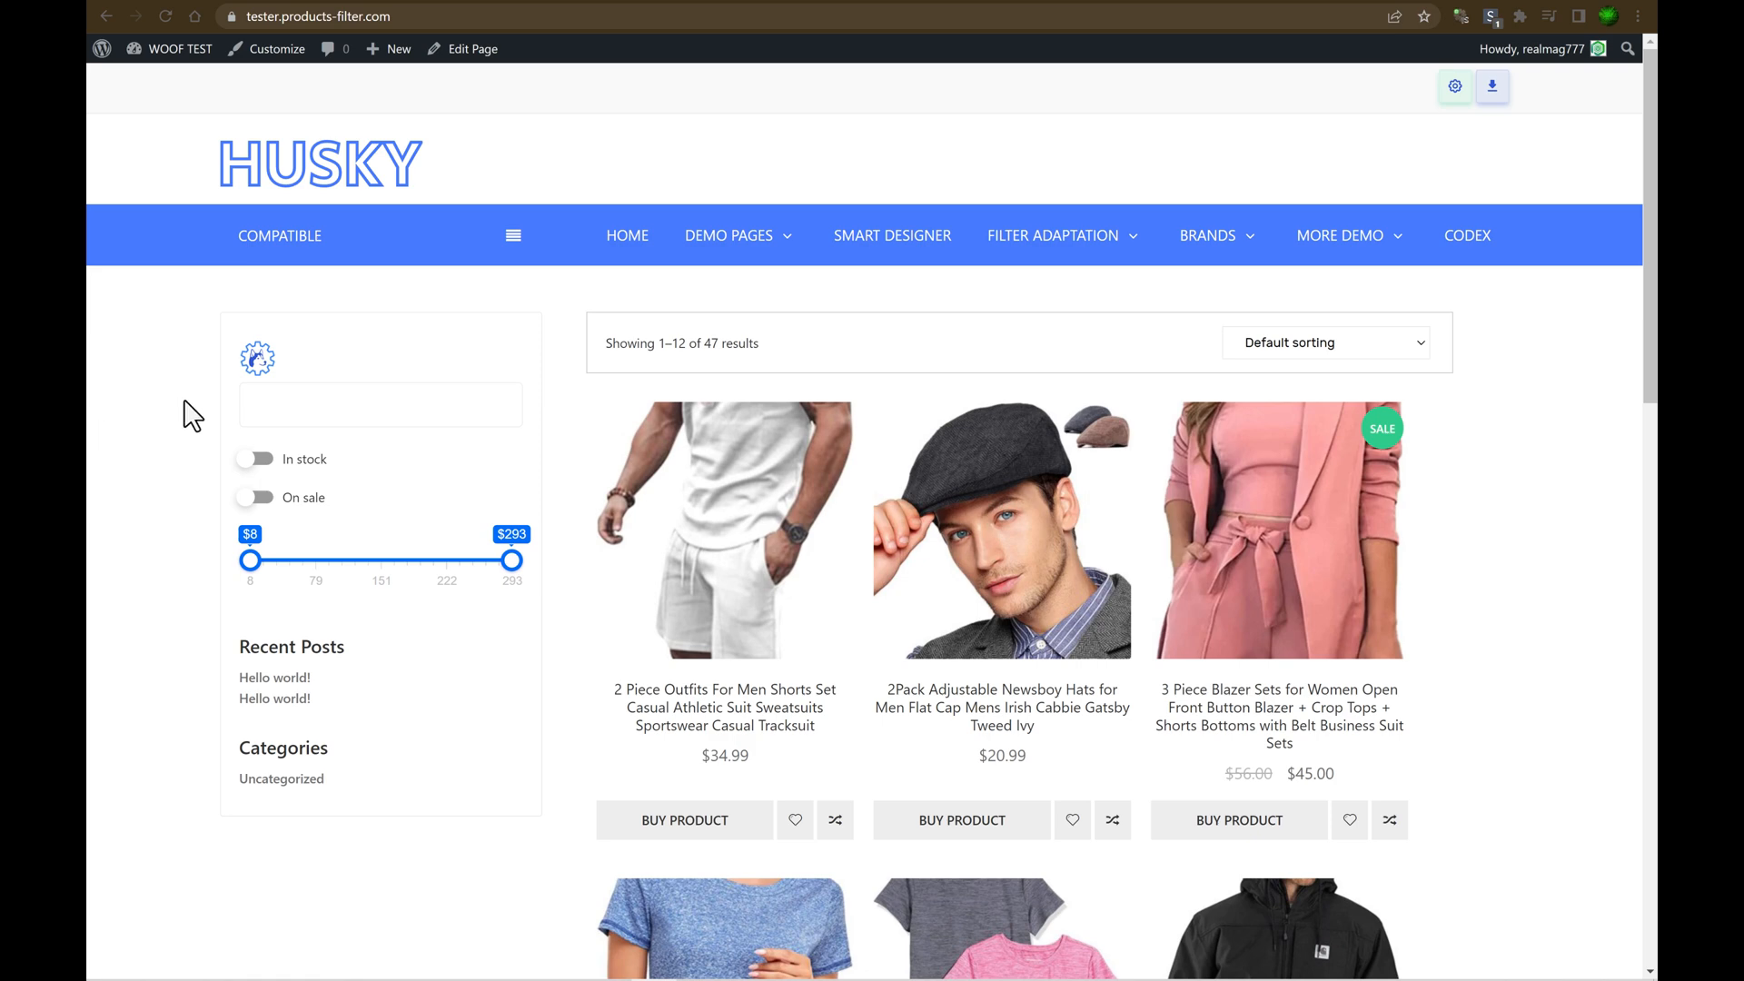
pyautogui.moveTo(401, 366)
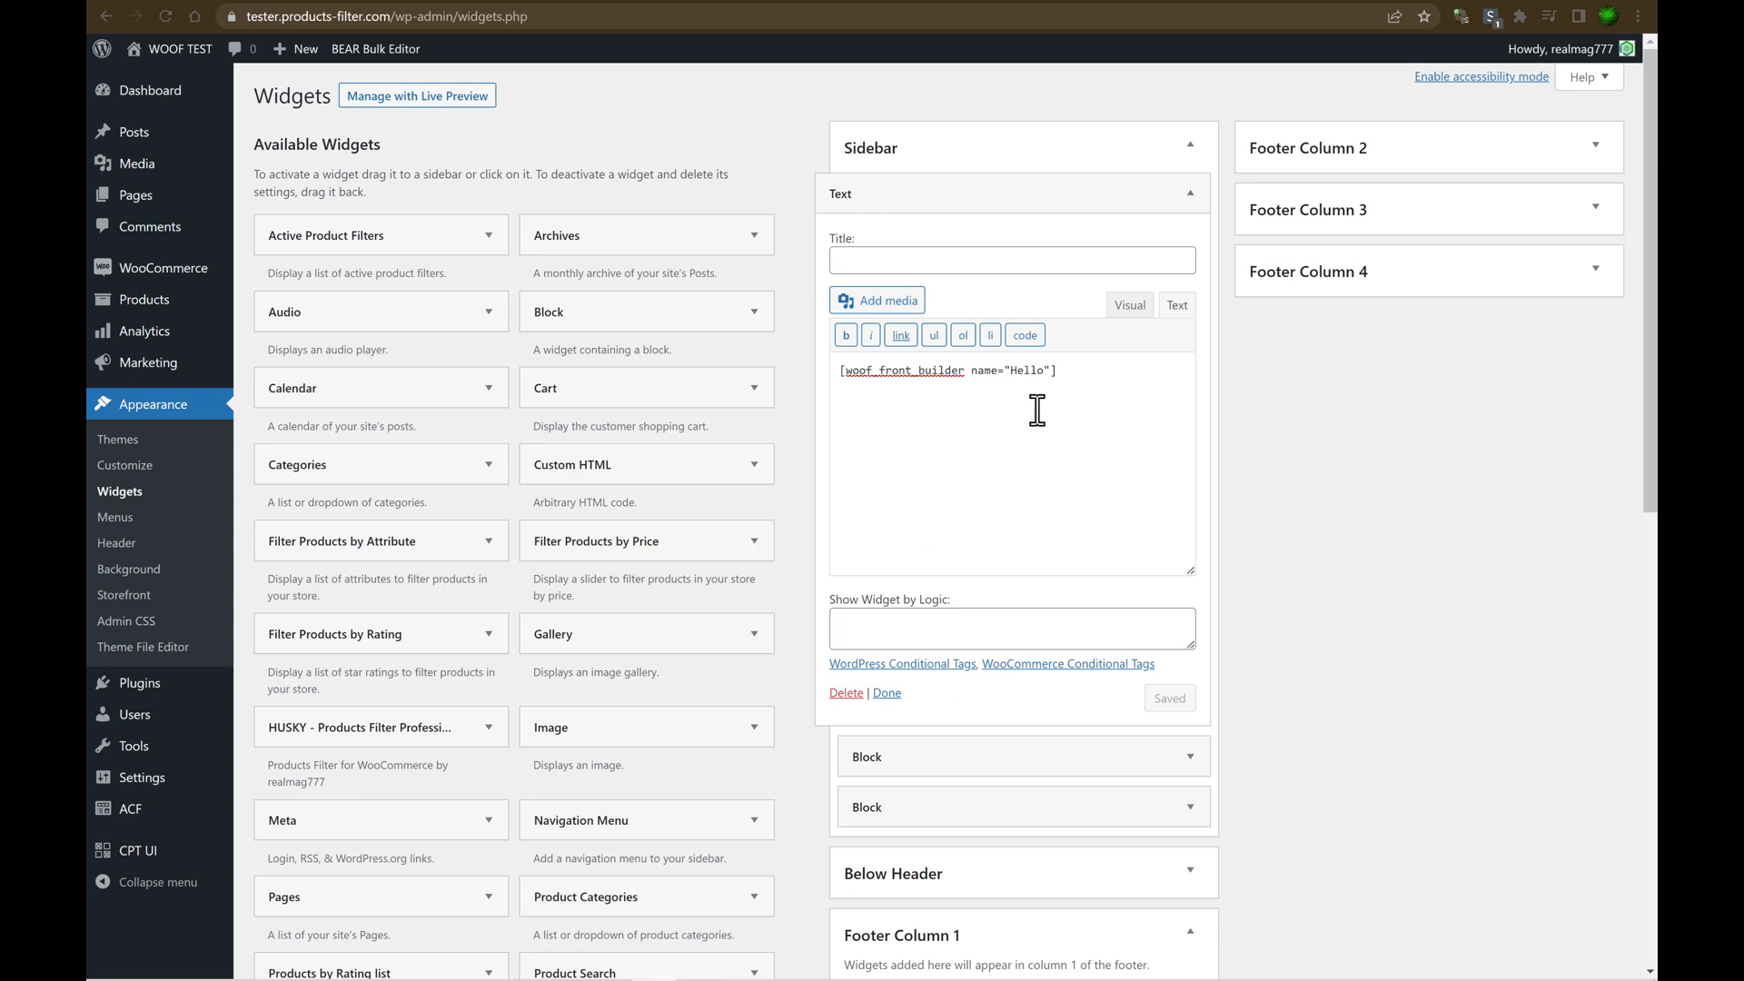
# Select the filter name in the shortcode and type 1 over it.
pyautogui.doubleClick(1025, 371)
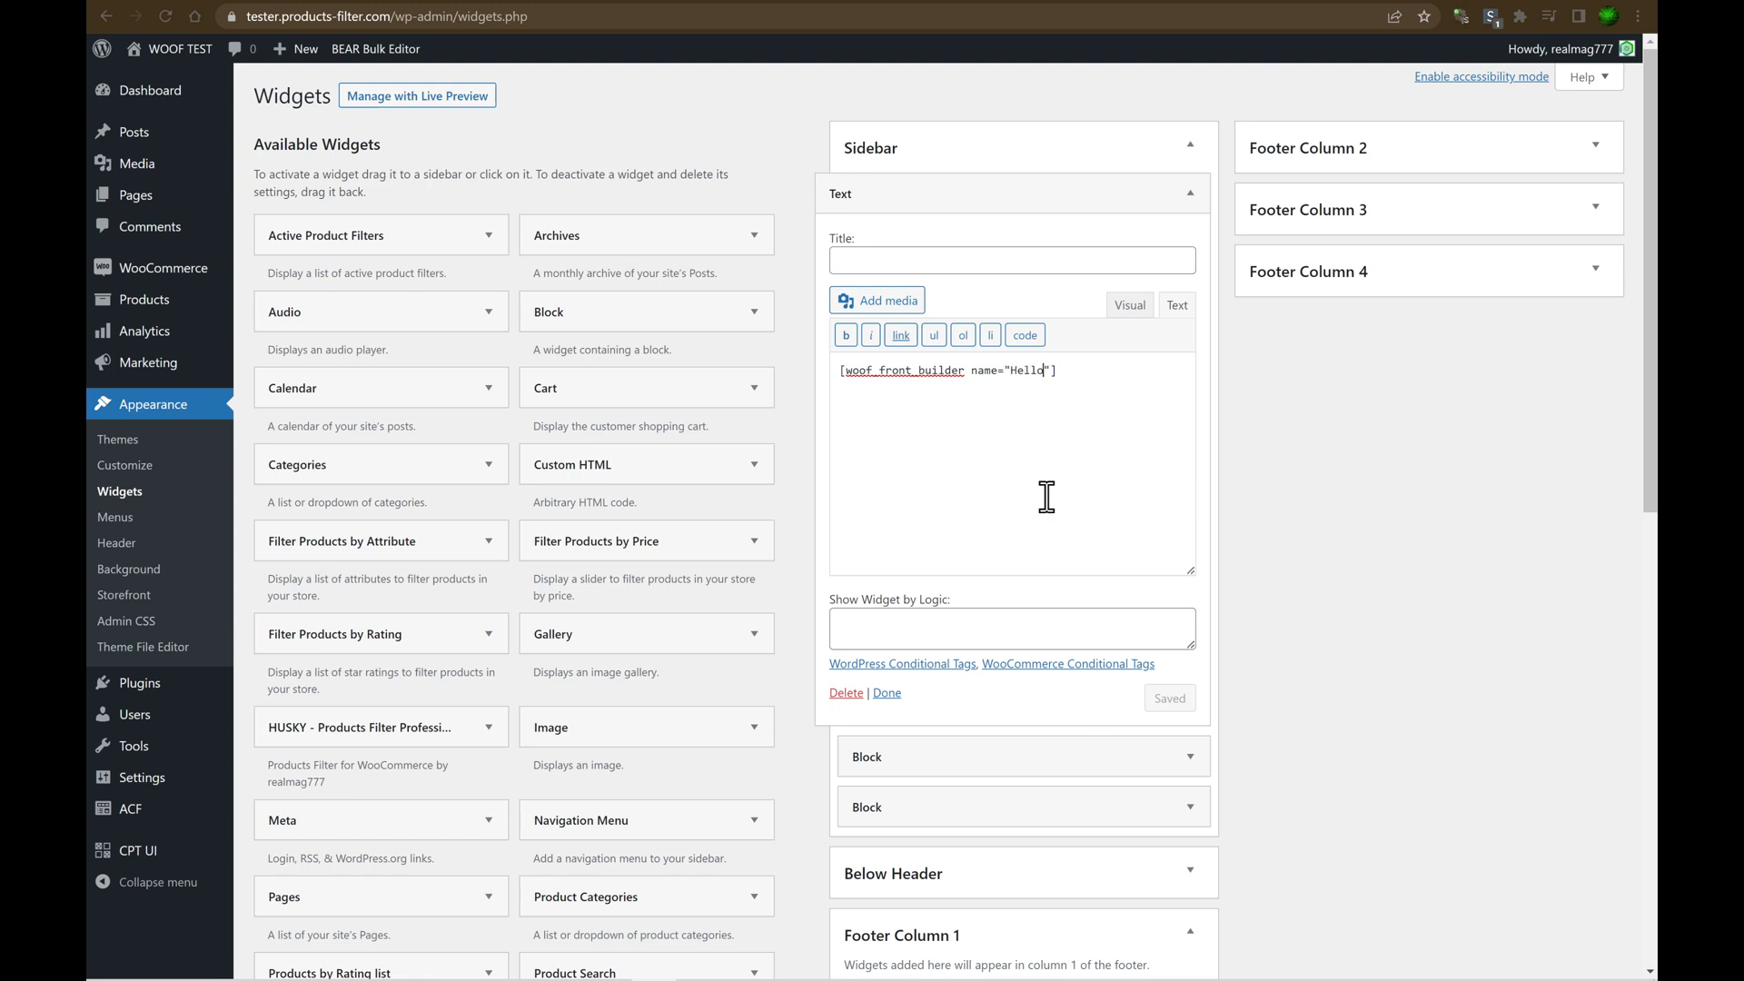
pyautogui.write('1')
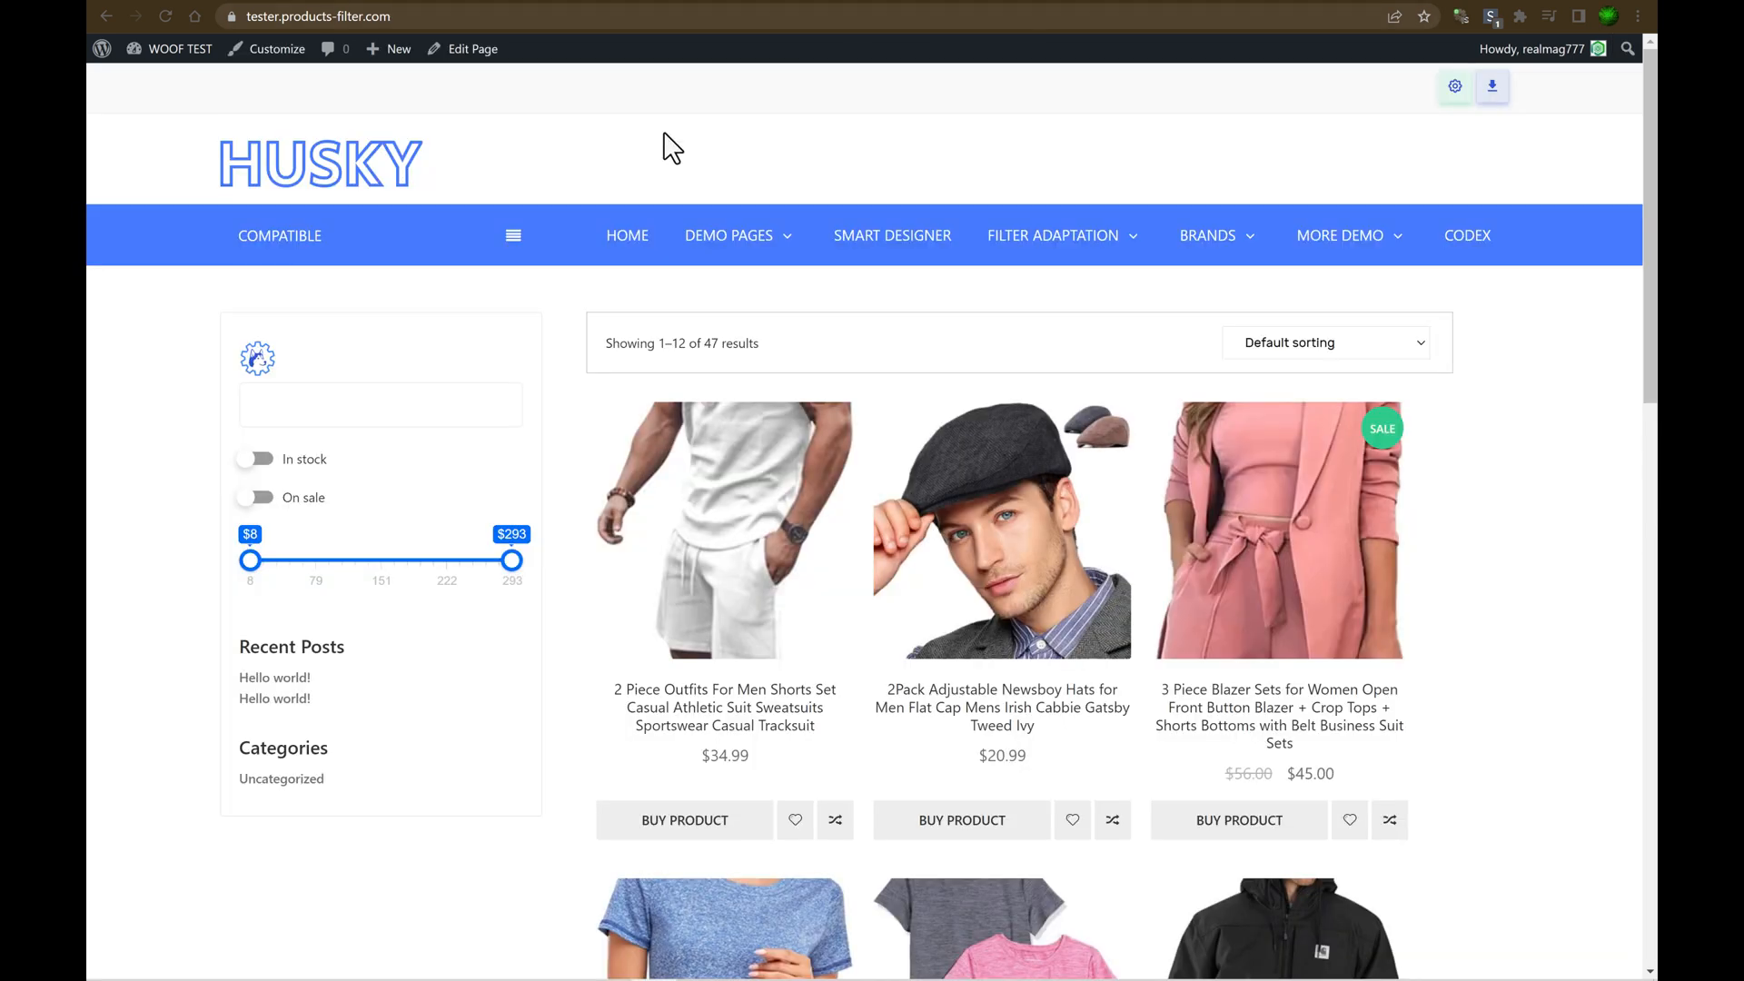
# In the Hello front builder, move Price to the top and delete the On sale section.
pyautogui.click(257, 357)
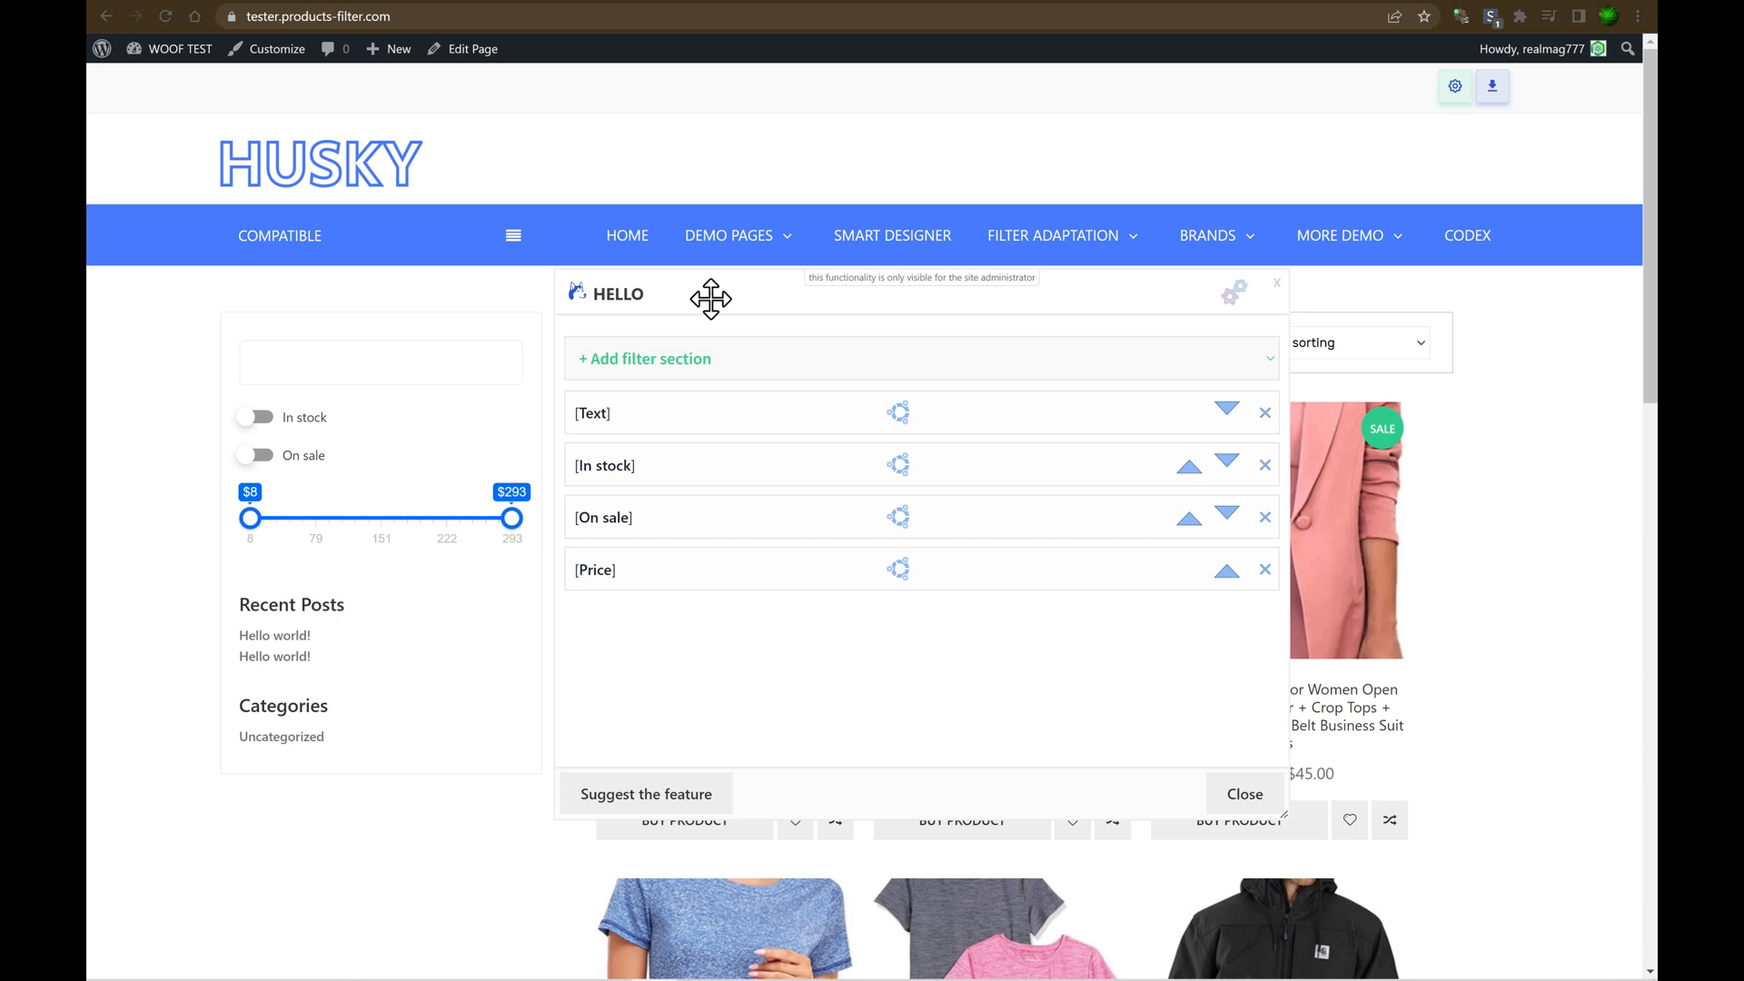
pyautogui.moveTo(668, 575)
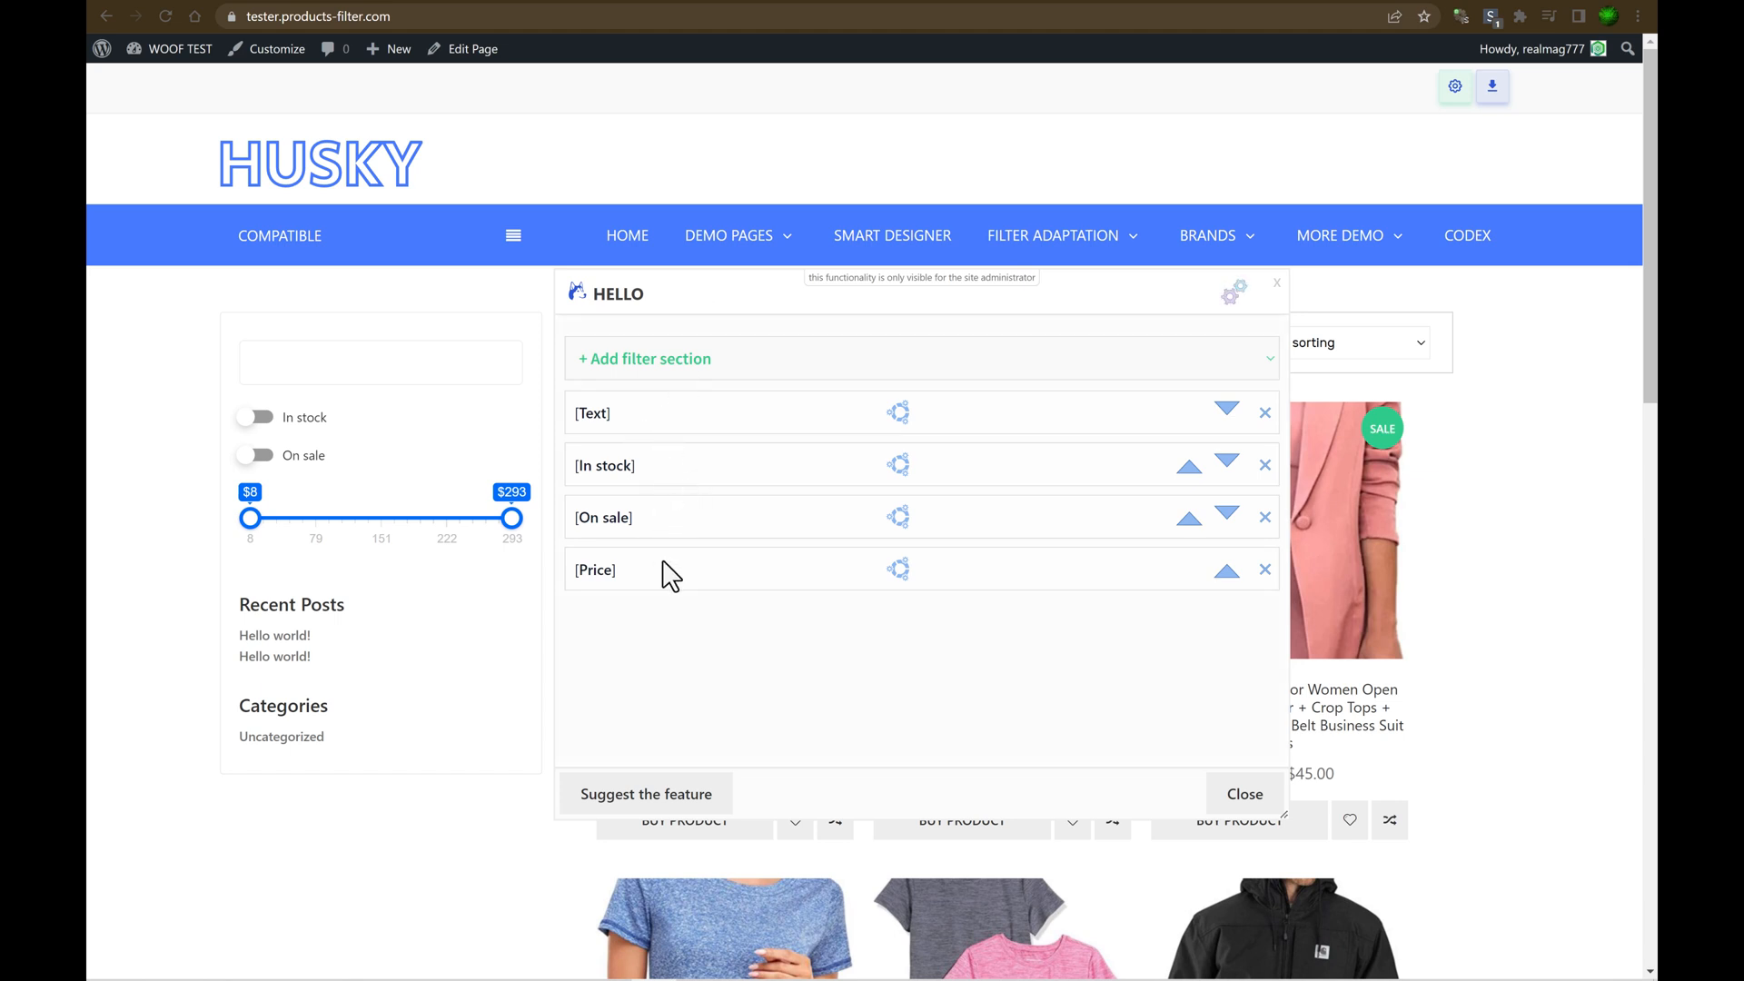
pyautogui.moveTo(537, 426)
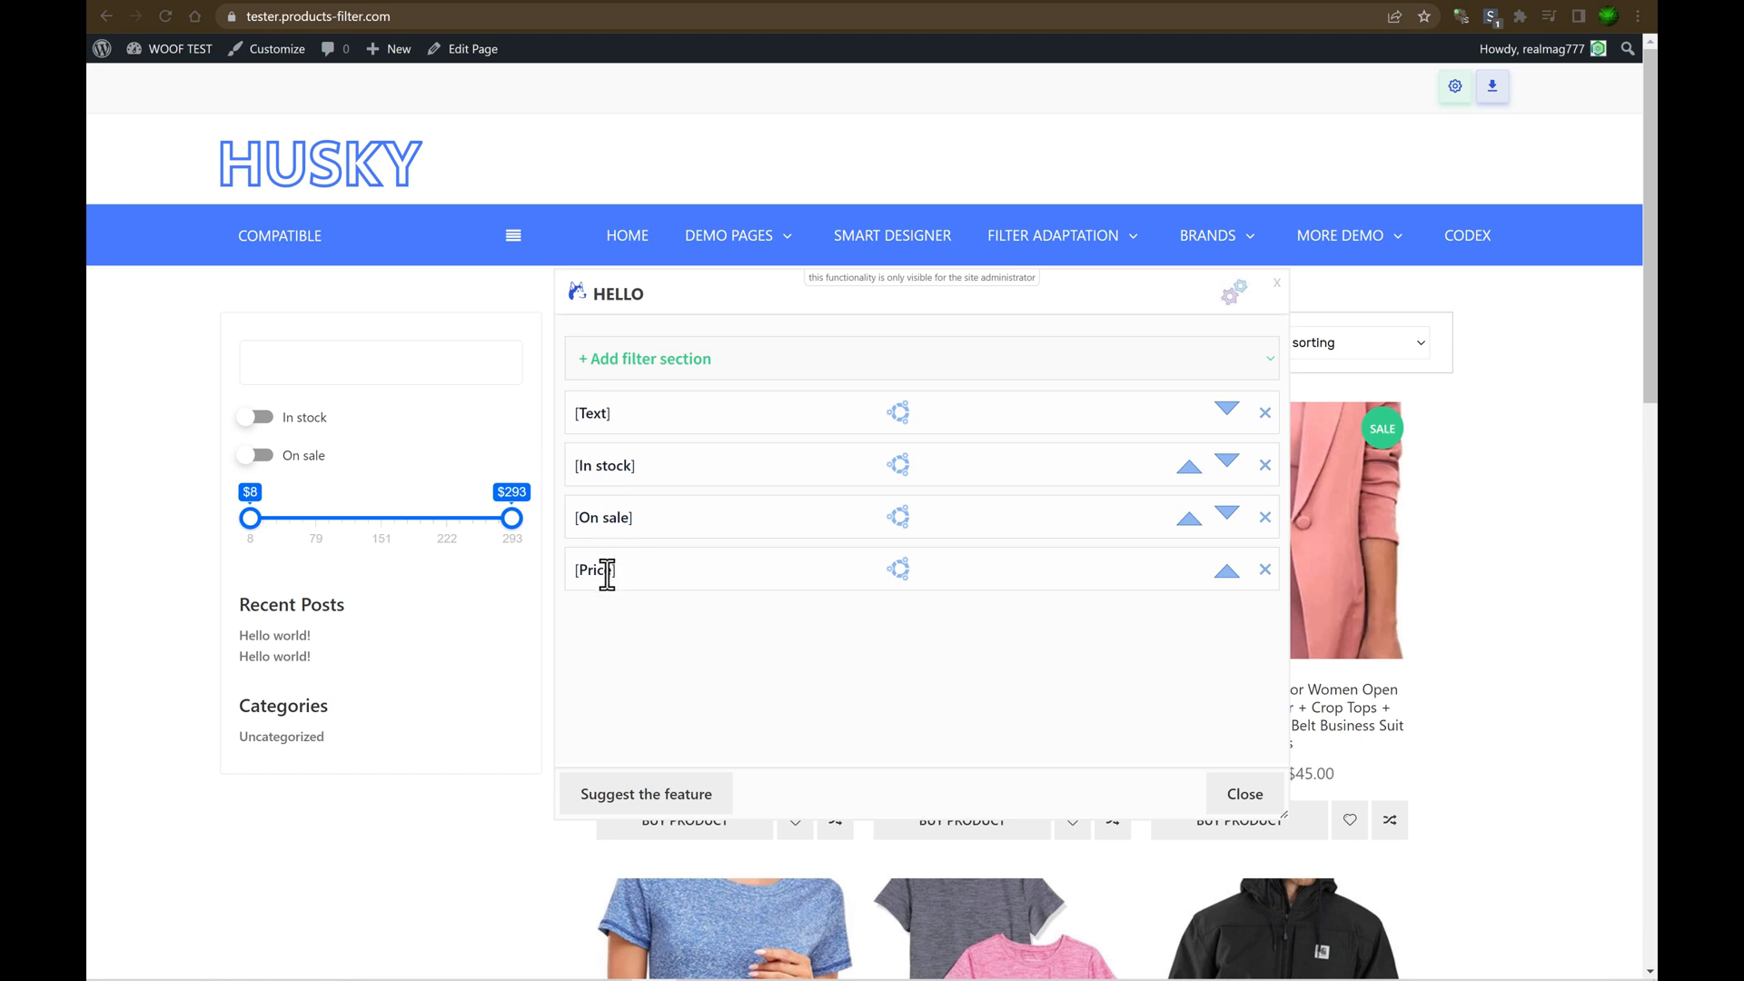
pyautogui.moveTo(1195, 596)
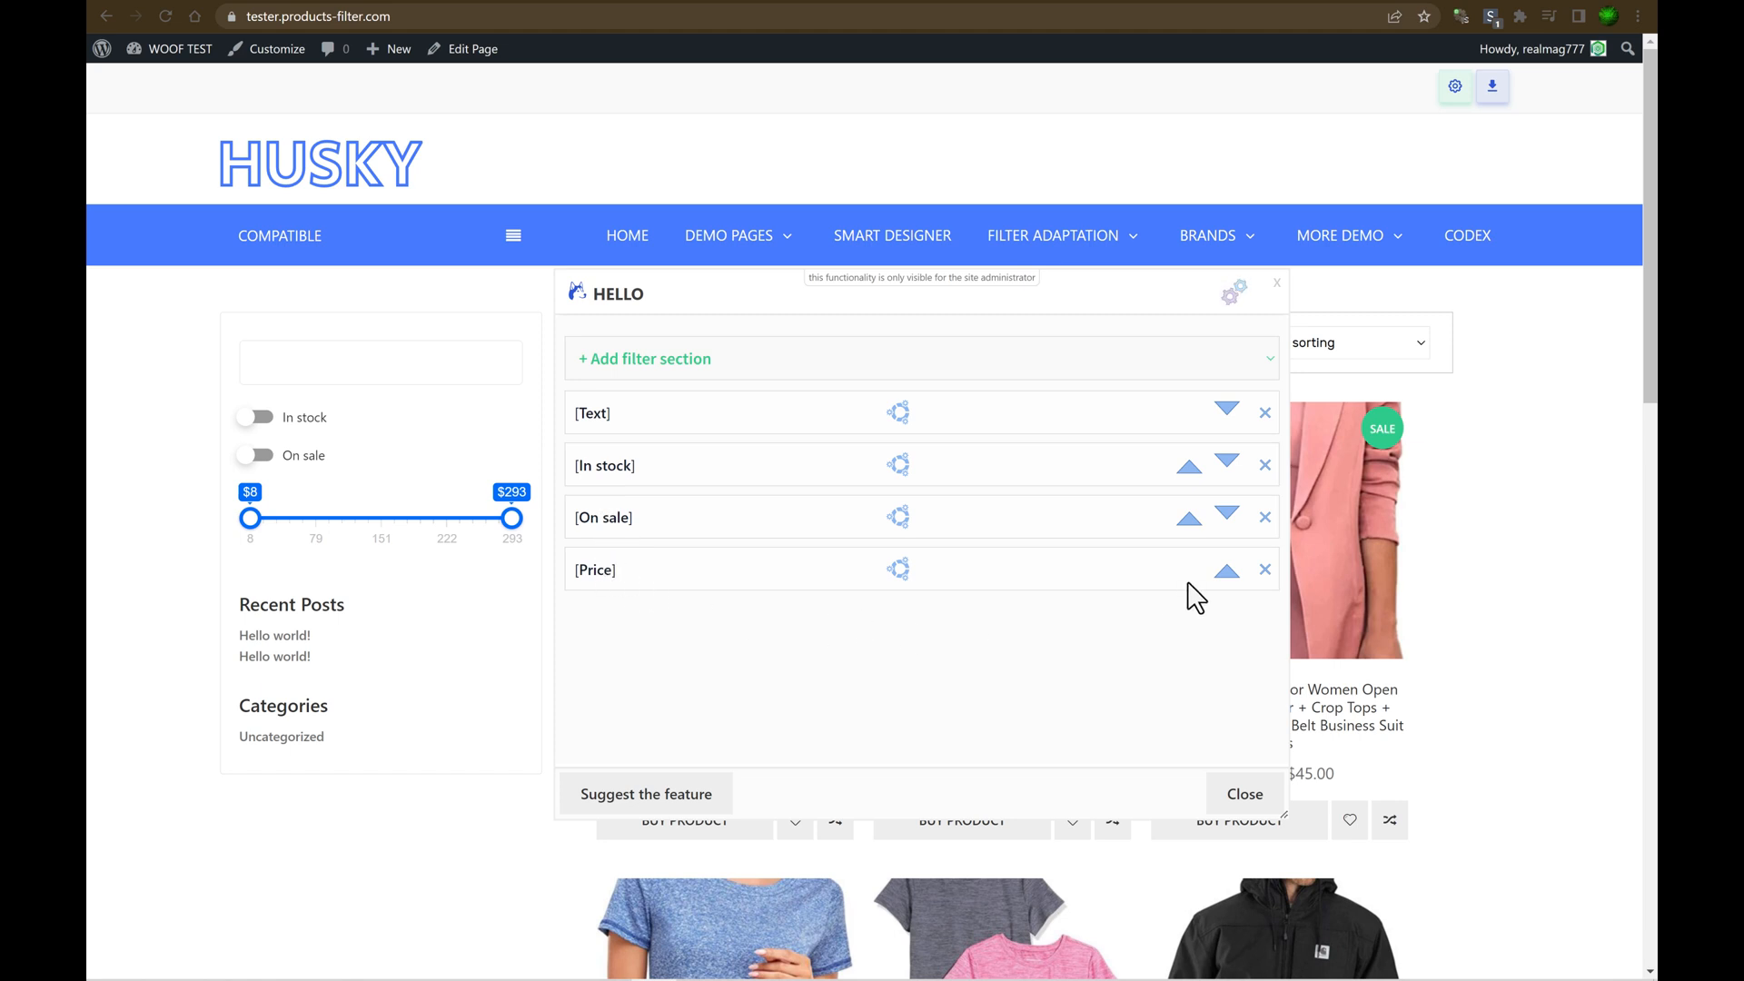
pyautogui.click(1187, 465)
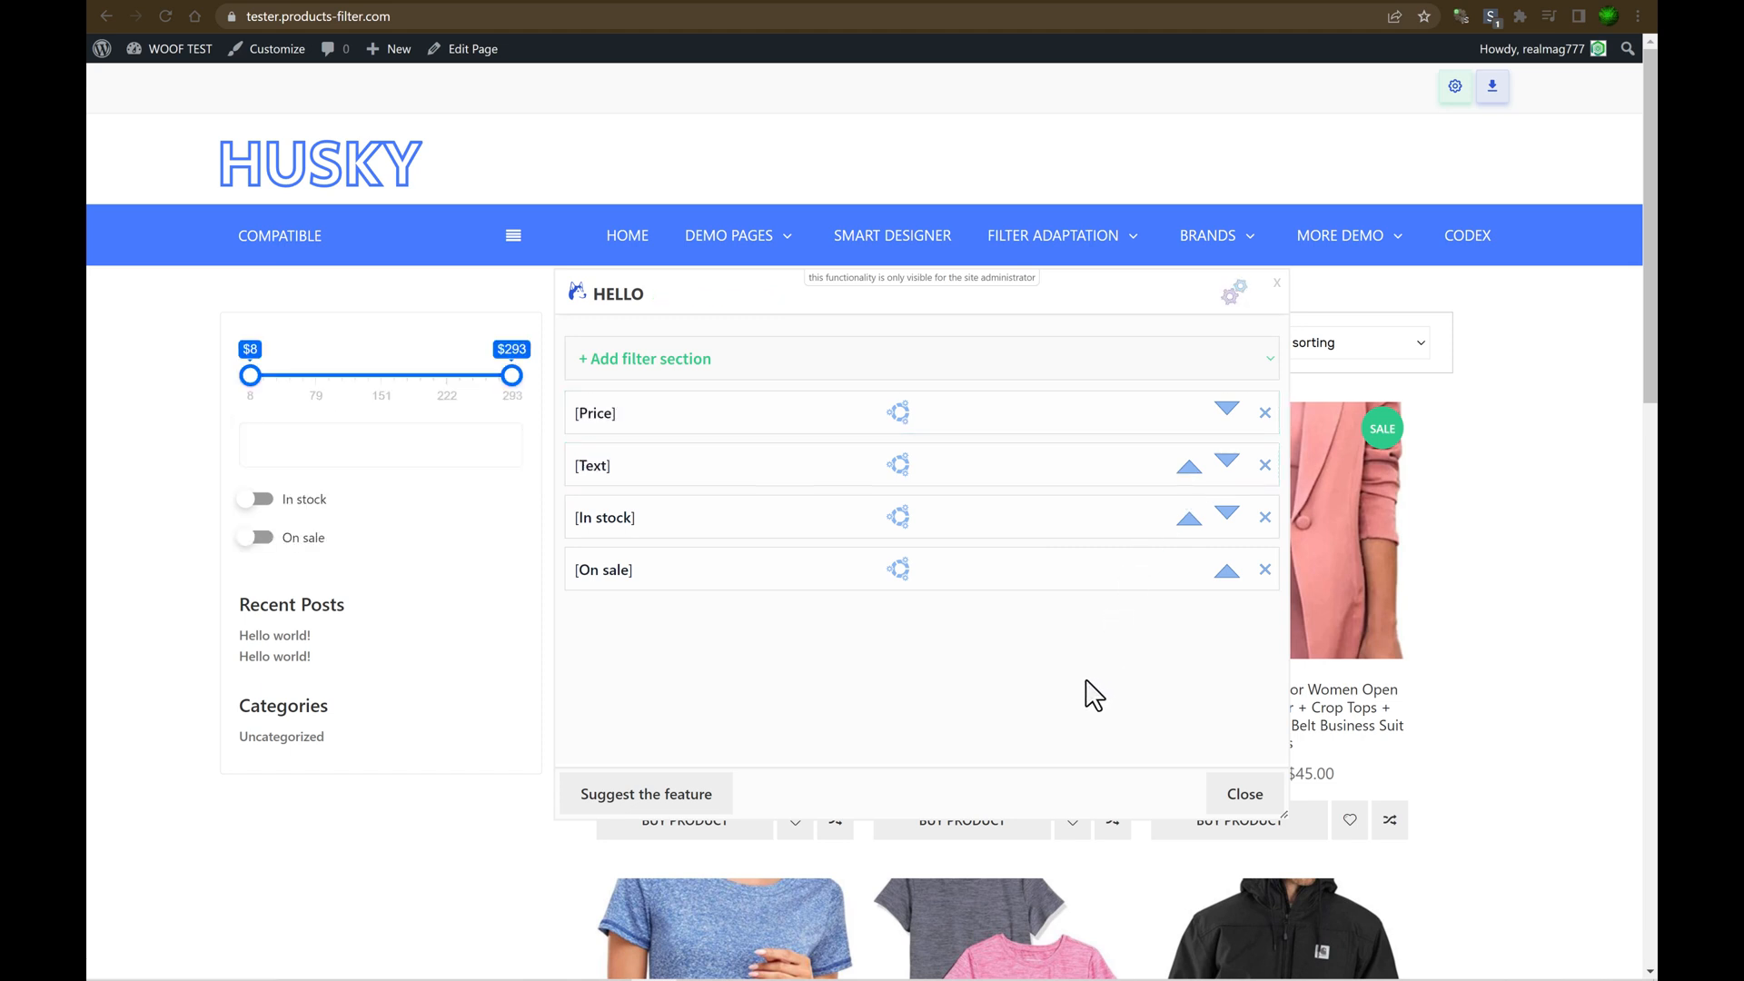
pyautogui.click(1263, 570)
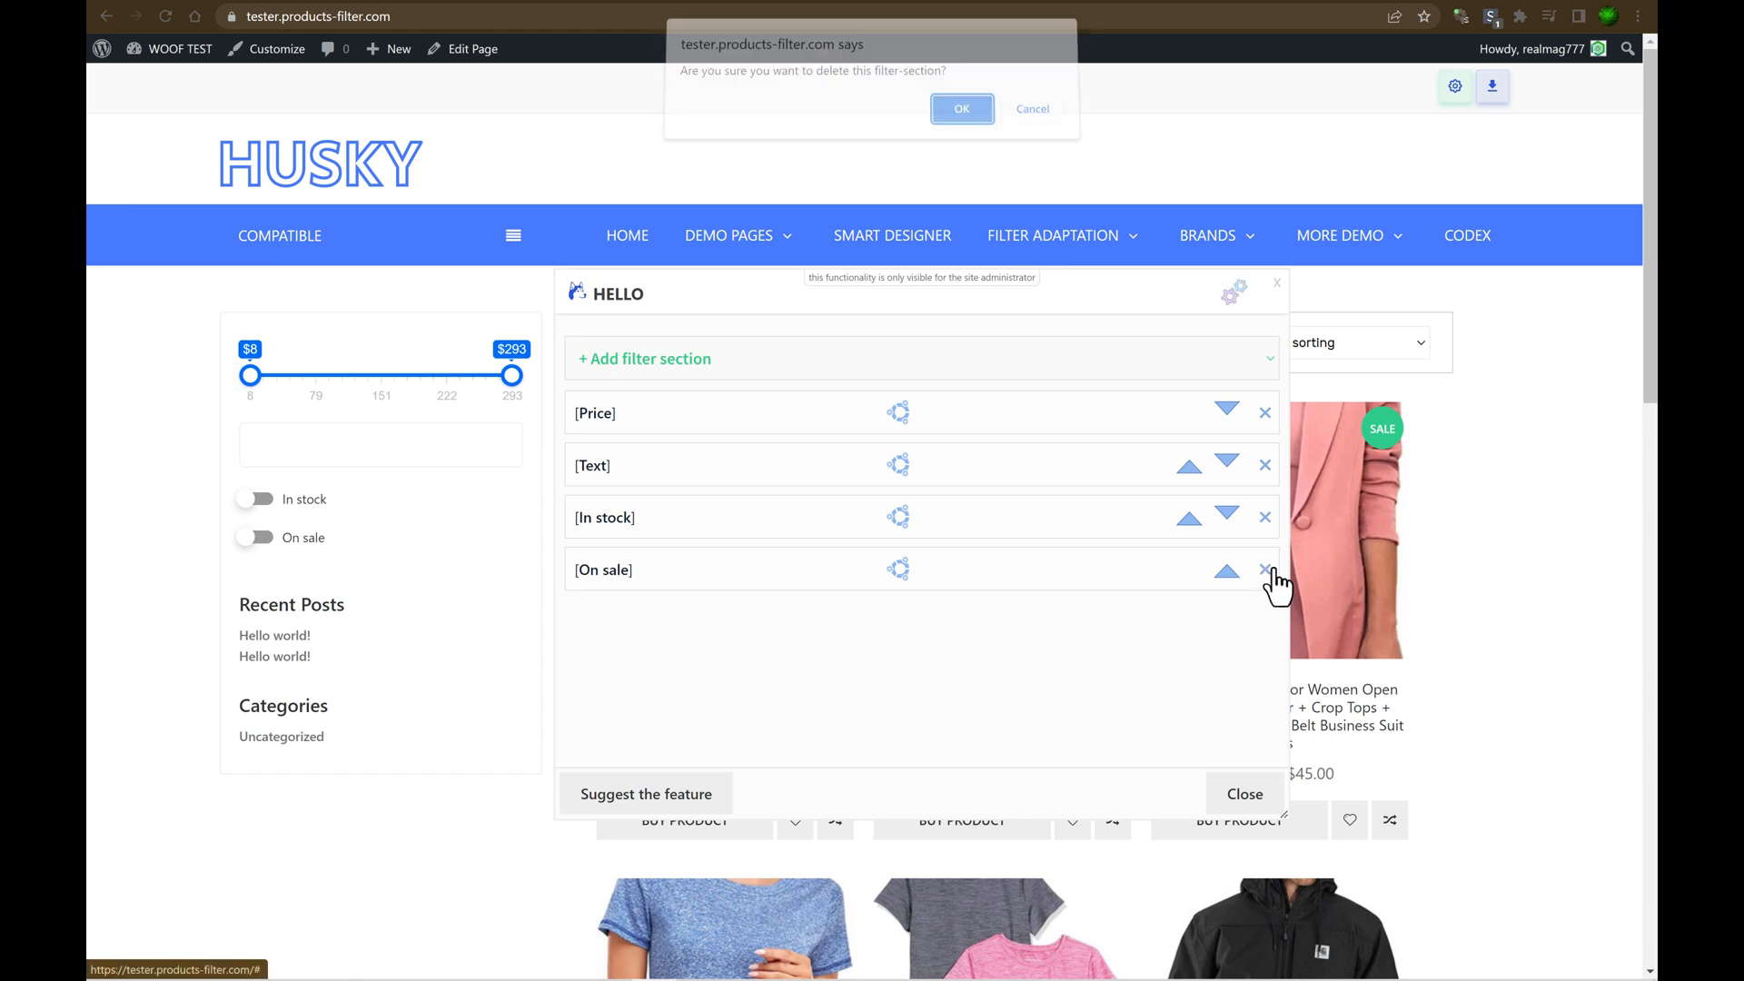
pyautogui.click(961, 108)
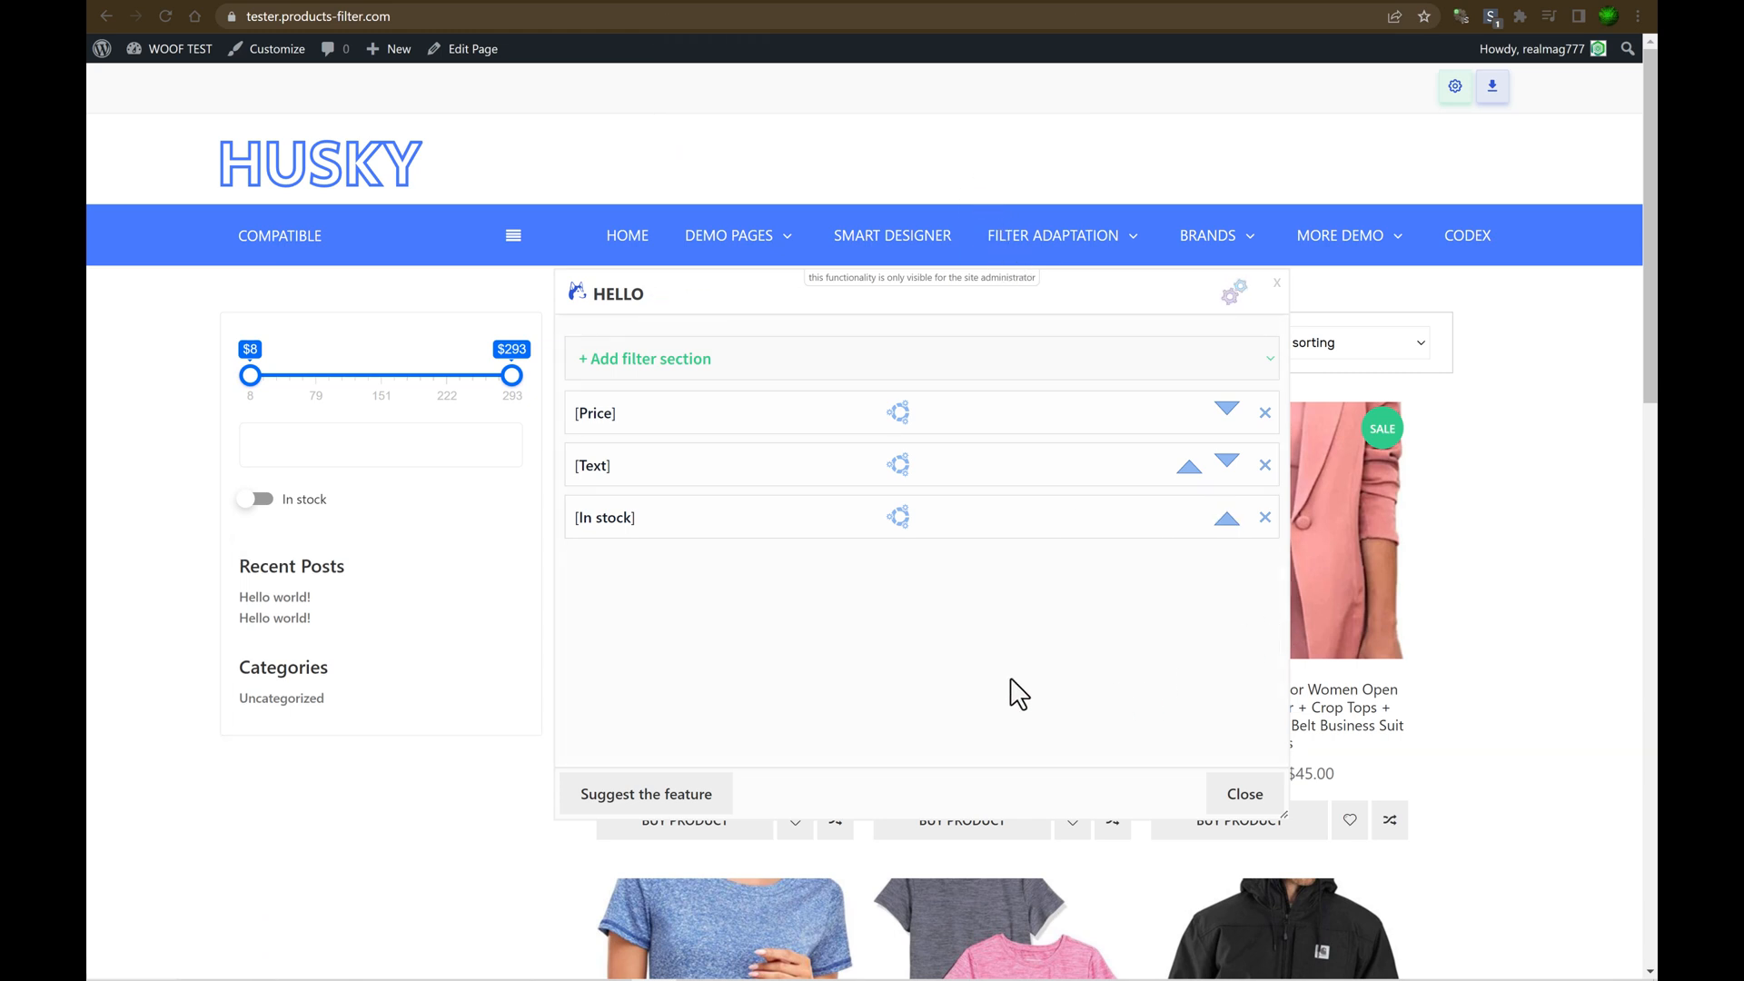
pyautogui.moveTo(649, 365)
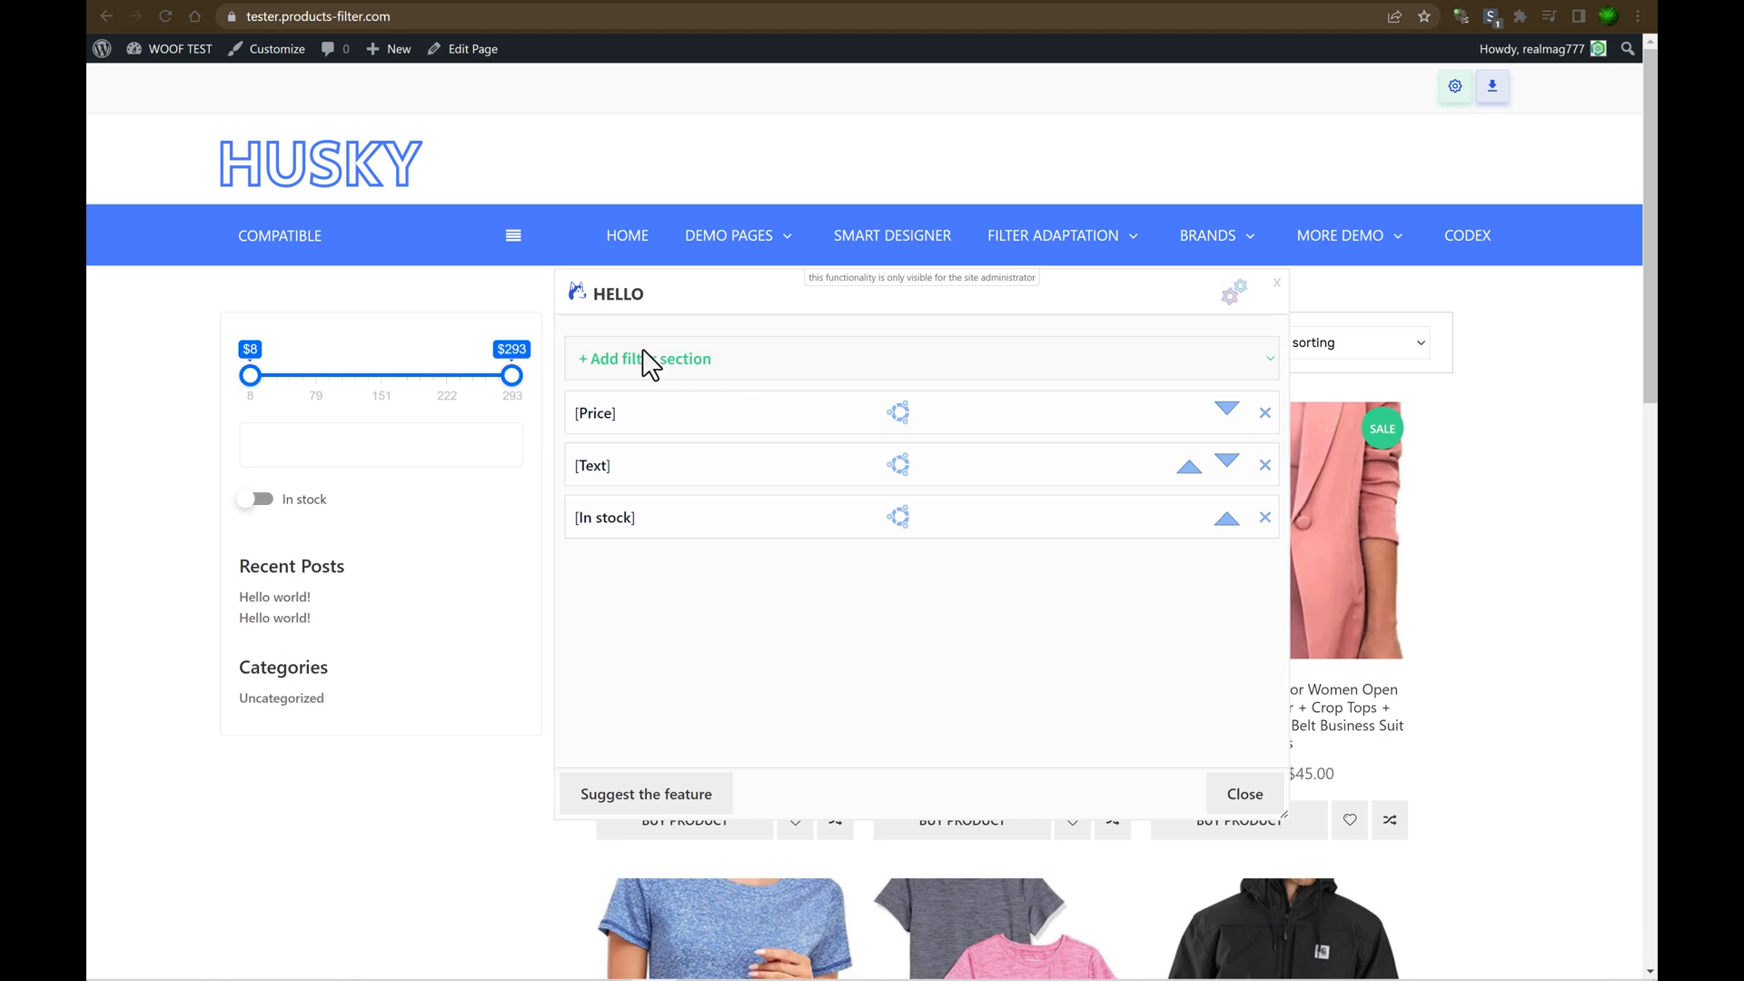
# Add a Product size section from the filter section type list.
pyautogui.click(645, 358)
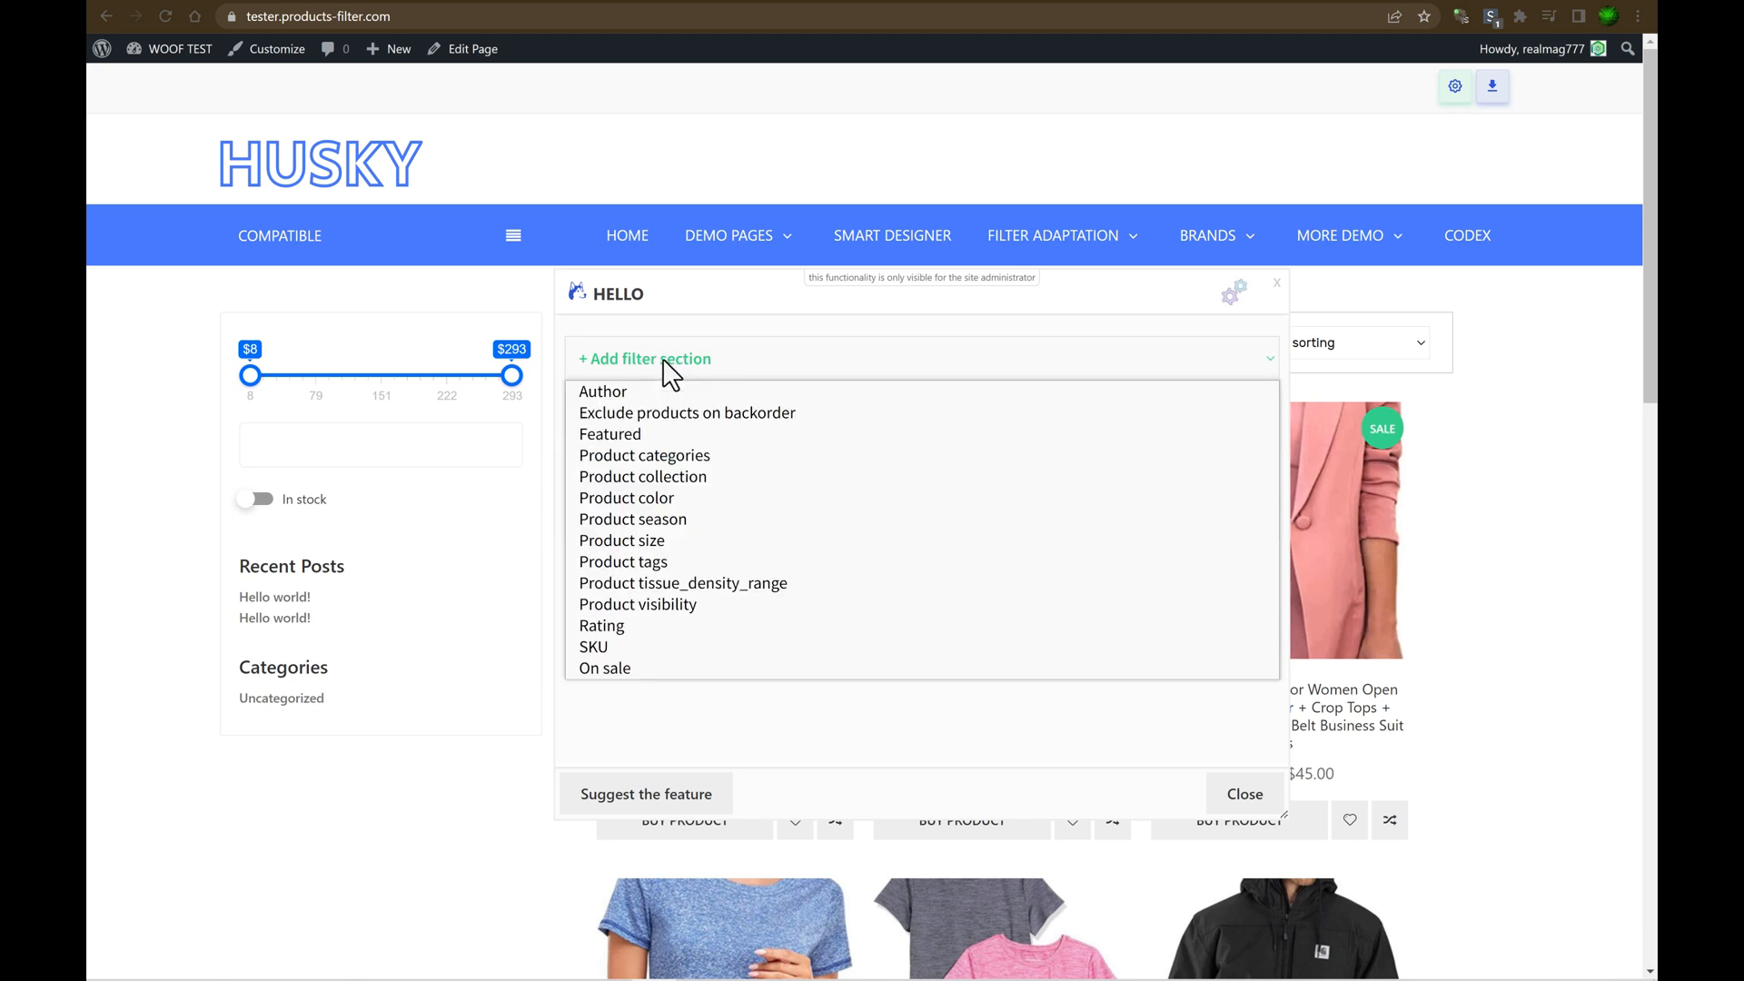
pyautogui.click(643, 455)
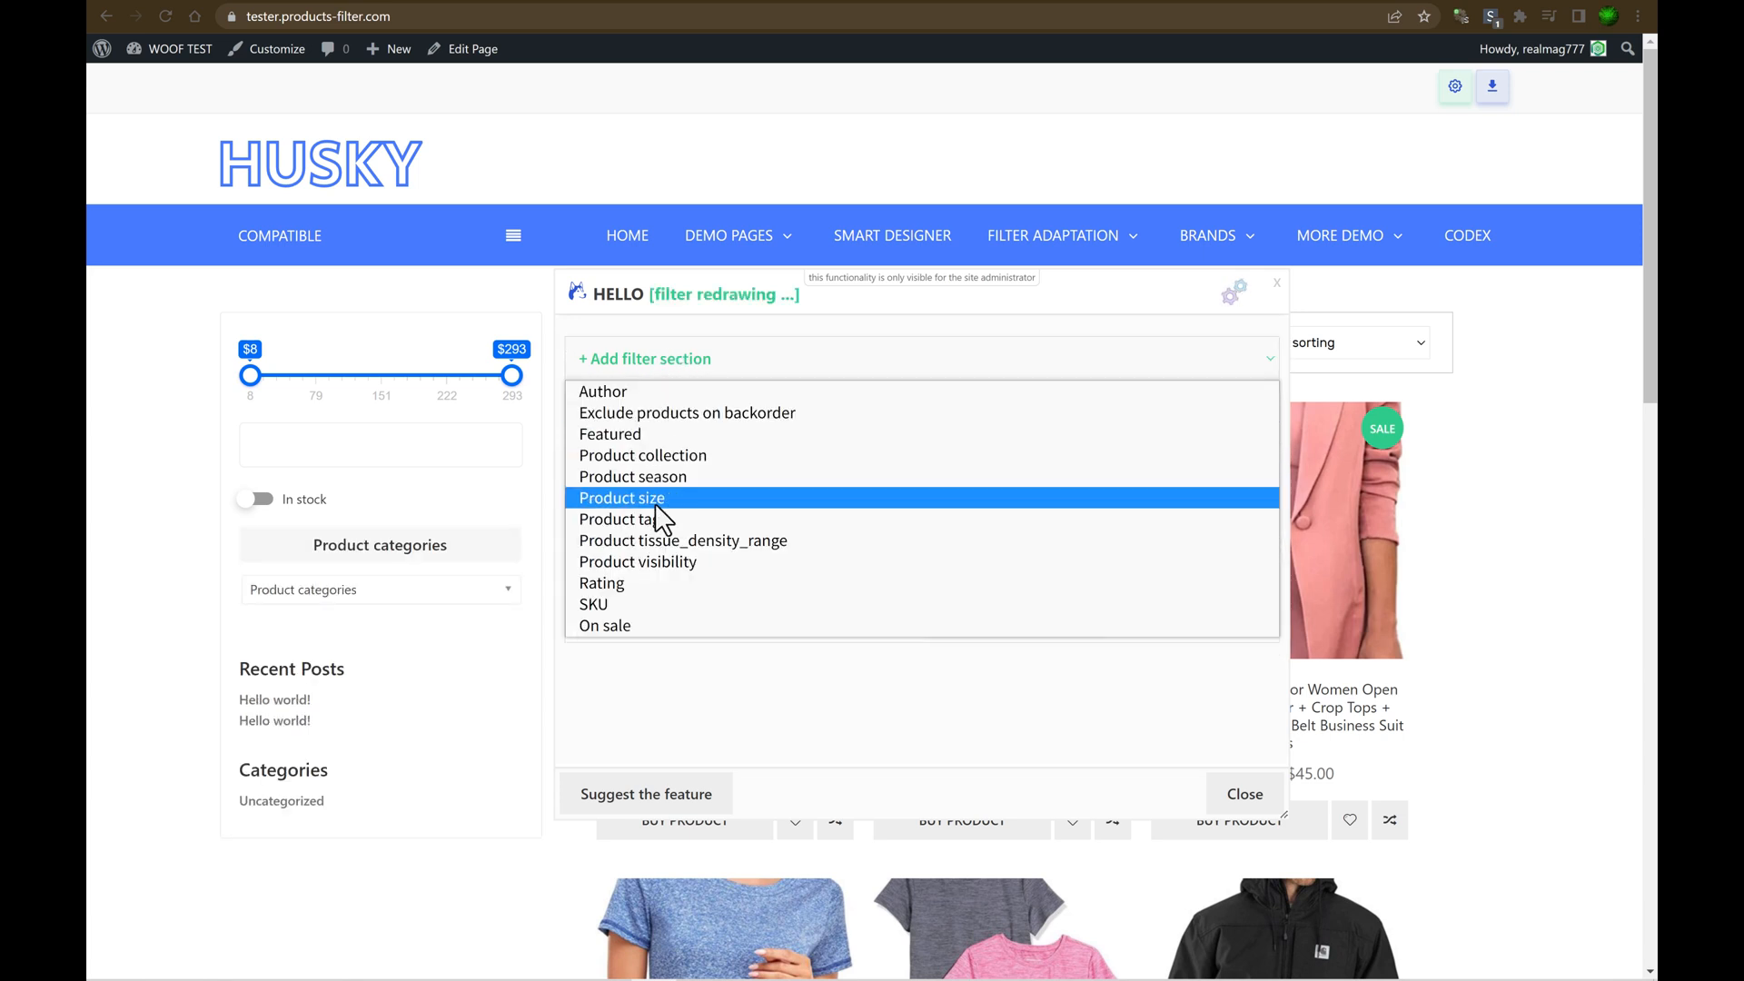
pyautogui.click(621, 497)
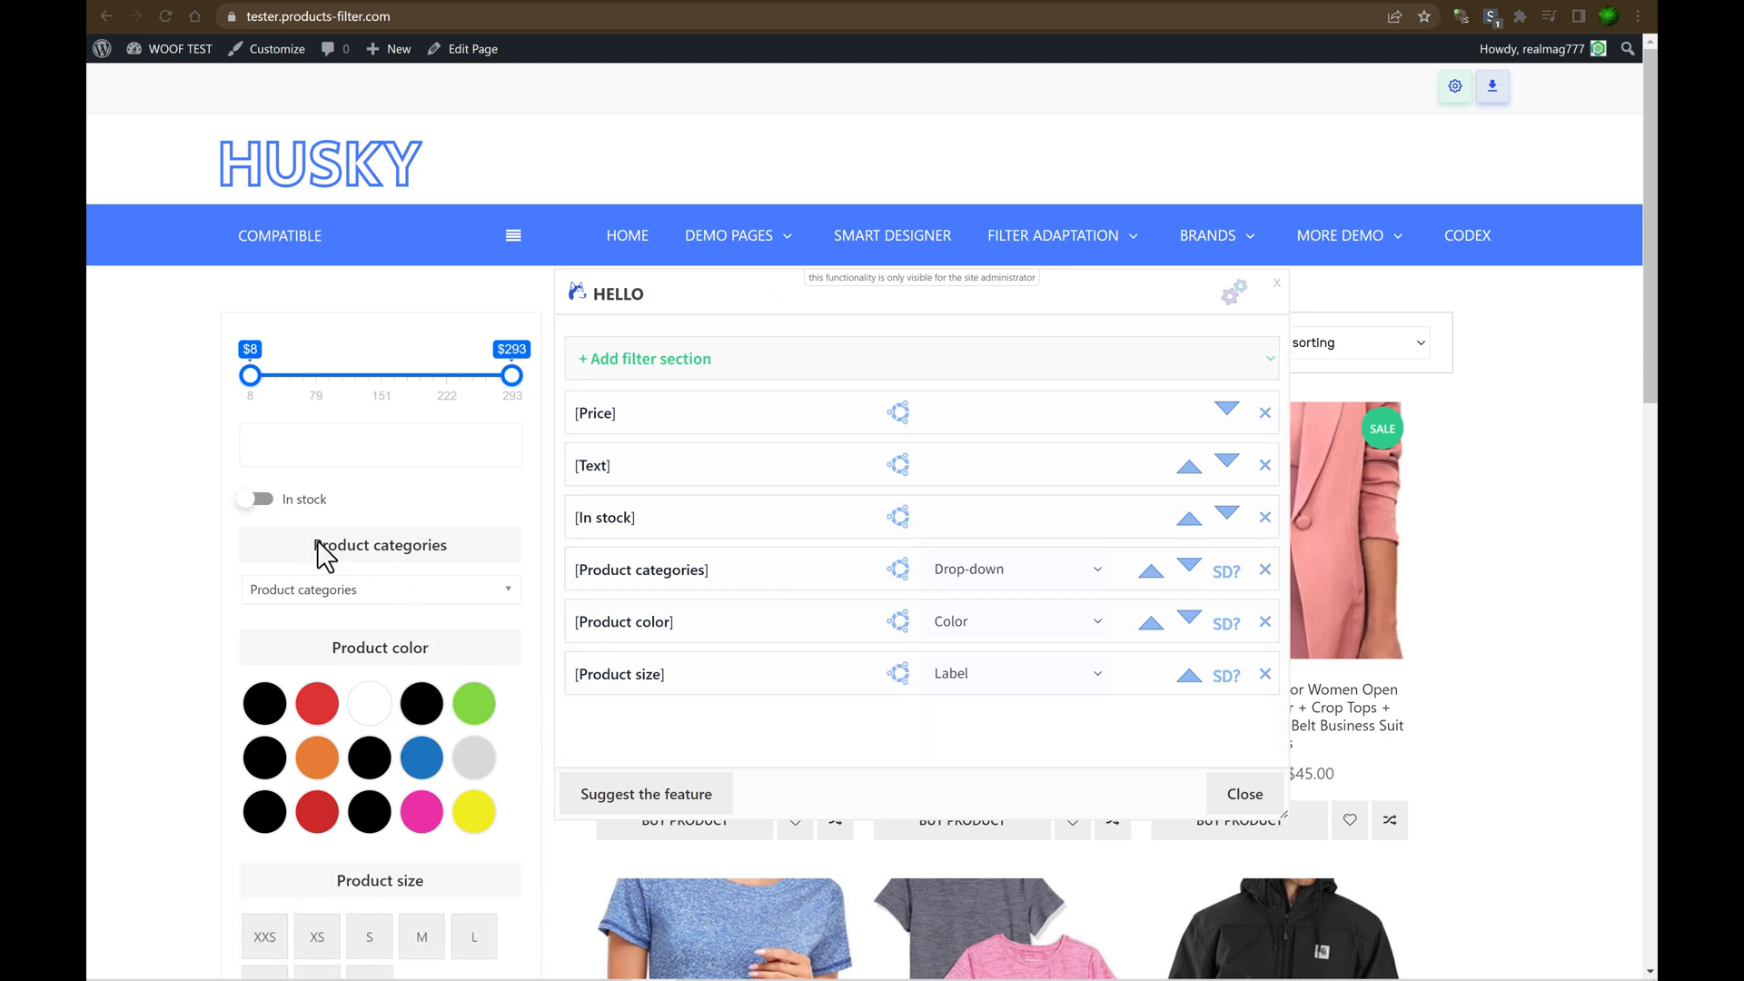
# Display Product categories as checkboxes and move it below Product color.
pyautogui.doubleClick(377, 544)
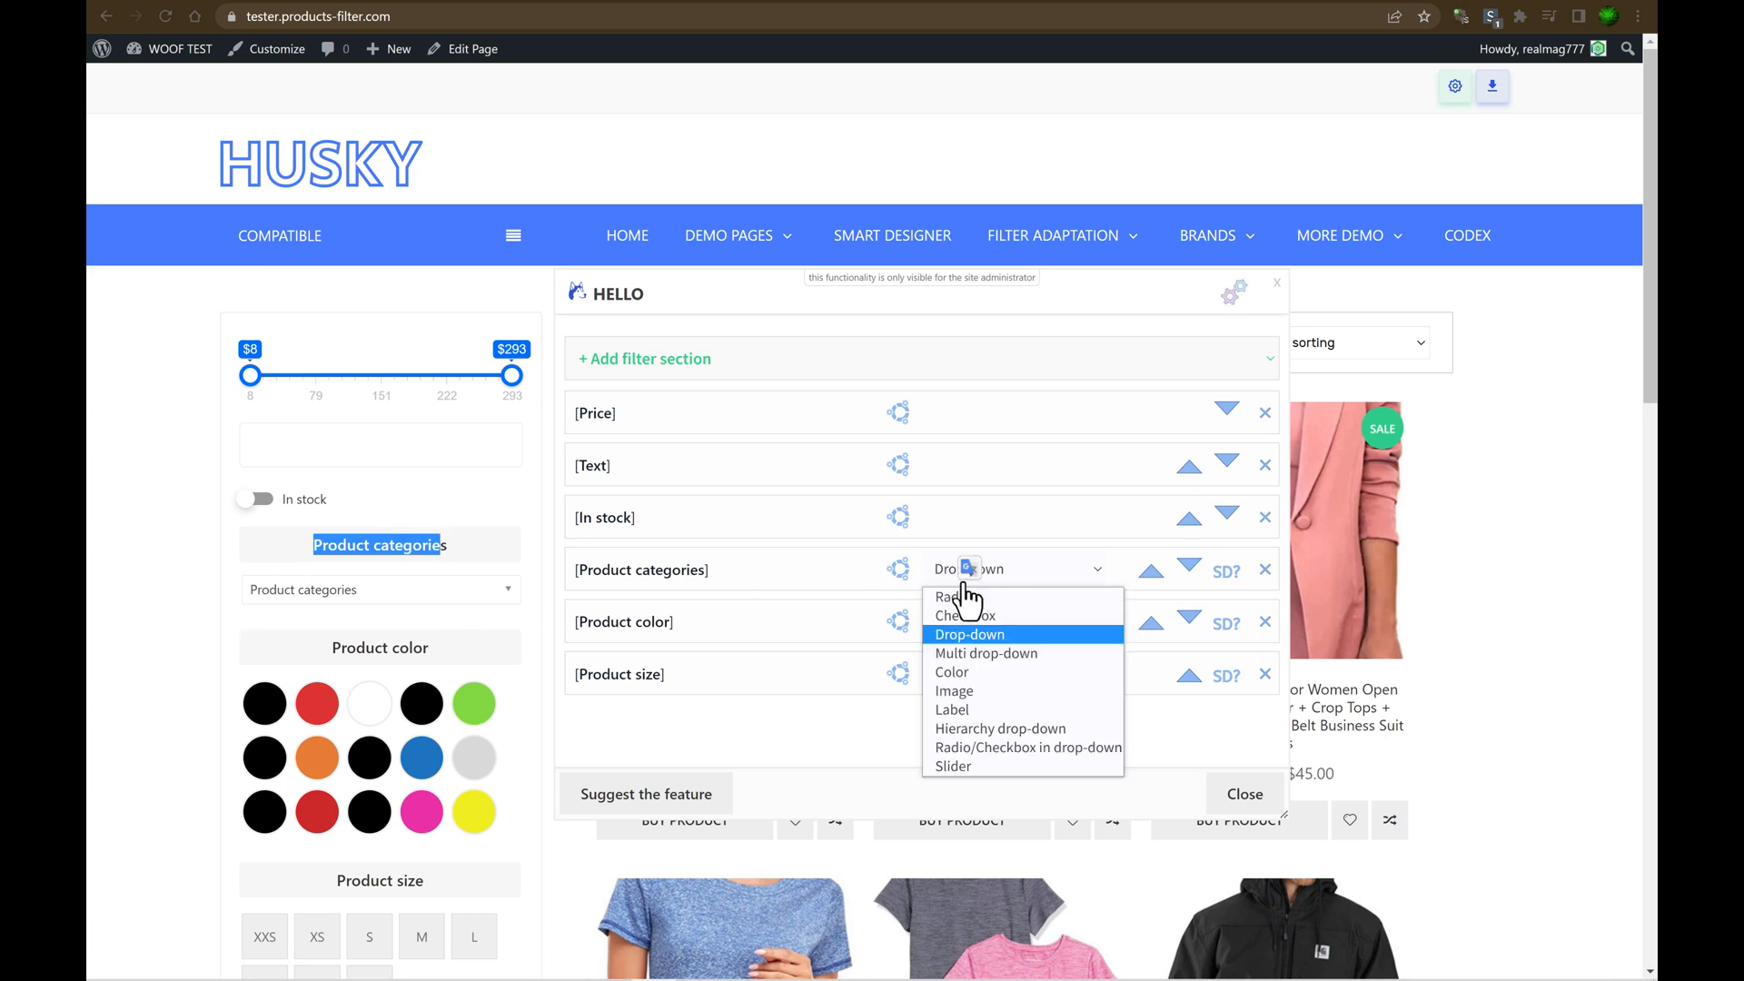
pyautogui.click(965, 615)
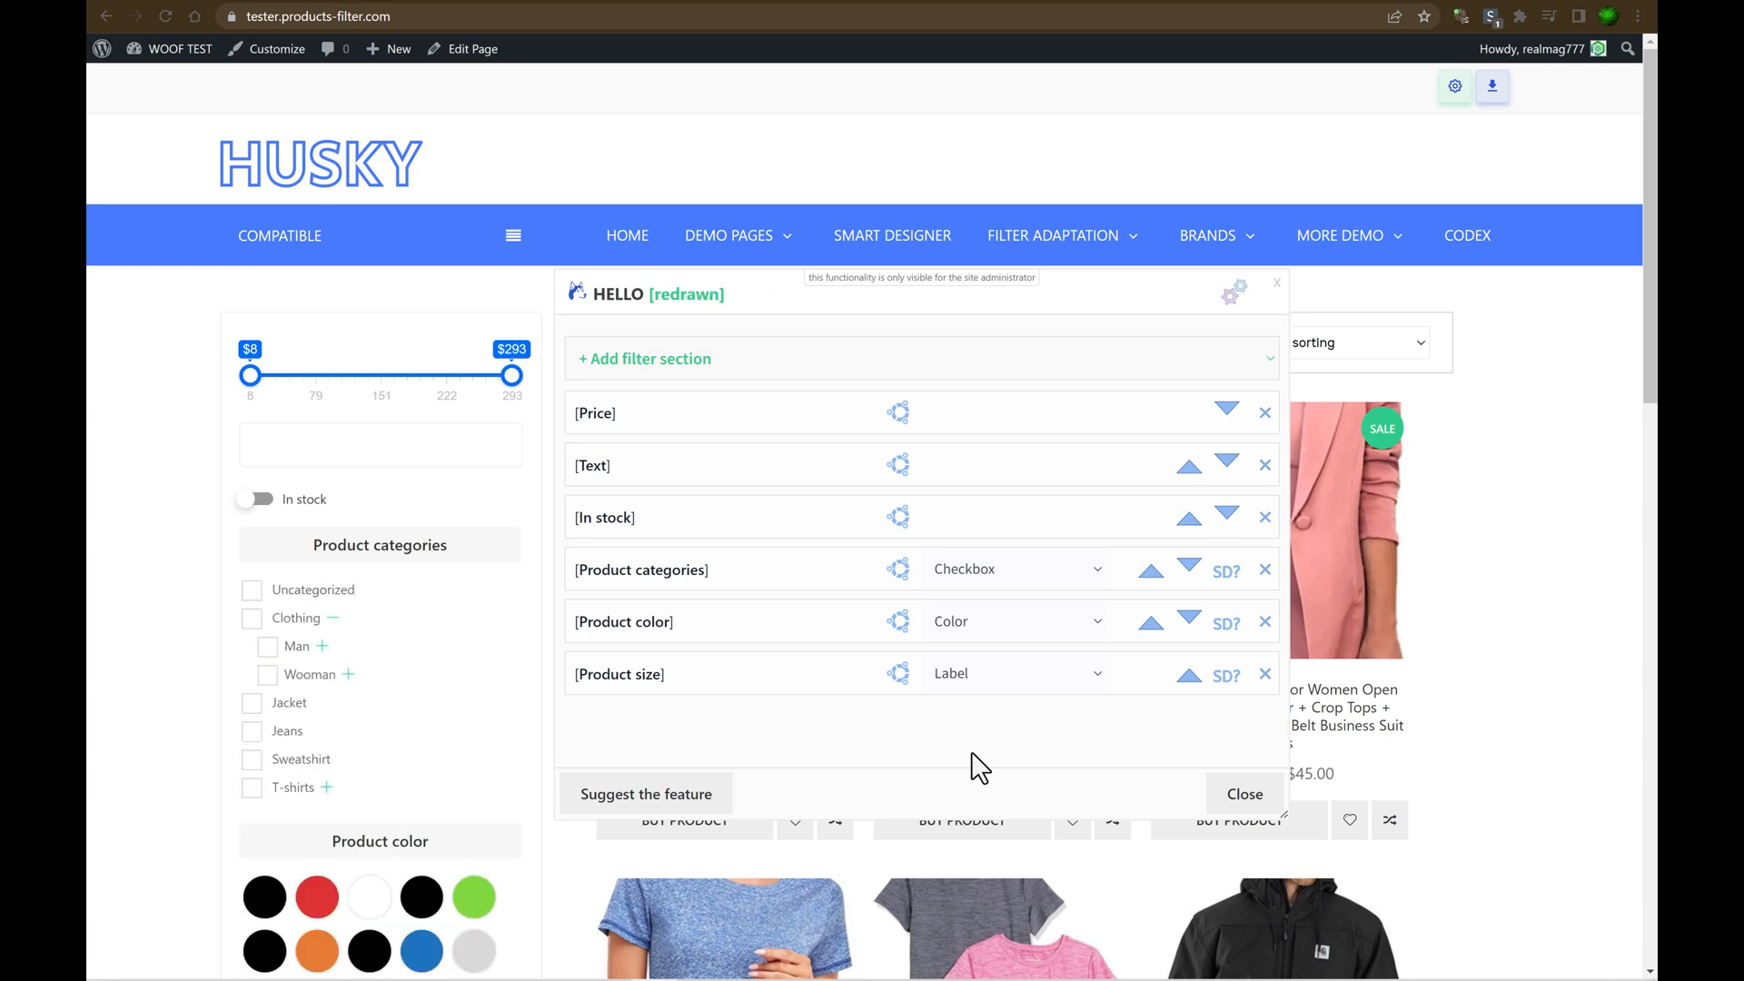
pyautogui.moveTo(516, 712)
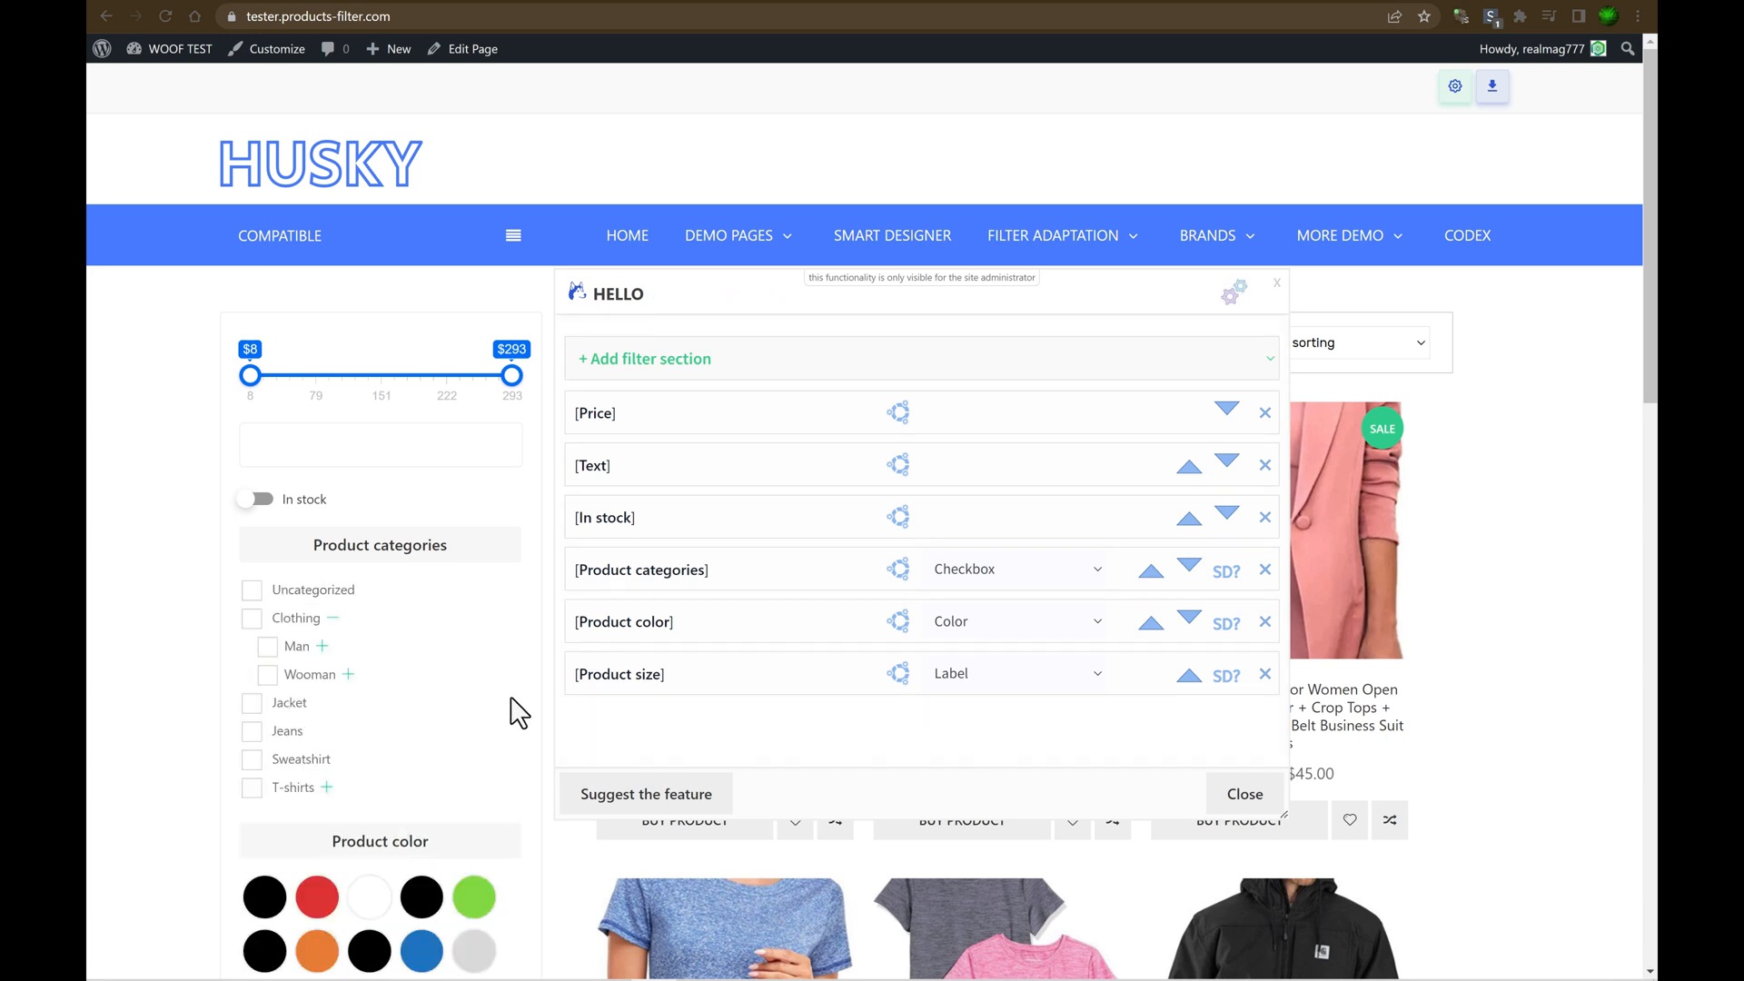
pyautogui.click(1149, 620)
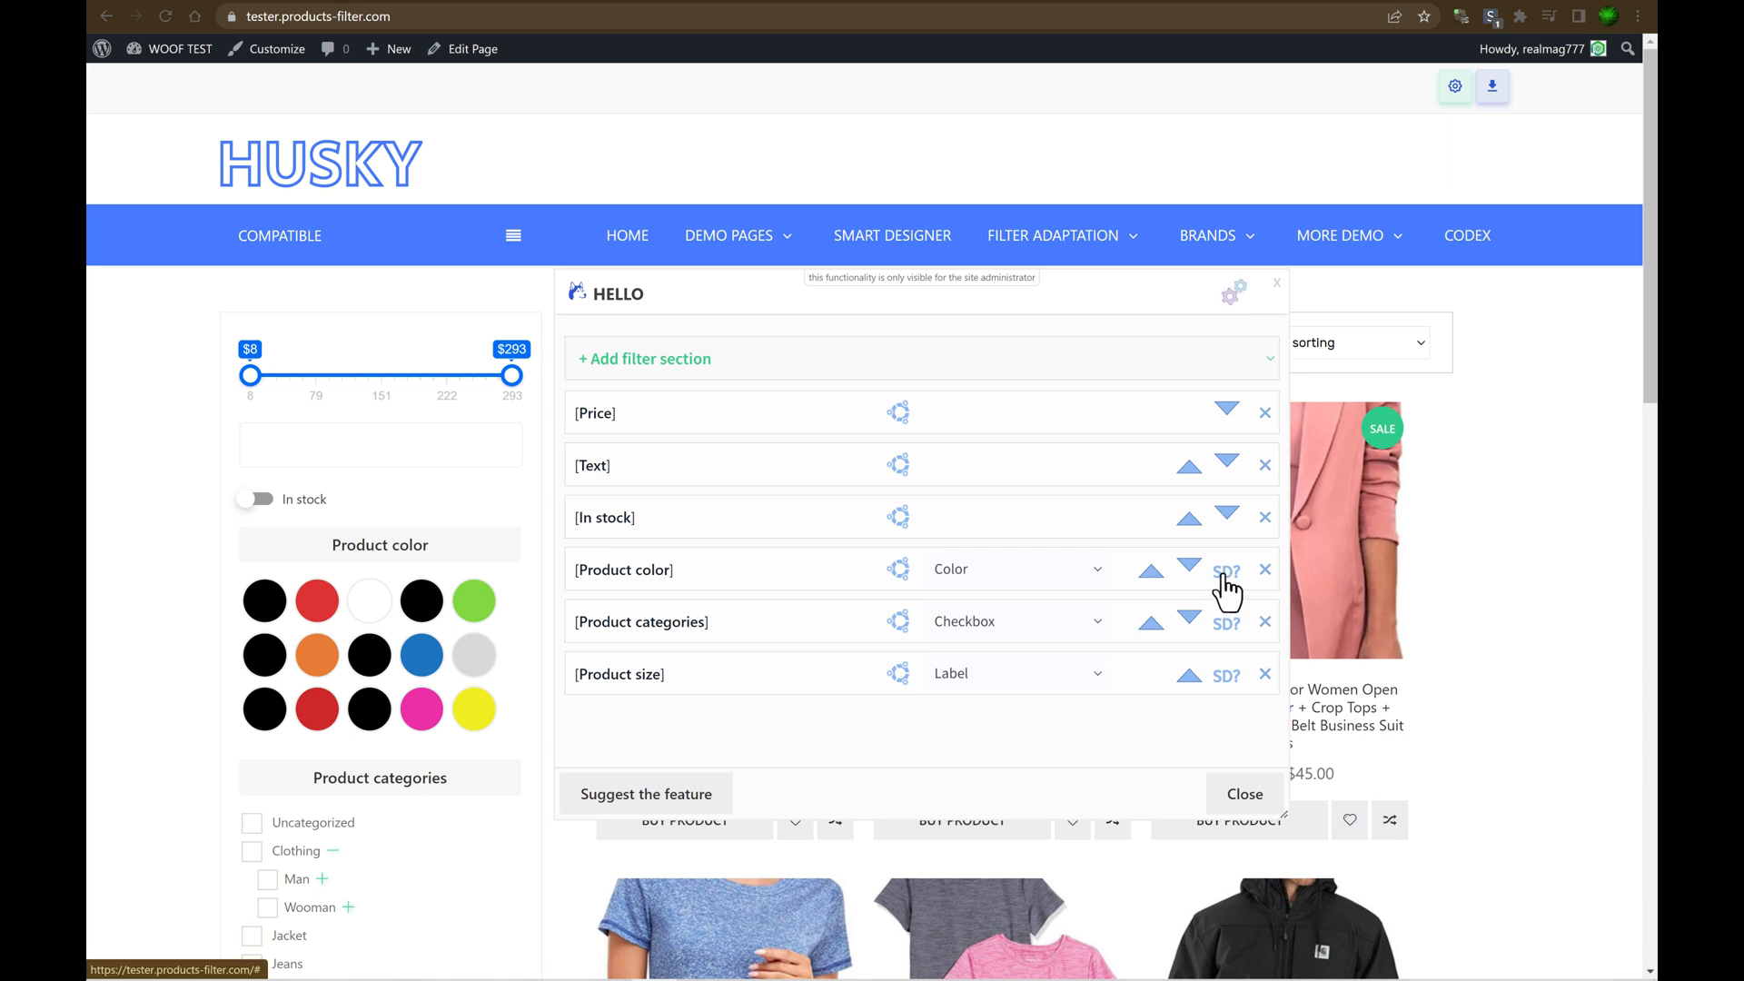
pyautogui.moveTo(965, 623)
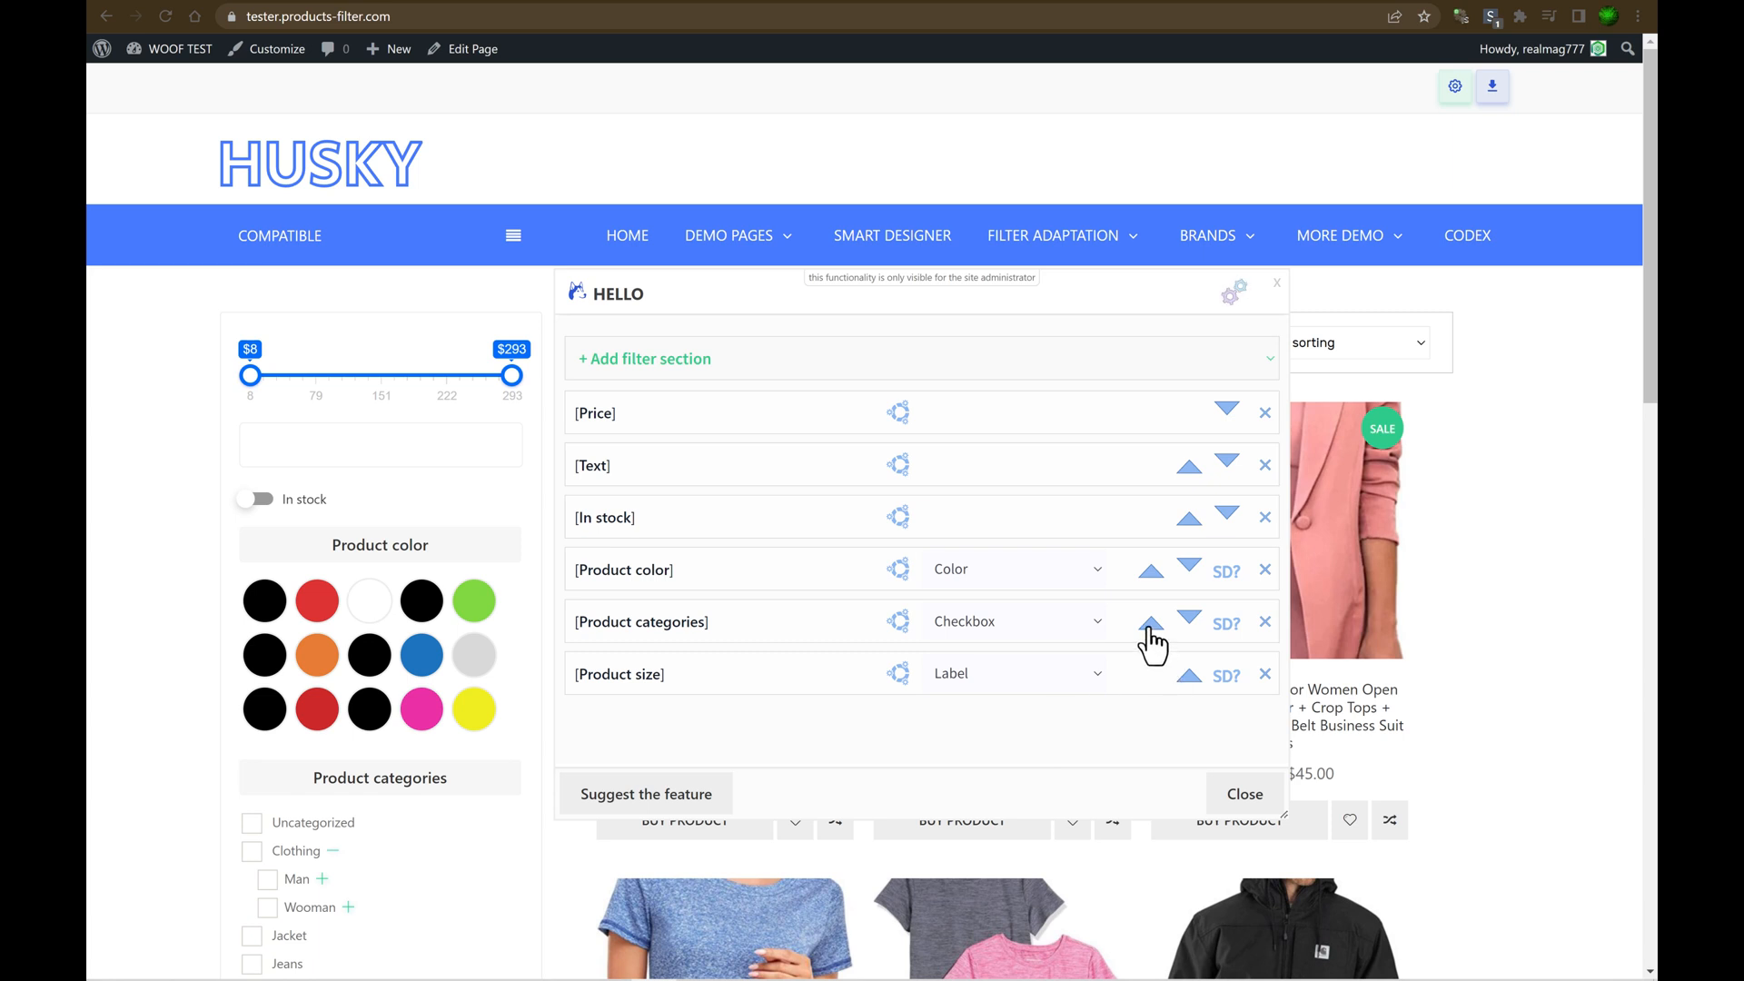
# Move Product categories back above Product color and confirm creating its Smart Designer item.
pyautogui.click(1150, 621)
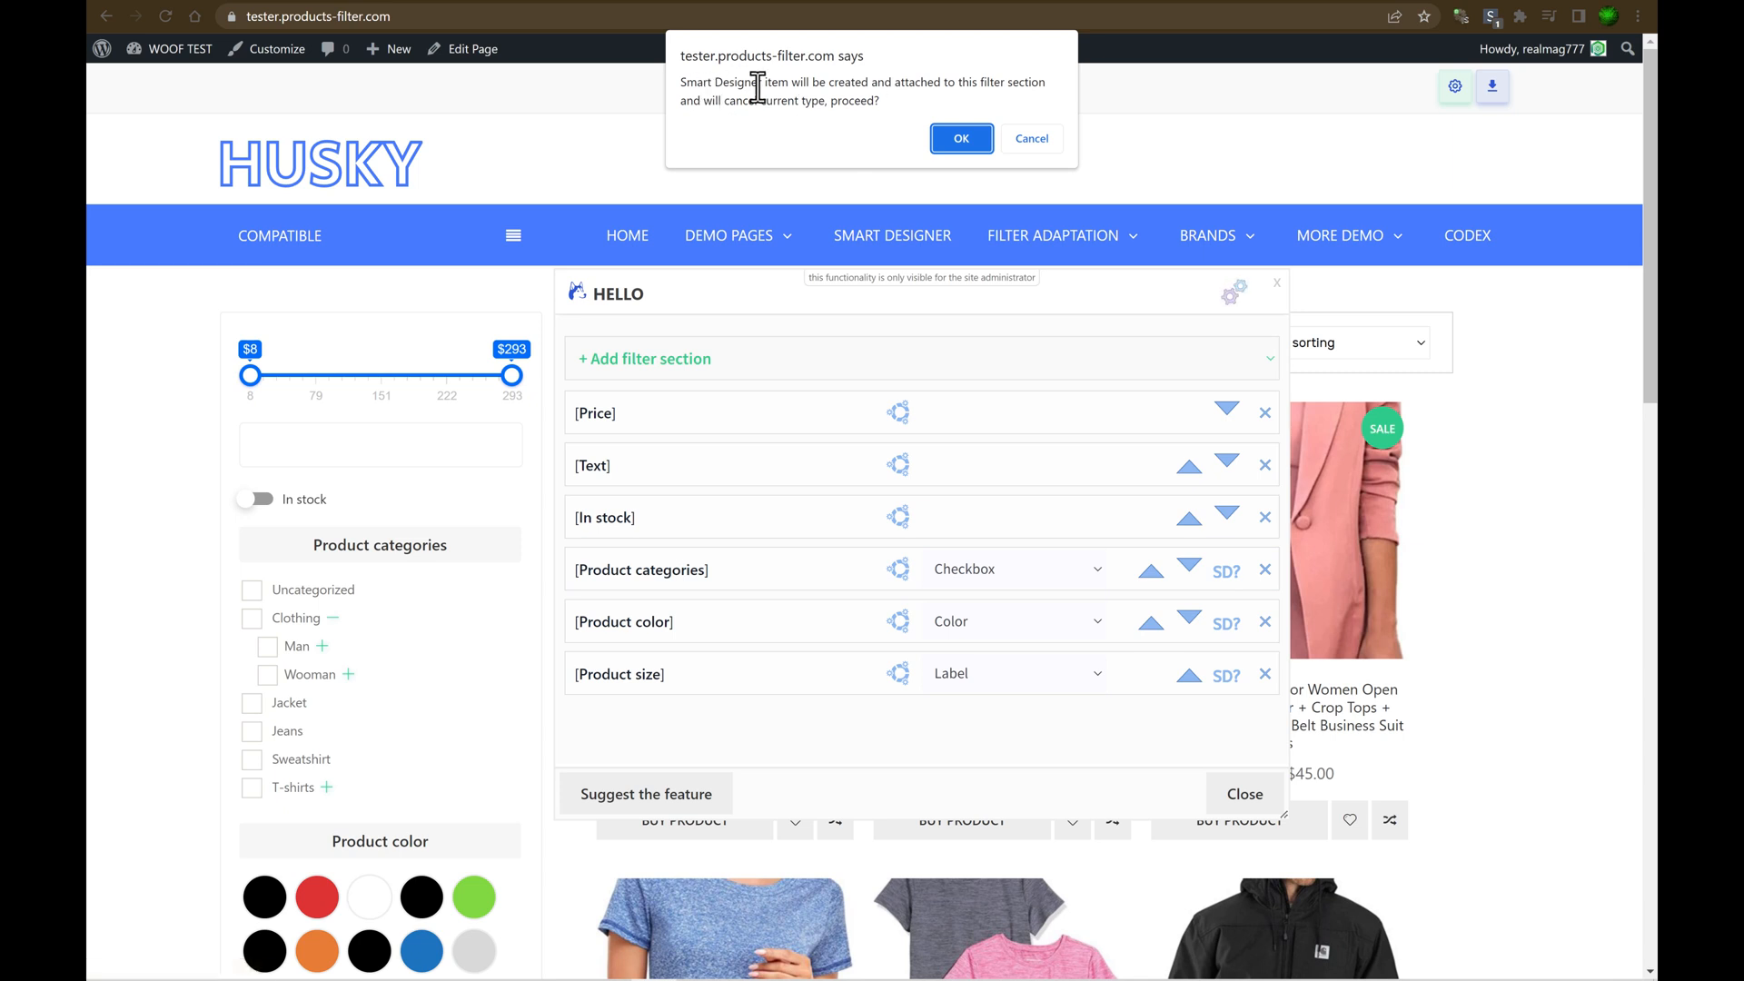
pyautogui.moveTo(834, 91)
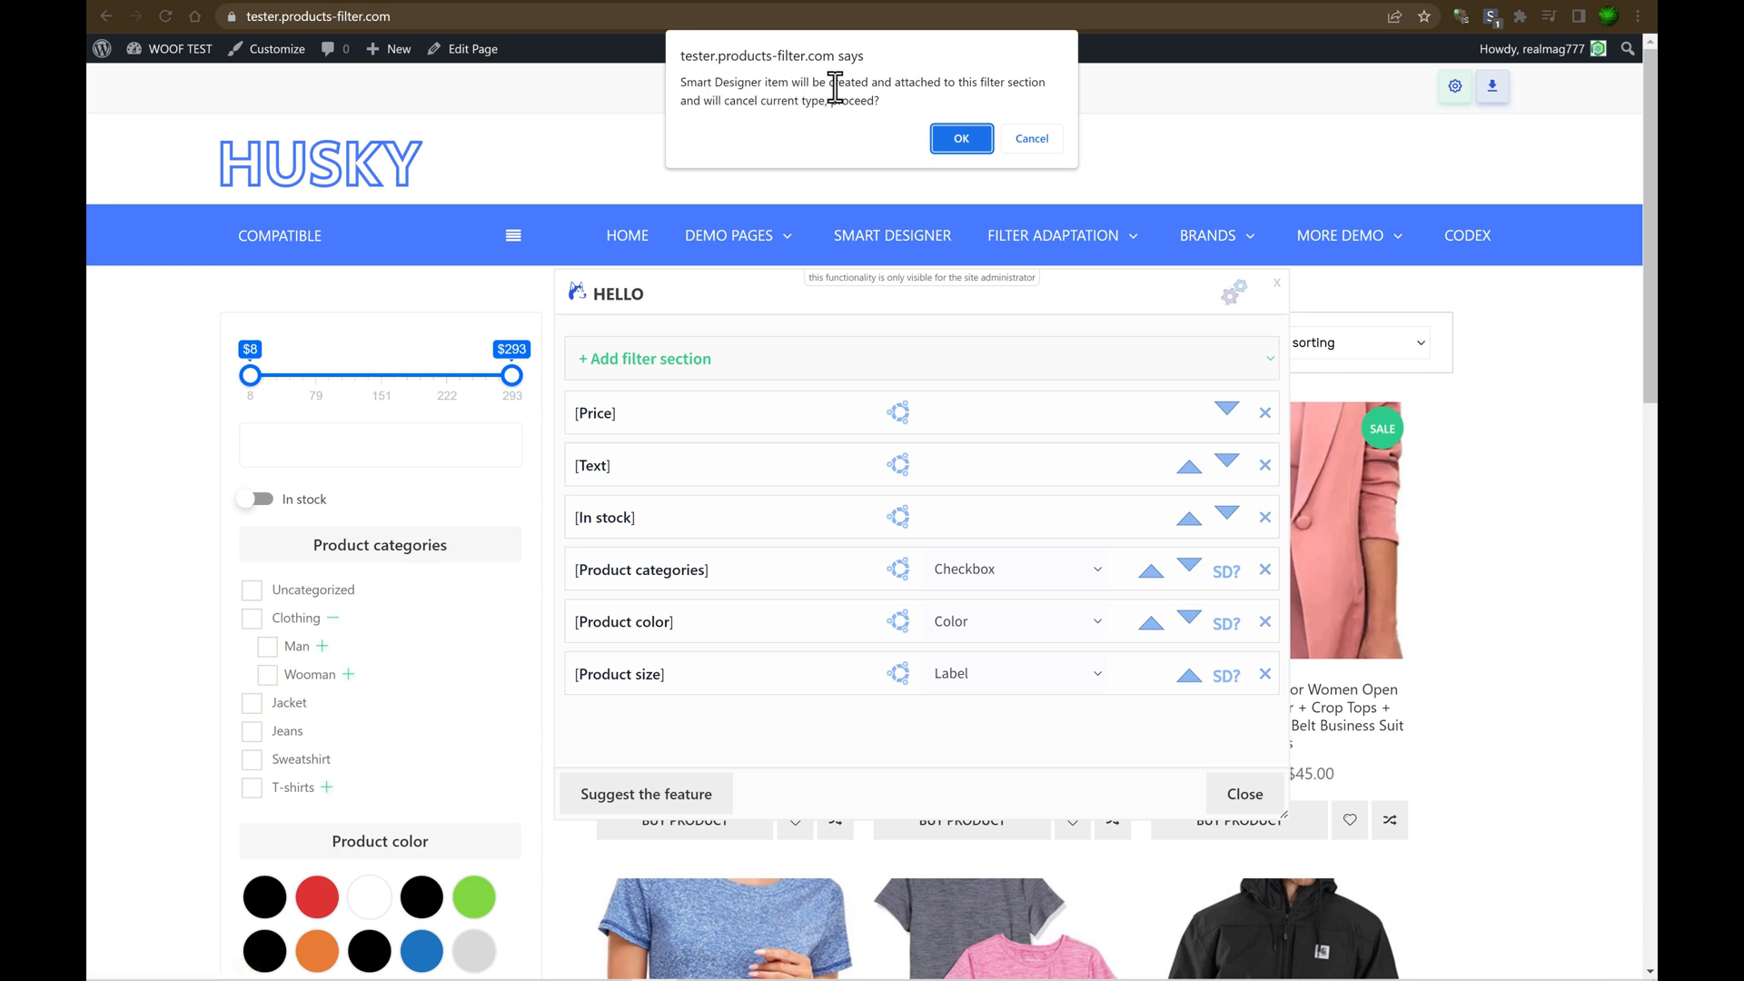
pyautogui.moveTo(854, 131)
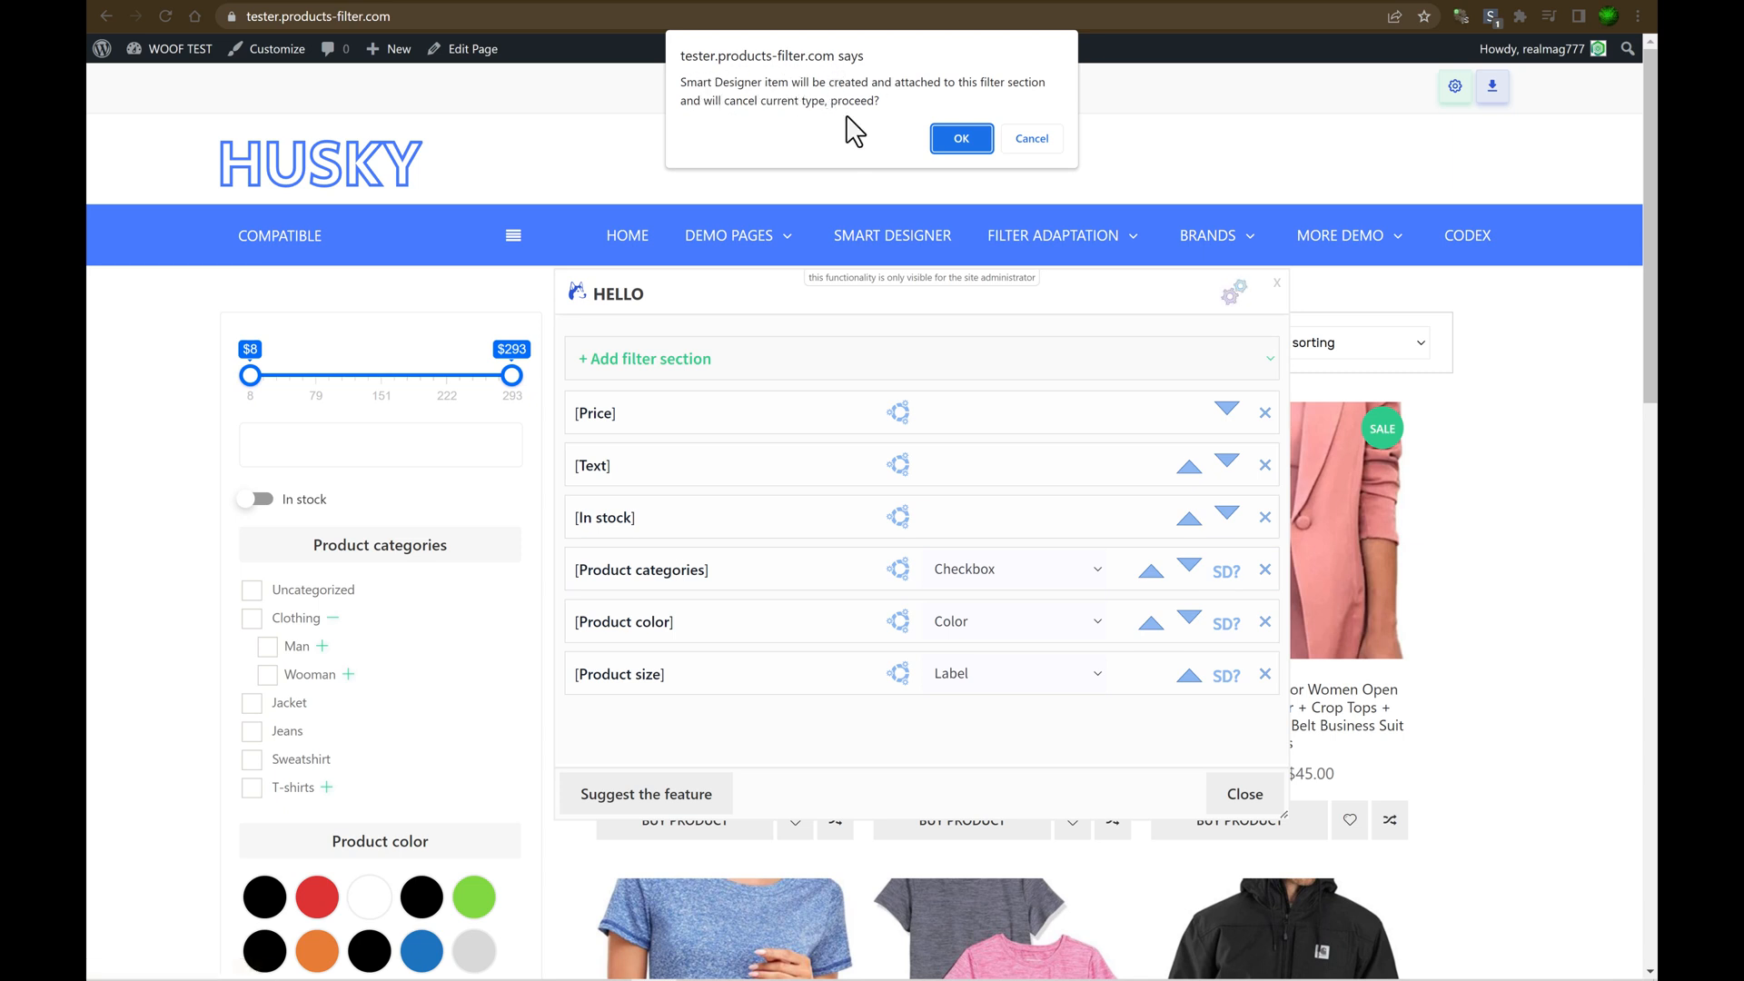
pyautogui.click(959, 139)
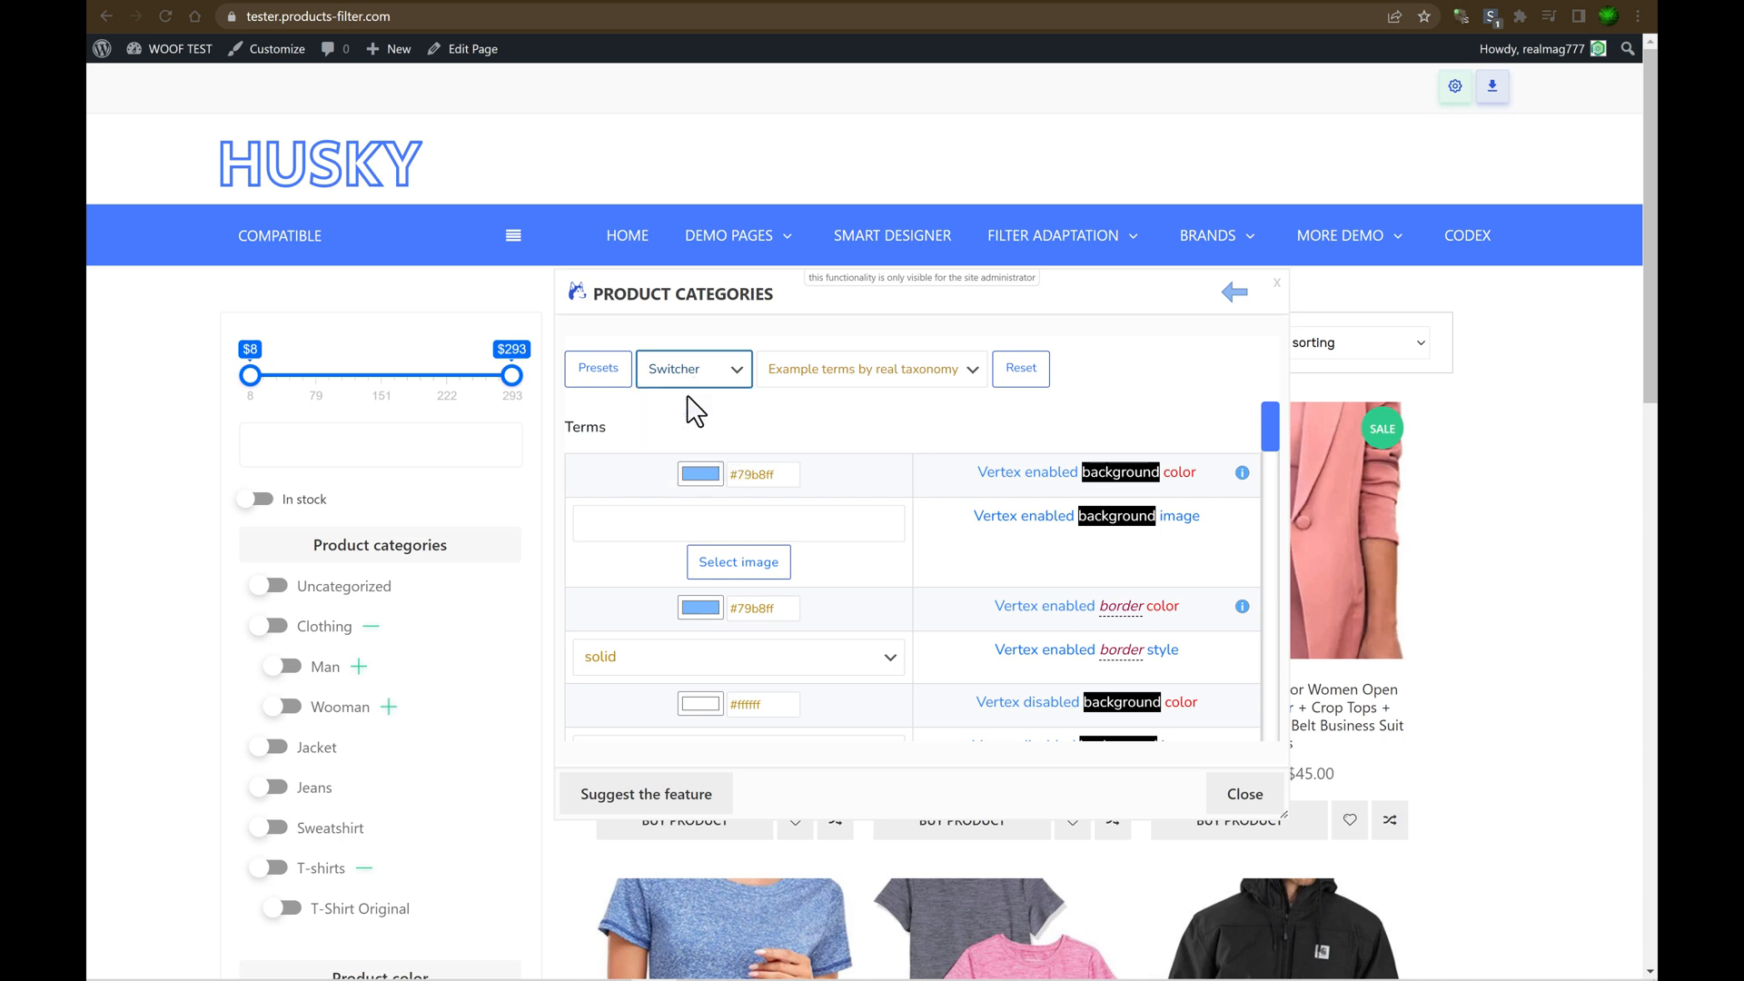
# Change the categories design from switches to checkboxes and choose a hover image for terms.
pyautogui.click(693, 368)
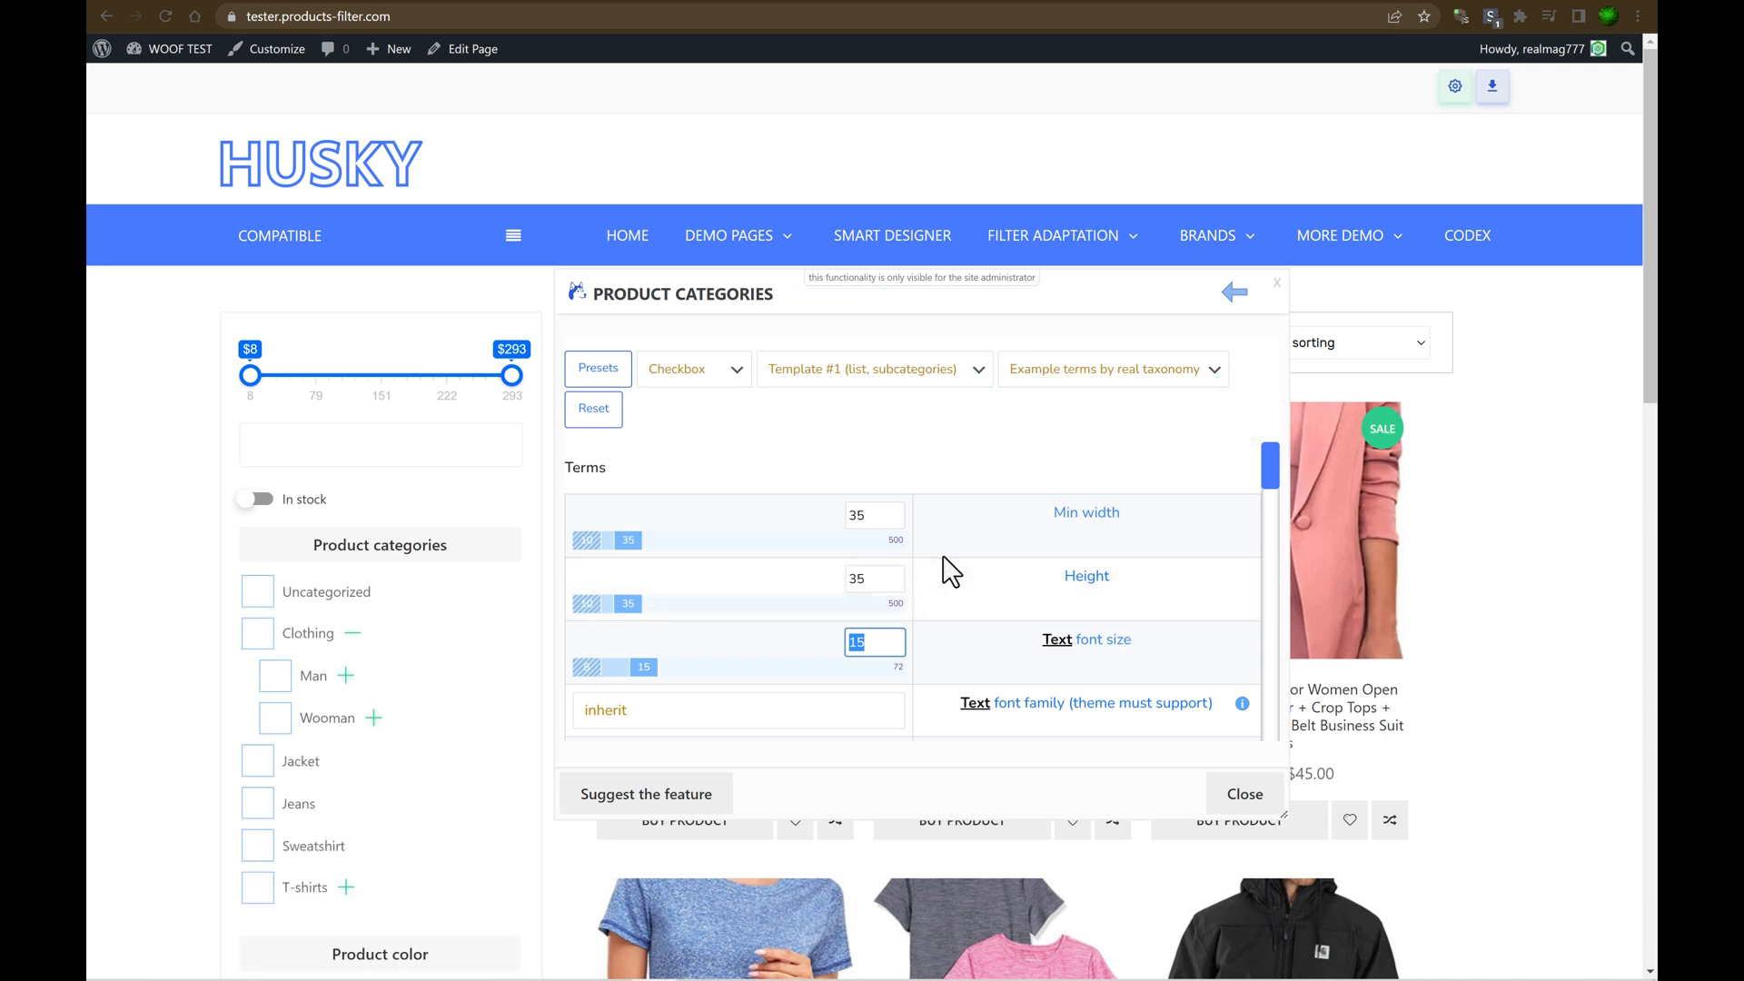
pyautogui.scroll(-3)
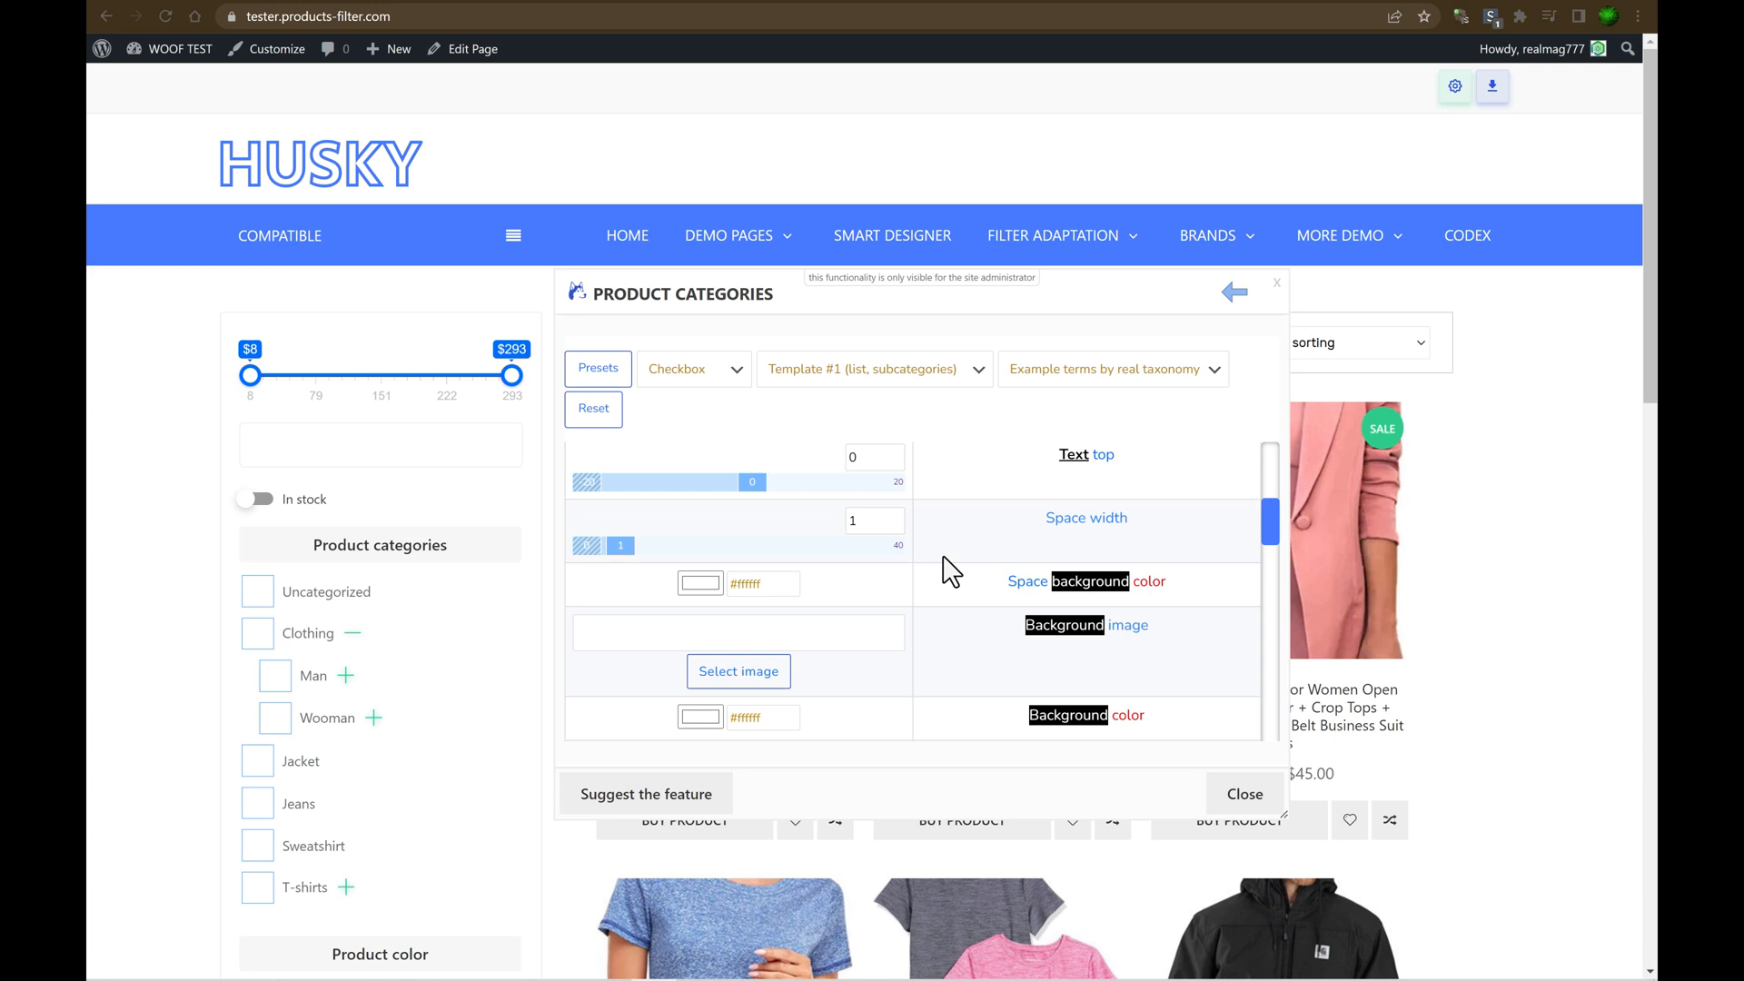
pyautogui.moveTo(946, 587)
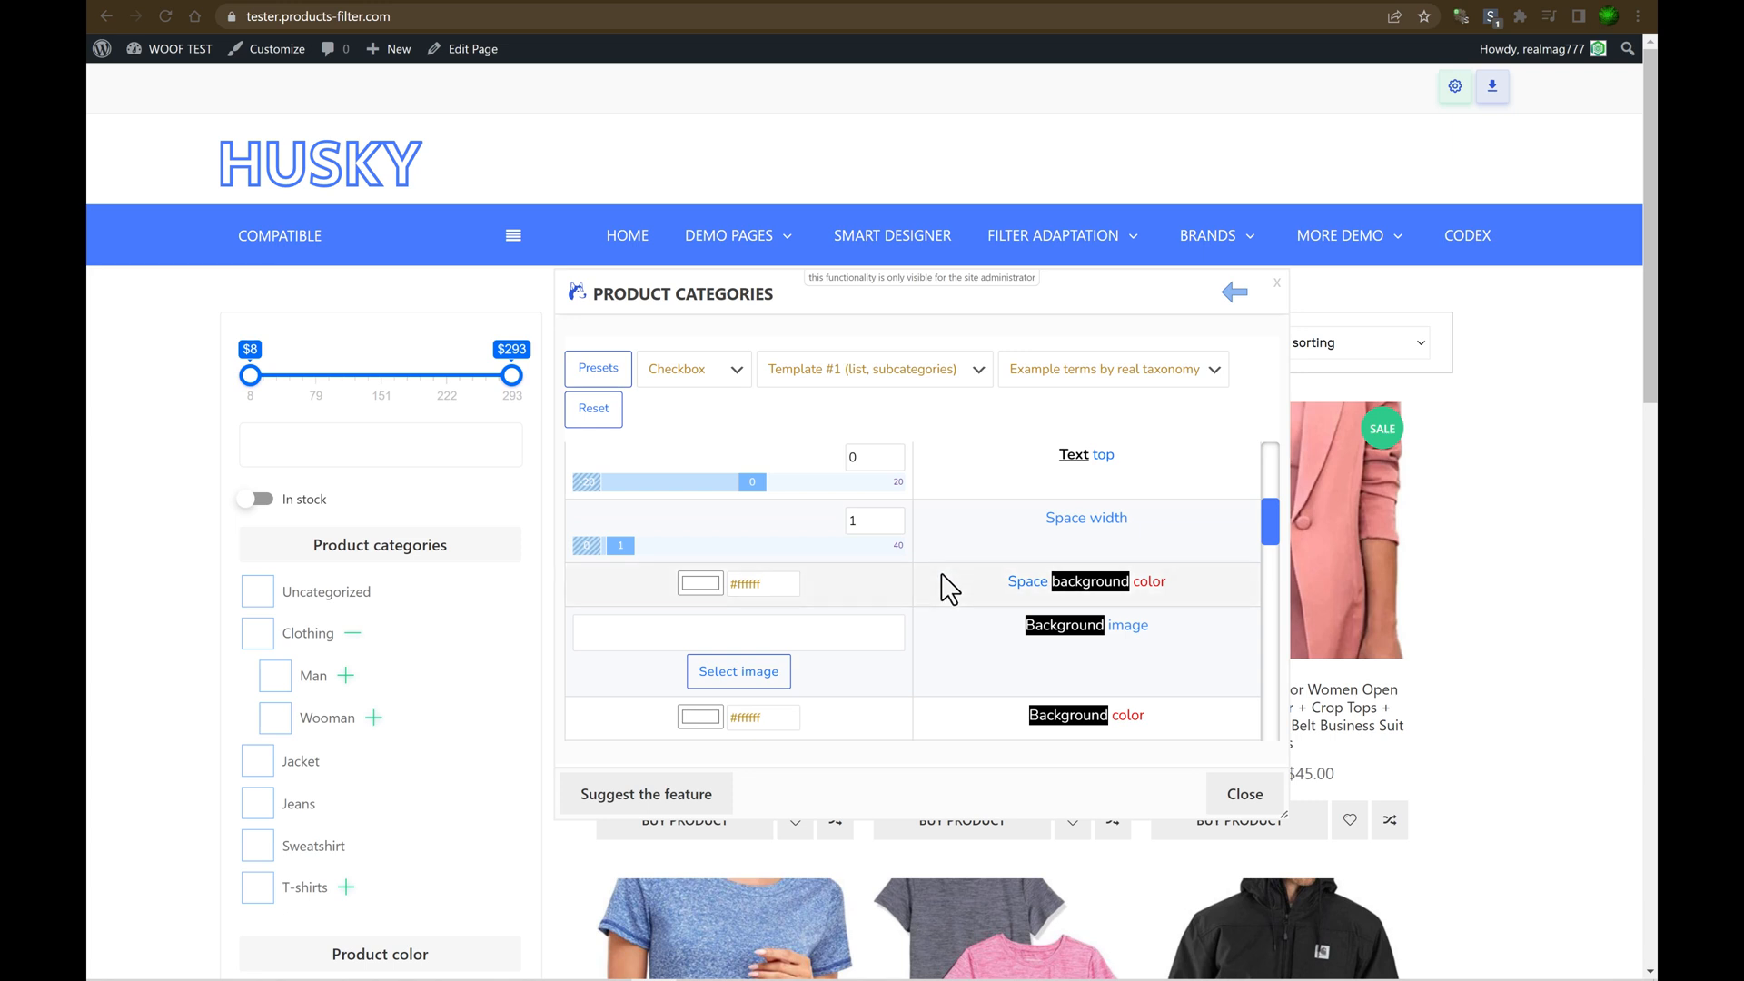
pyautogui.scroll(-3)
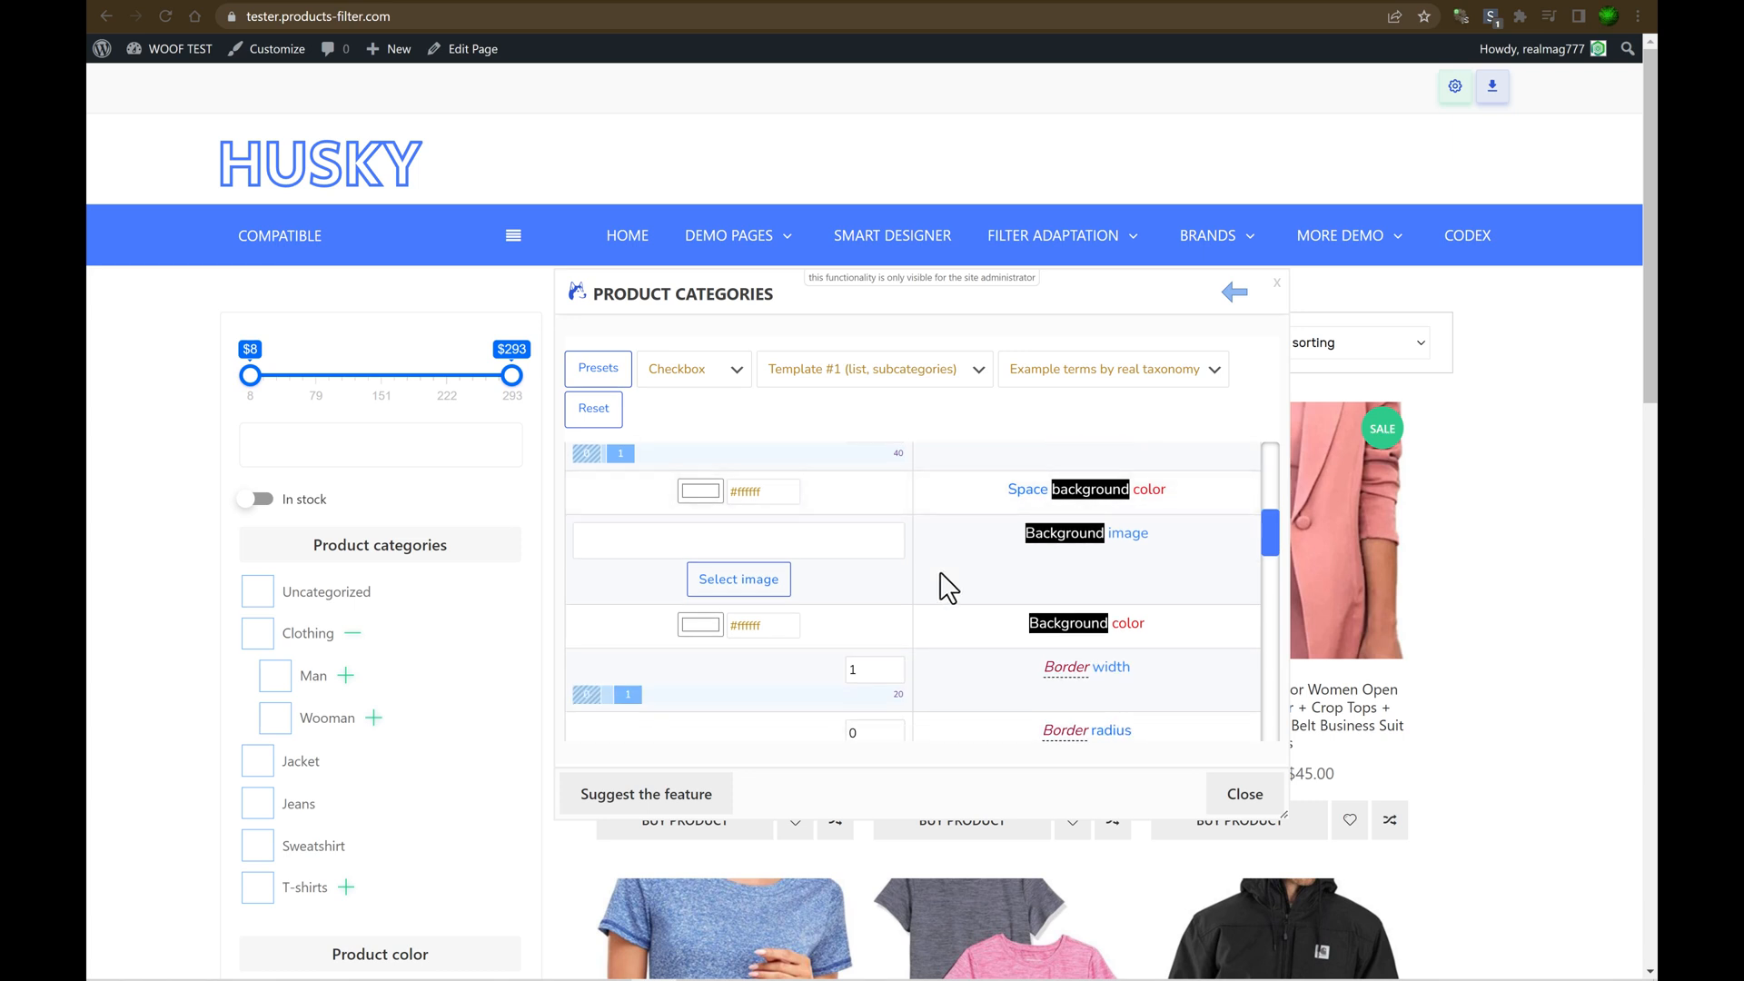
pyautogui.scroll(-3)
pyautogui.write('25')
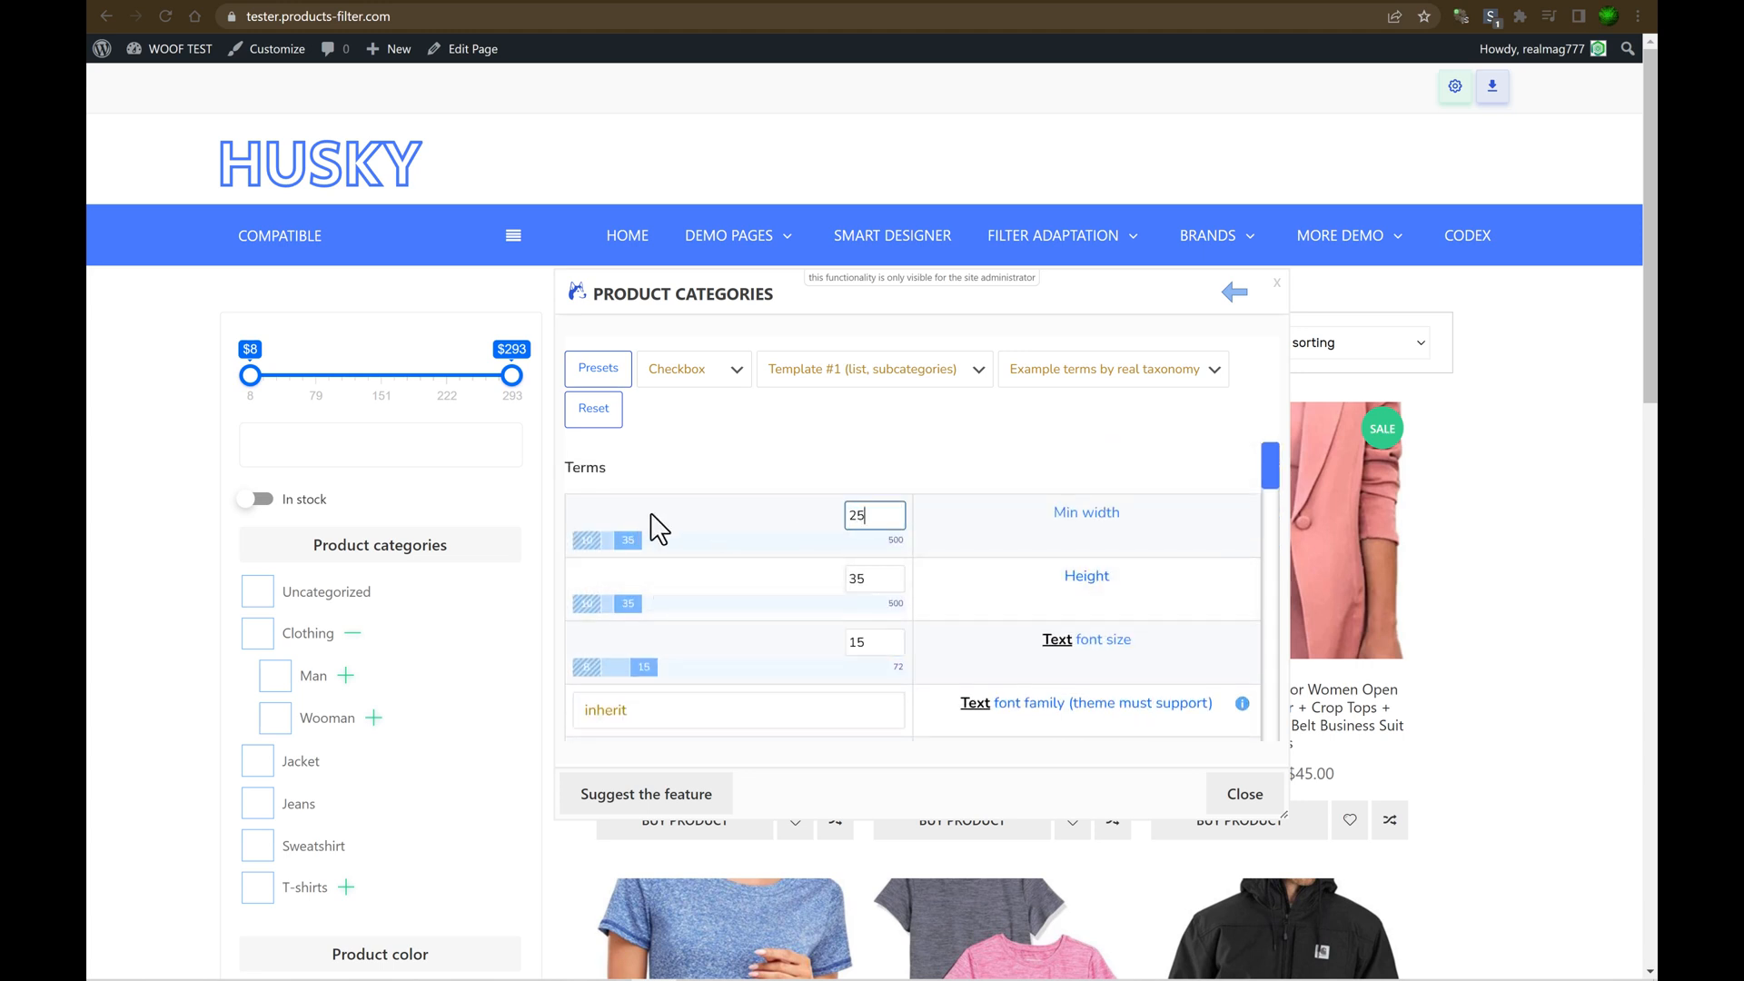
pyautogui.scroll(-3)
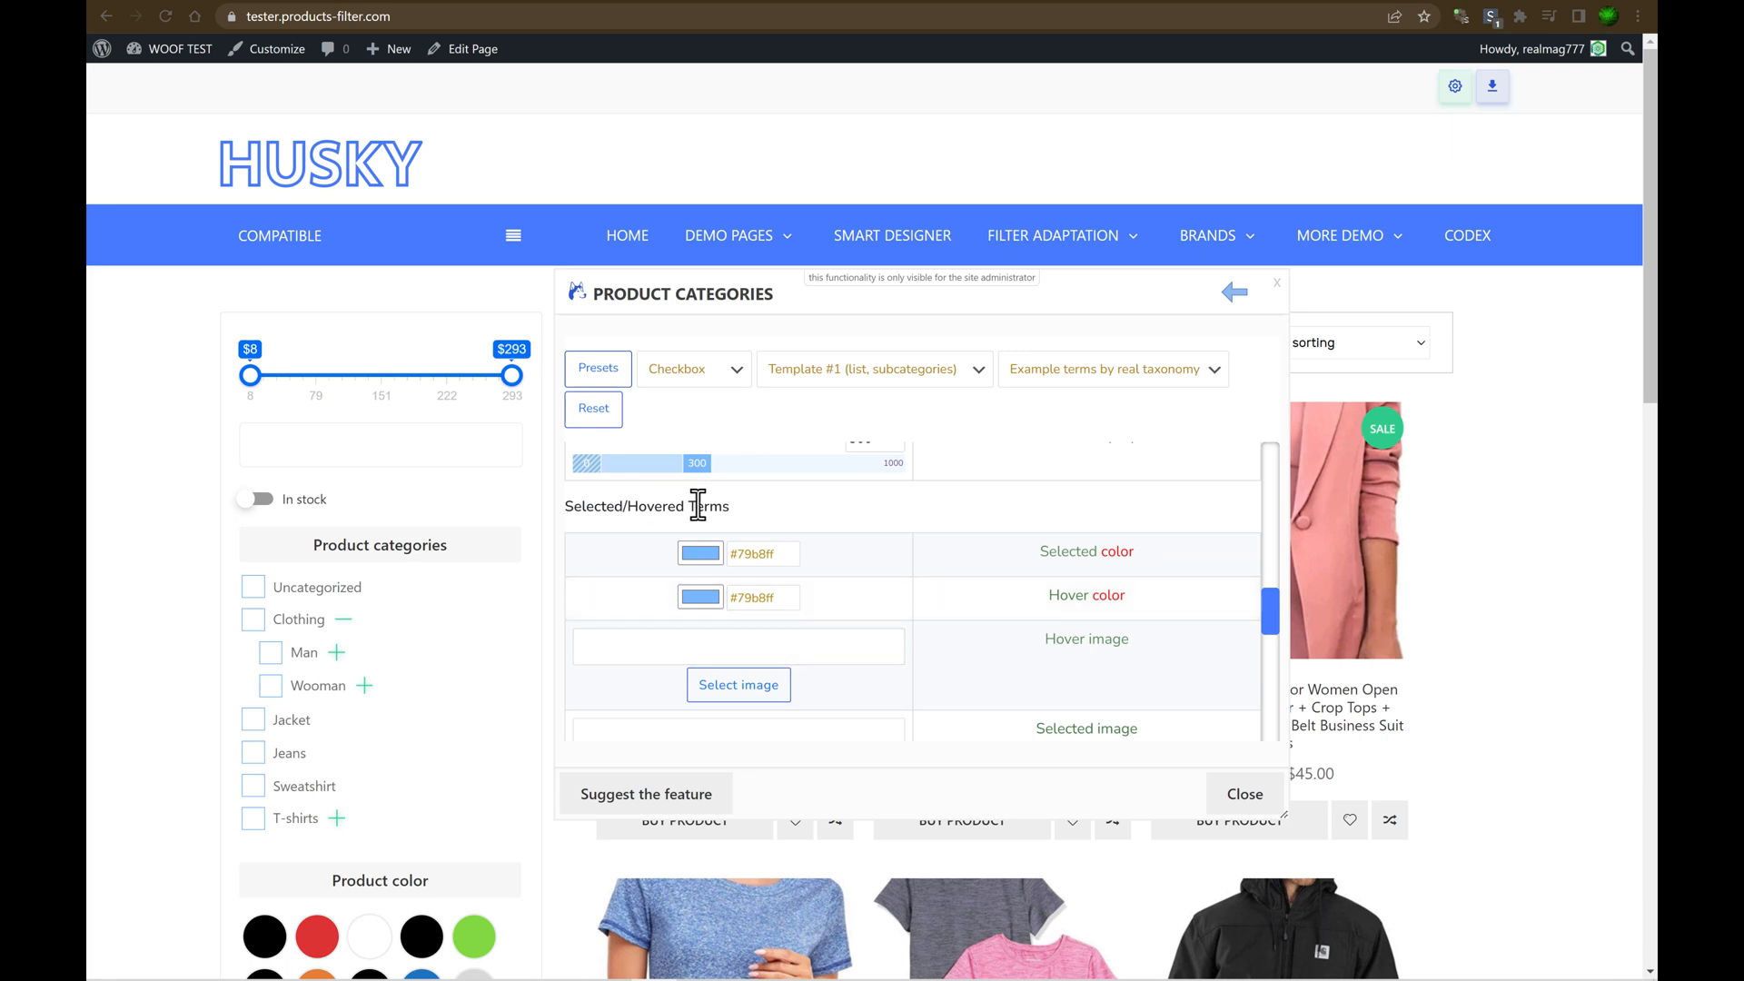
pyautogui.scroll(-3)
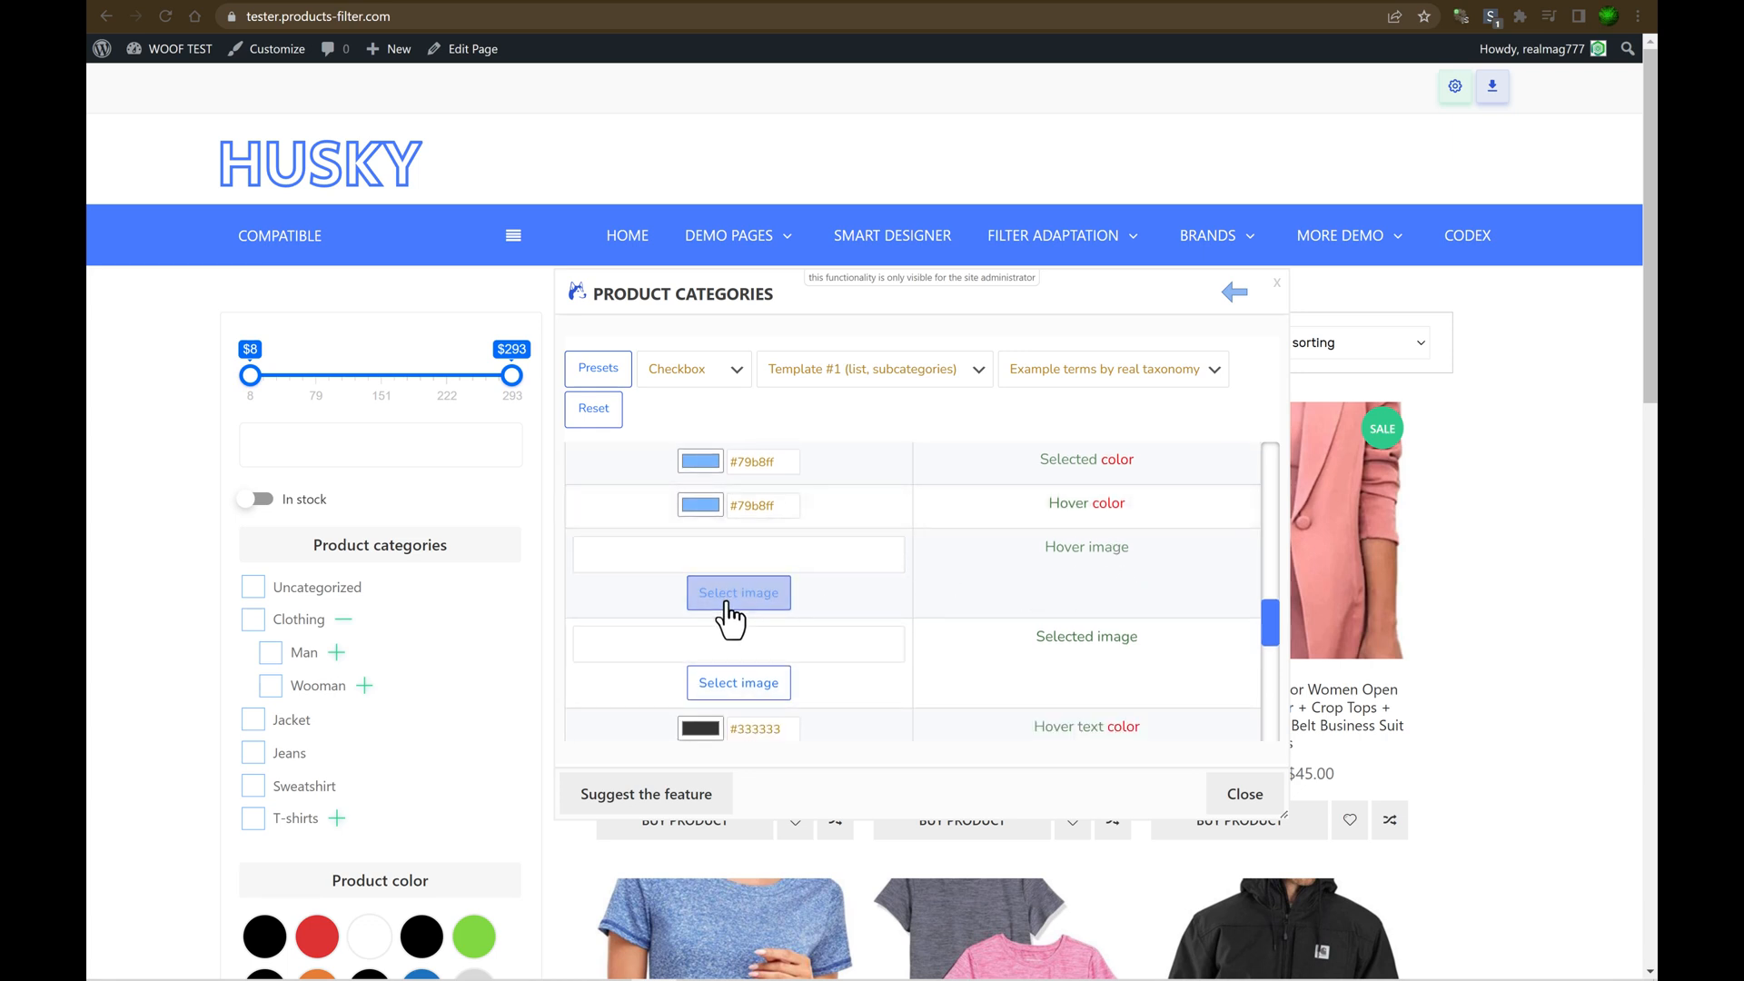
pyautogui.click(738, 591)
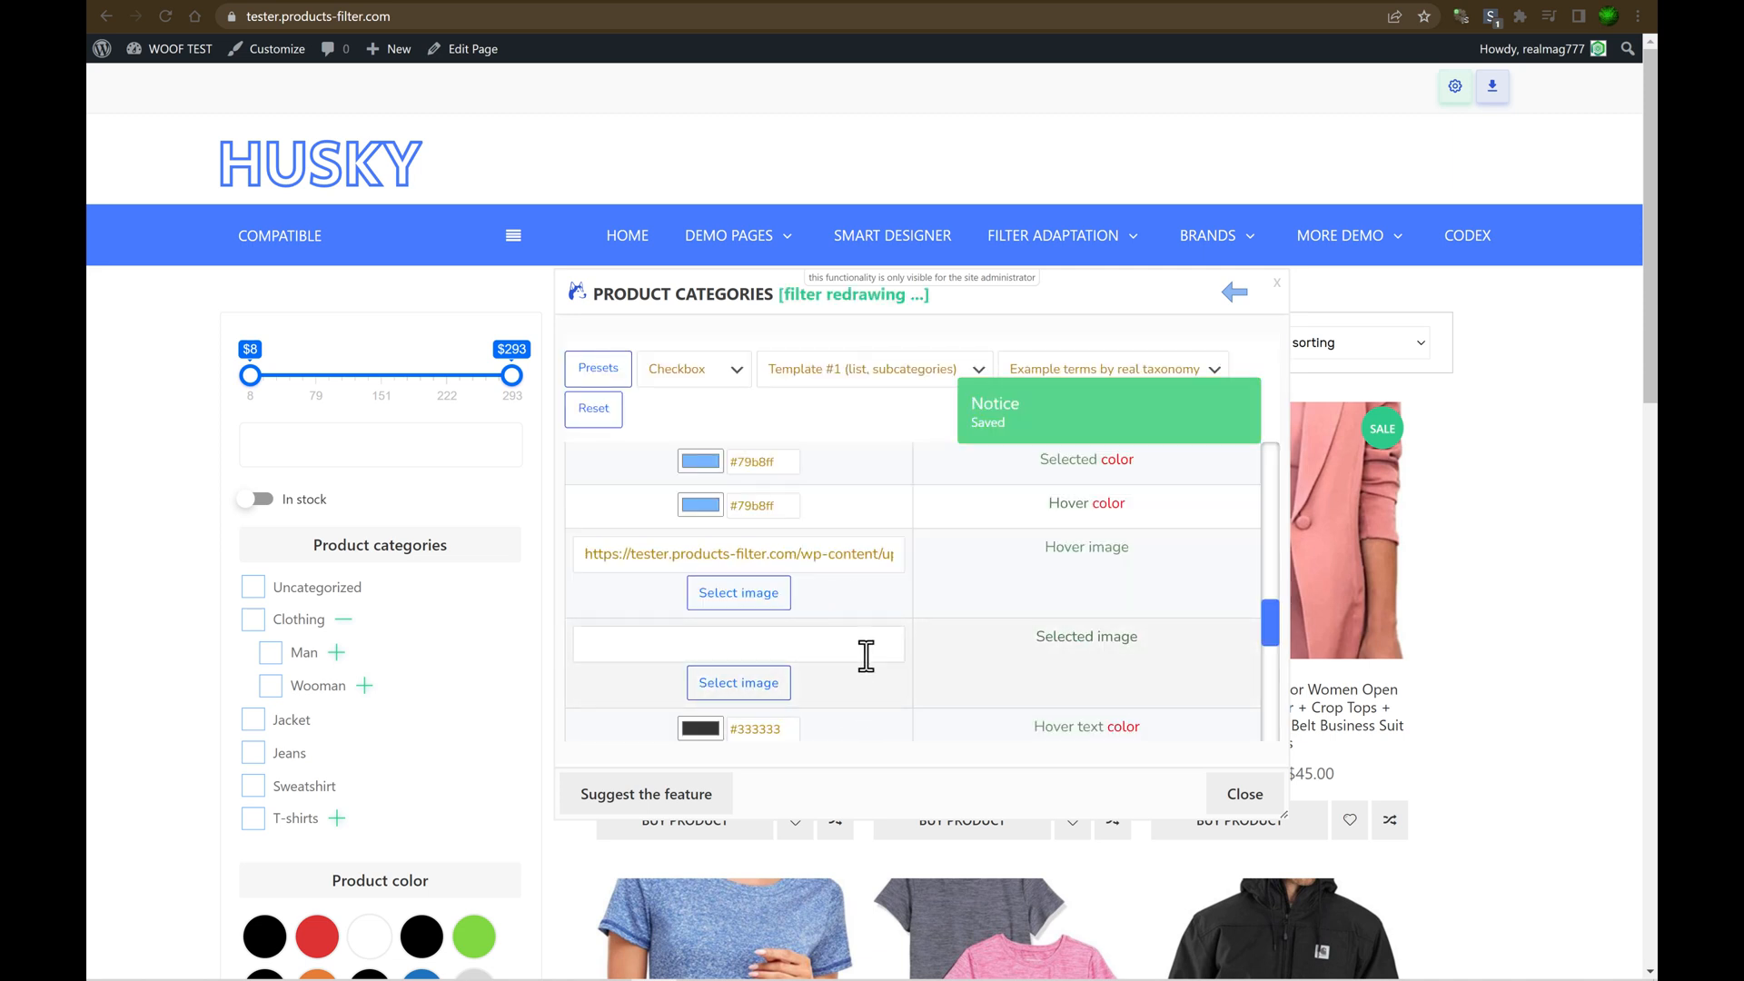
pyautogui.click(737, 682)
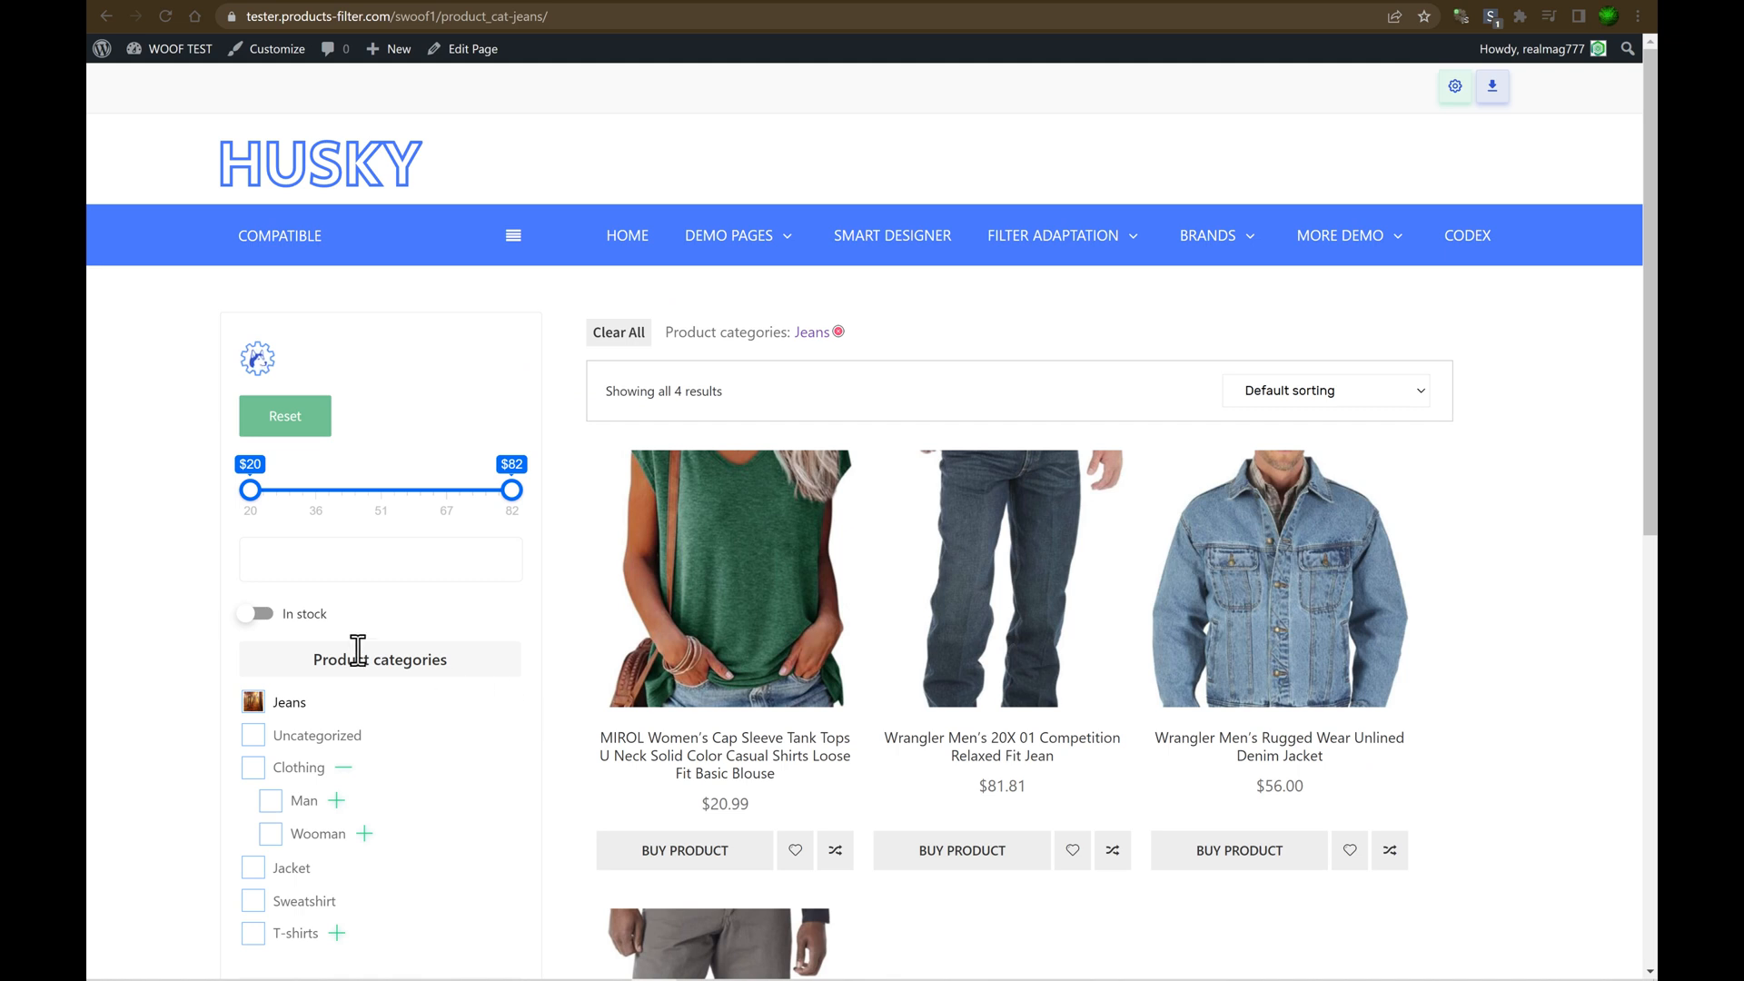
pyautogui.moveTo(342, 504)
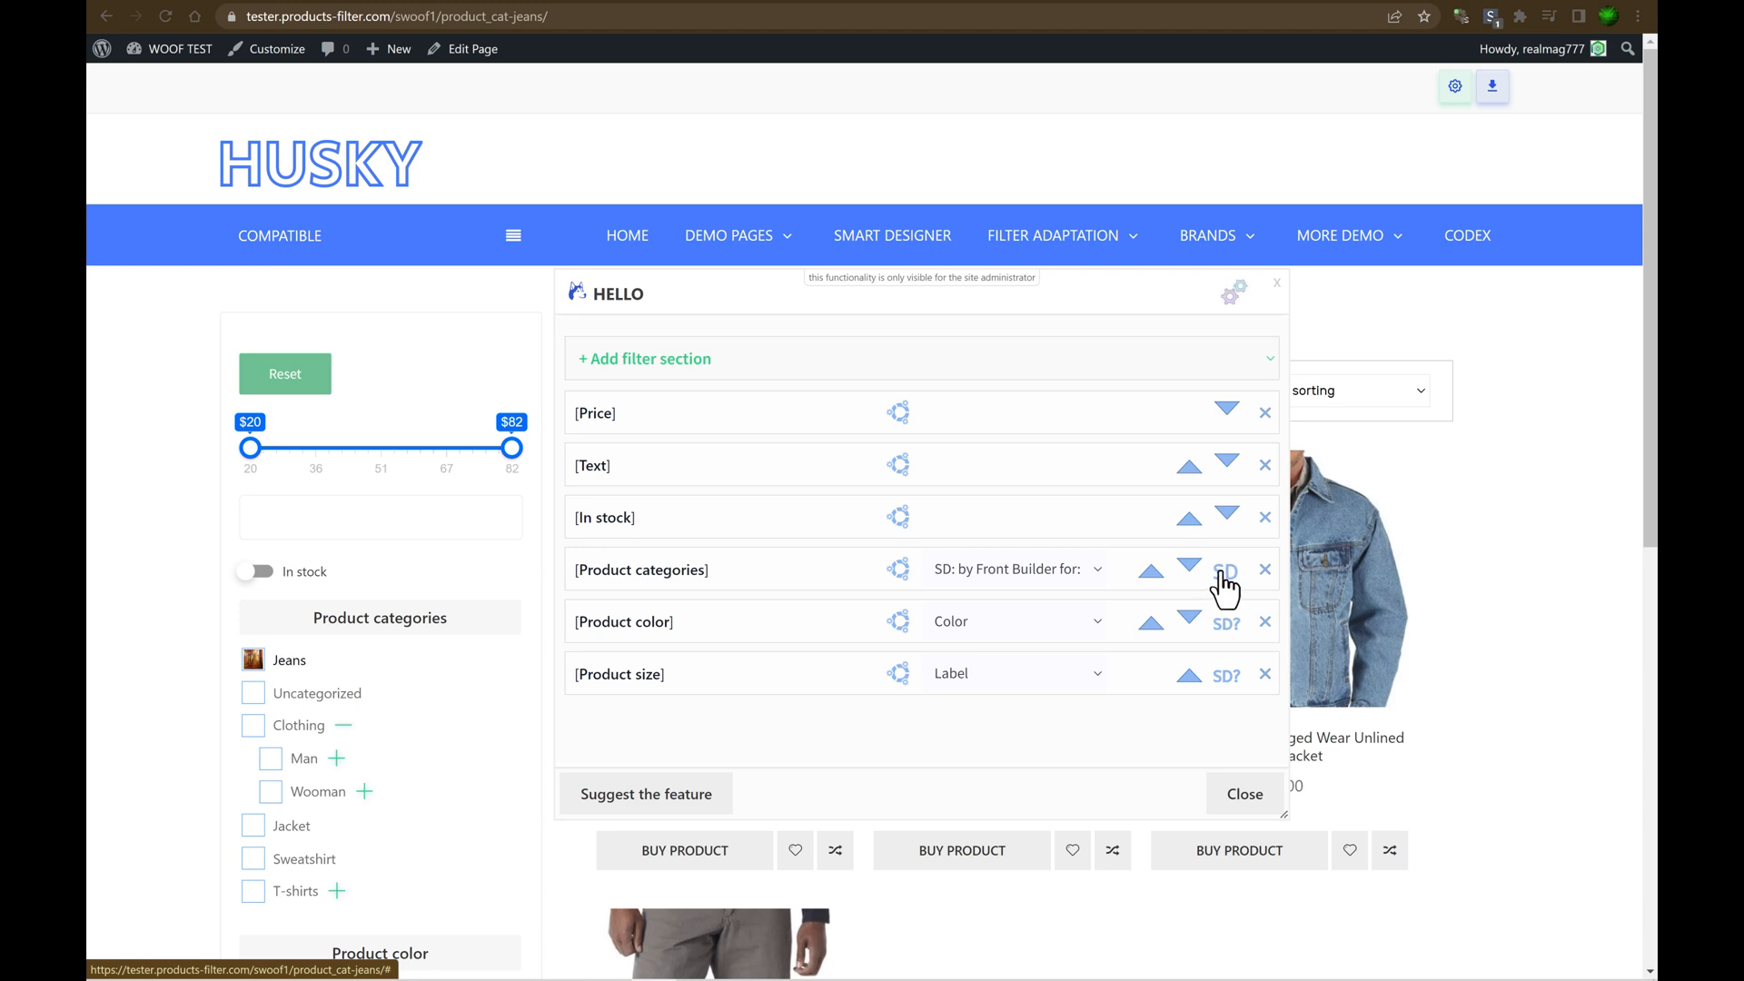
pyautogui.moveTo(1207, 595)
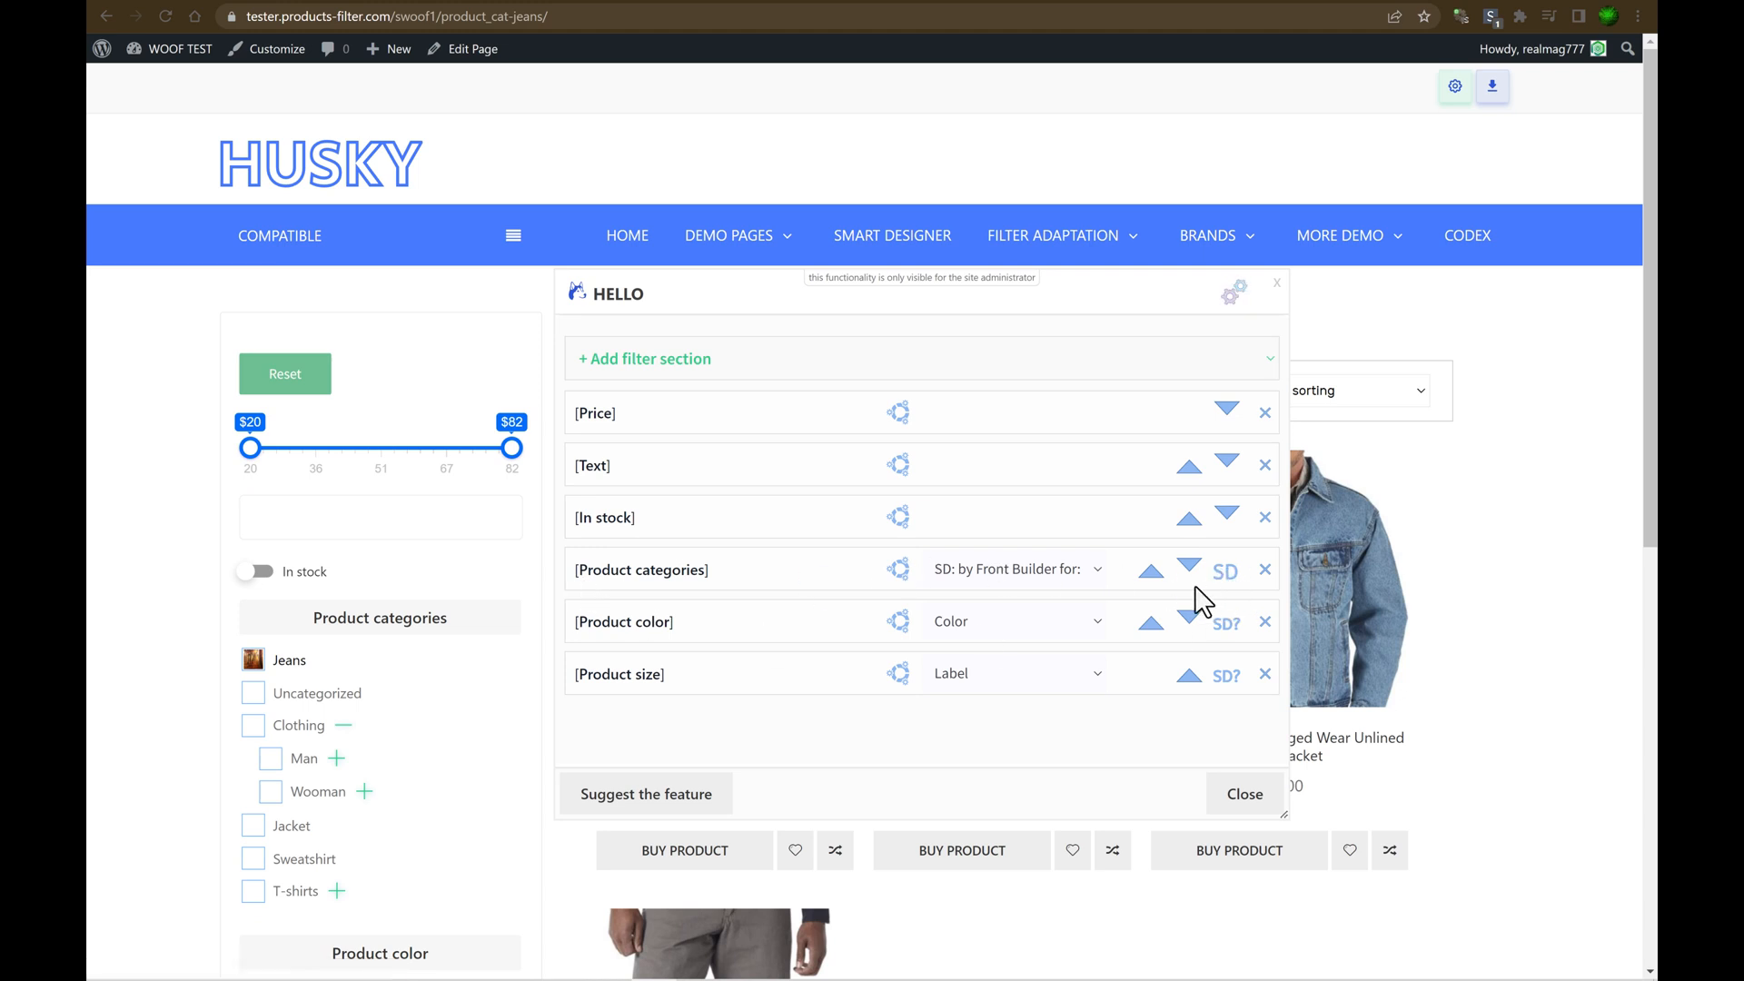
pyautogui.moveTo(694, 367)
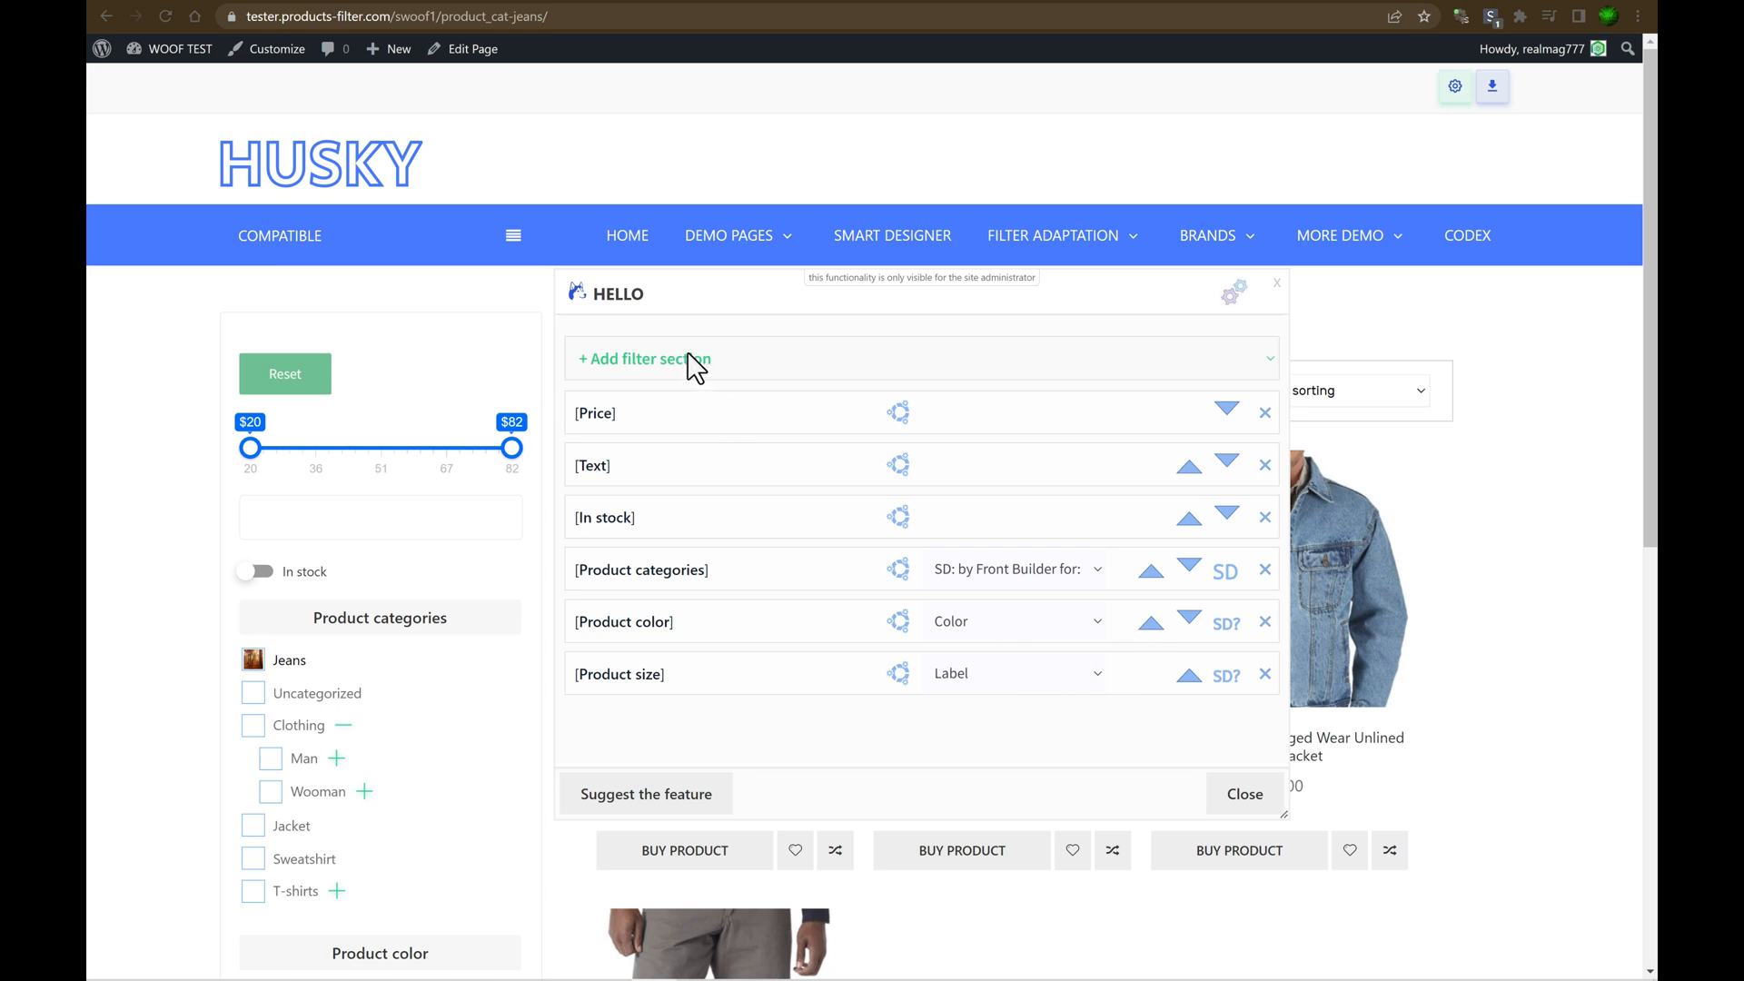
# Reopen the Hello front builder over the Jeans-filtered shop.
pyautogui.click(644, 358)
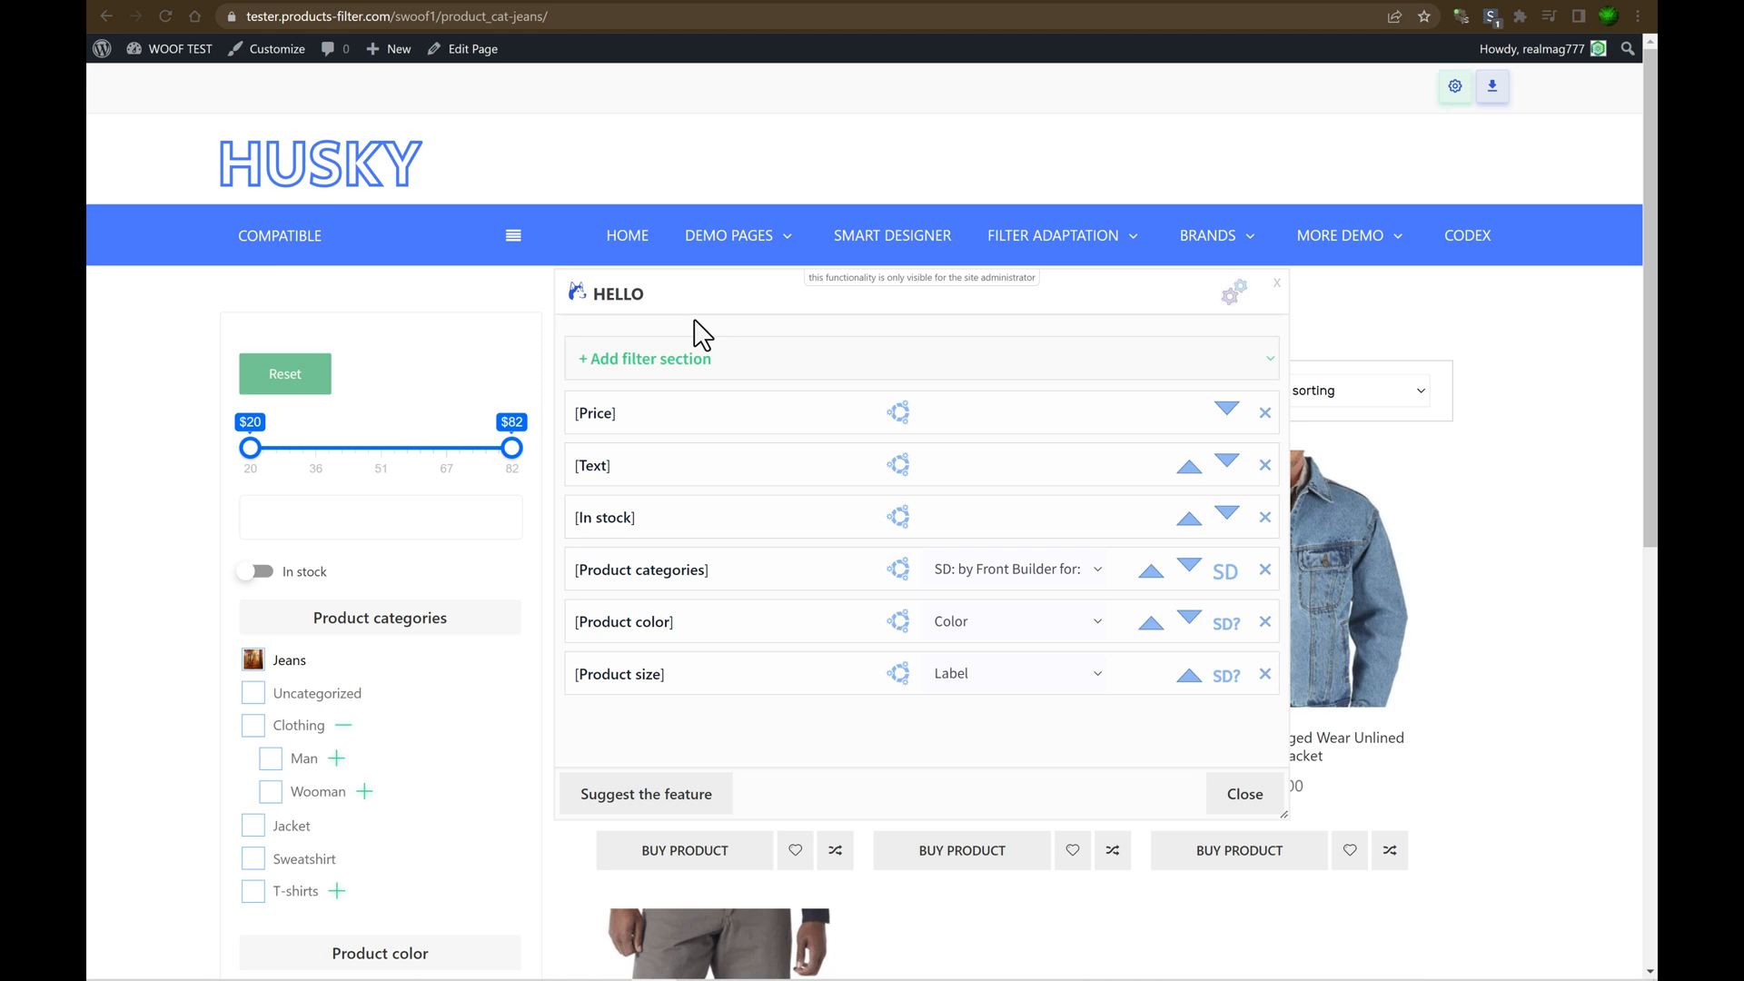
pyautogui.moveTo(1232, 291)
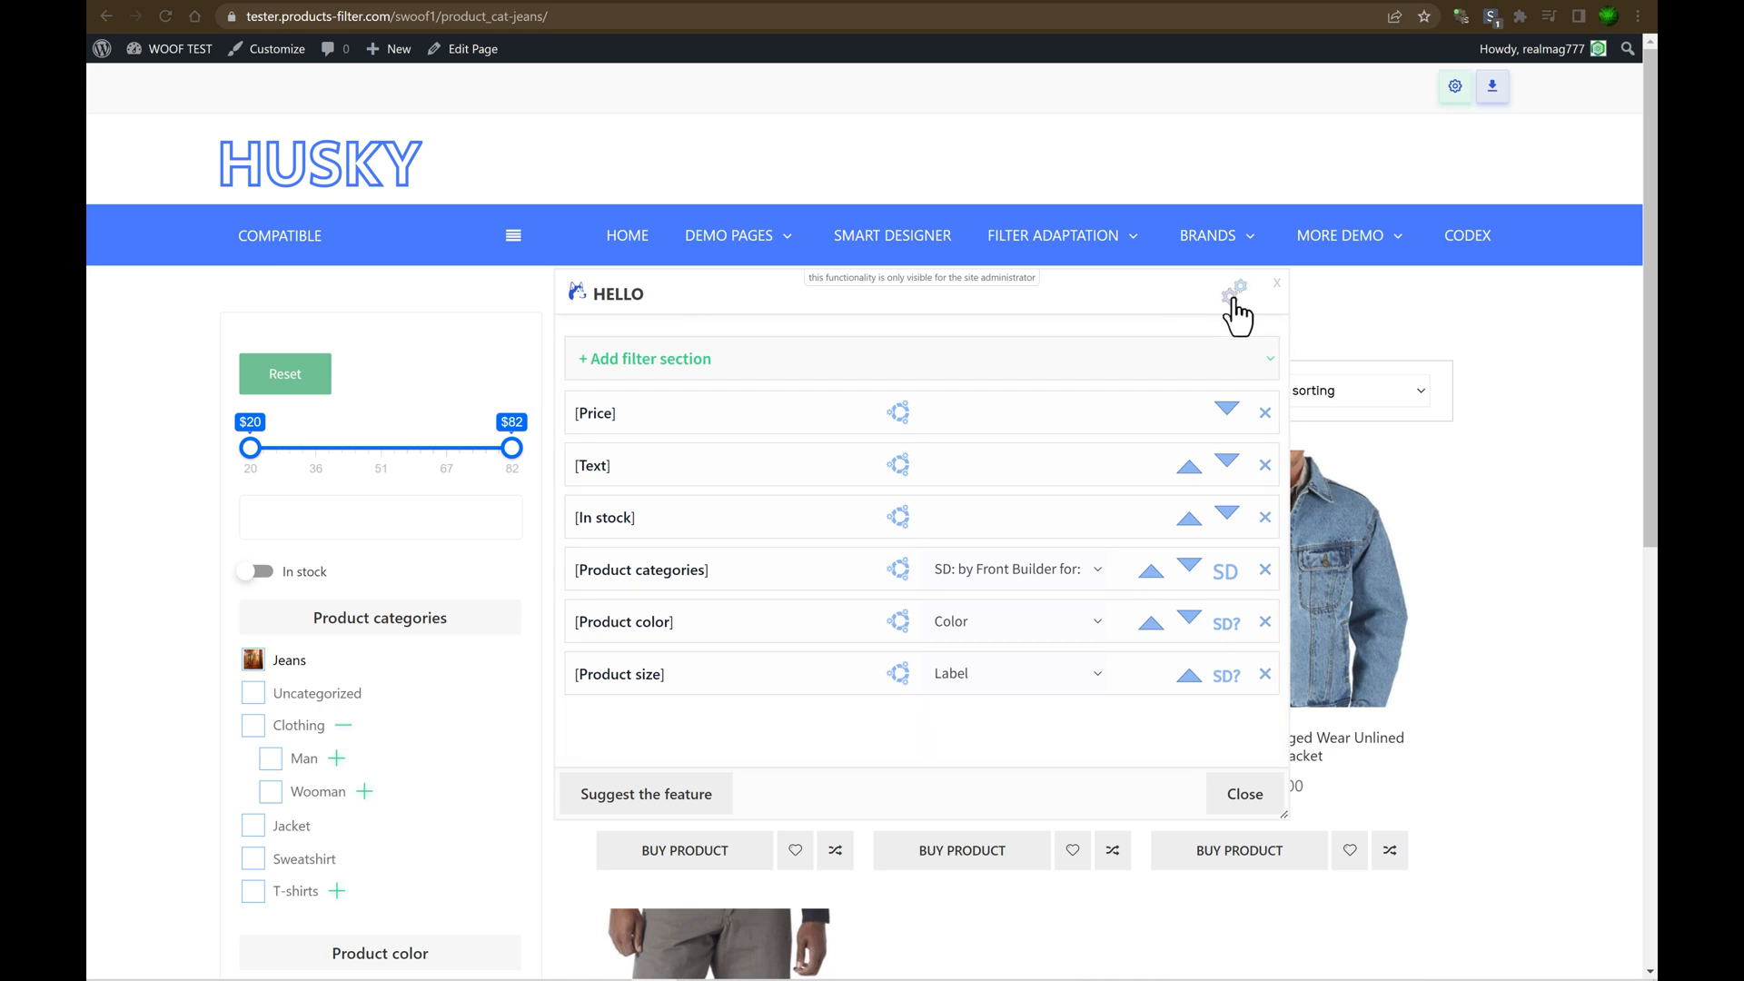
# Open the Hello filter options, then tick Clothing alongside Jeans in categories.
pyautogui.click(1235, 287)
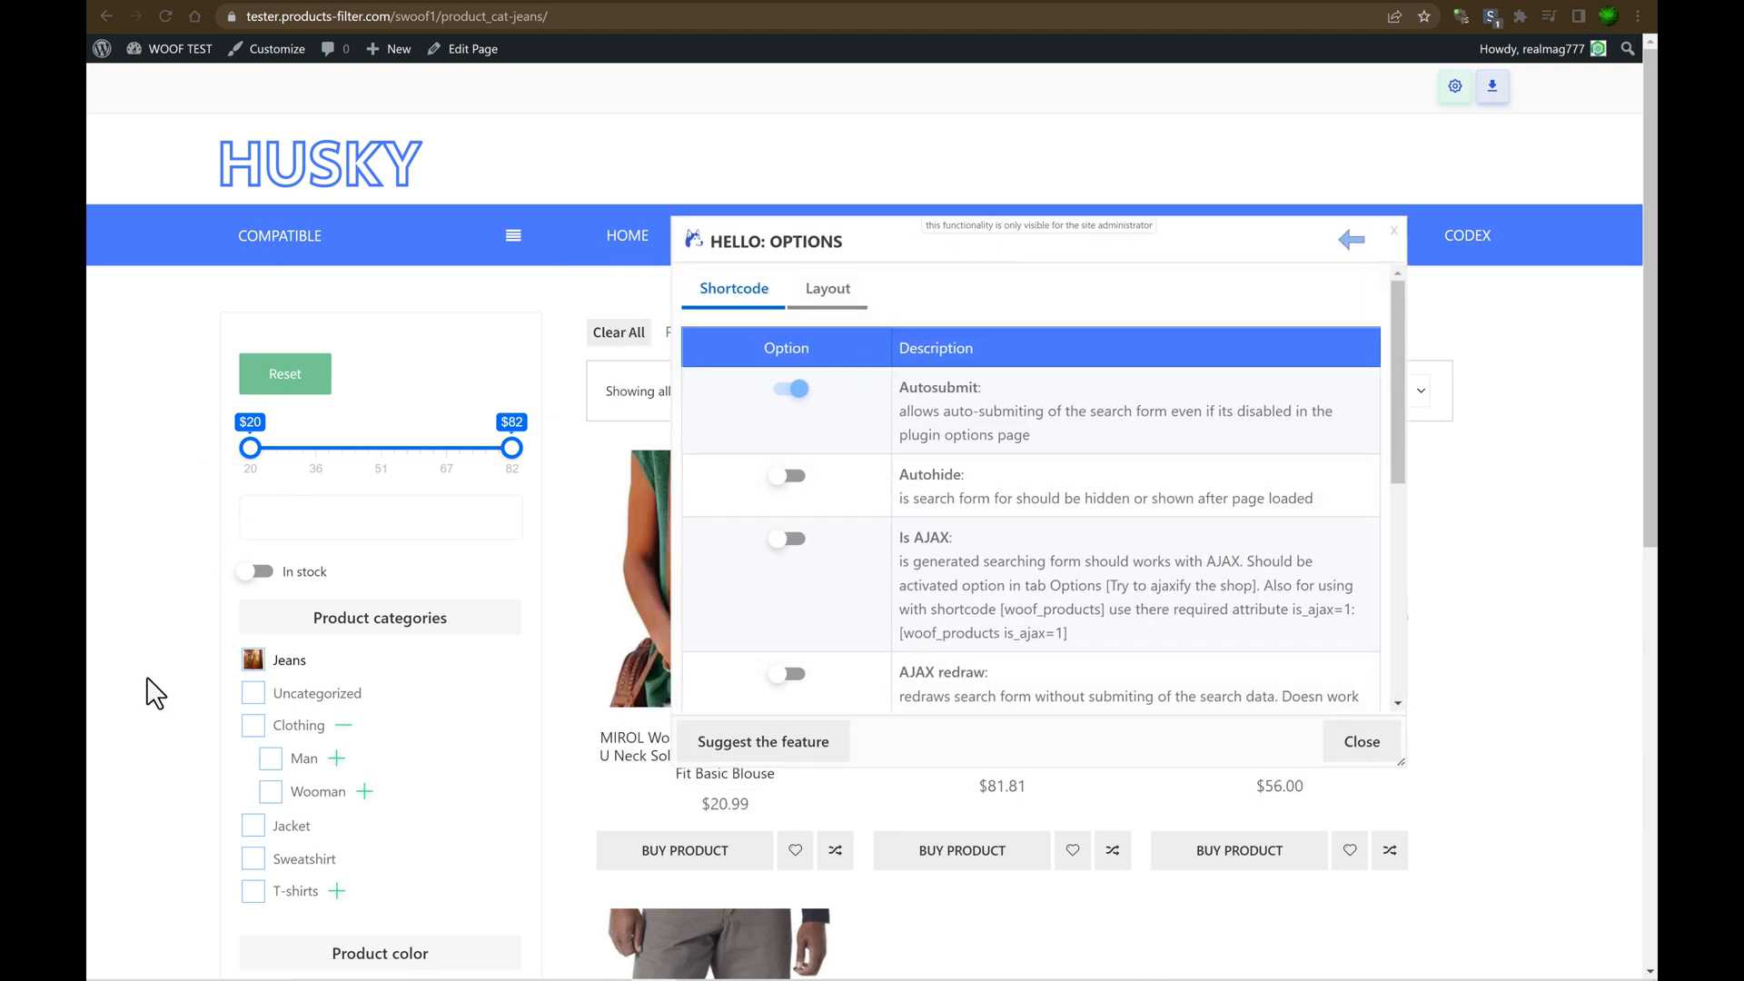
pyautogui.moveTo(1068, 501)
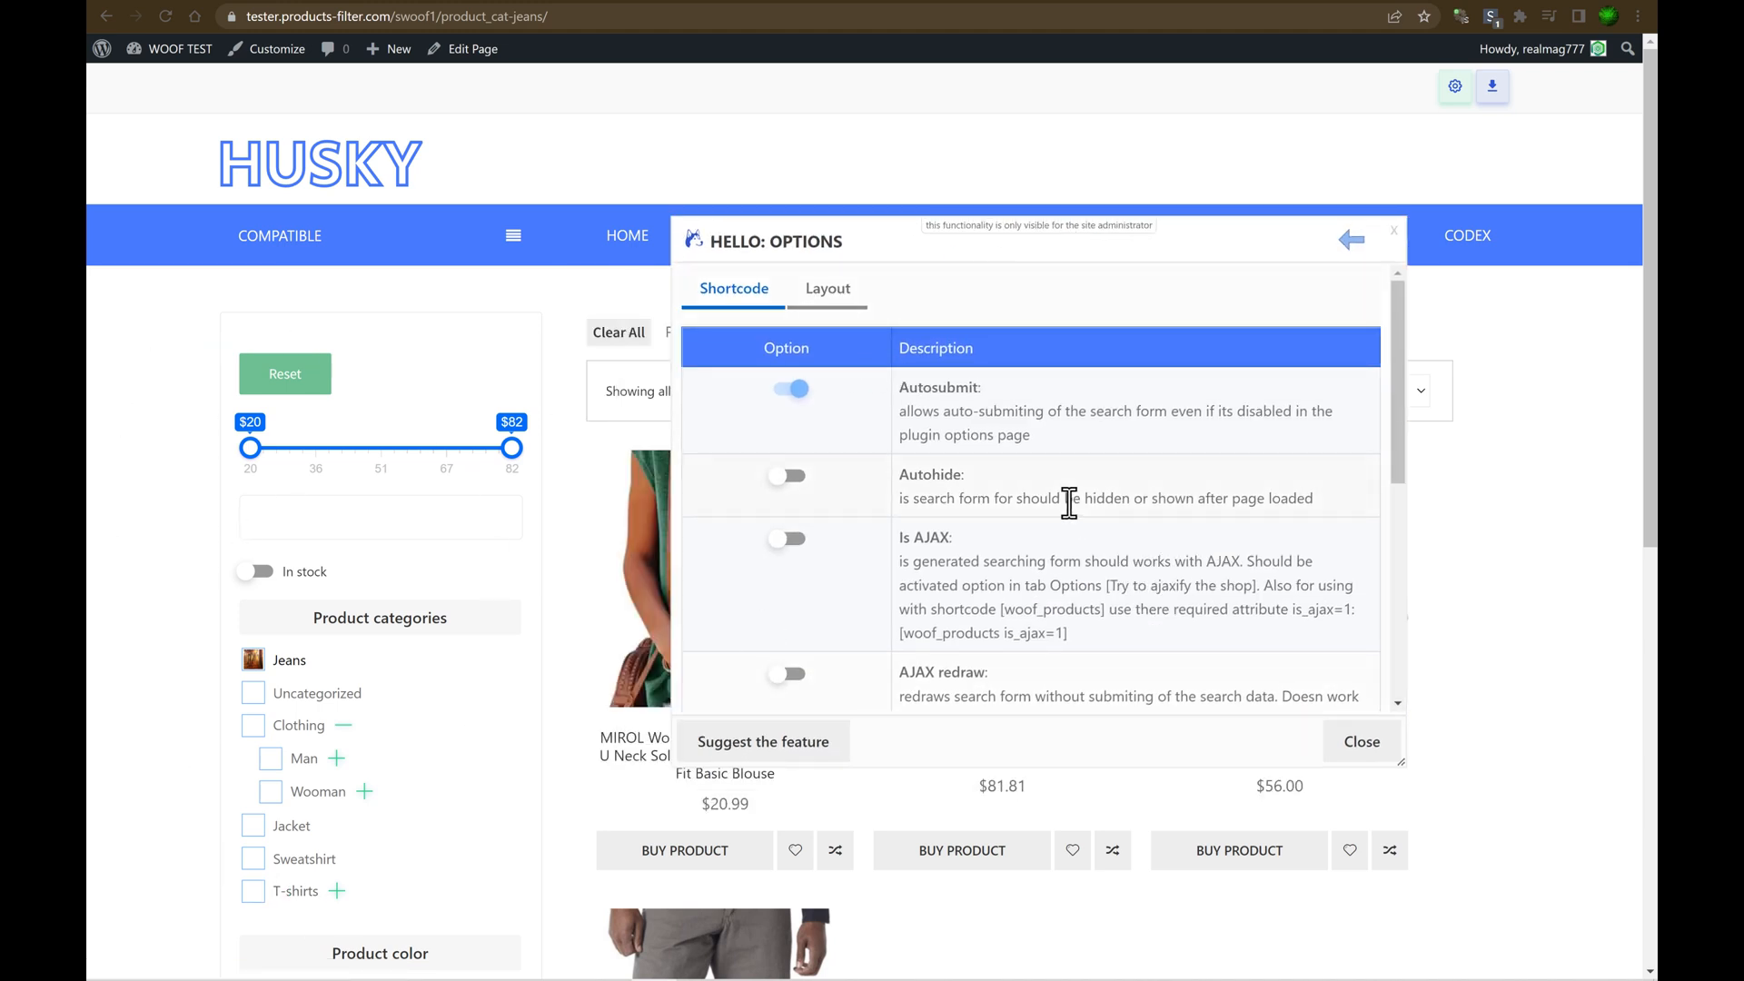
pyautogui.moveTo(891, 497)
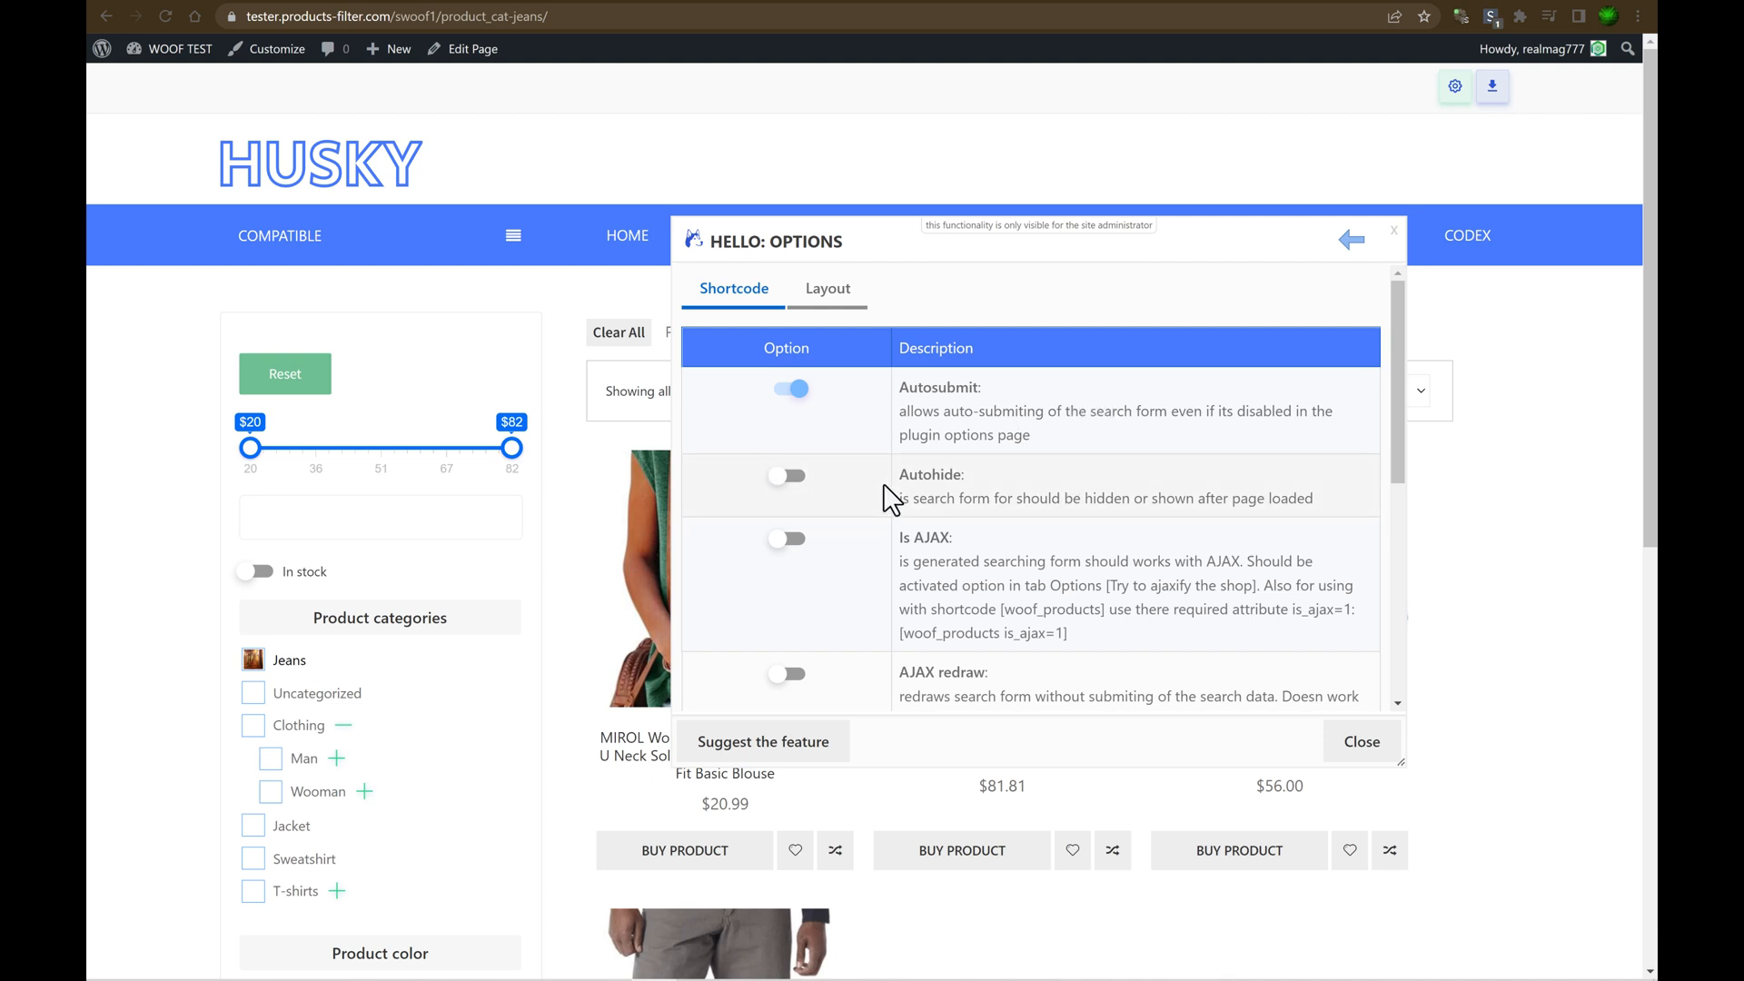
pyautogui.moveTo(1003, 492)
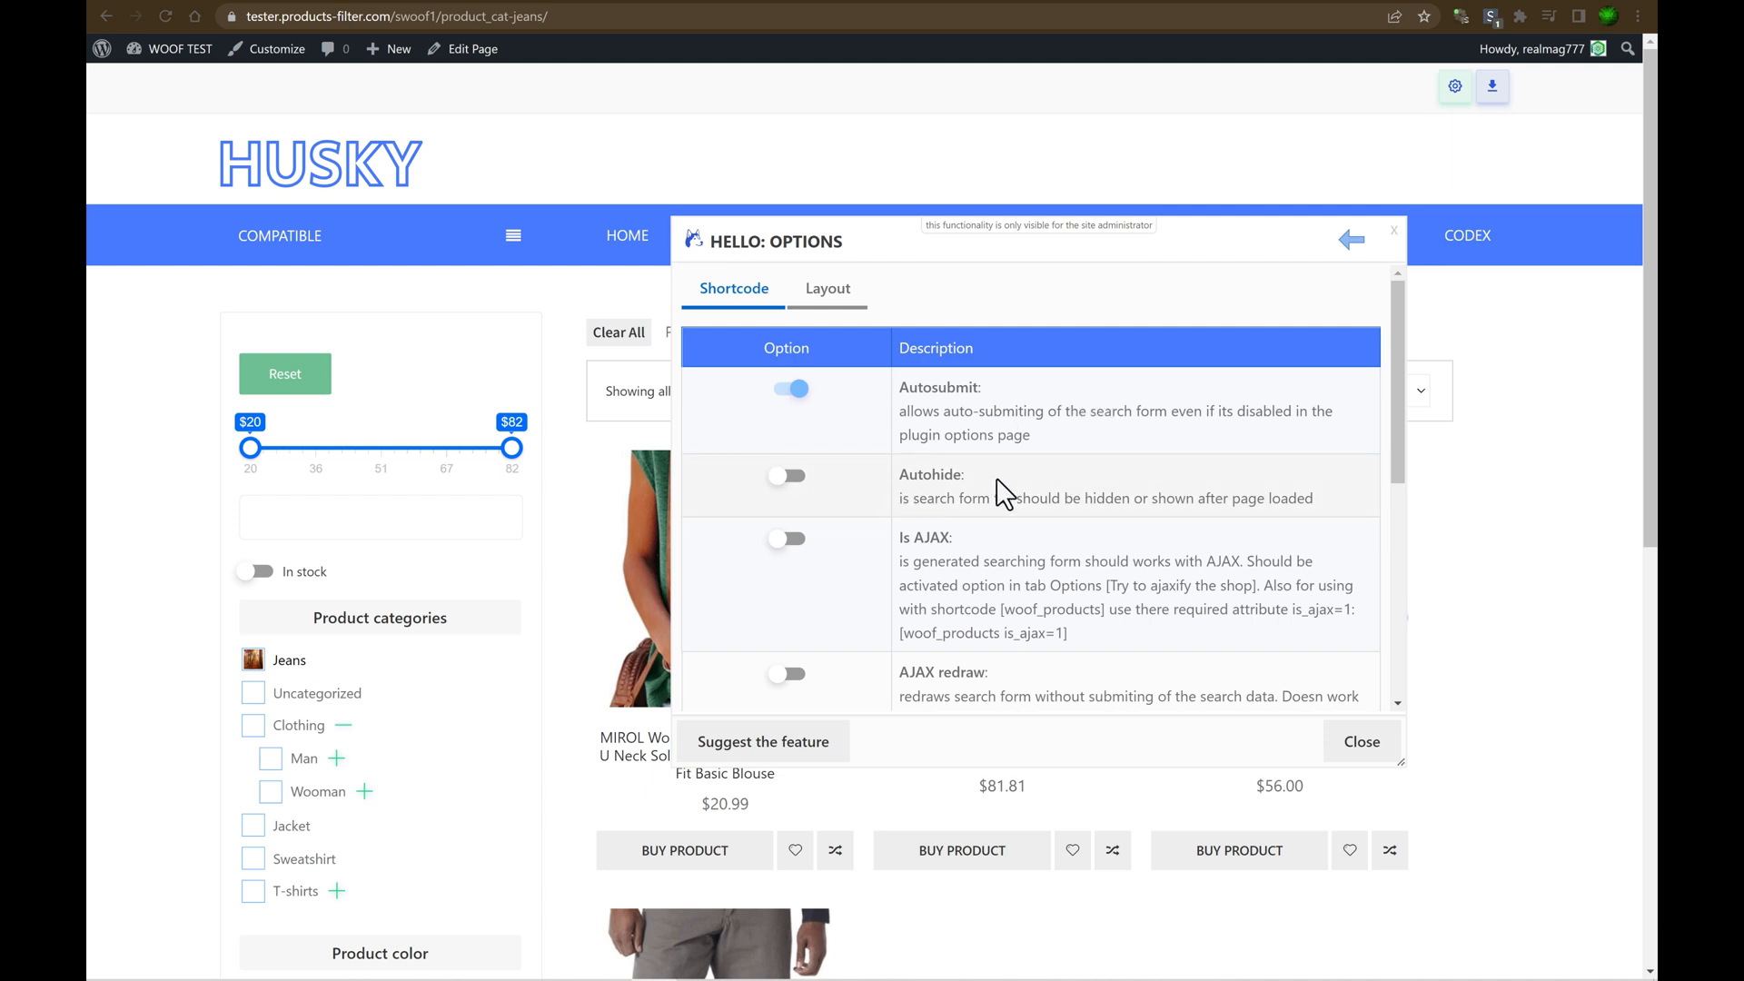
pyautogui.moveTo(382, 663)
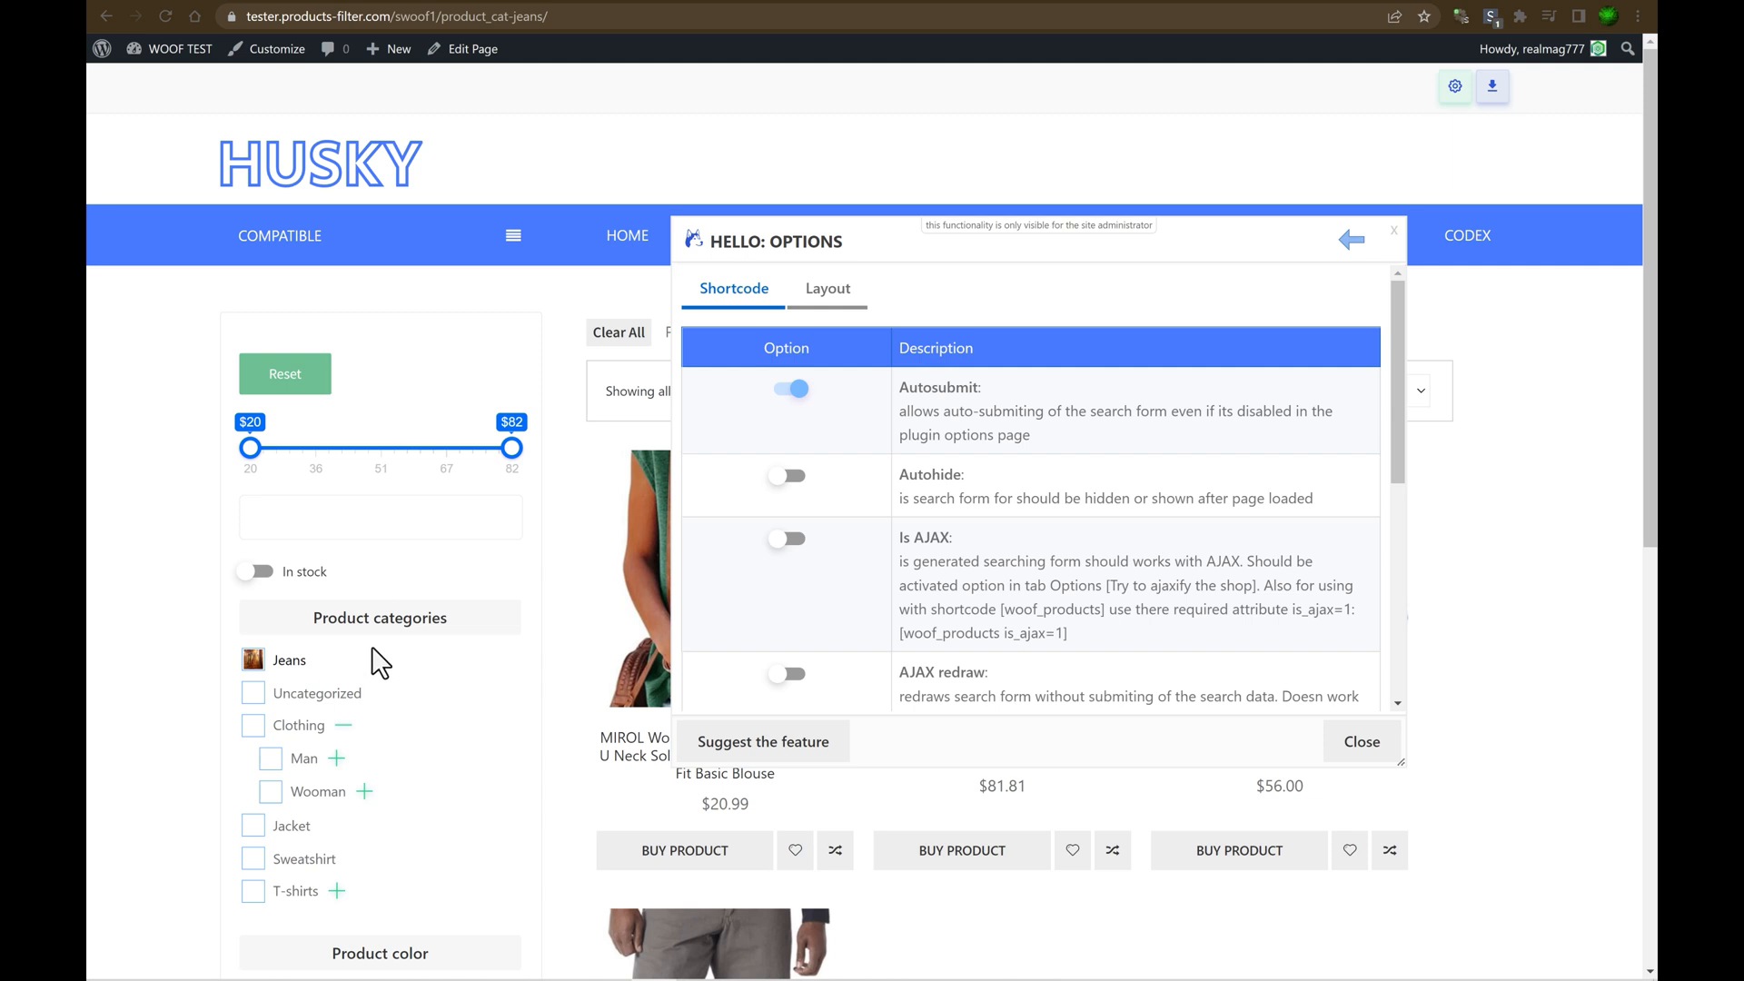
pyautogui.moveTo(381, 670)
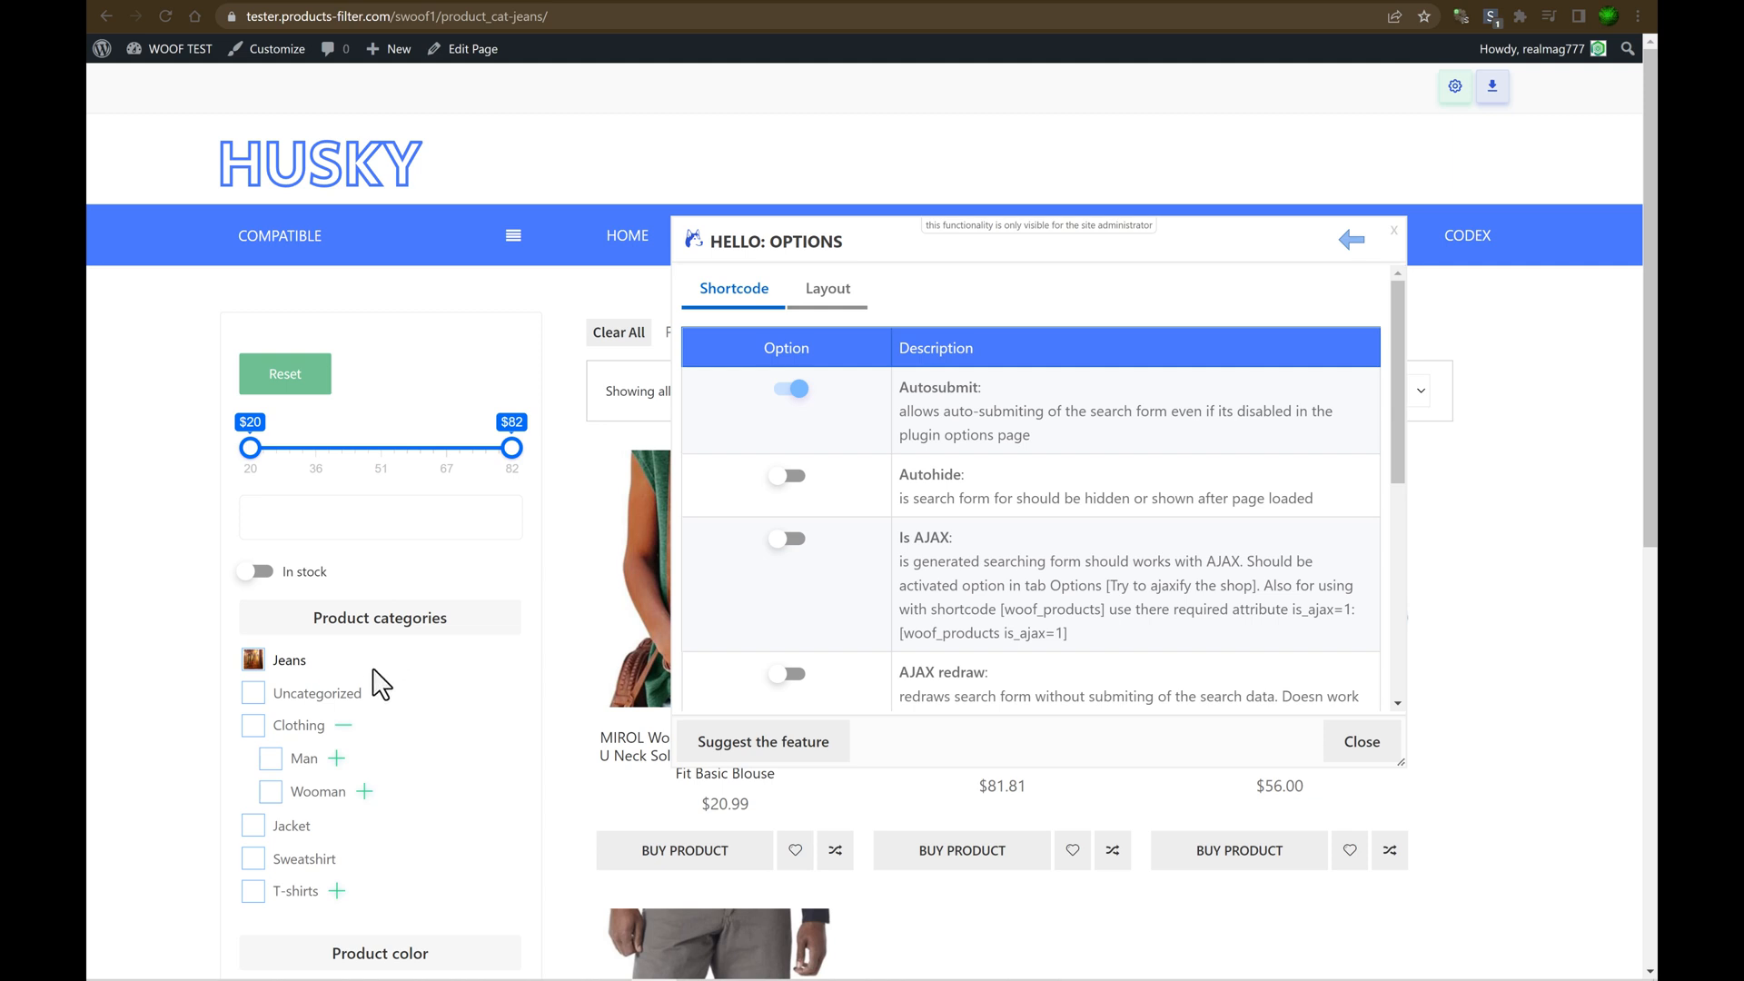
pyautogui.click(298, 724)
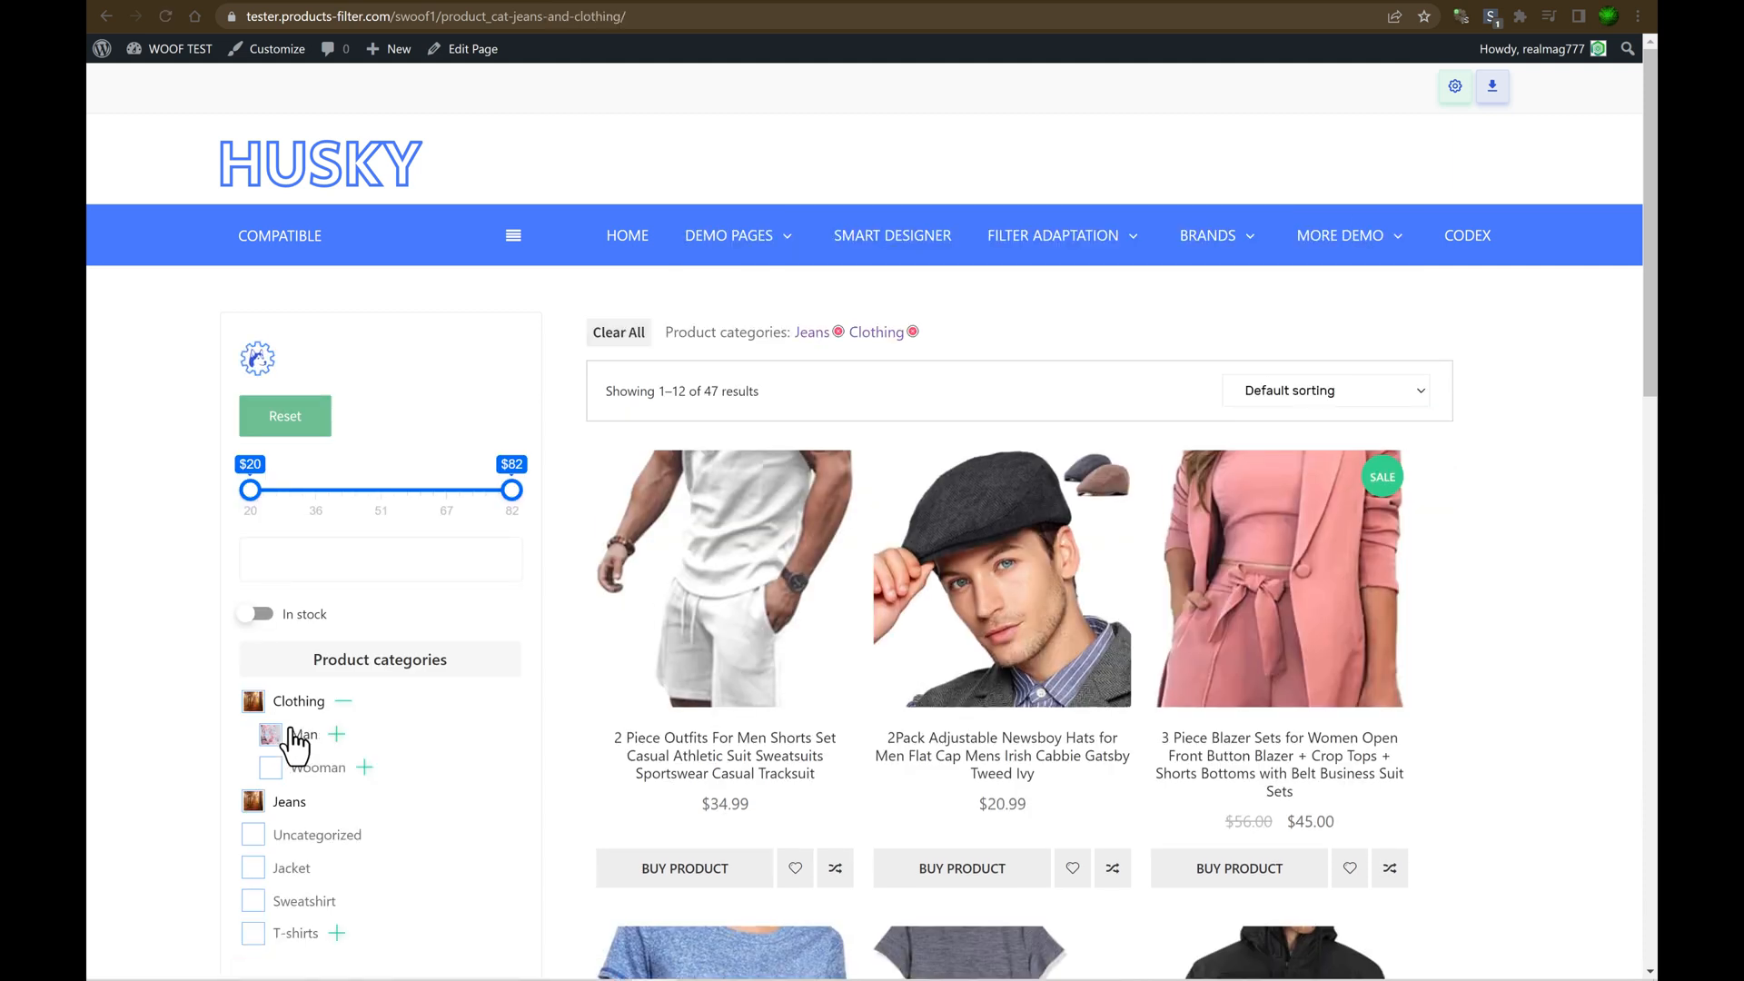
# Turn on Autohide in the filter options, test the collapsed filter icon, and browse the options.
pyautogui.click(258, 357)
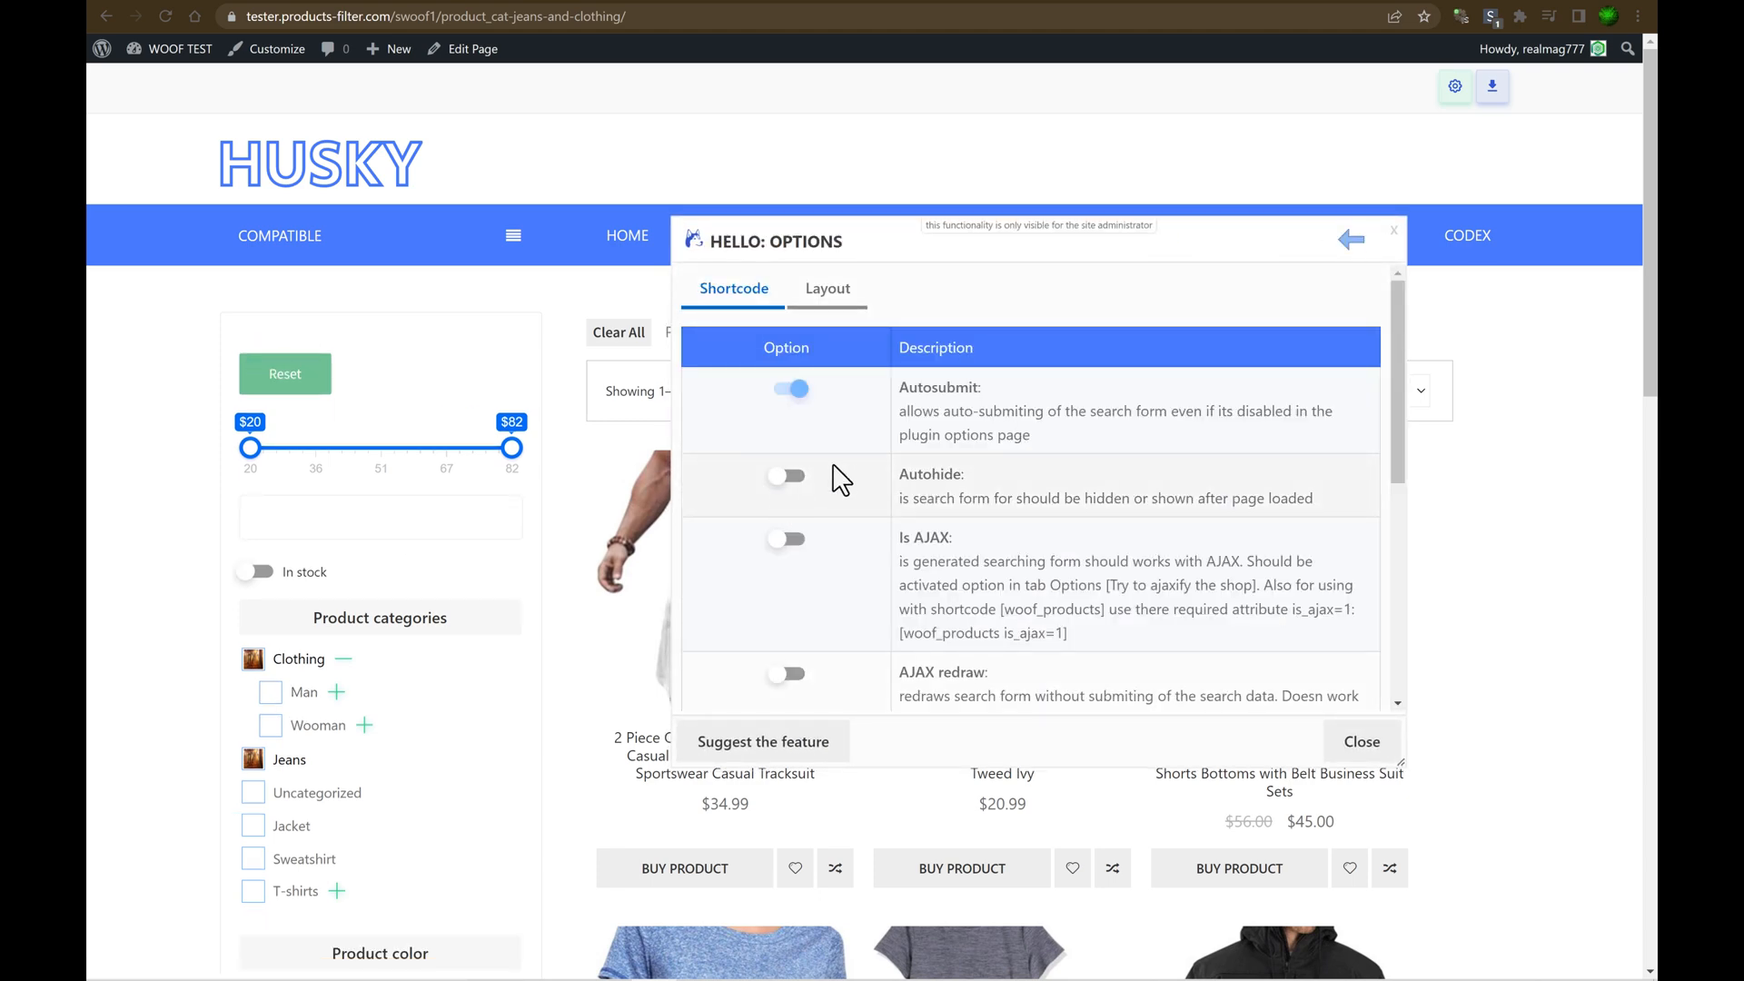
pyautogui.click(786, 476)
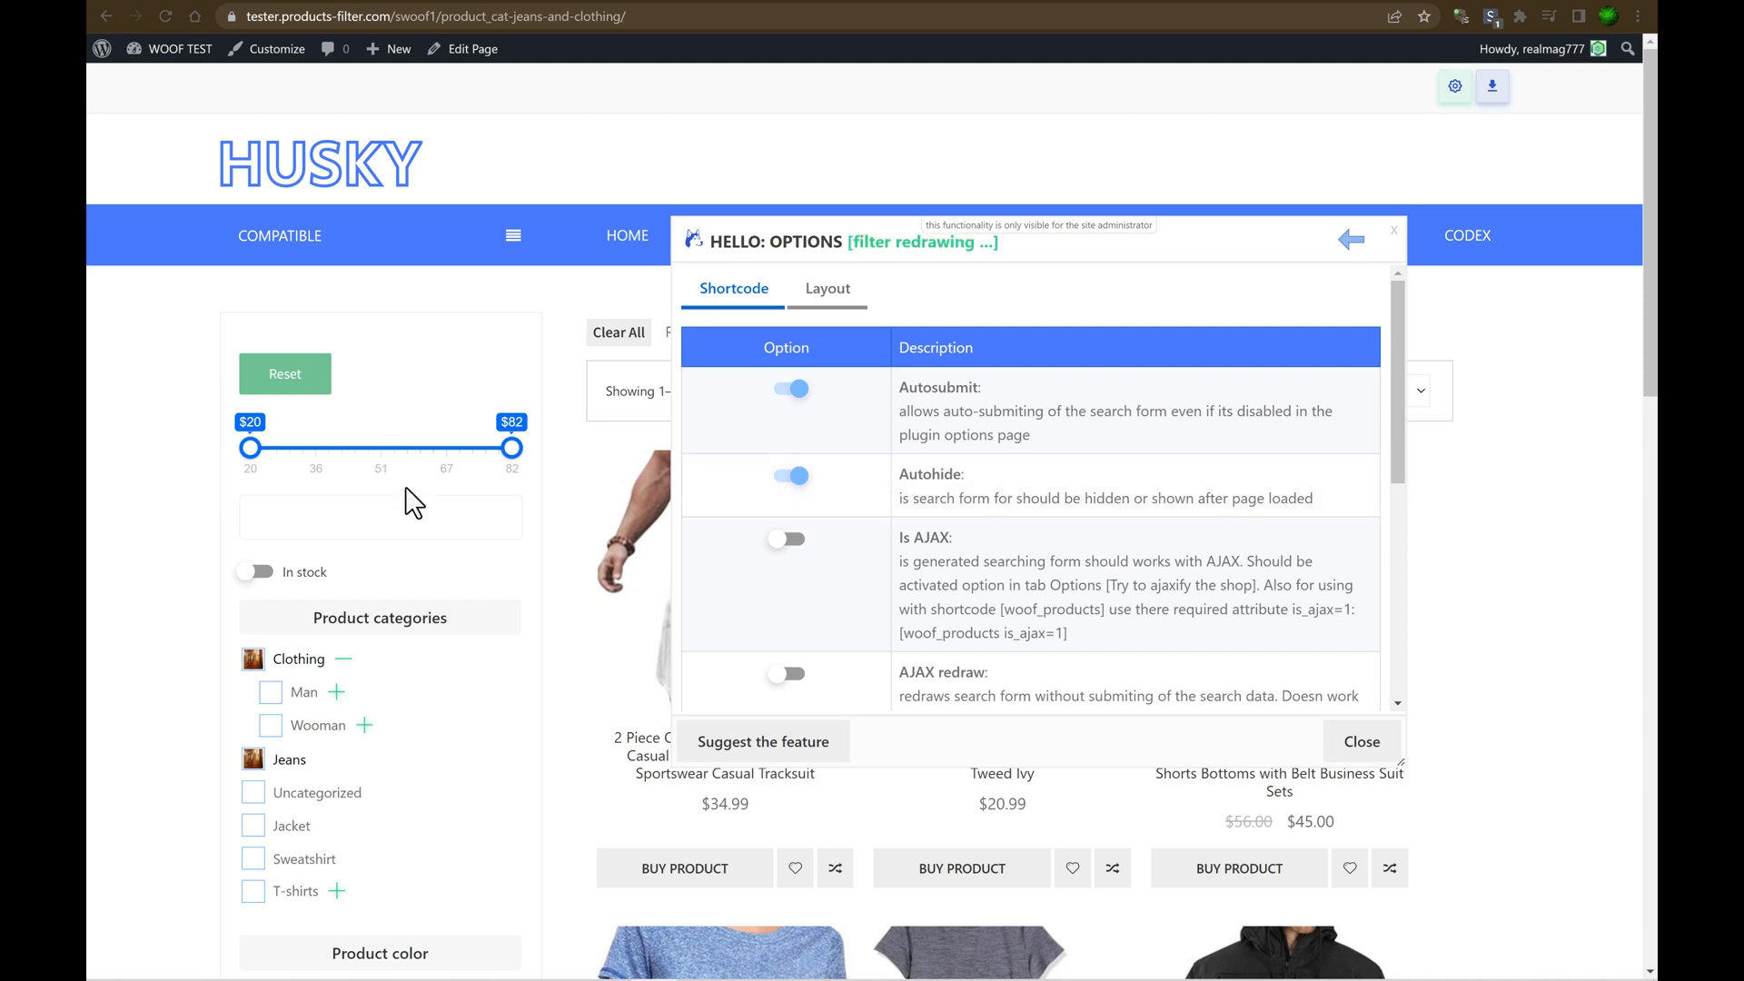
pyautogui.moveTo(150, 478)
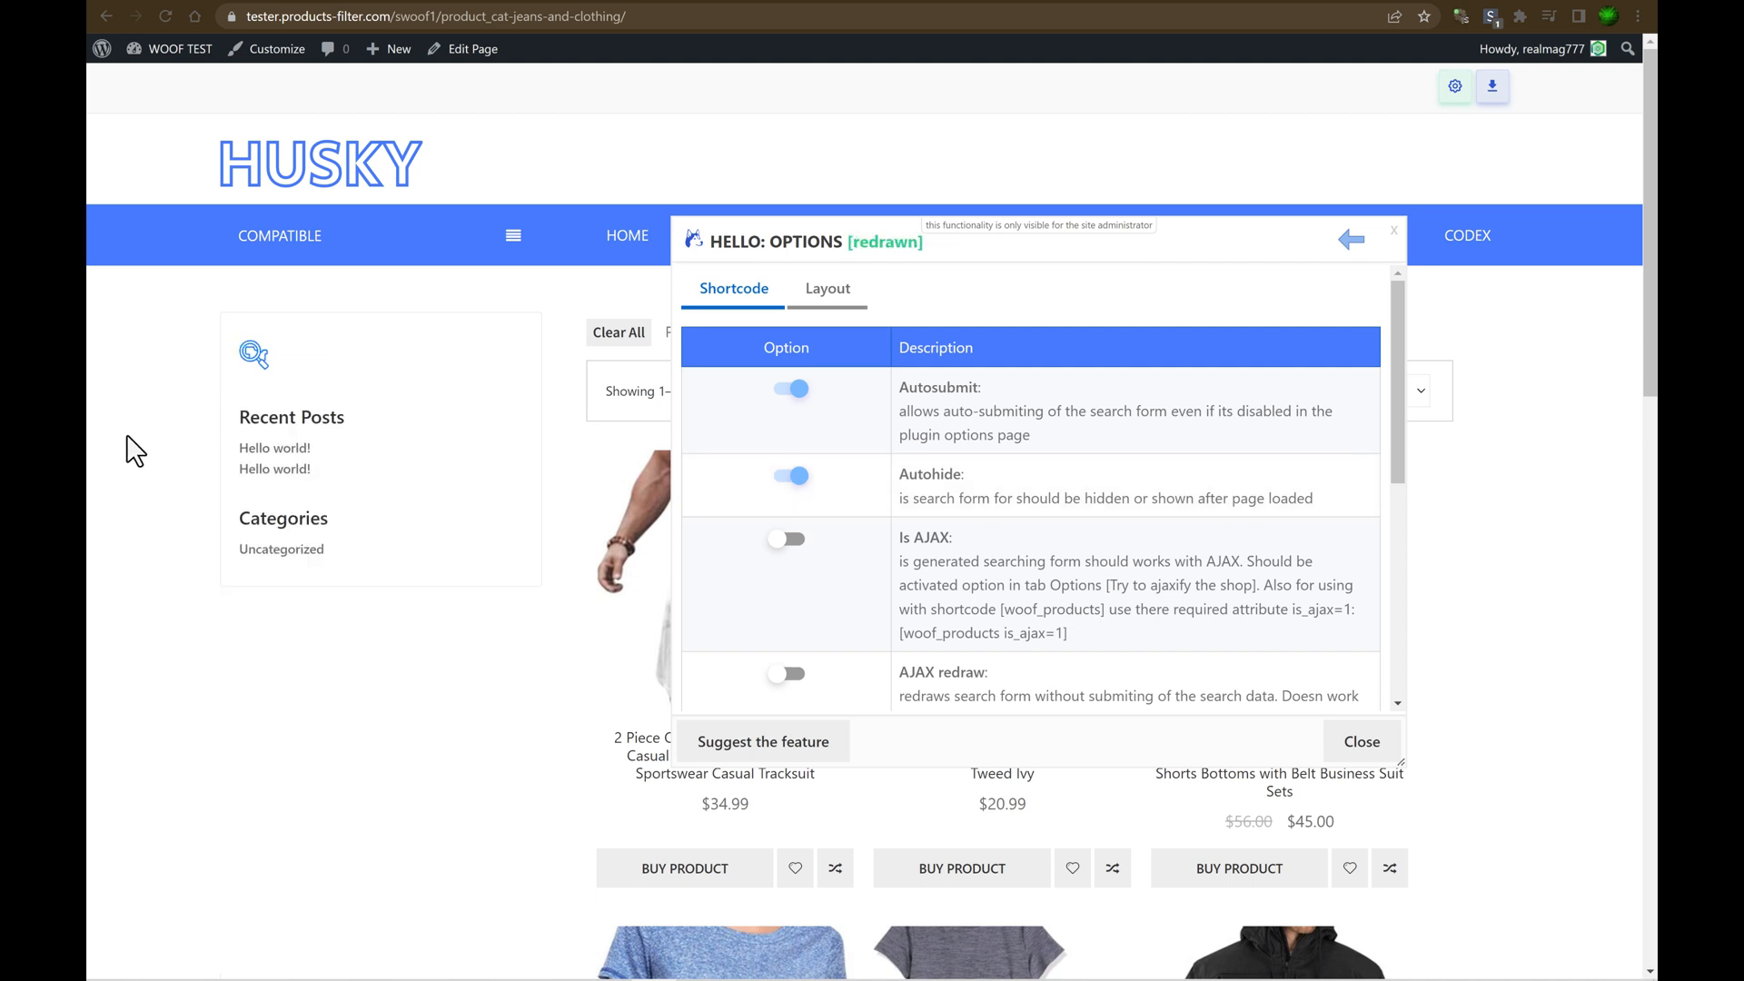
pyautogui.click(253, 355)
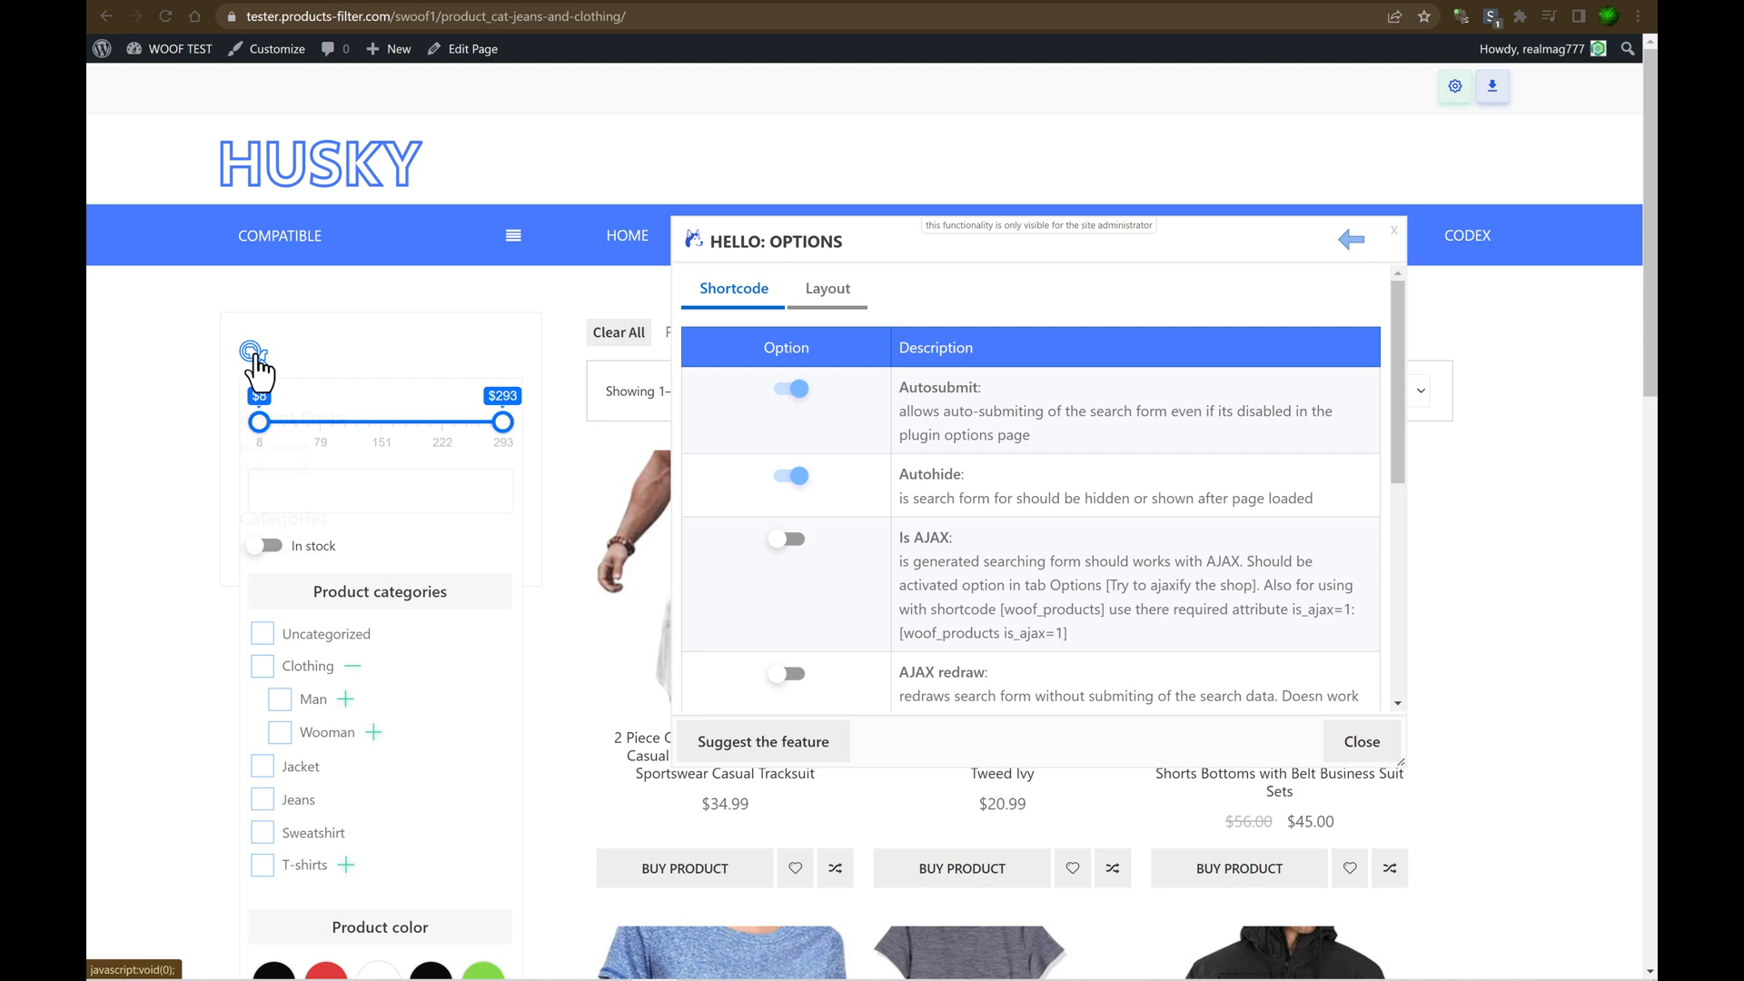
pyautogui.moveTo(276, 662)
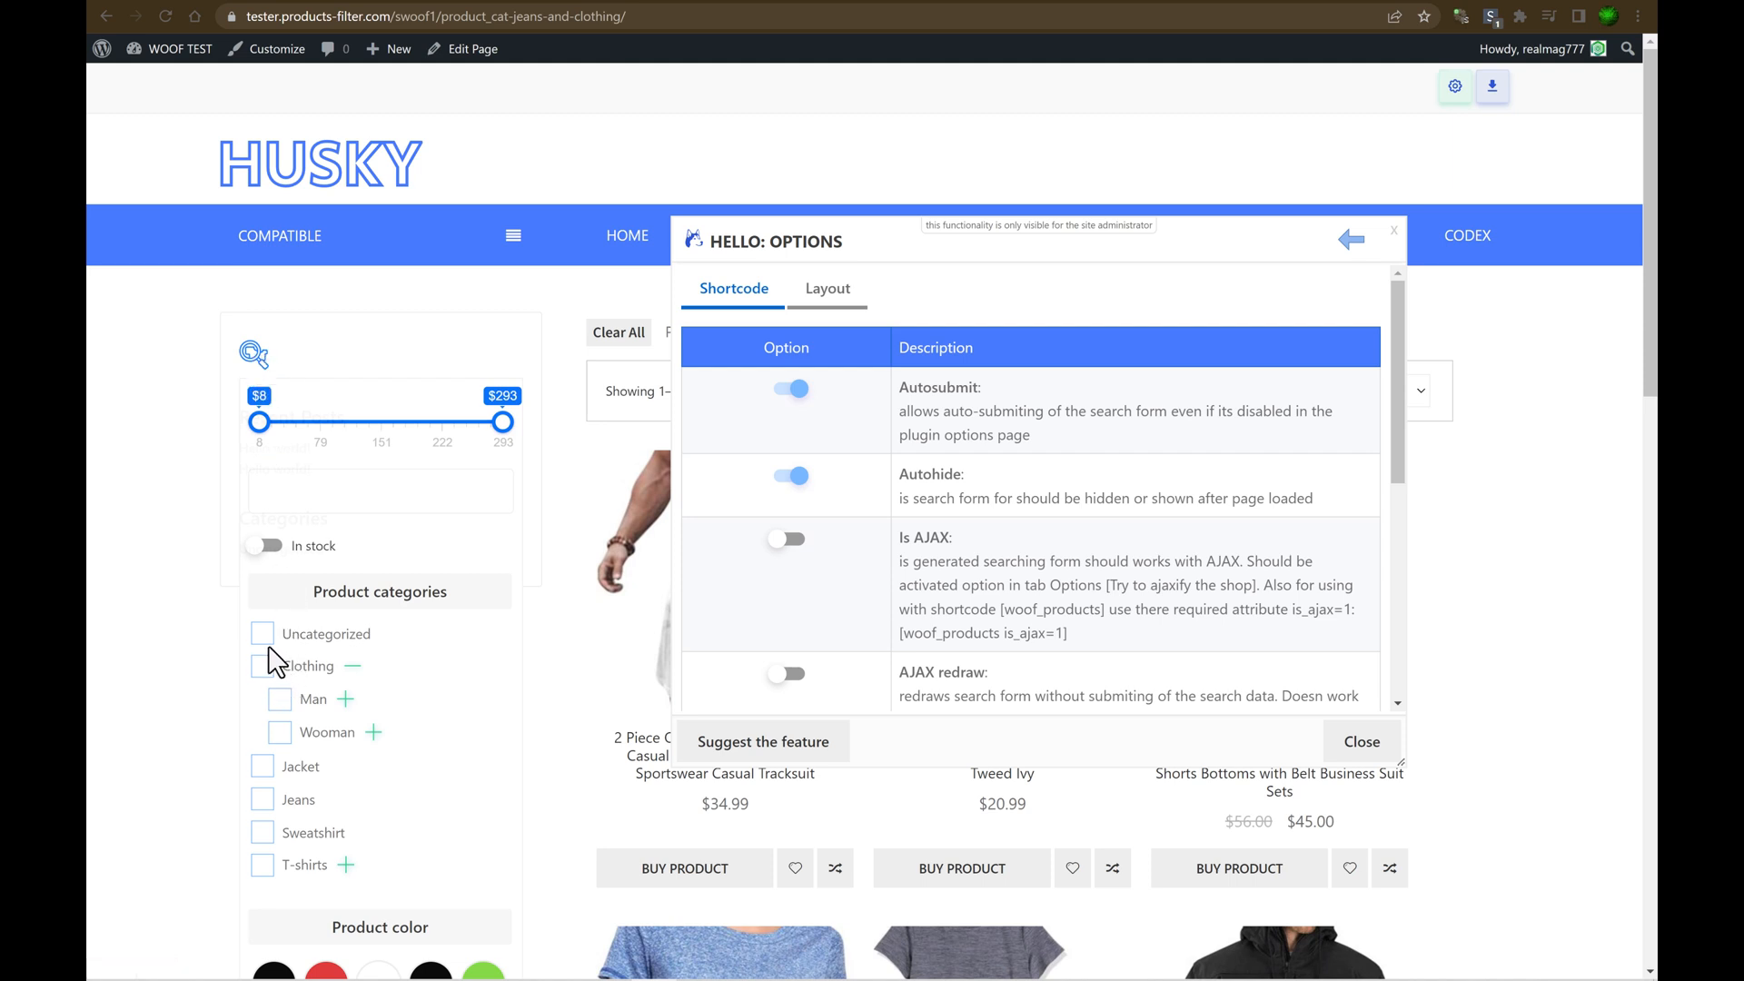
pyautogui.moveTo(948, 545)
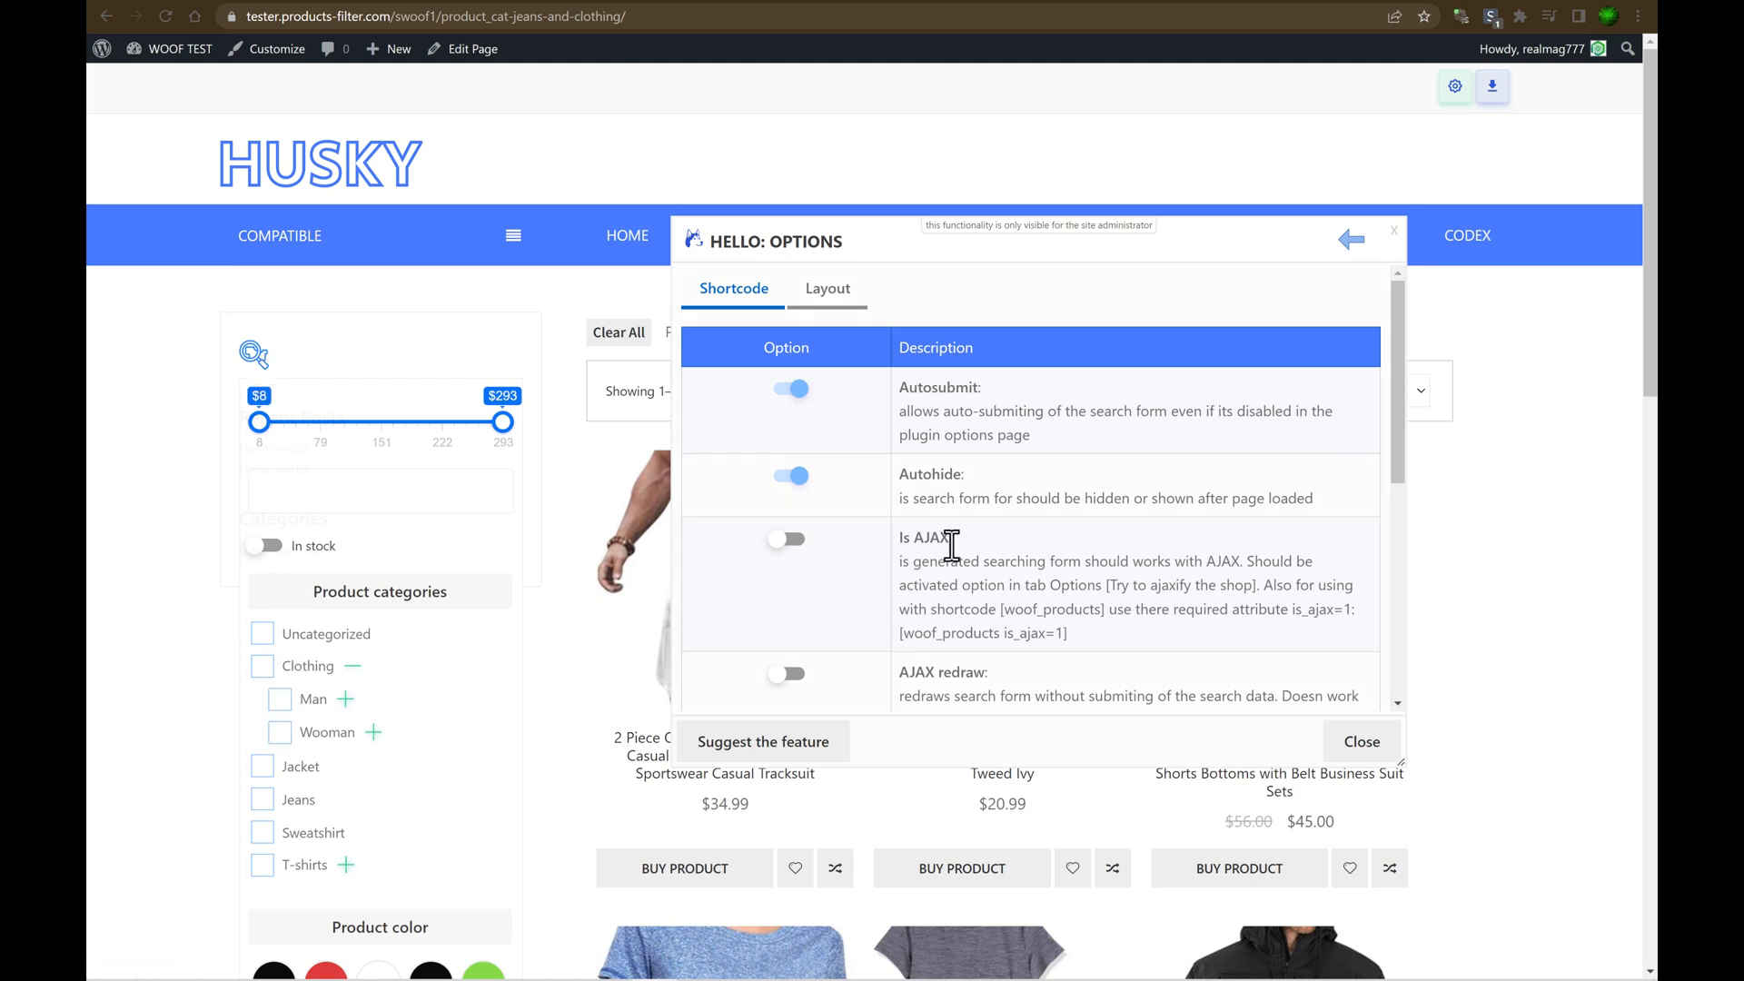
pyautogui.scroll(-3)
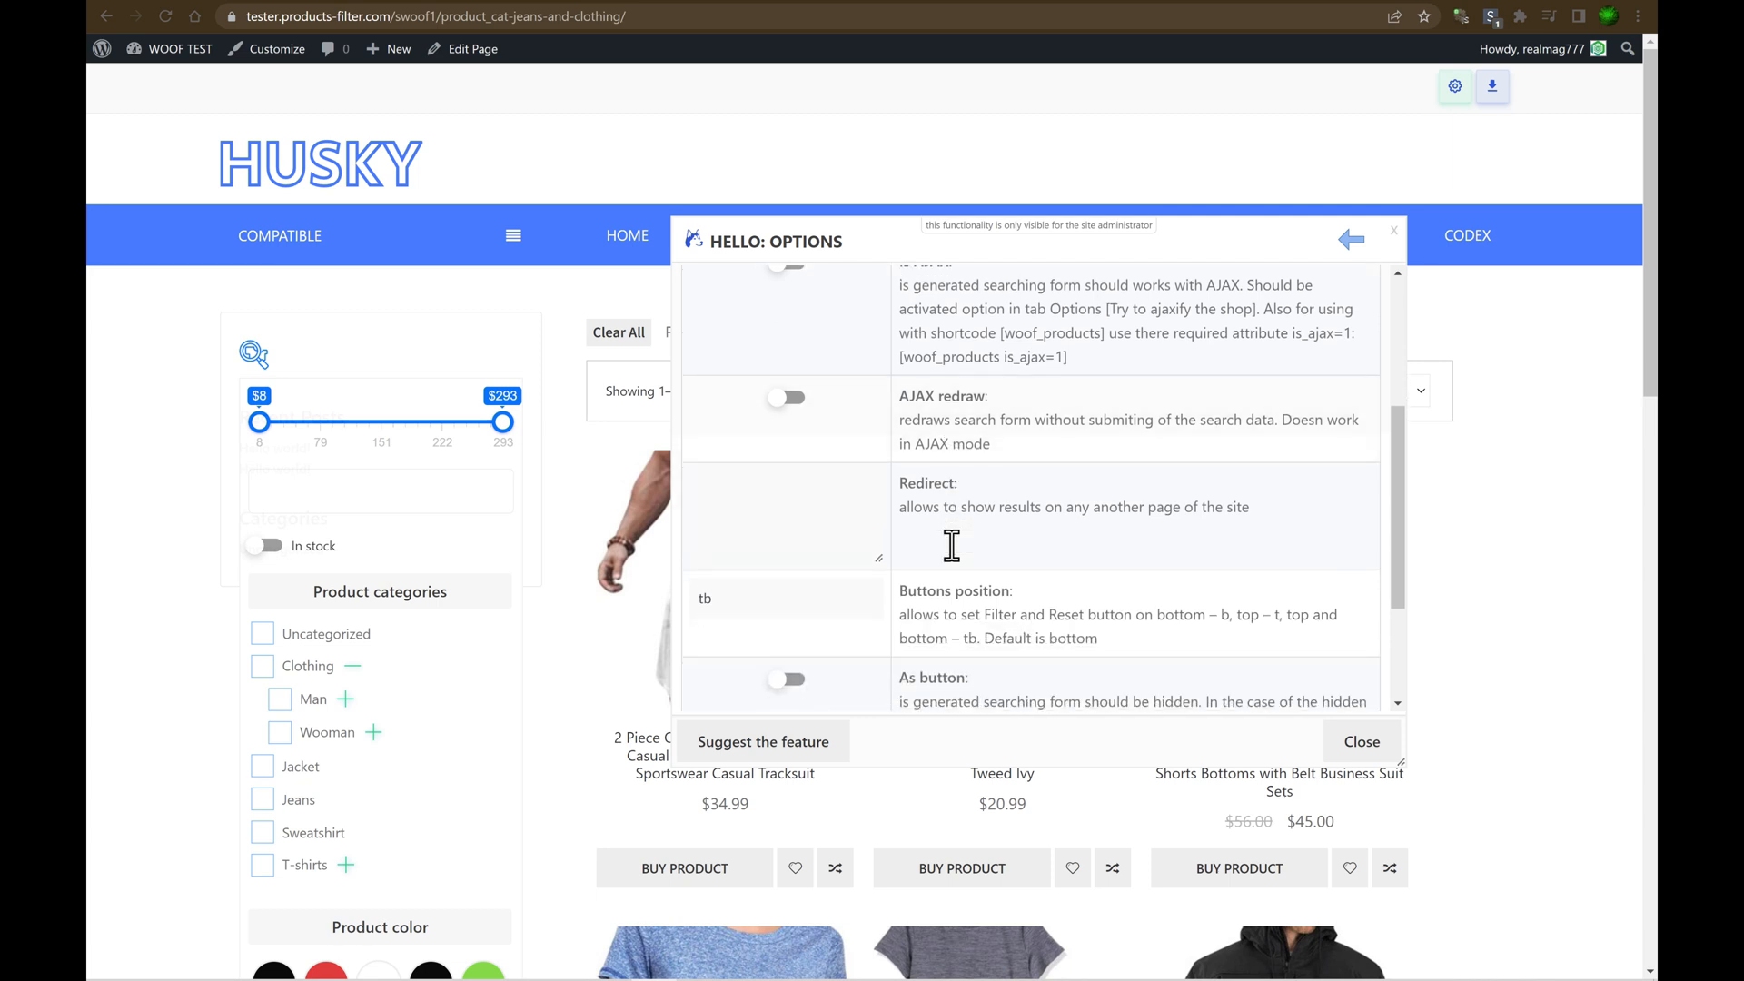
pyautogui.moveTo(784, 512)
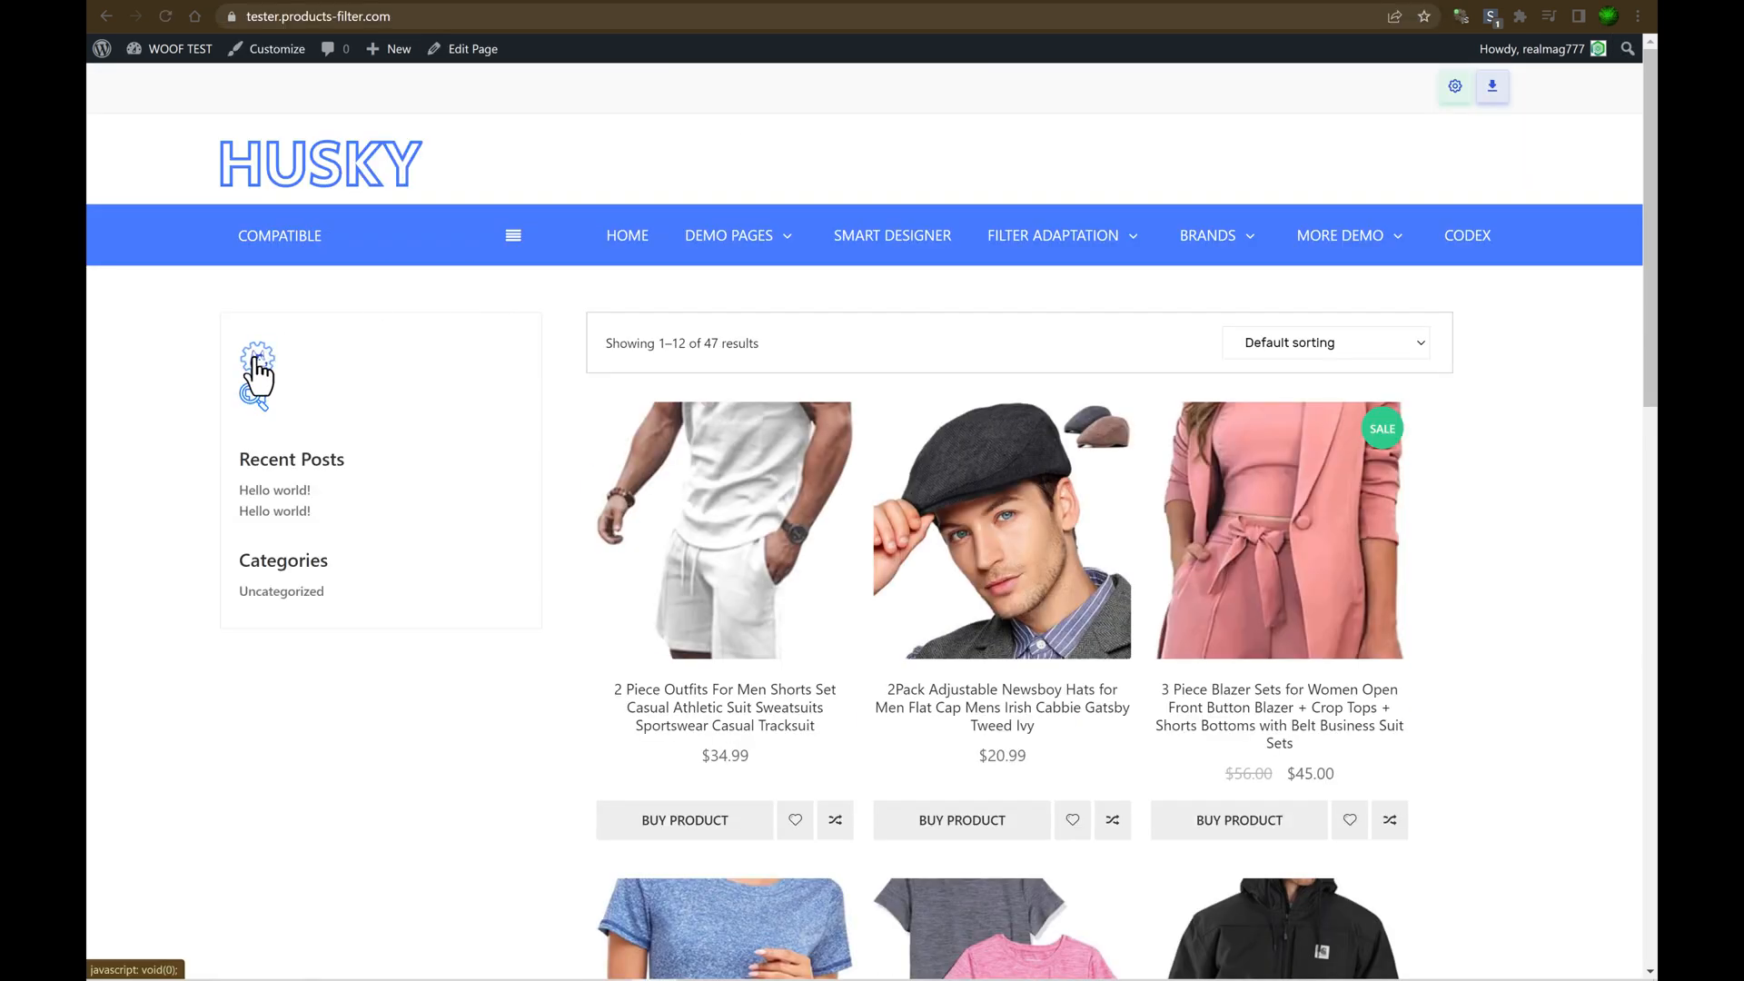
# Redirect filter results to the tester-2 page URL, then filter by the Wooman category.
pyautogui.click(257, 367)
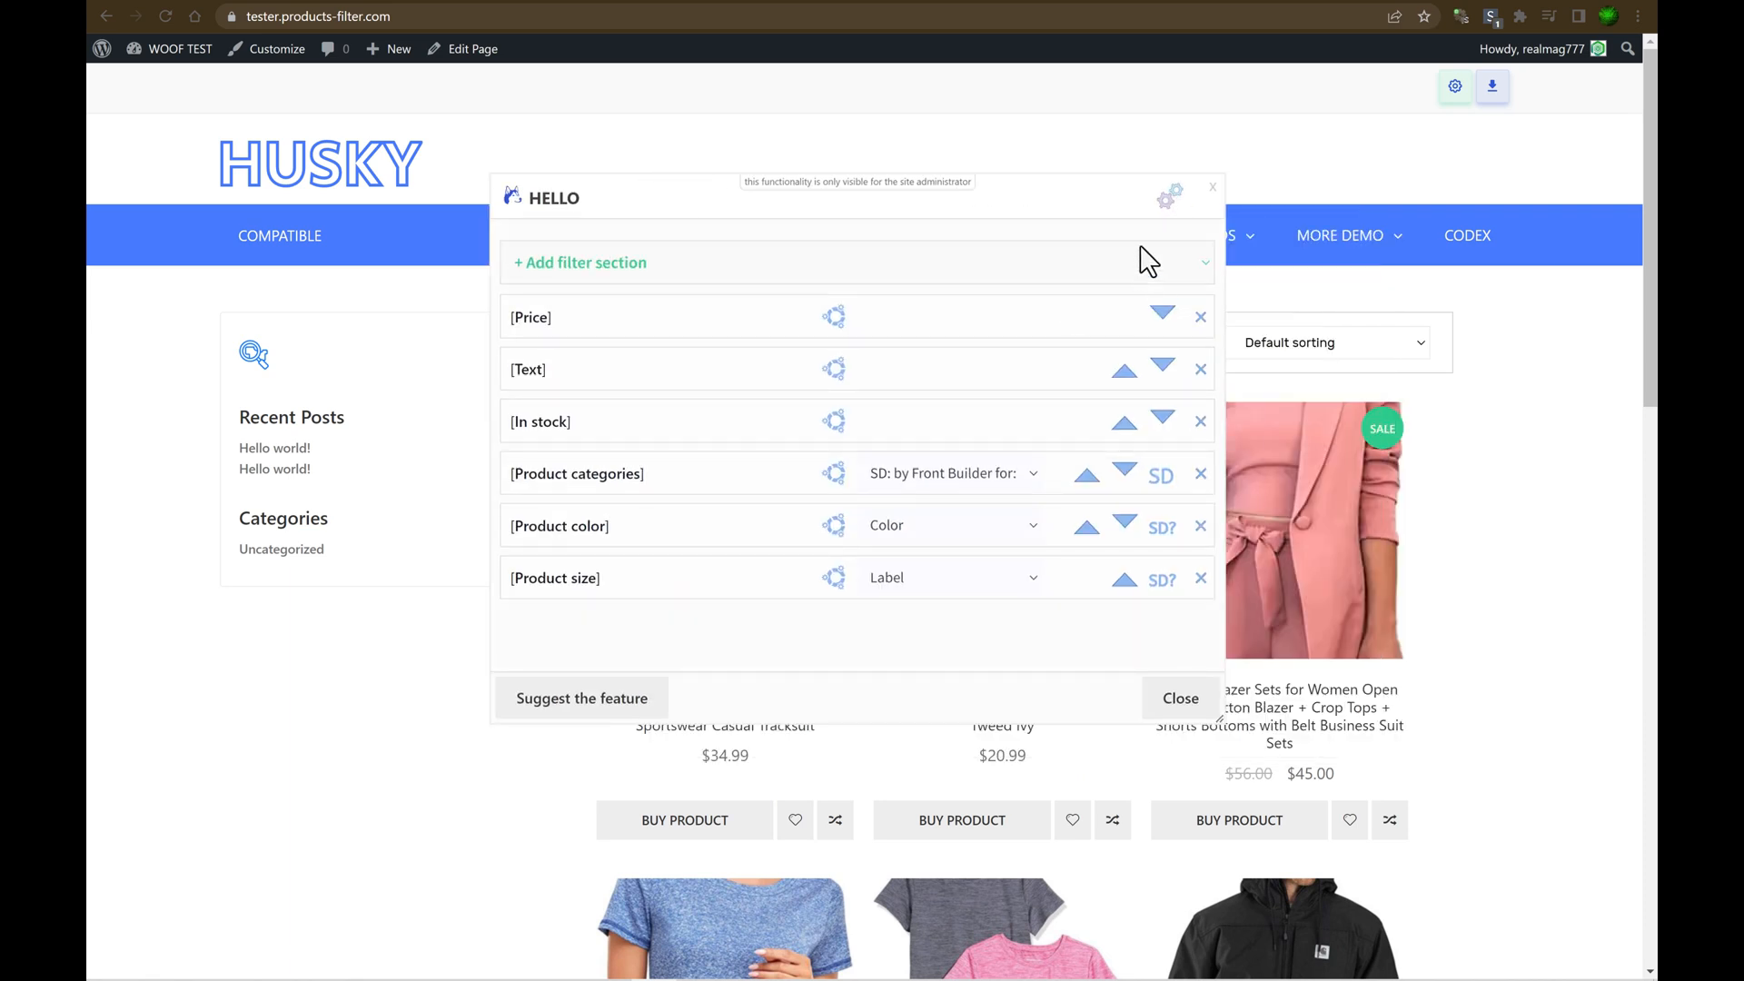
pyautogui.click(1169, 194)
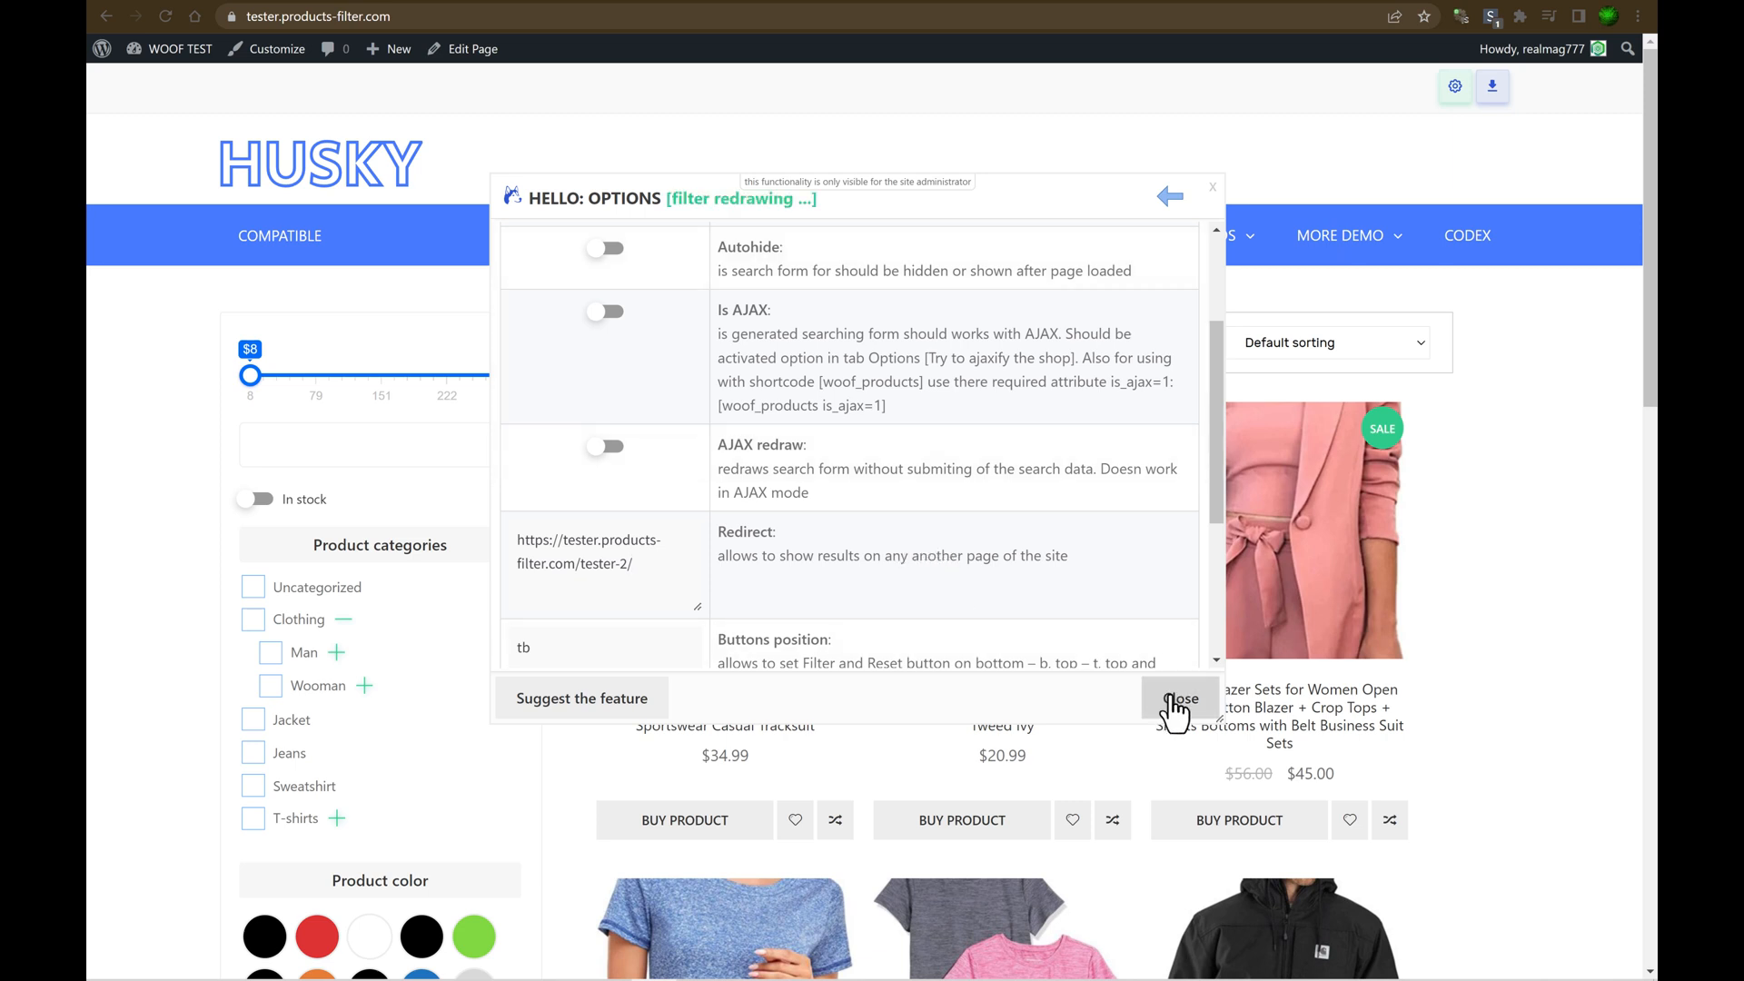
pyautogui.click(1180, 698)
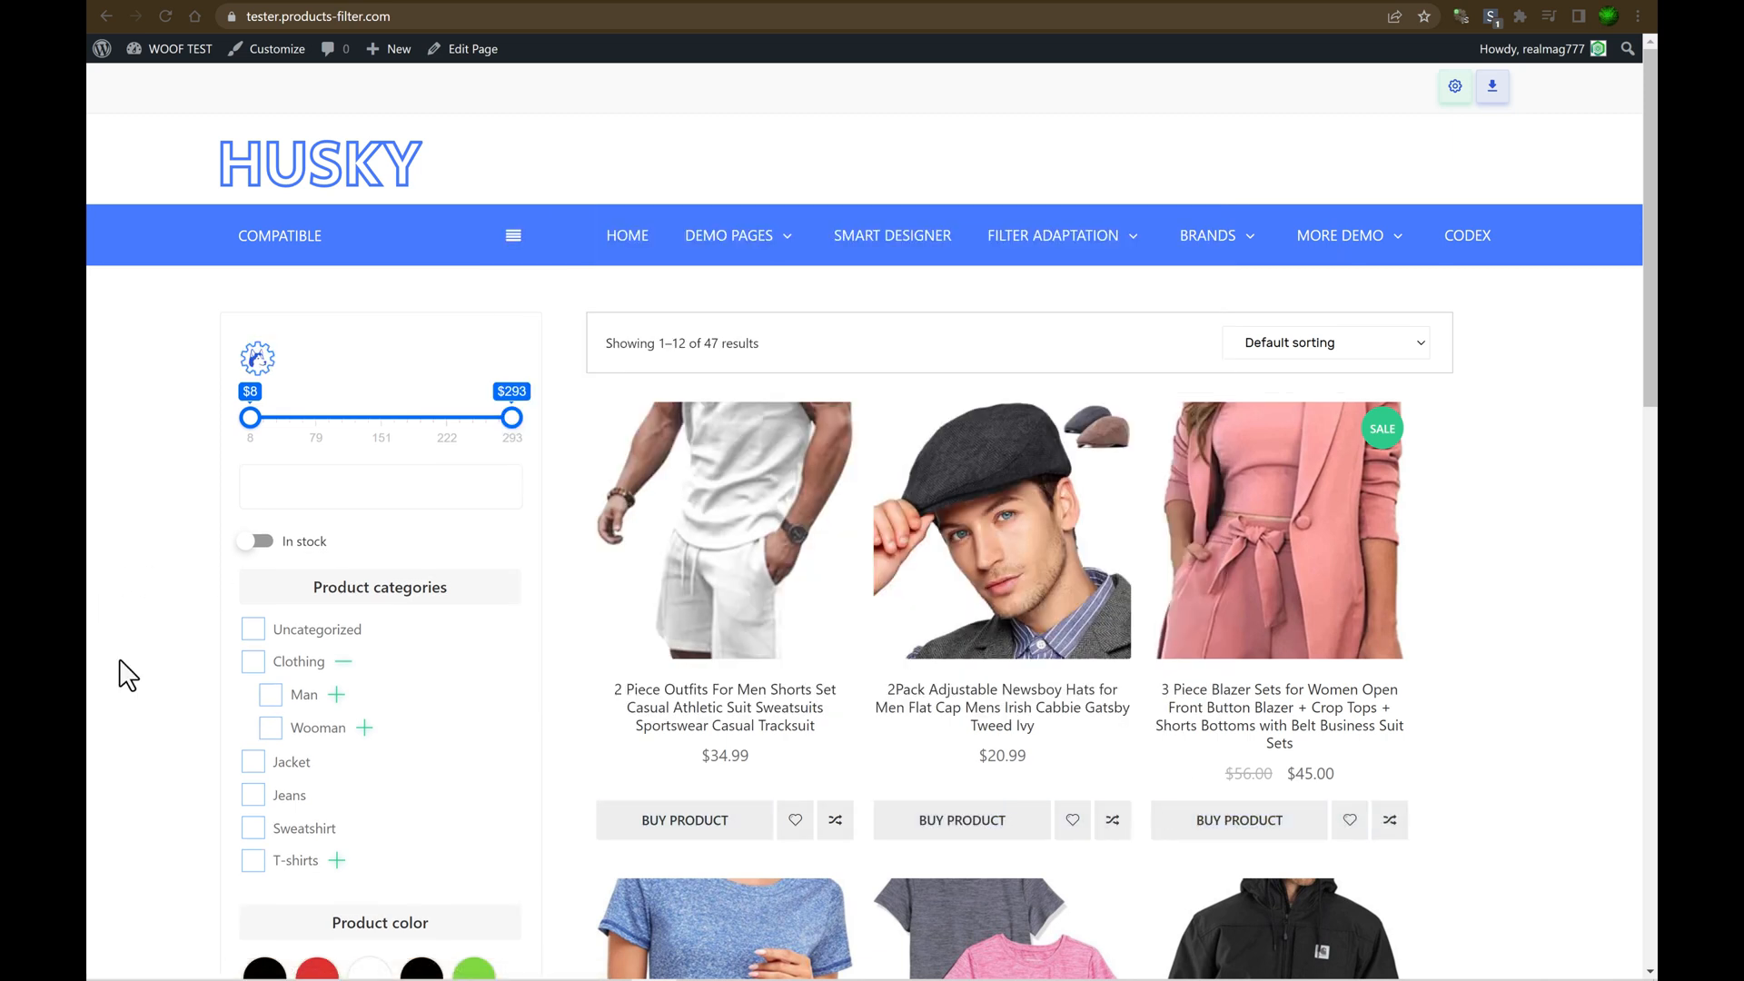
pyautogui.click(319, 728)
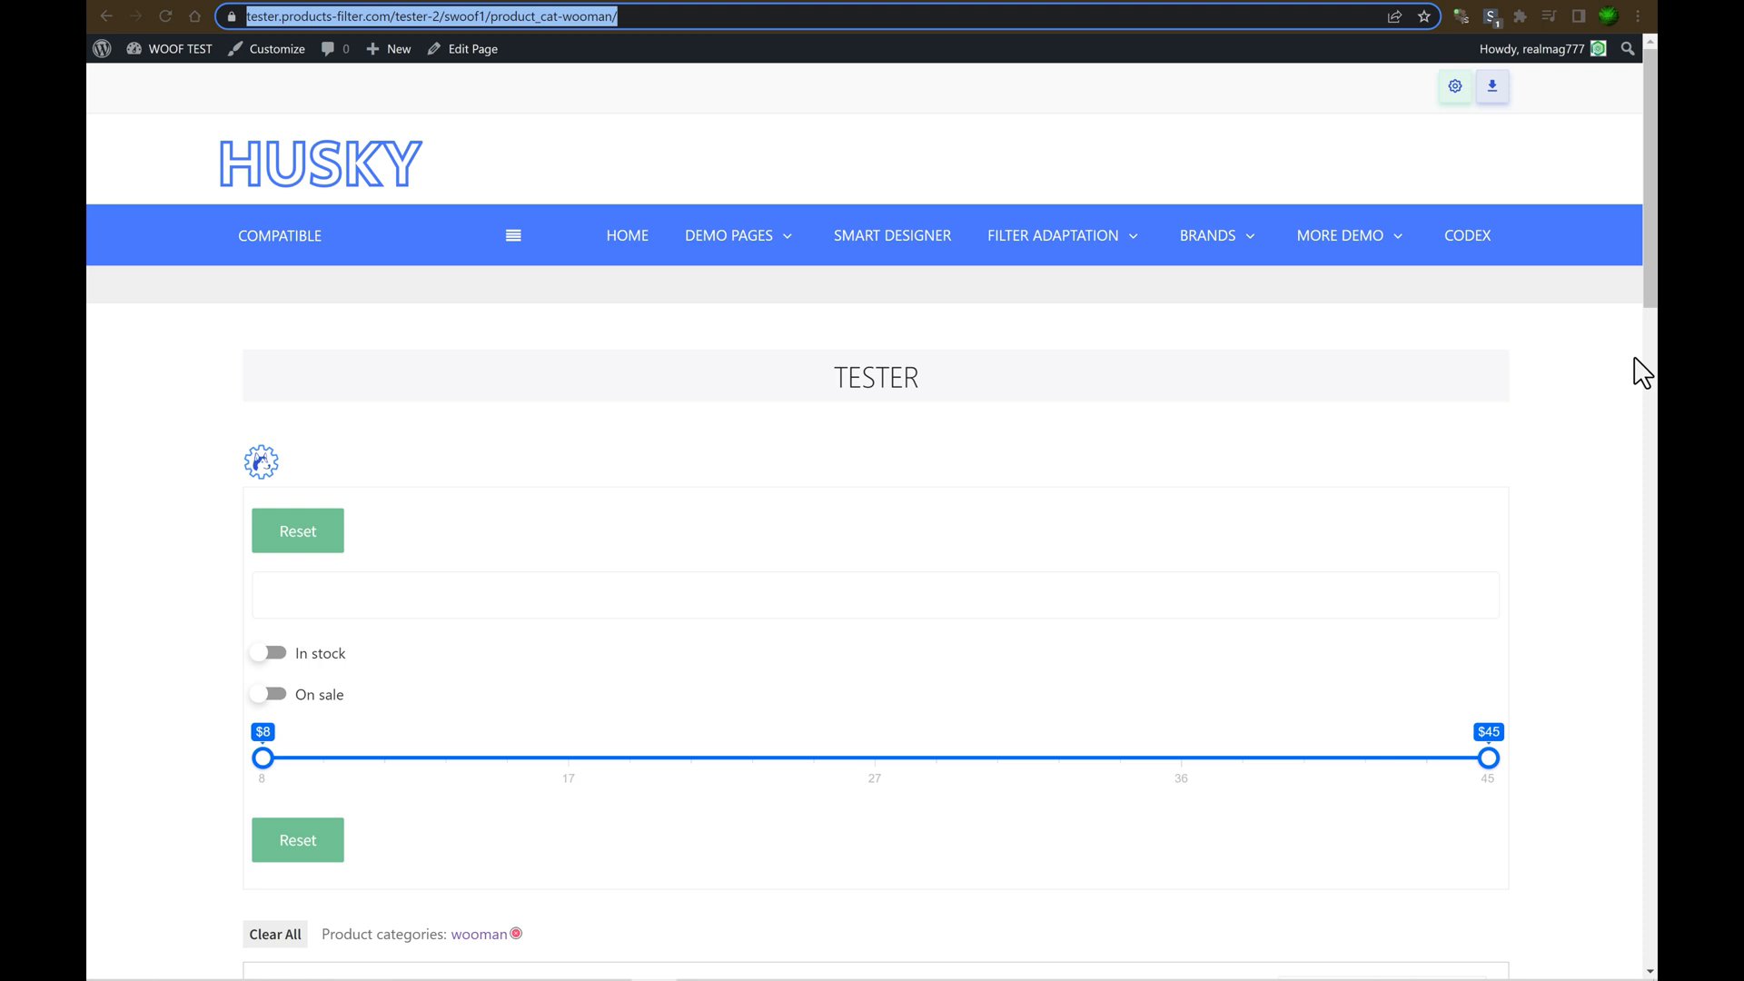
# Confirm in the page editor that the Tester shortcode uses the Hello2 filter, then view the page.
pyautogui.scroll(-3)
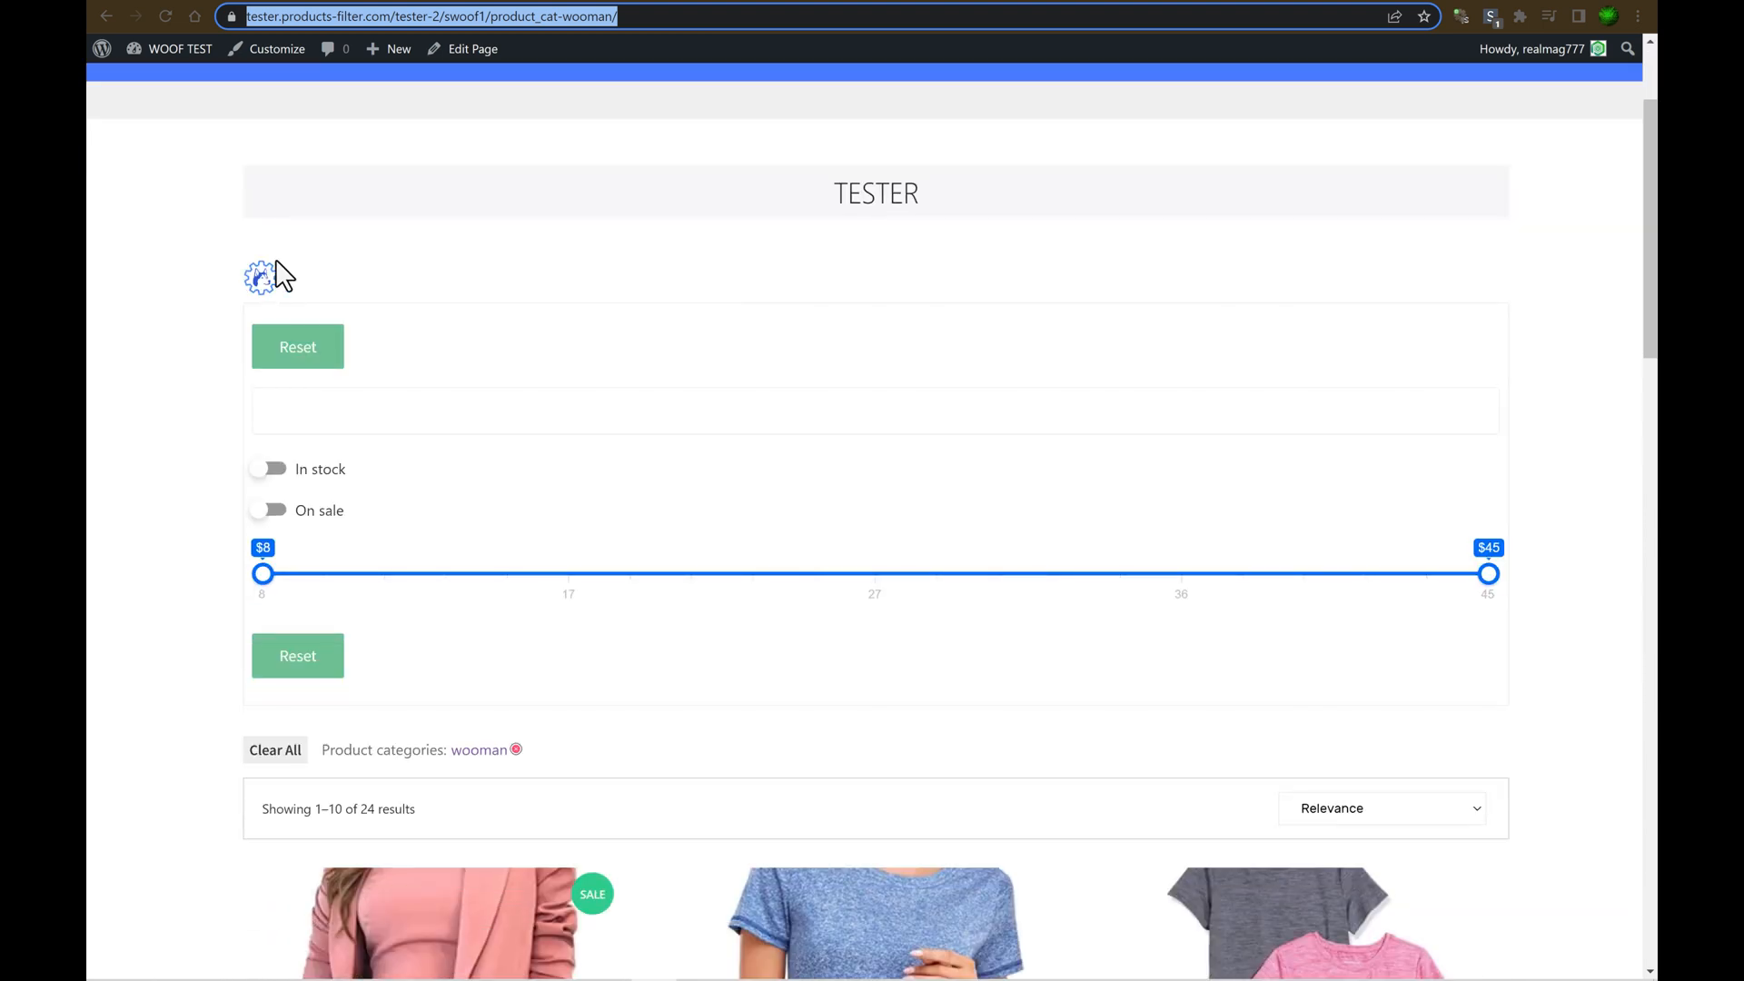
pyautogui.click(262, 276)
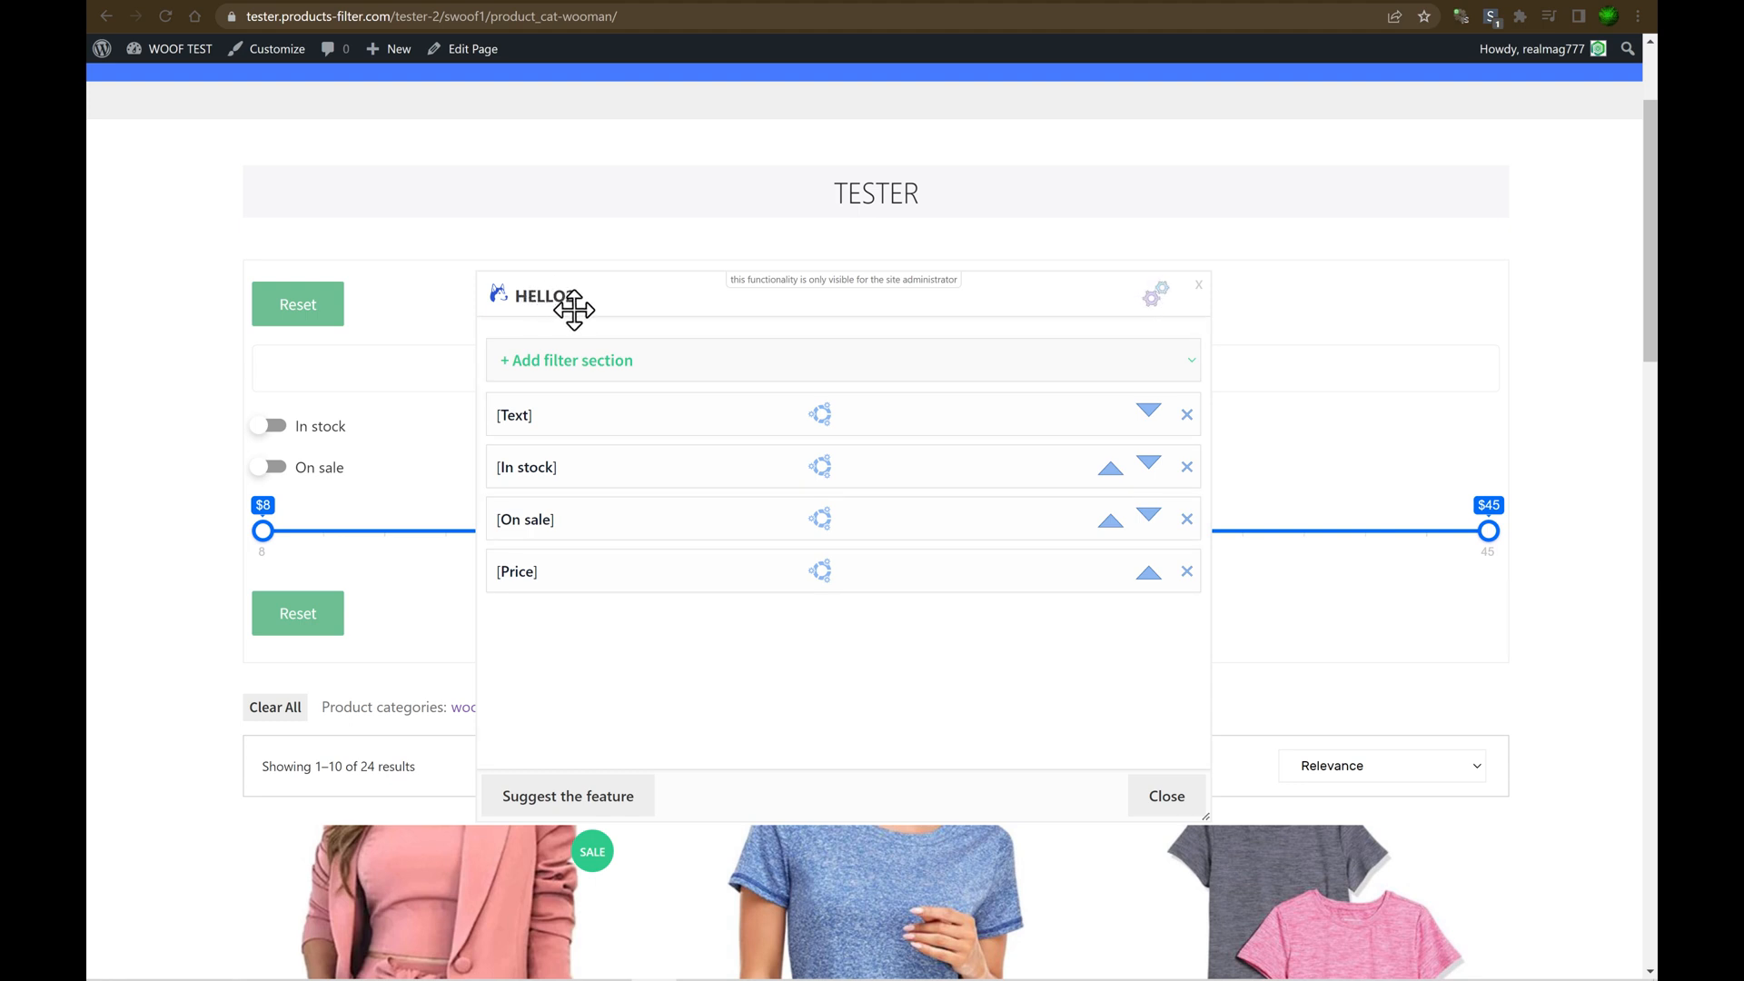
pyautogui.click(1165, 795)
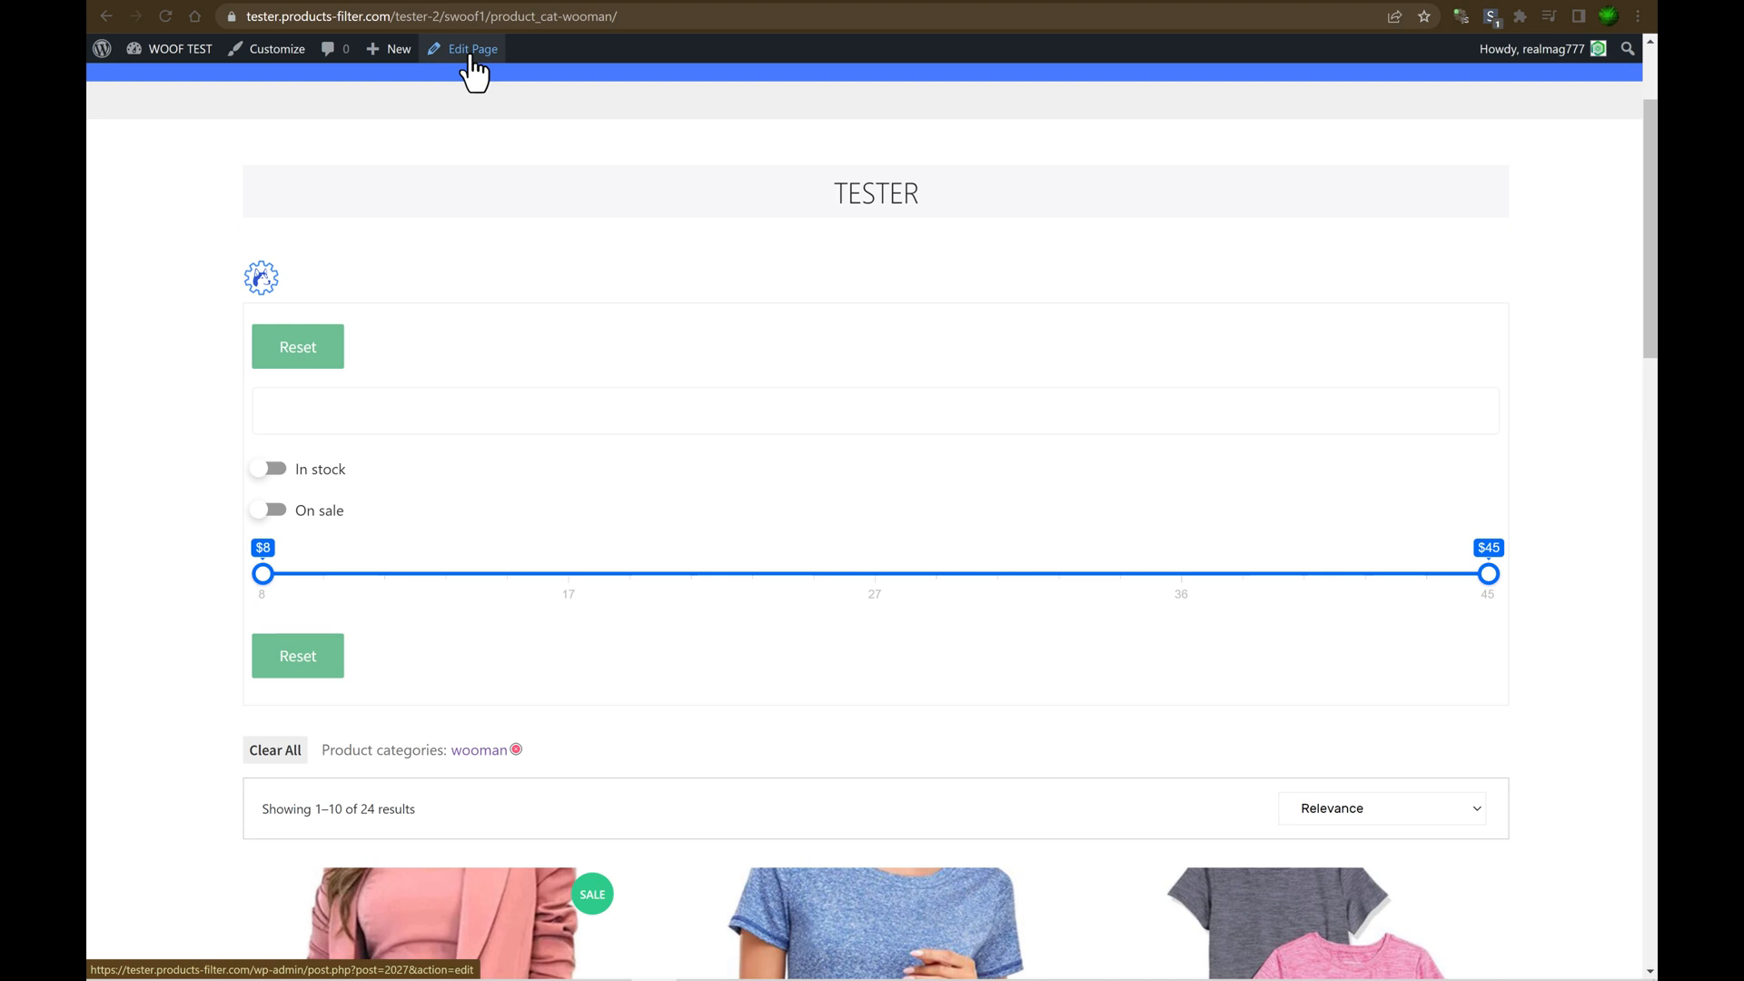
pyautogui.click(472, 48)
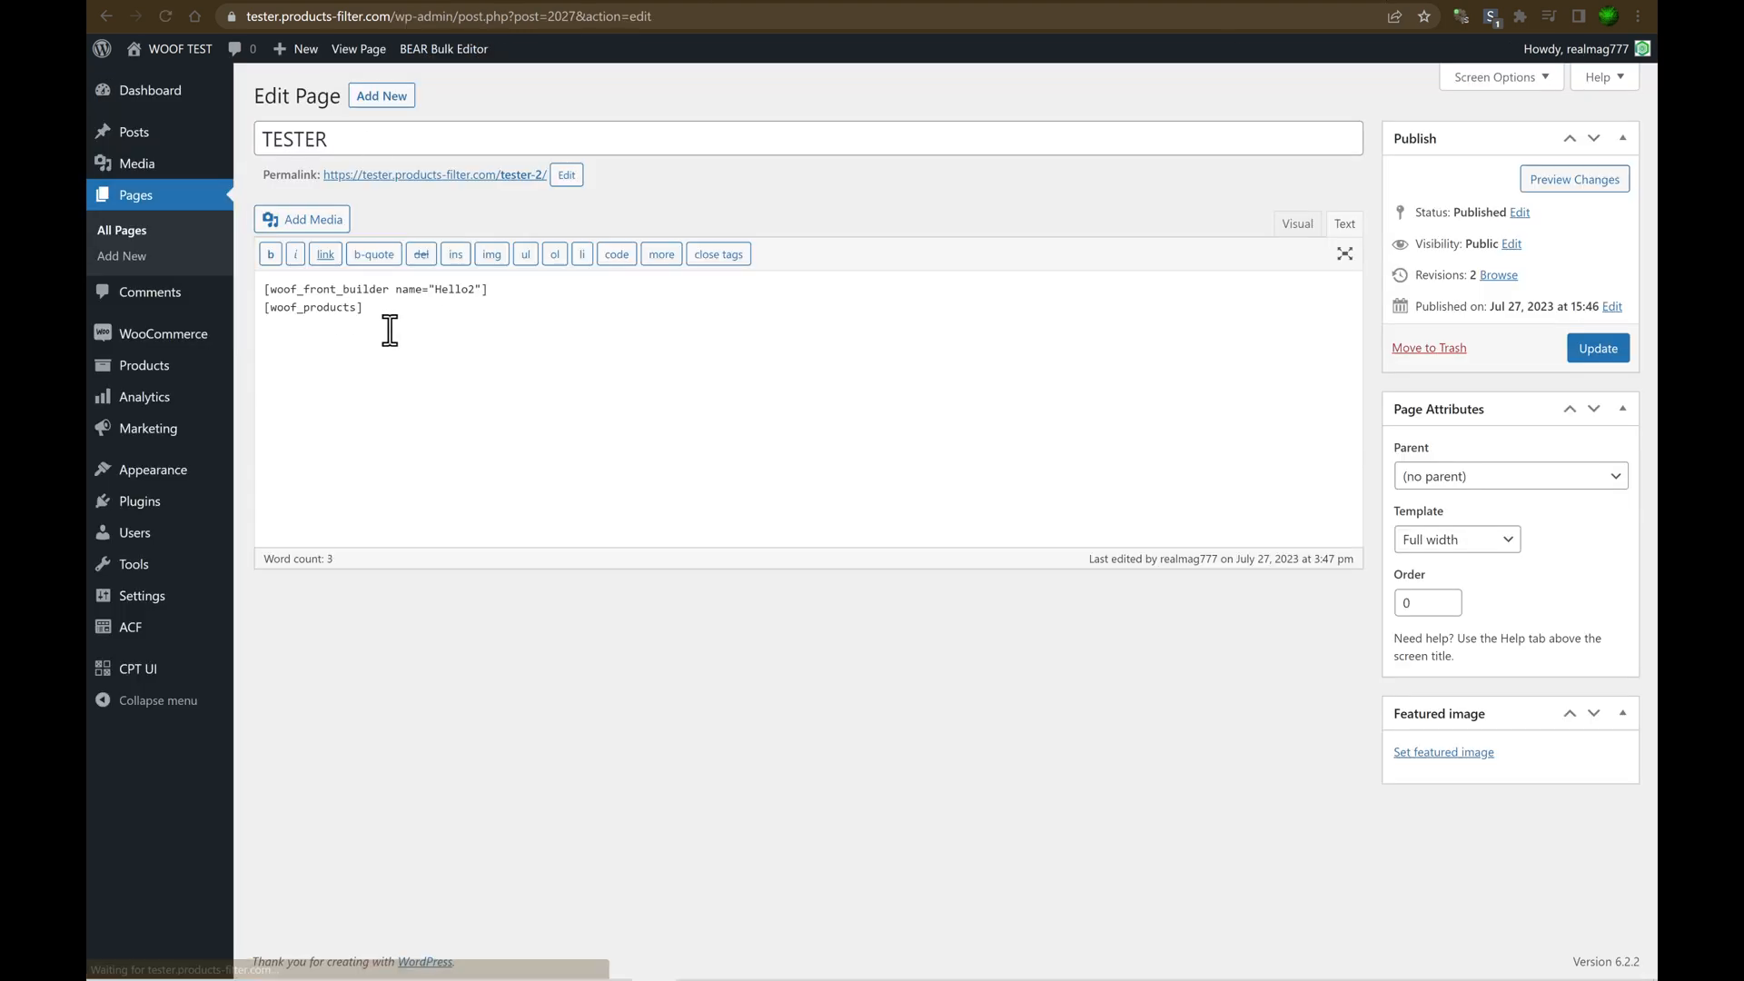
pyautogui.doubleClick(454, 289)
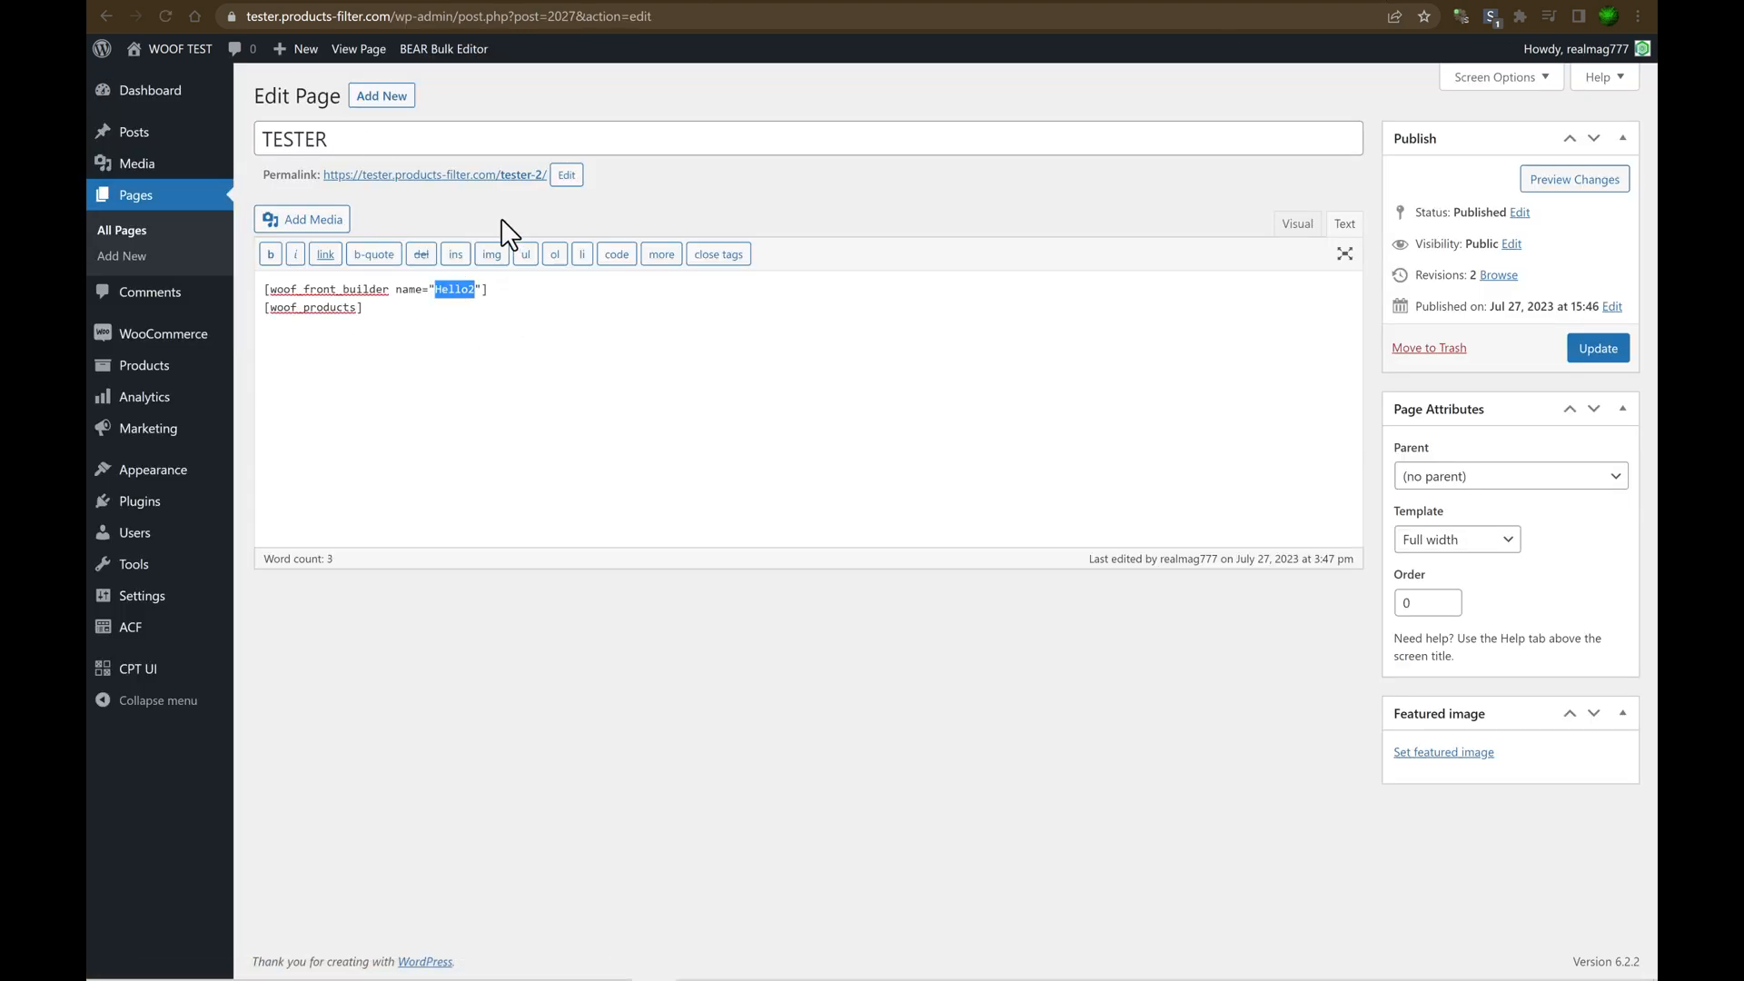
pyautogui.click(358, 48)
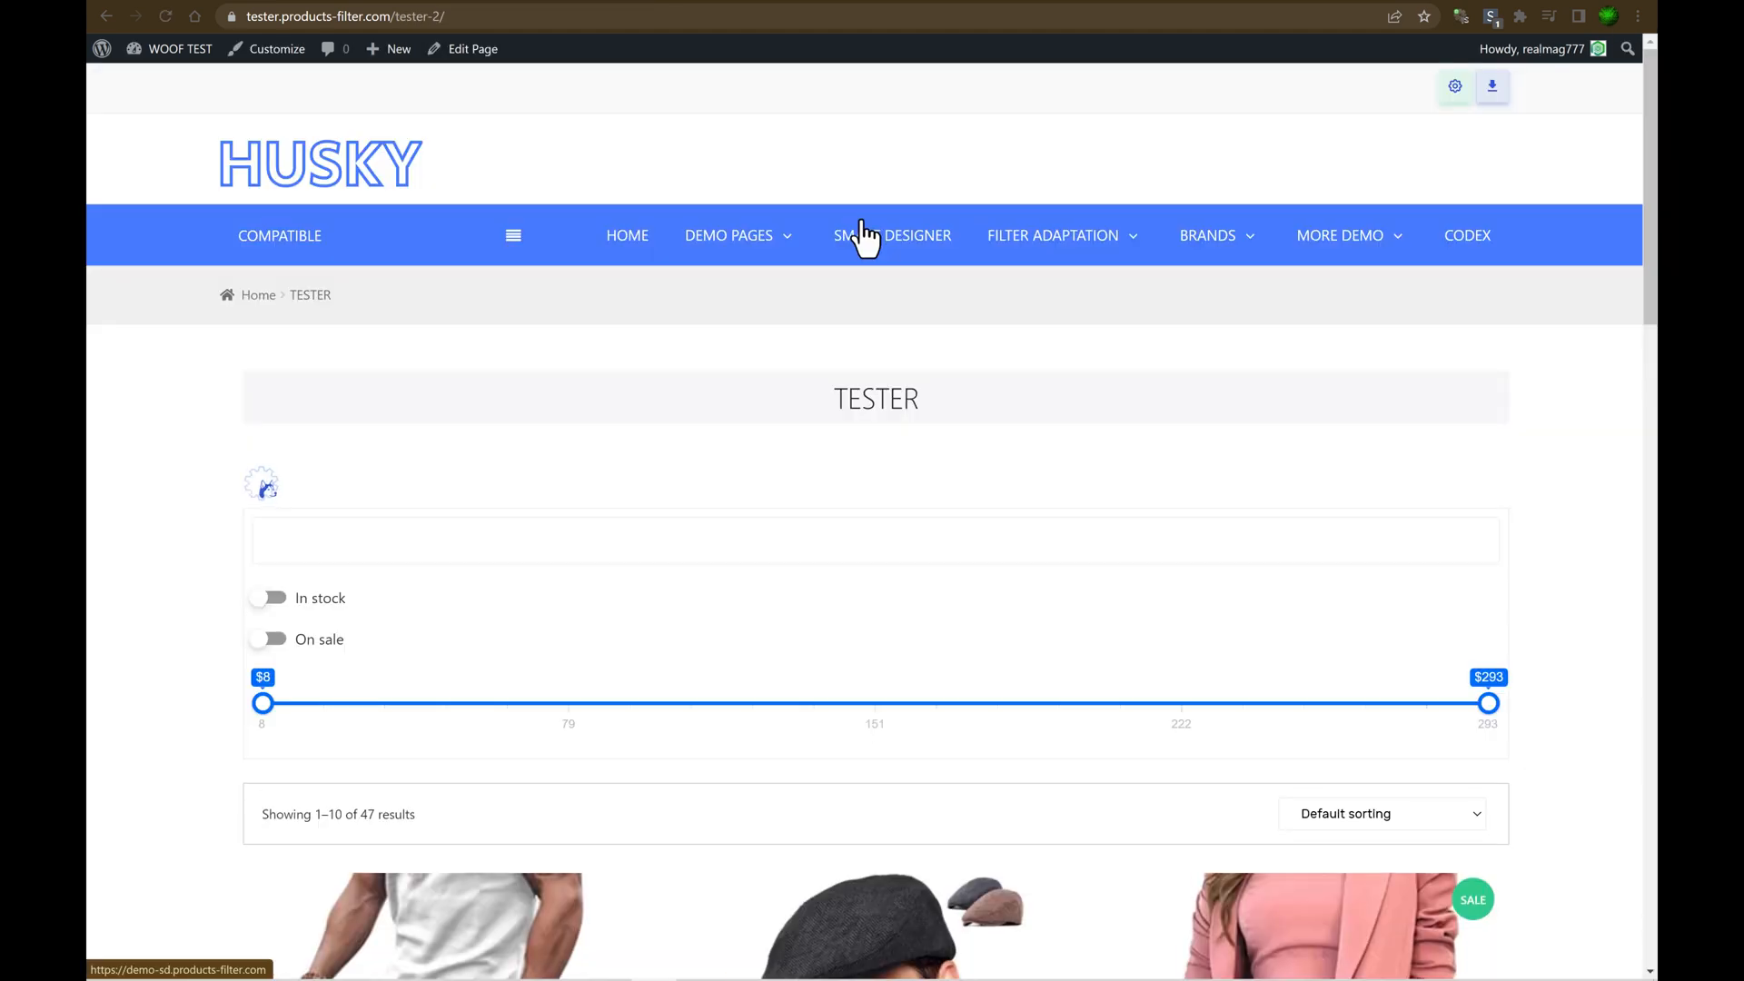
# Remove the In stock and Price sections from Hello2 and add a Product color section.
pyautogui.click(261, 482)
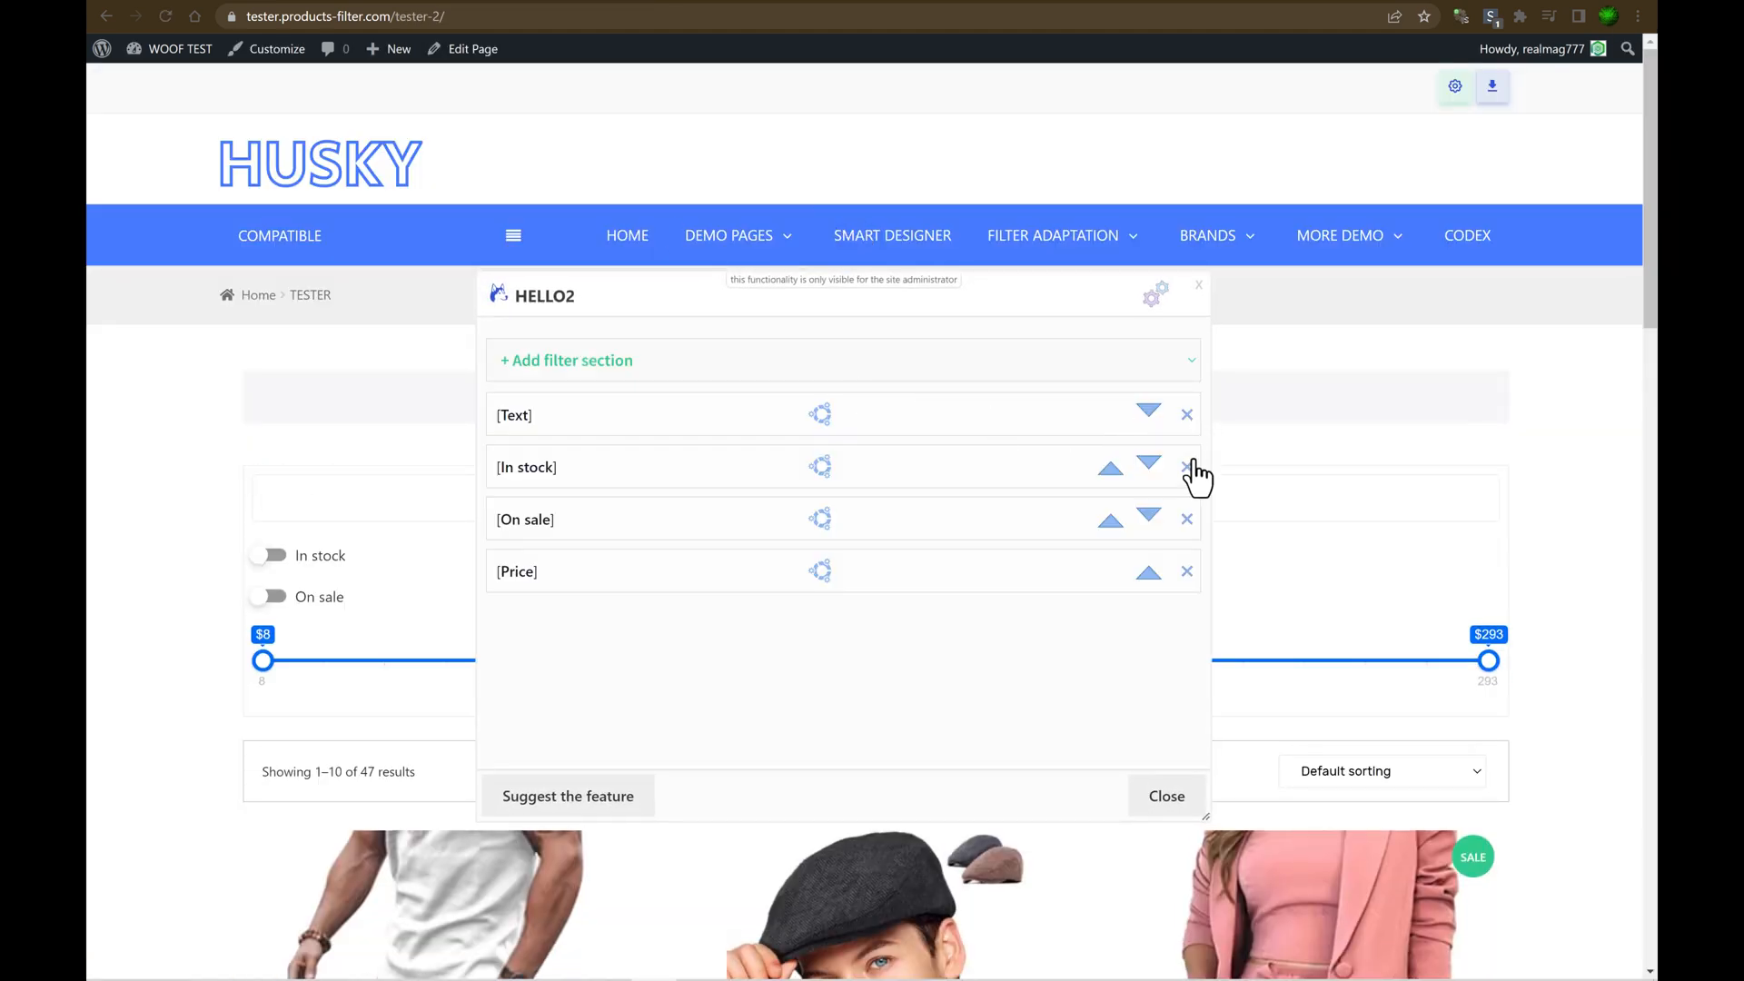
pyautogui.click(1186, 466)
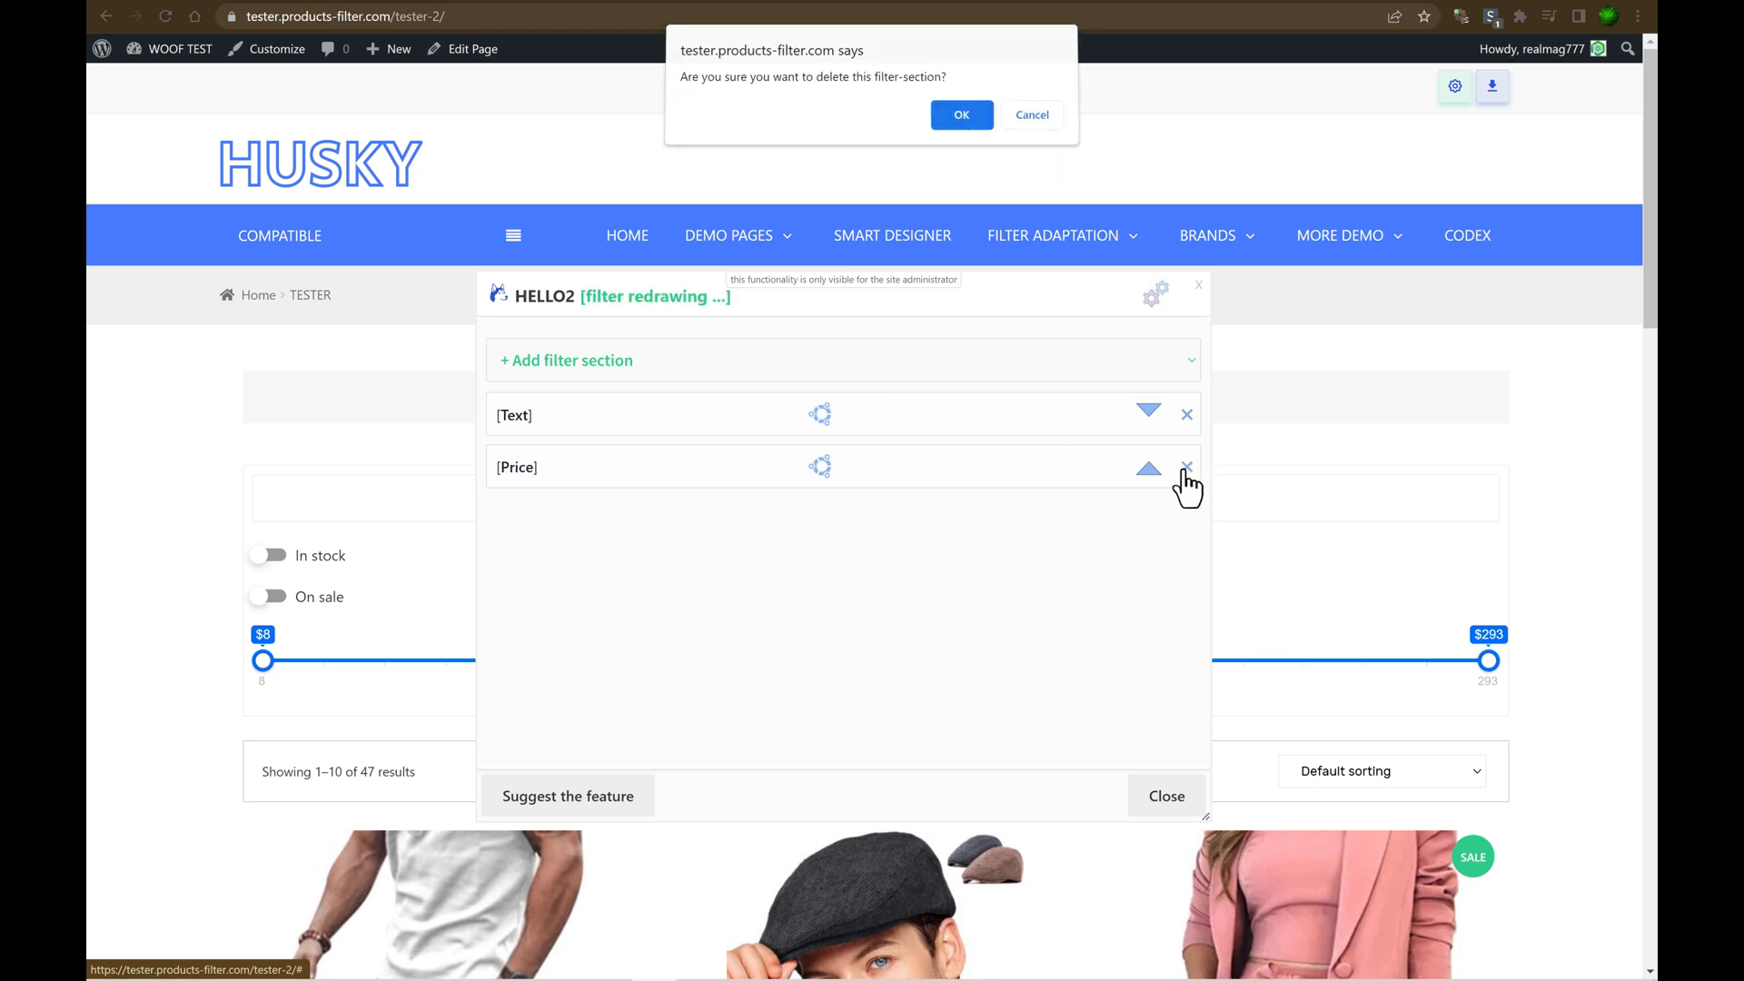
pyautogui.click(960, 115)
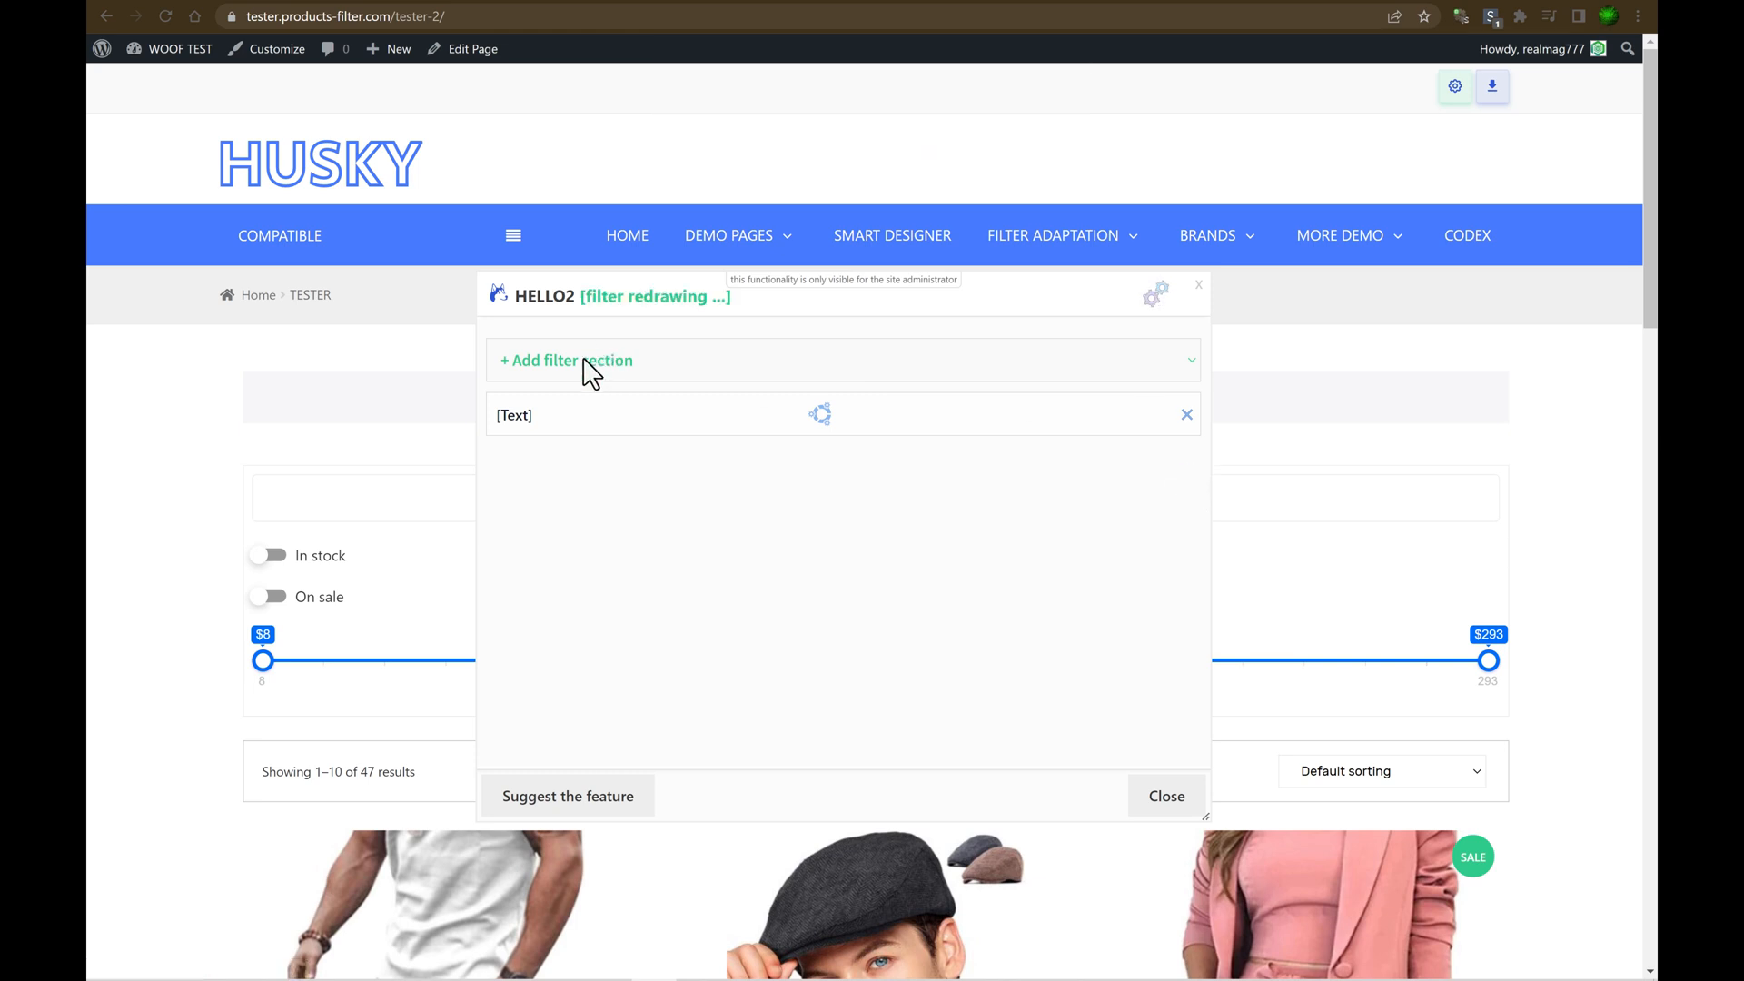
pyautogui.click(565, 360)
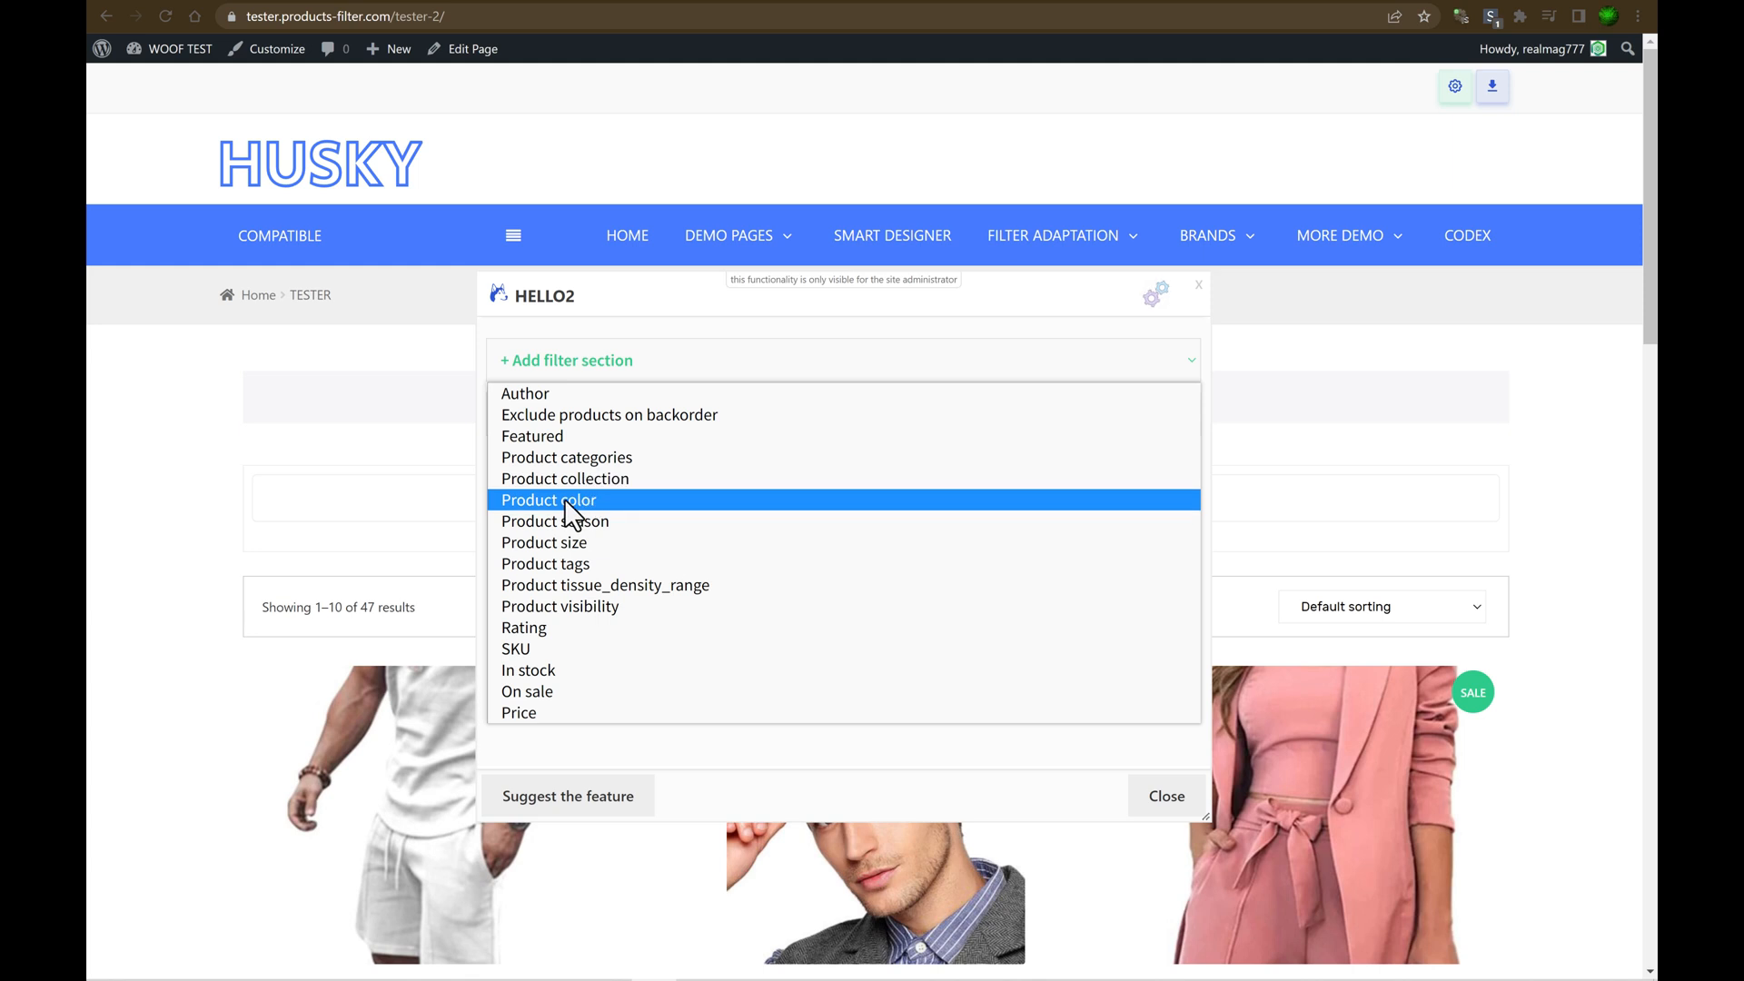
pyautogui.click(549, 500)
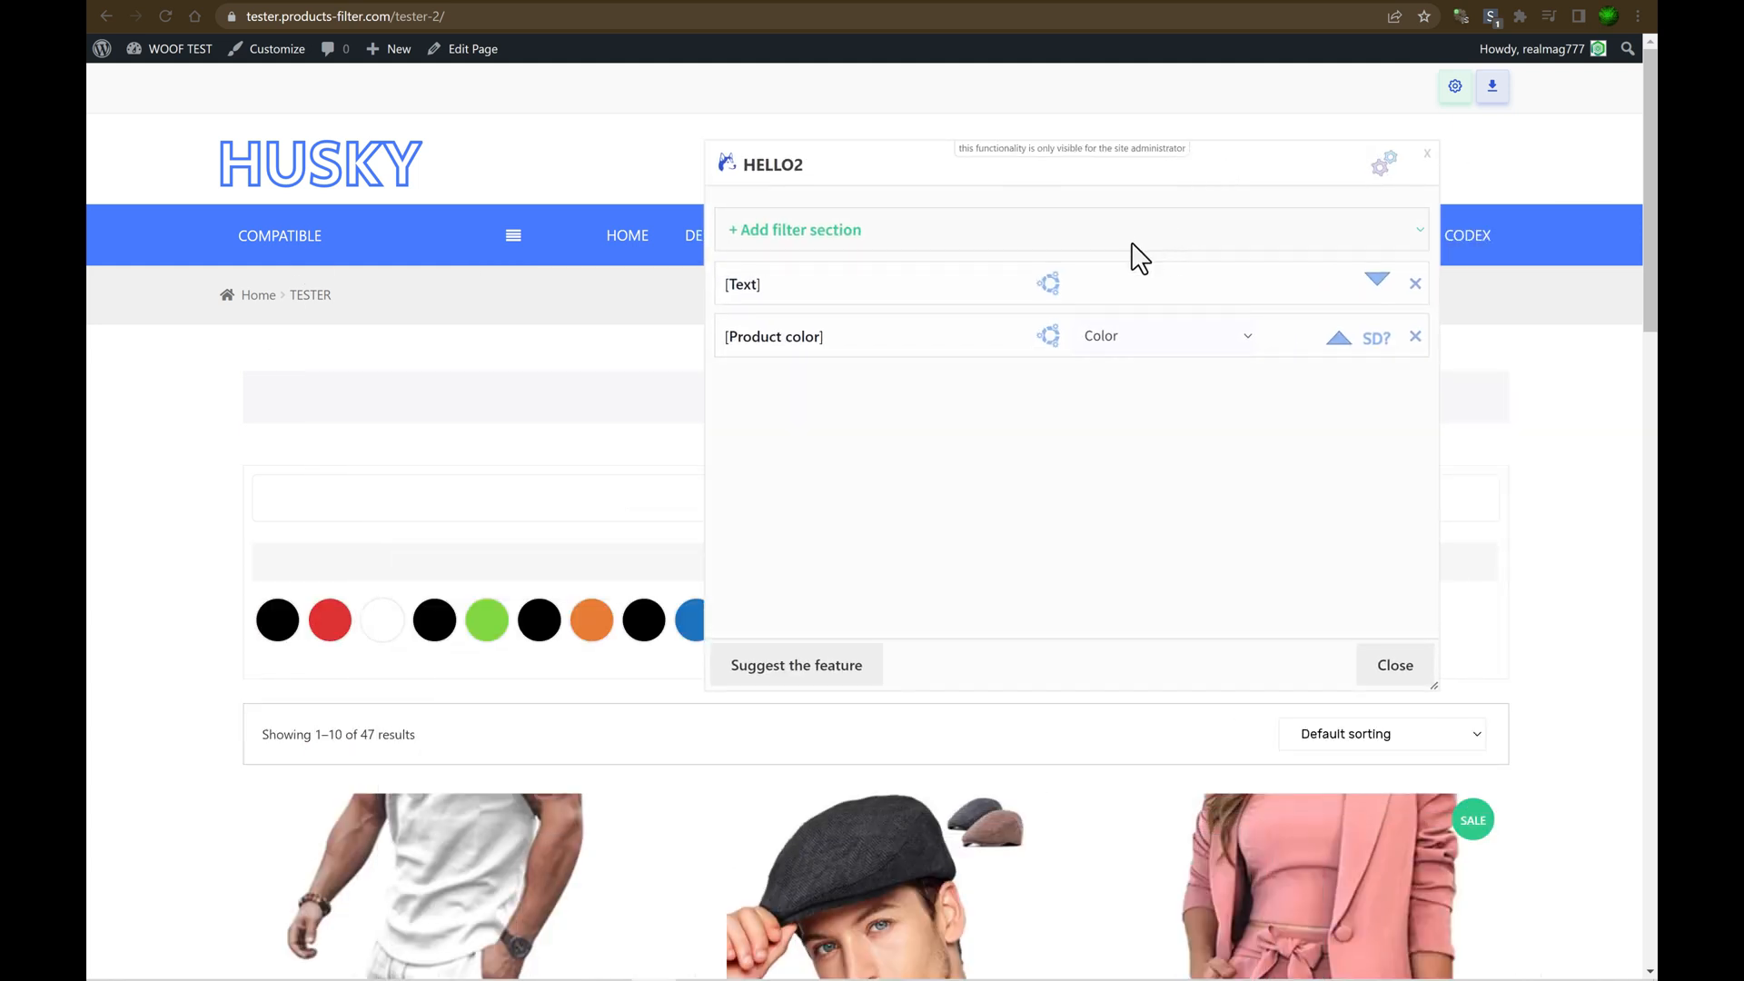
# Enable Autohide in the Hello2 filter options, then reopen the Hello2 builder.
pyautogui.click(1383, 164)
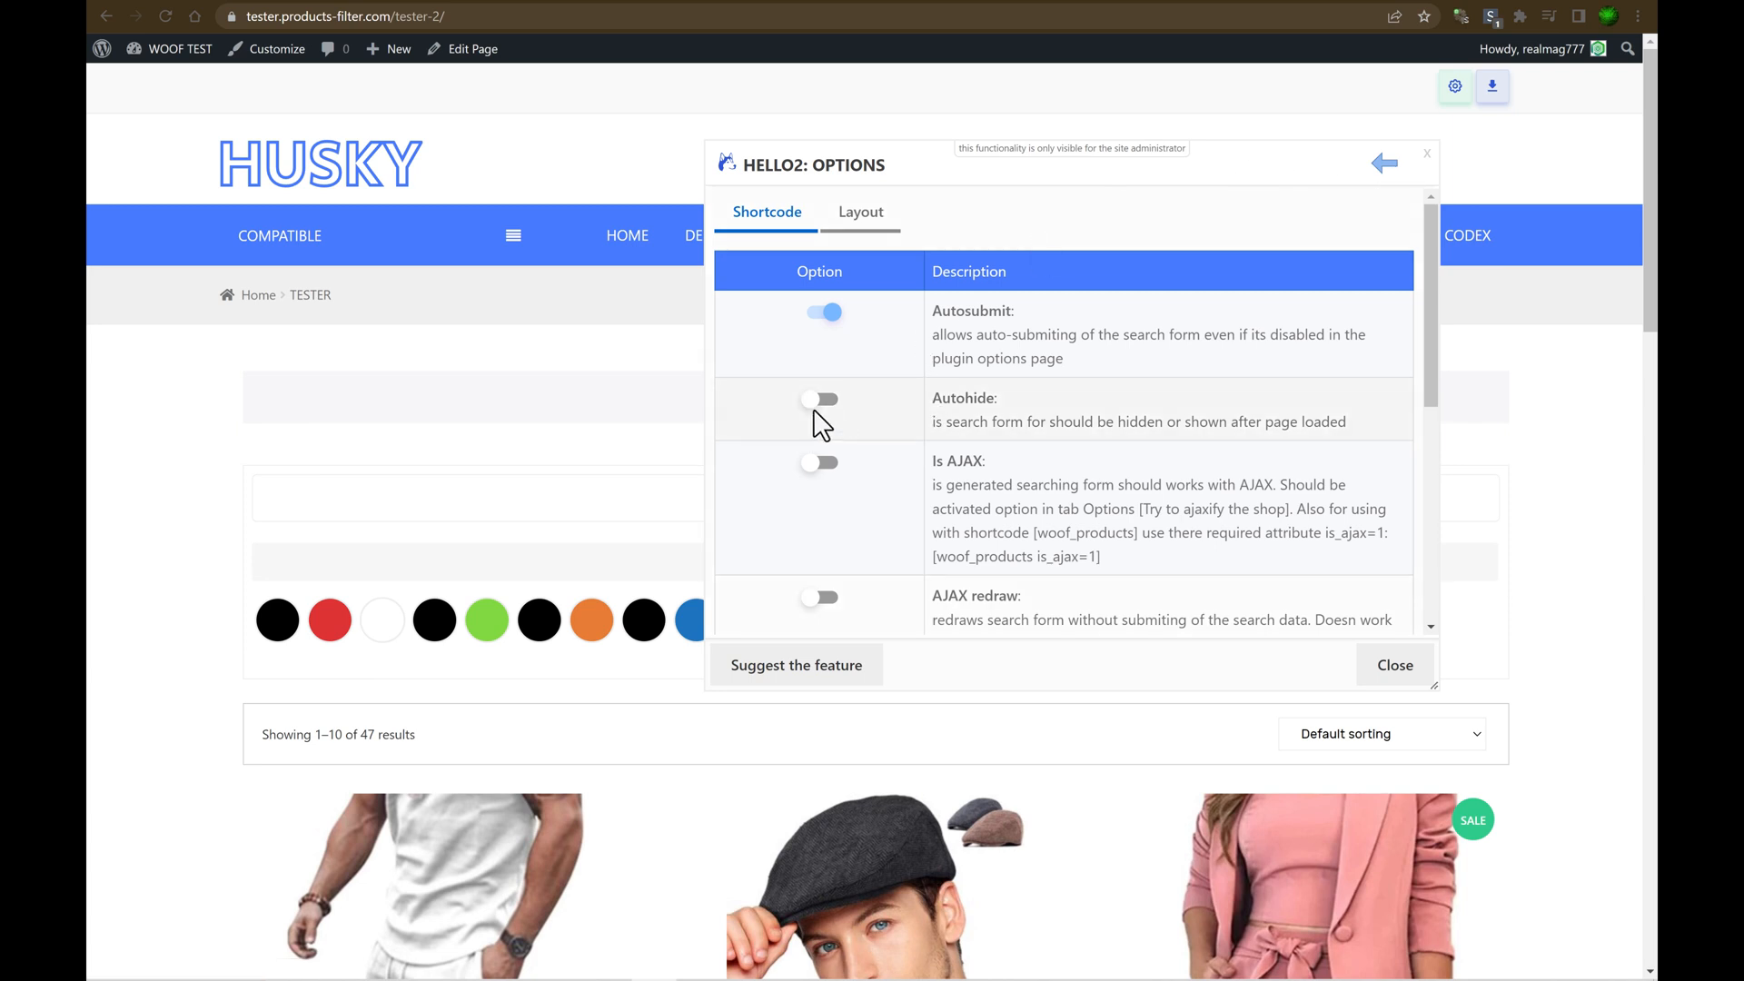
pyautogui.click(821, 399)
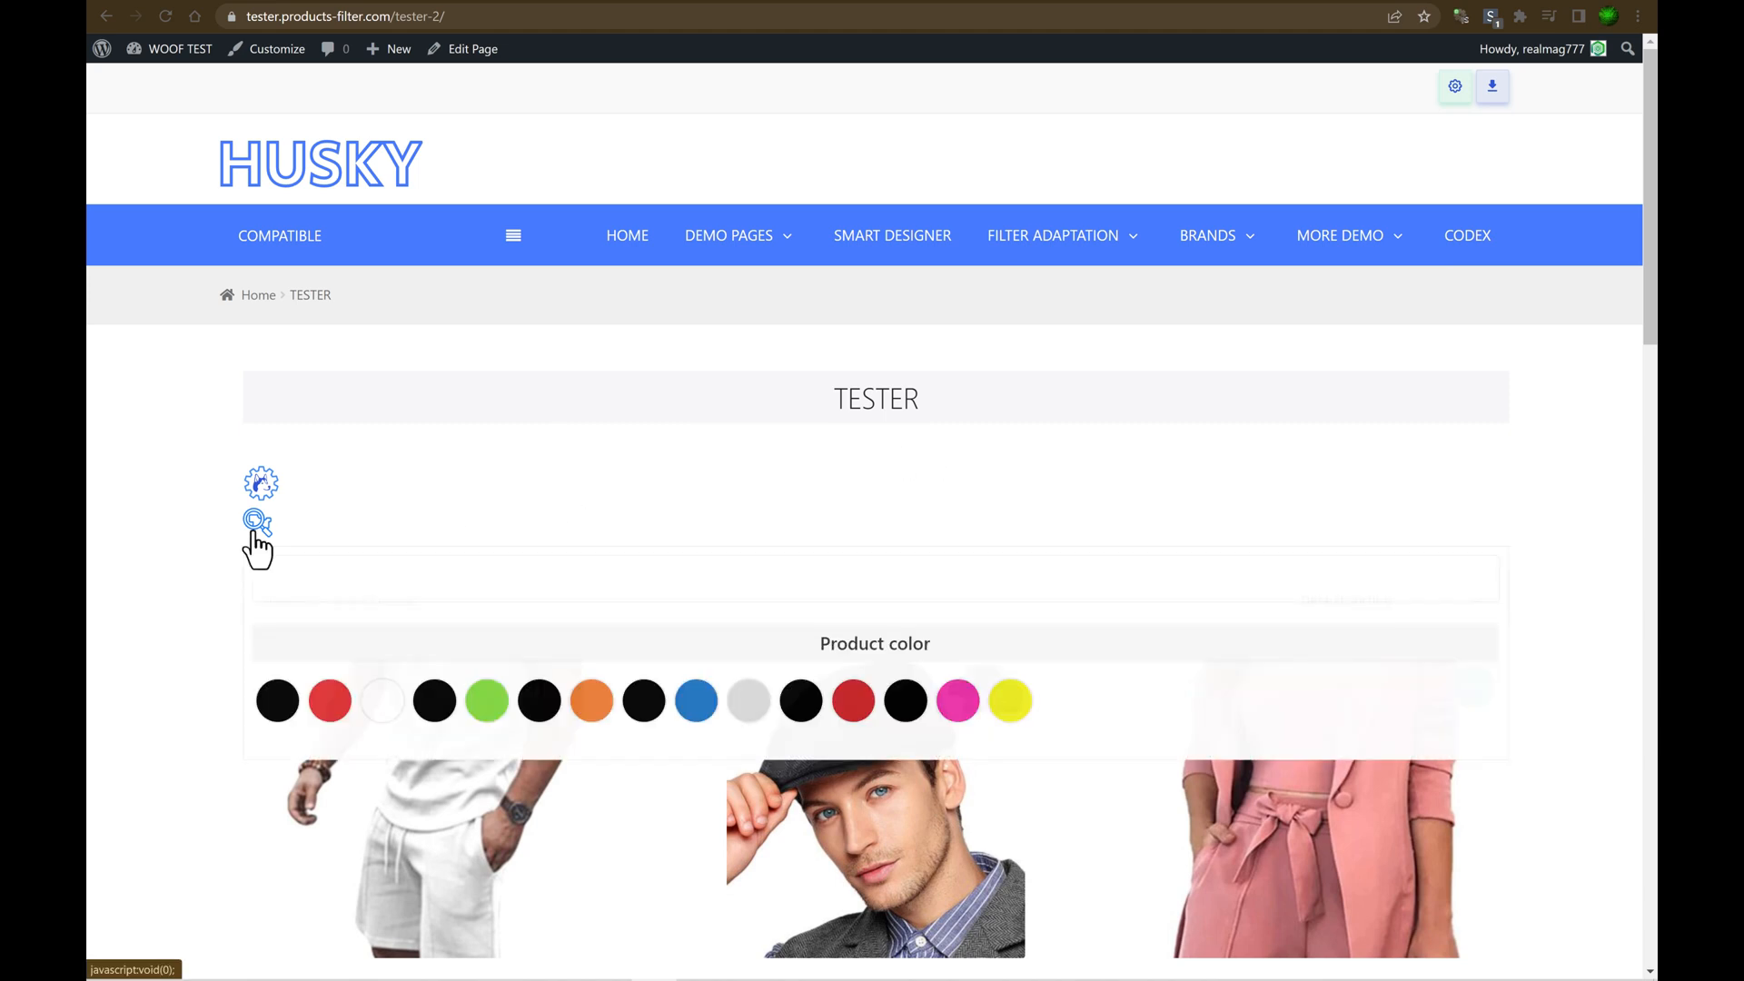
pyautogui.moveTo(386, 516)
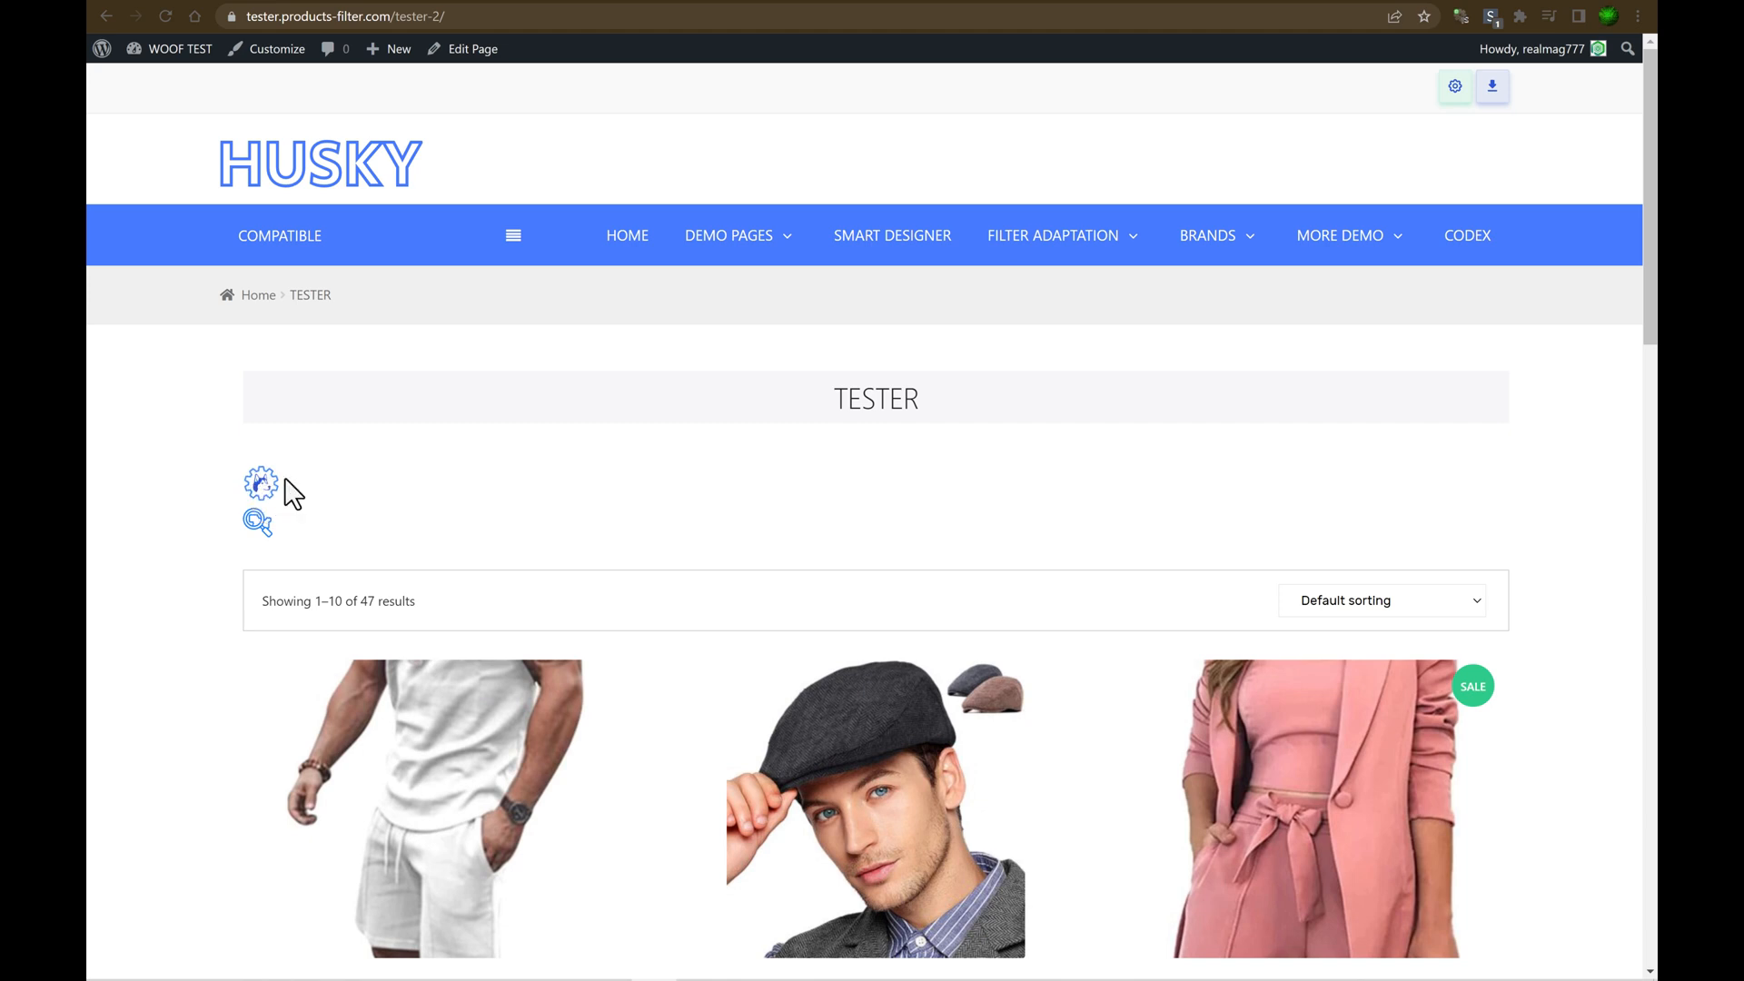
pyautogui.click(260, 484)
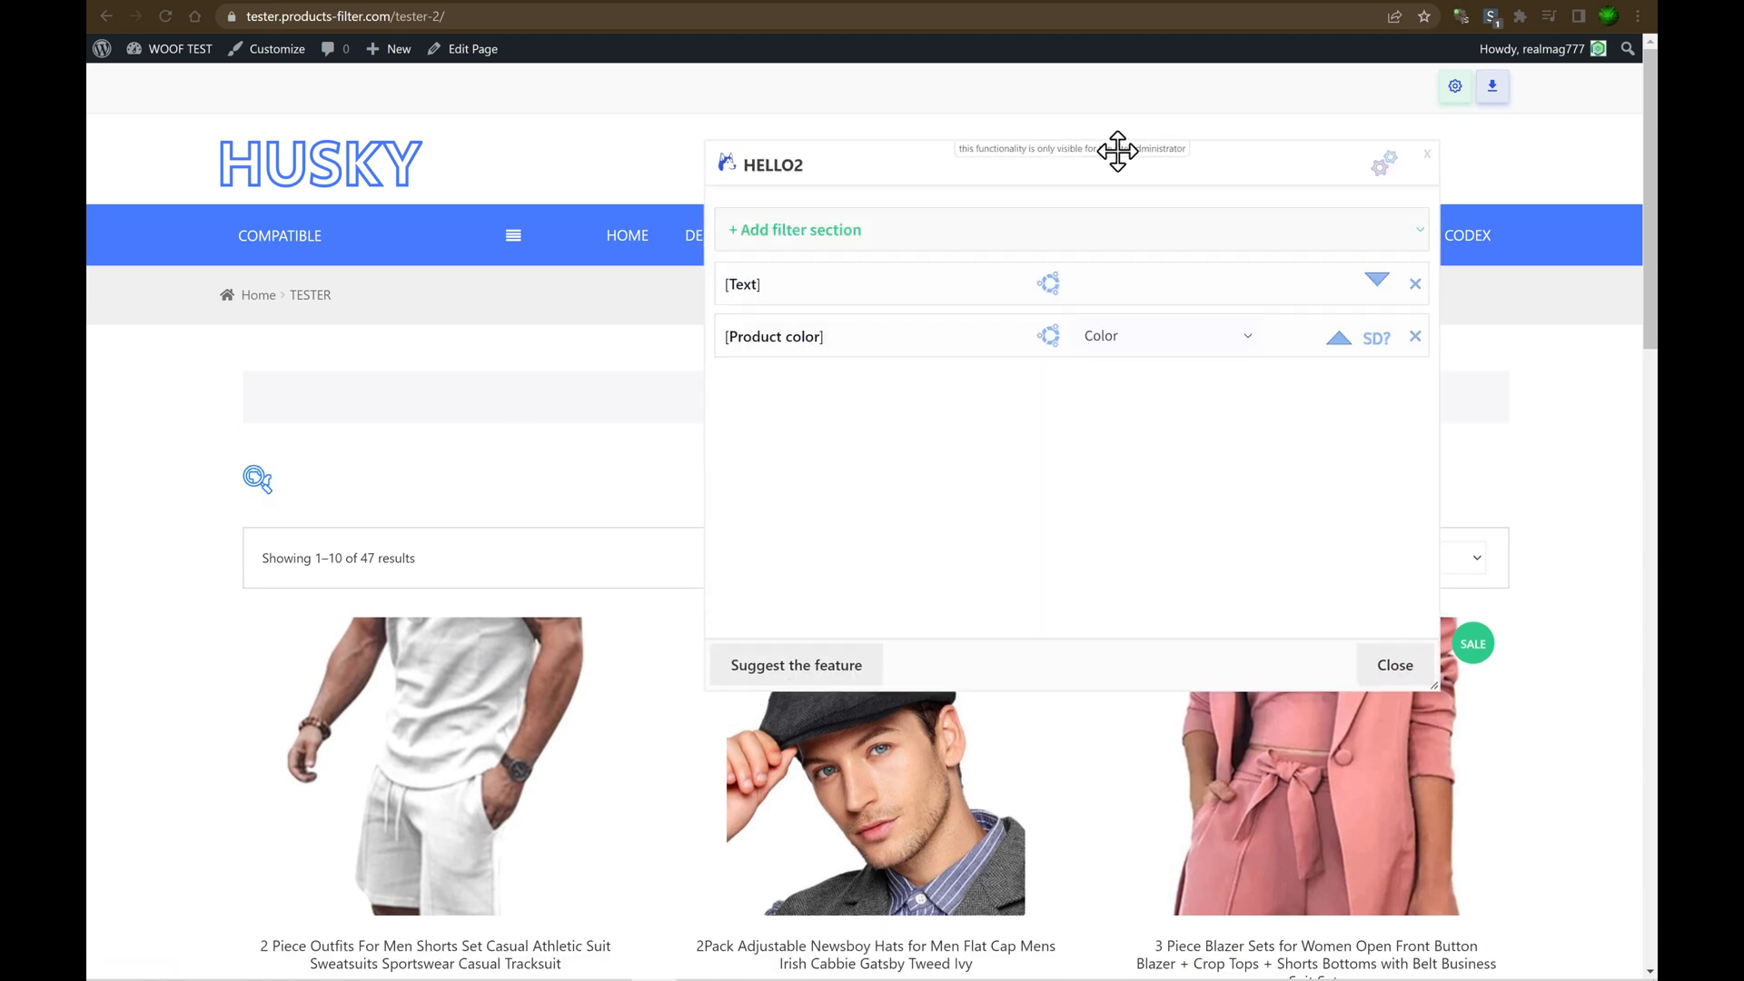
pyautogui.moveTo(1426, 164)
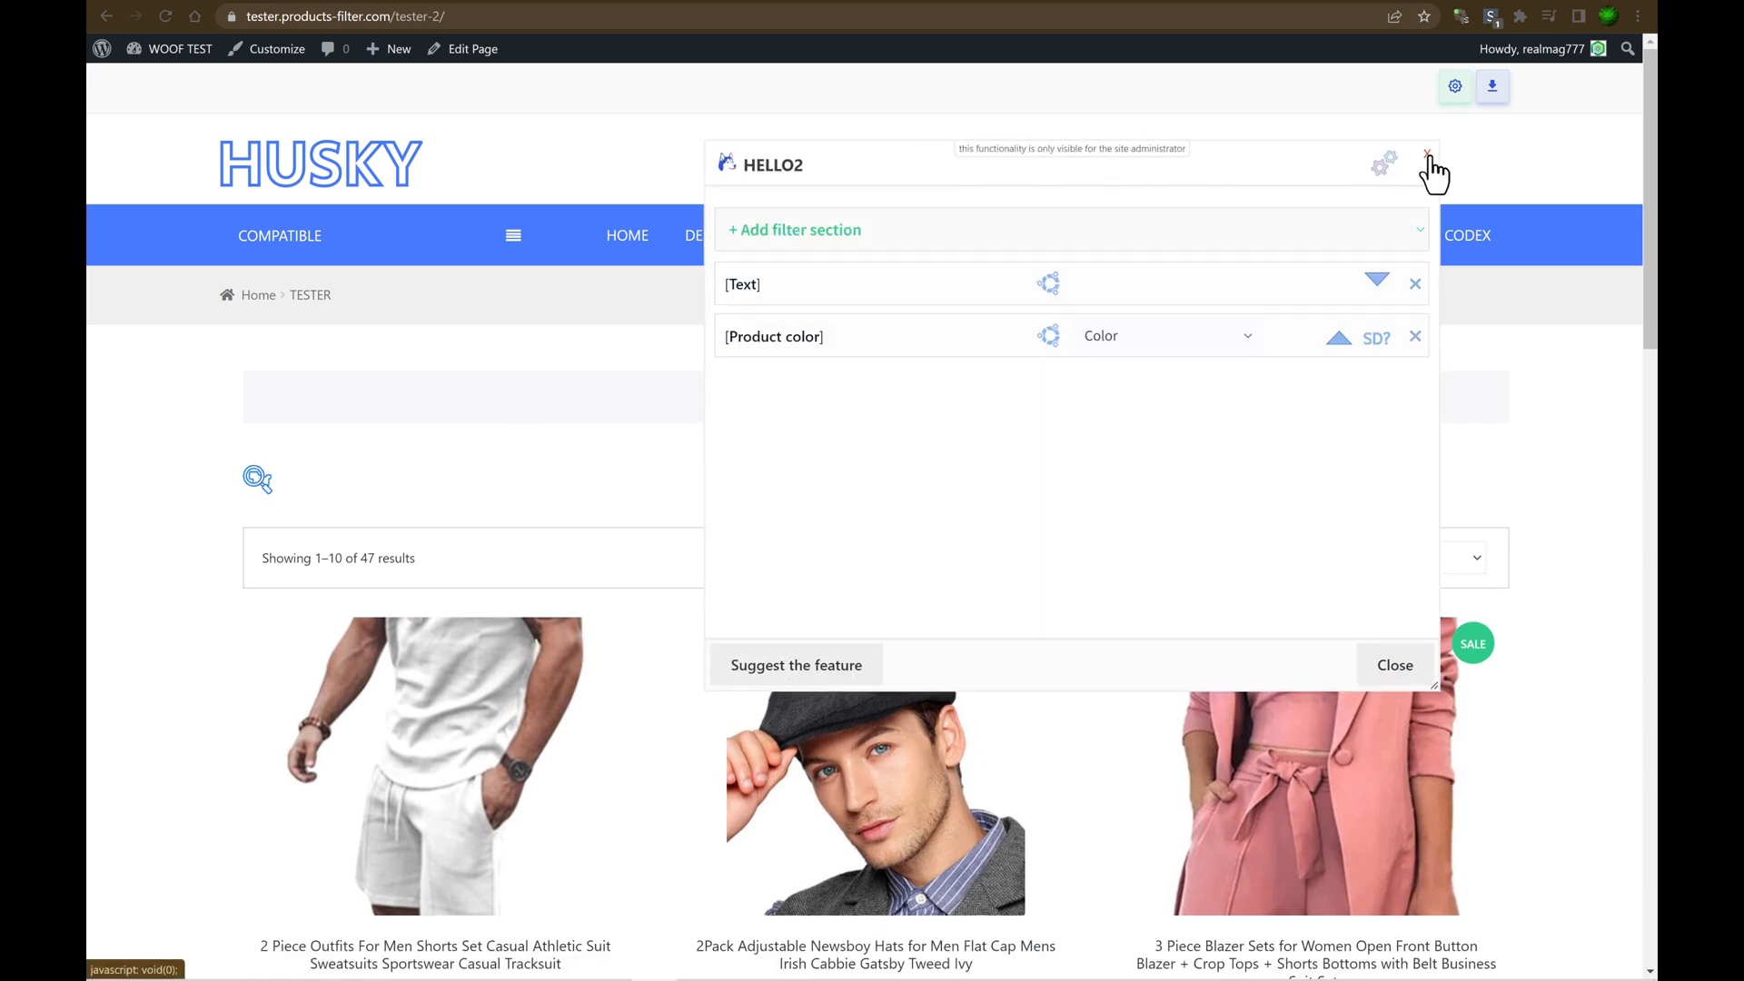
# Close the Hello2 builder panel to view the Tester page with the collapsed filter.
pyautogui.click(1431, 159)
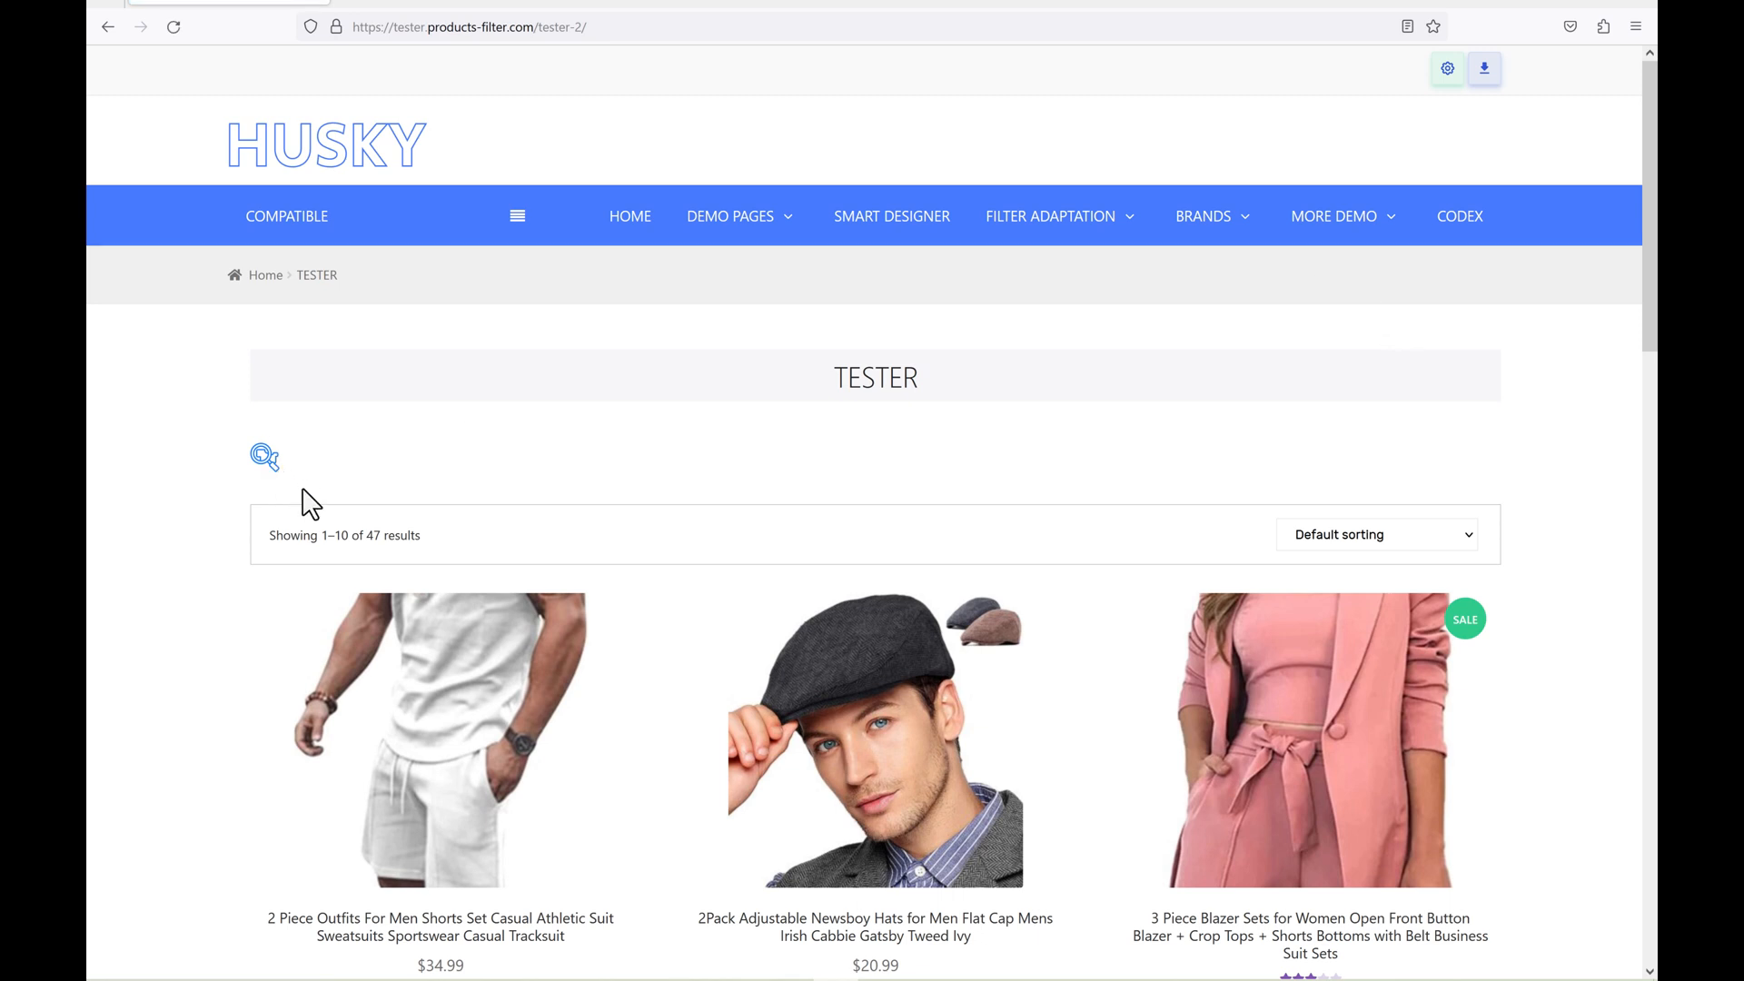
pyautogui.moveTo(1635, 5)
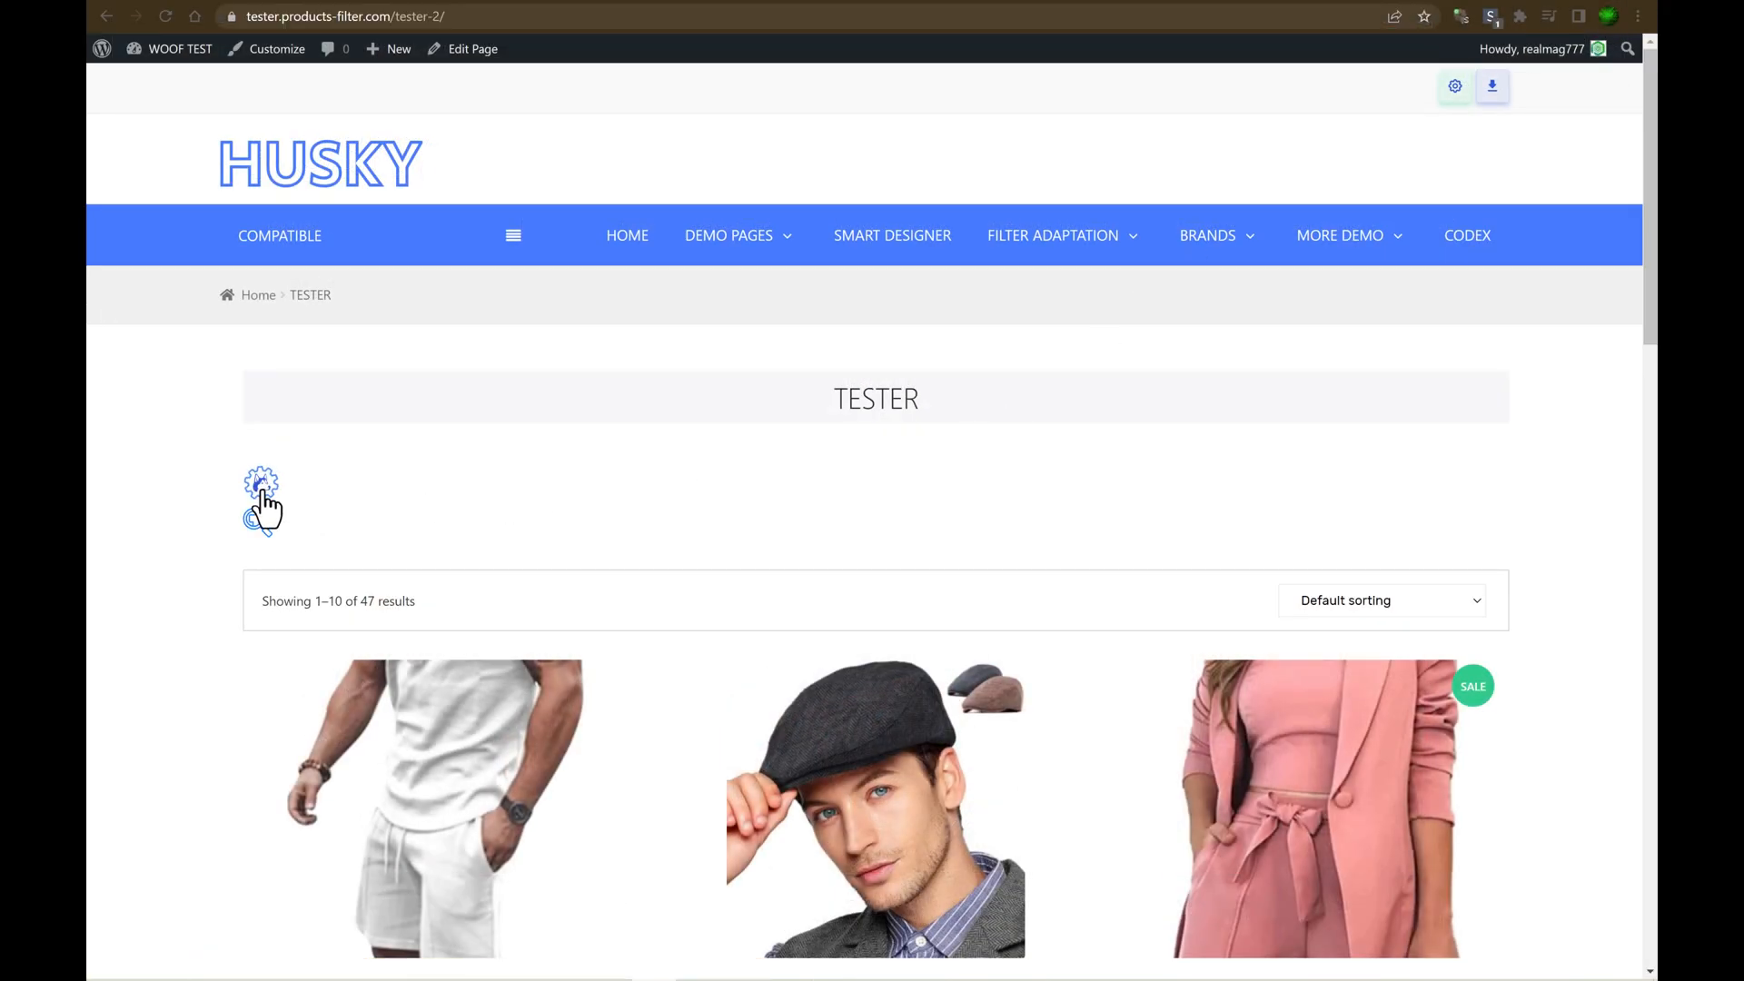
# Switch Is AJAX on and Autohide off in the Hello2 filter options.
pyautogui.click(262, 489)
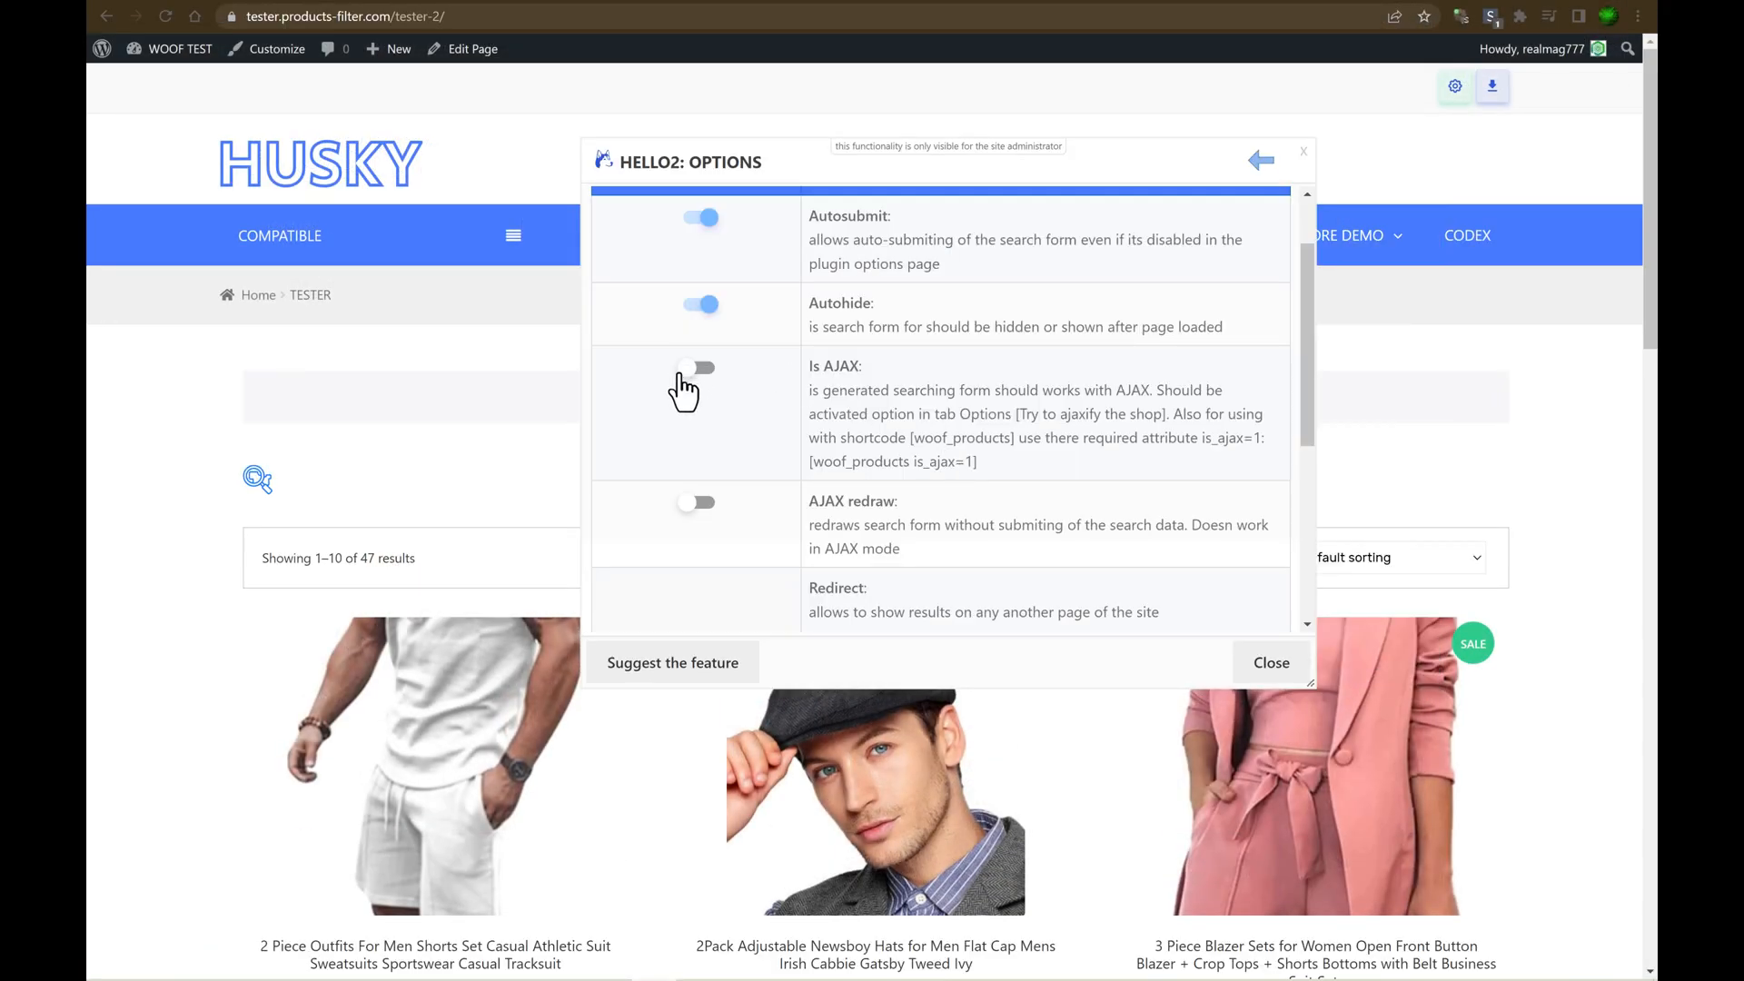
pyautogui.moveTo(784, 406)
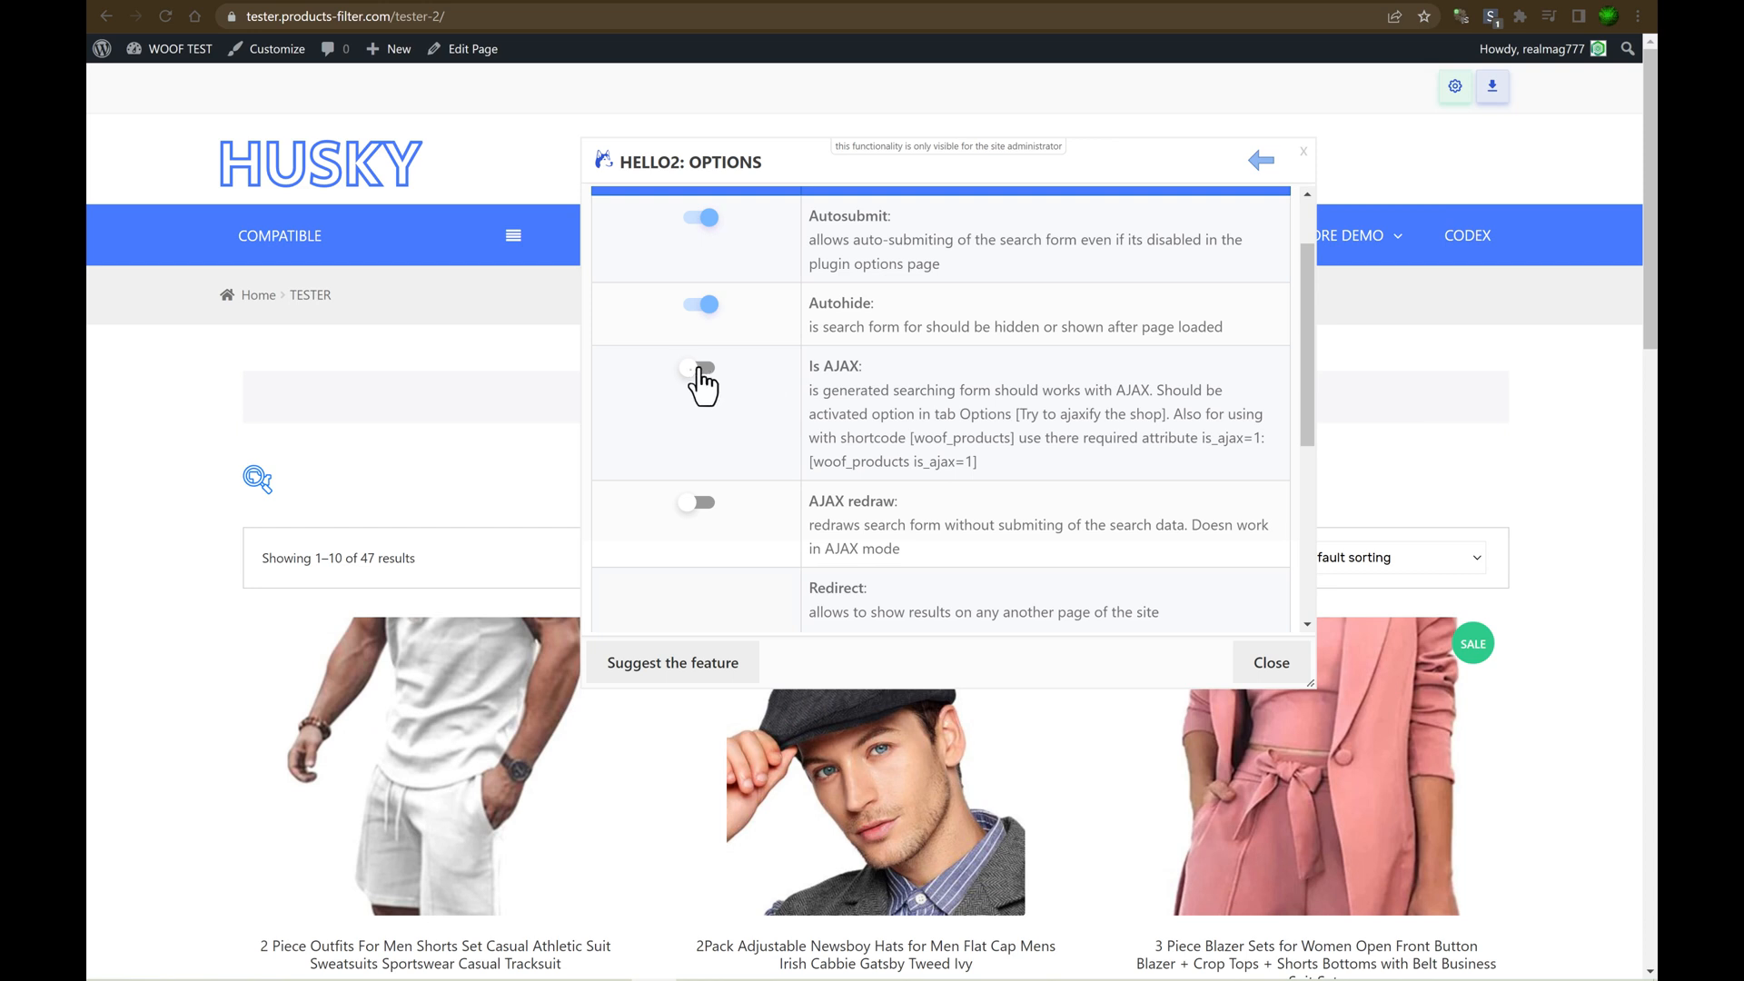
pyautogui.click(702, 375)
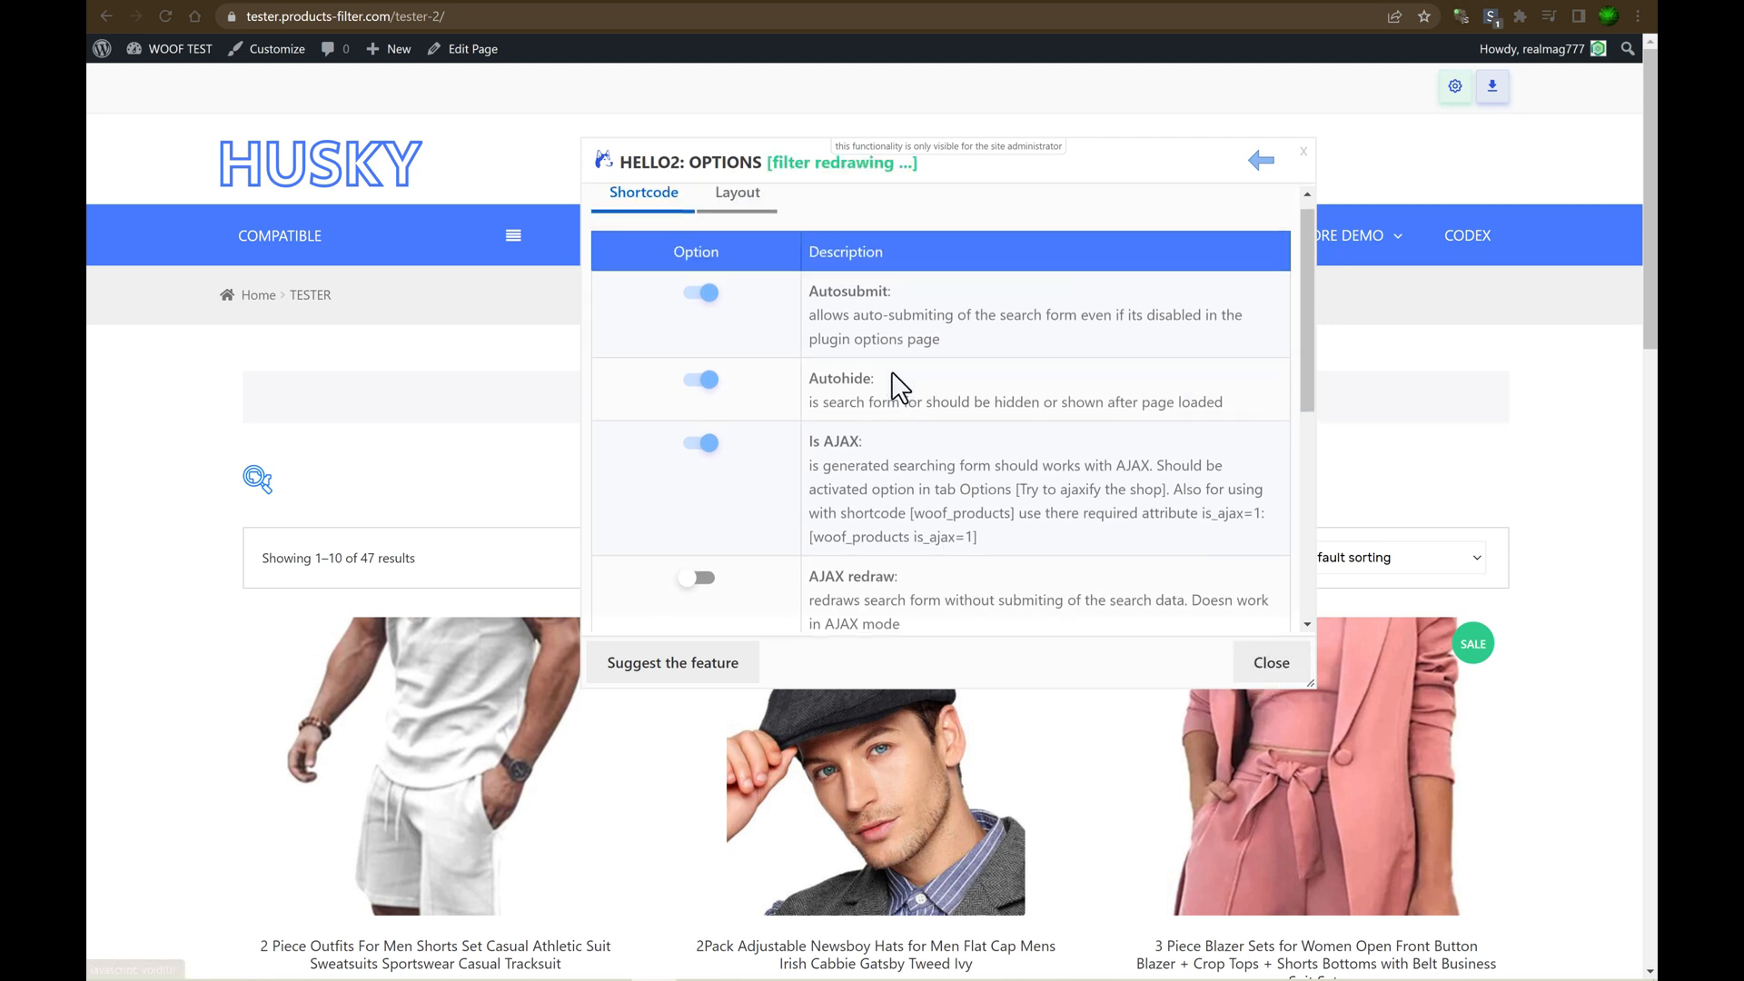
pyautogui.click(700, 379)
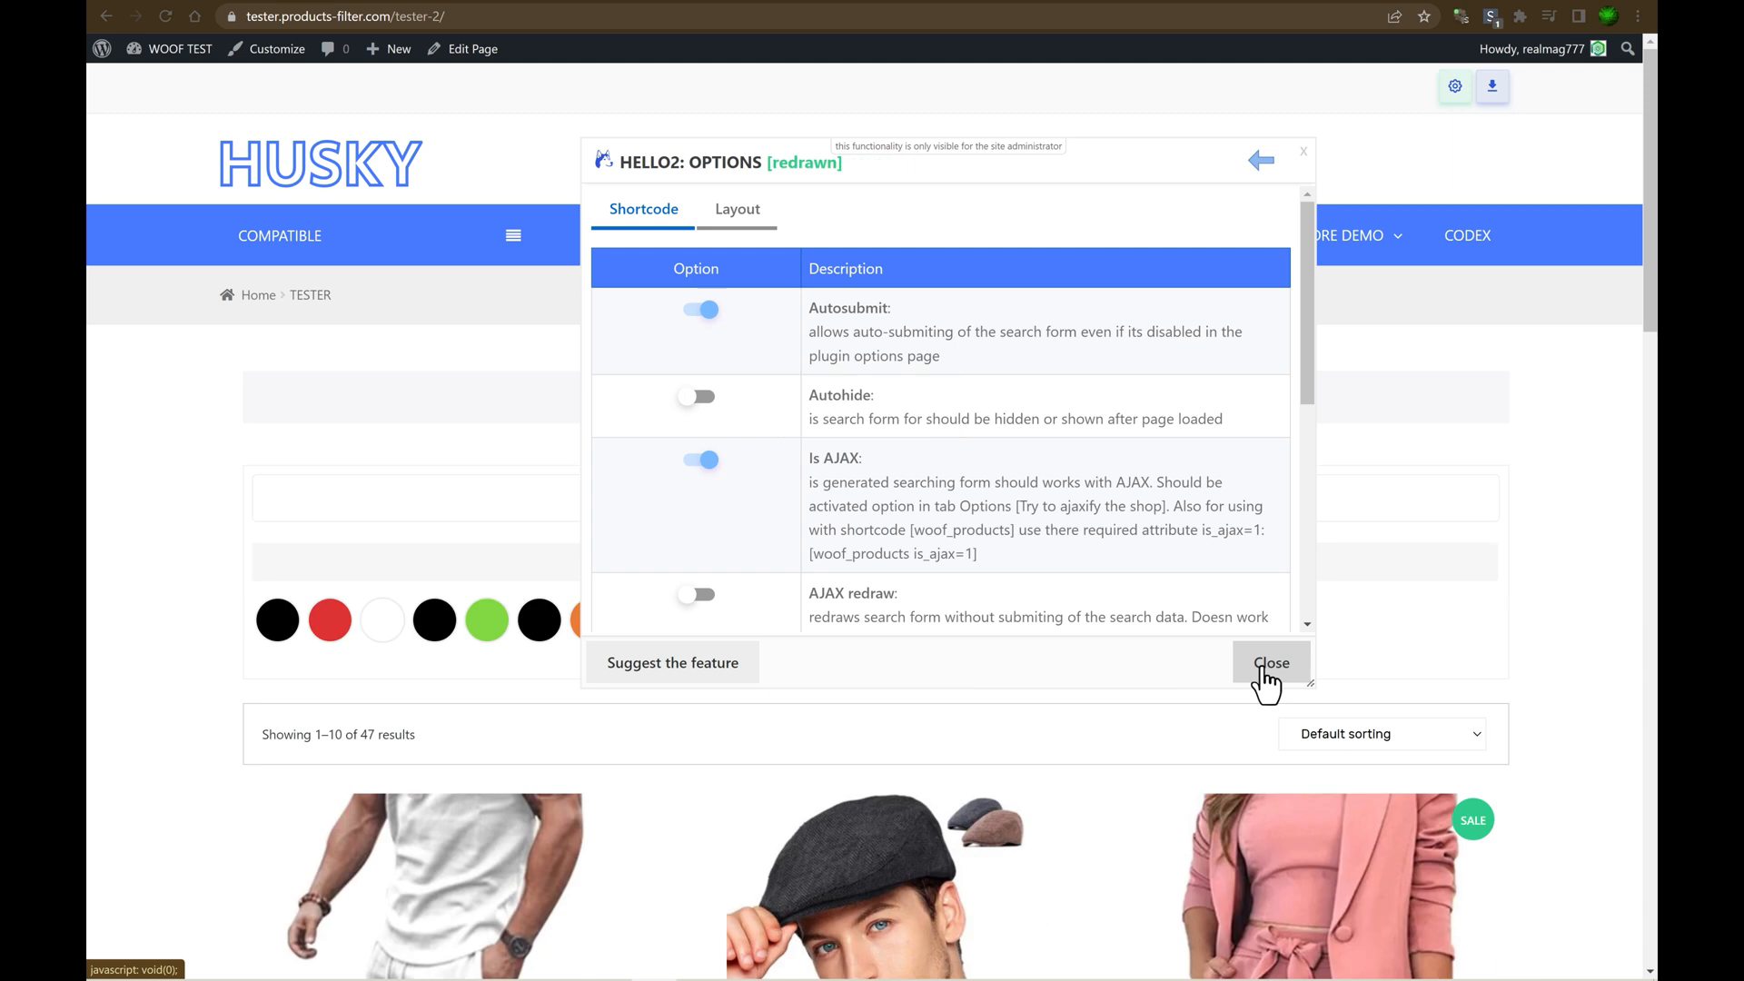
pyautogui.click(1272, 663)
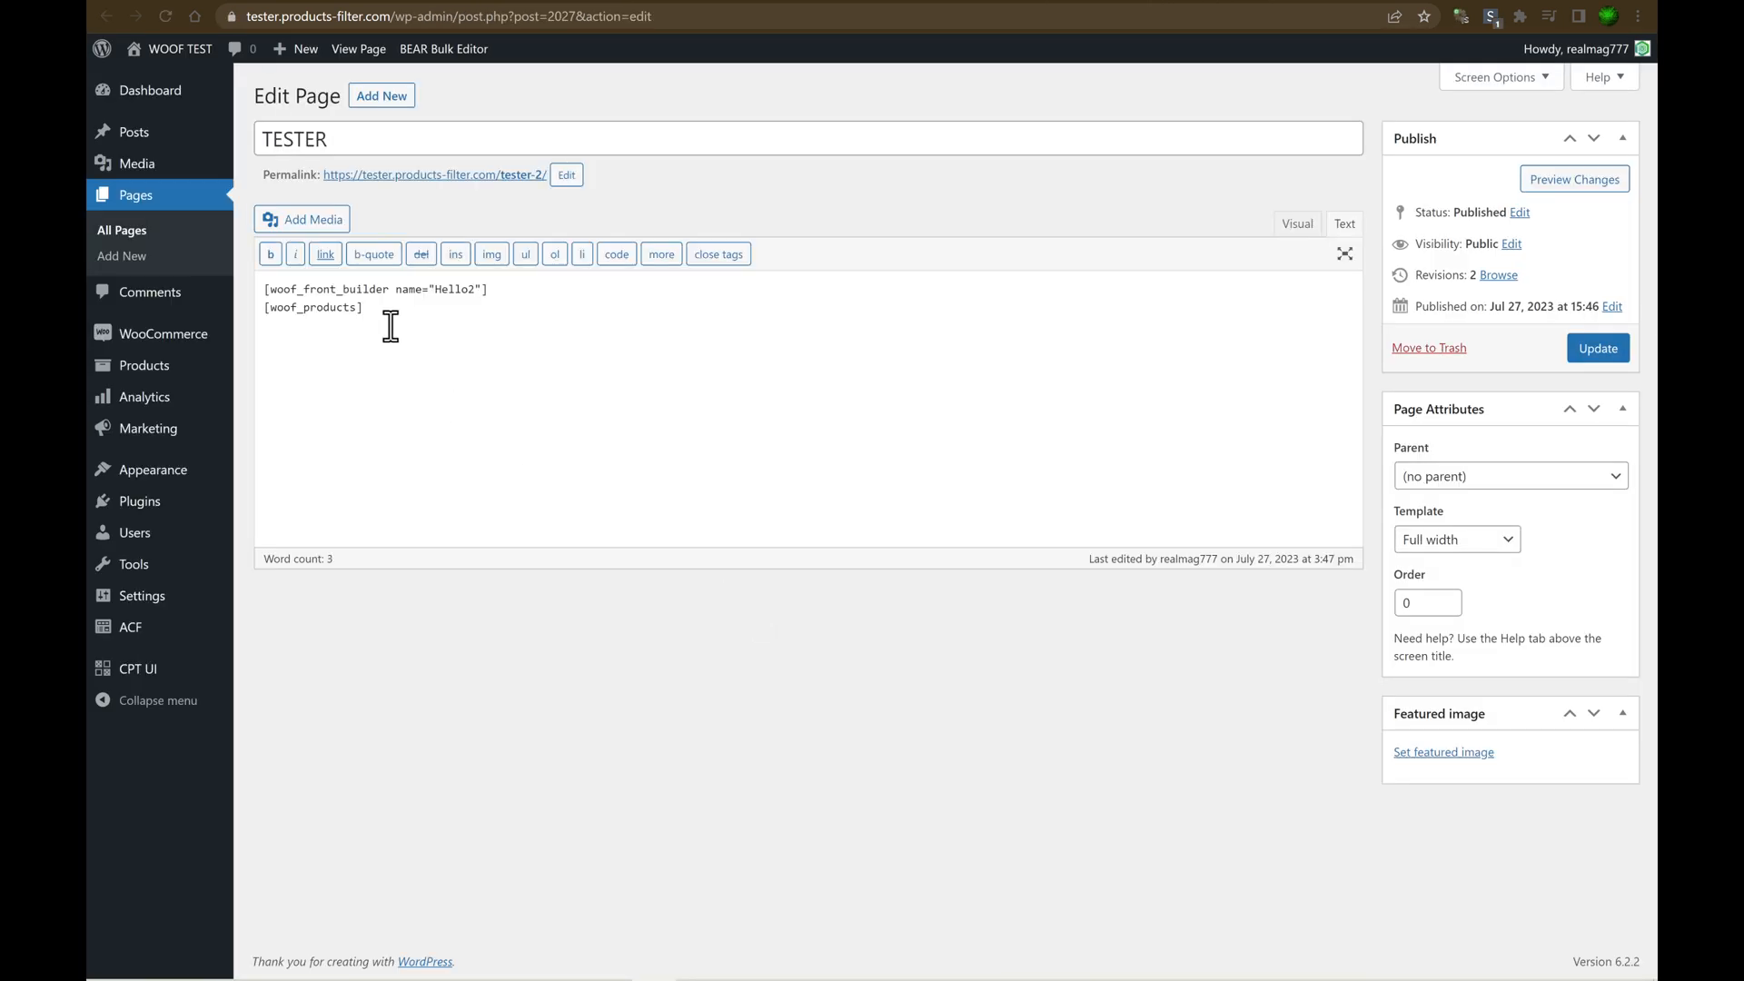
# Add is_ajax=1 to [woof_products], update the page, and filter the live page by green.
pyautogui.write('is_ajax=1')
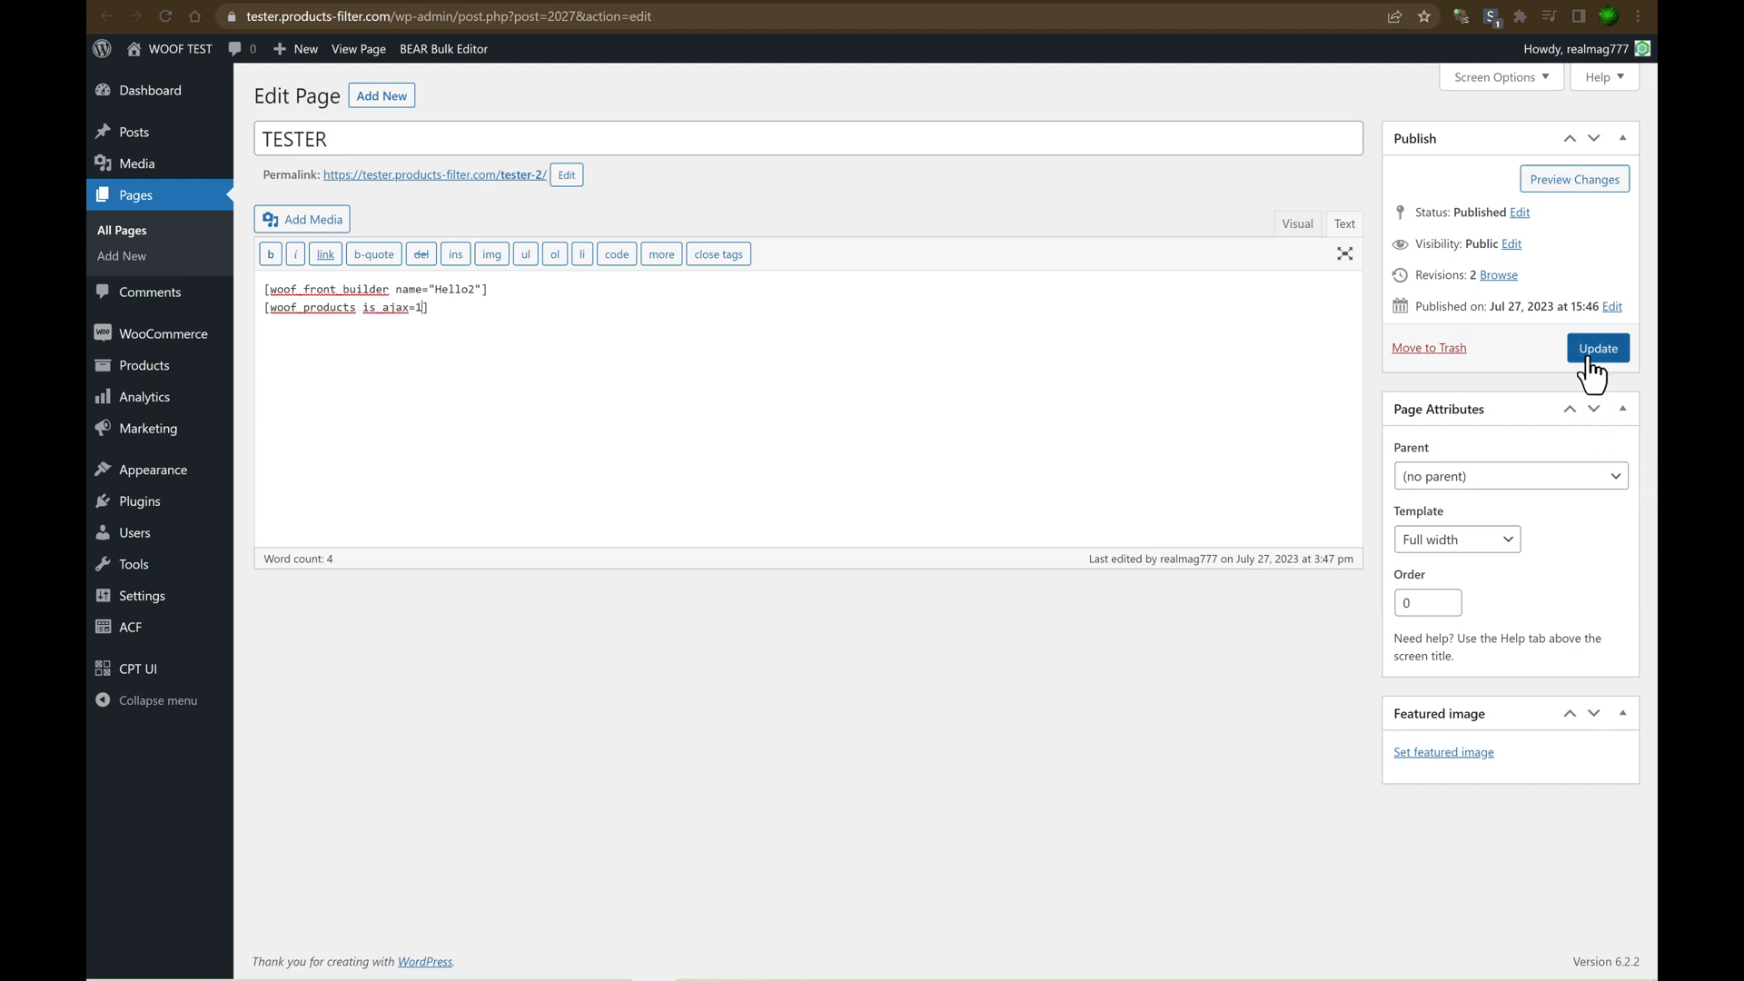
pyautogui.click(1597, 347)
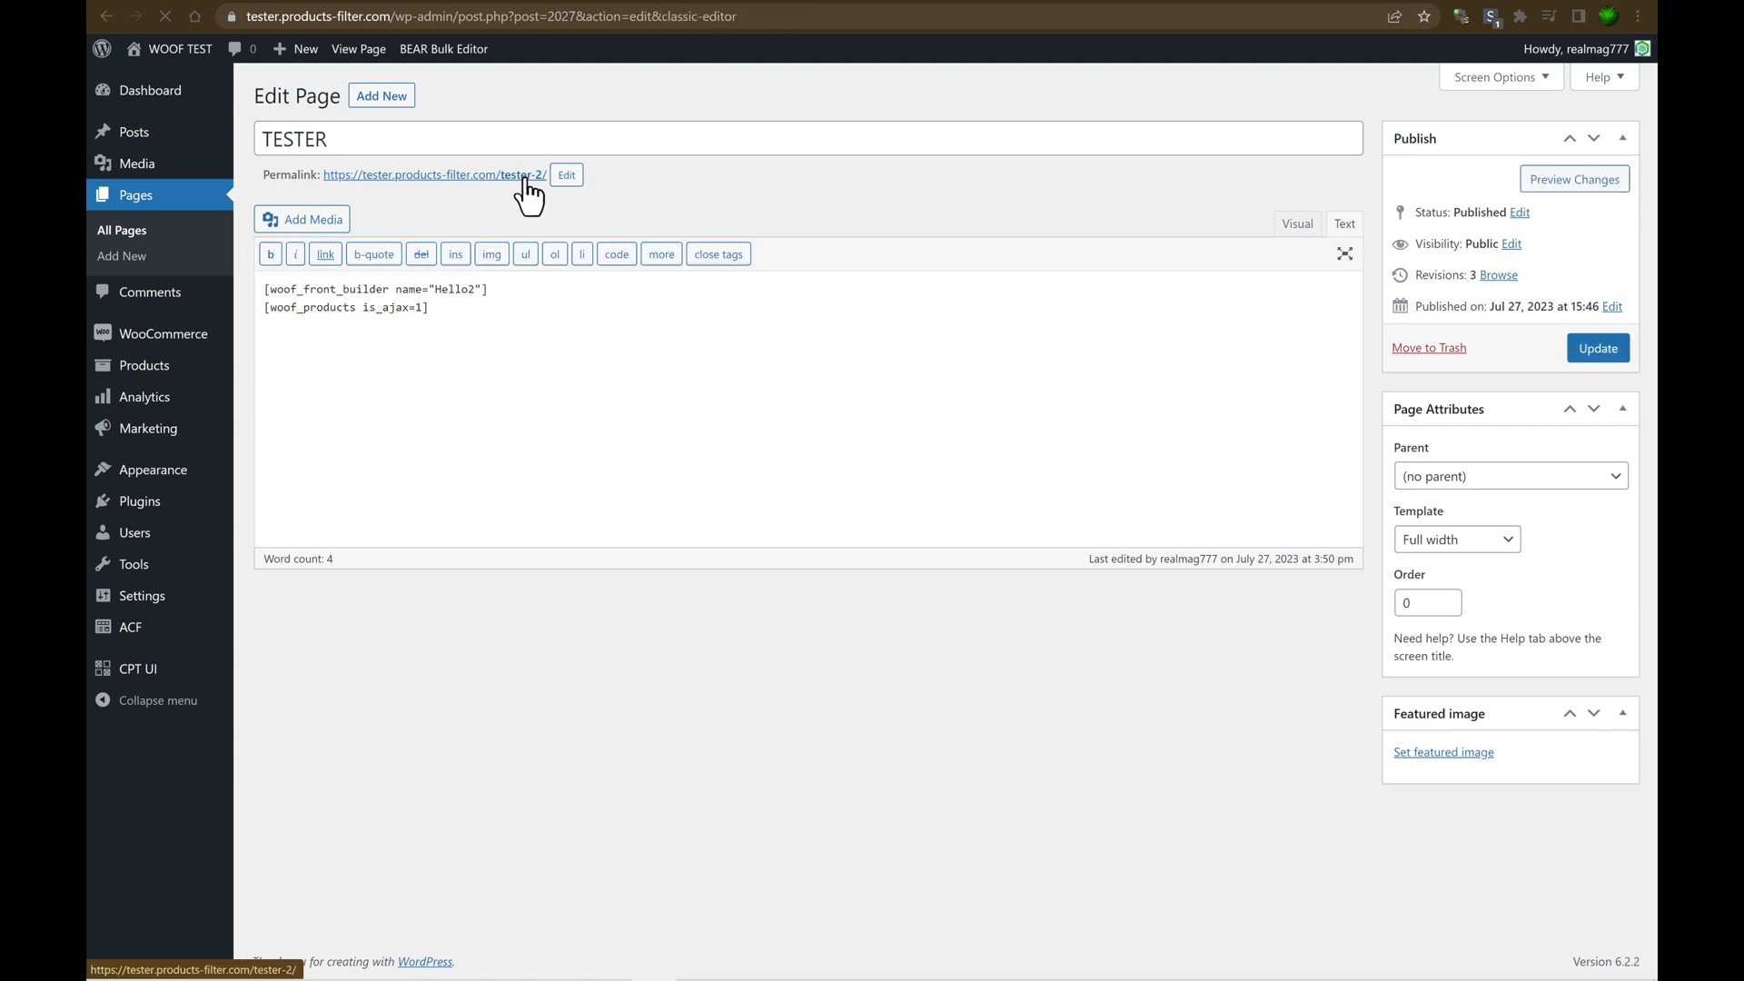
pyautogui.click(434, 175)
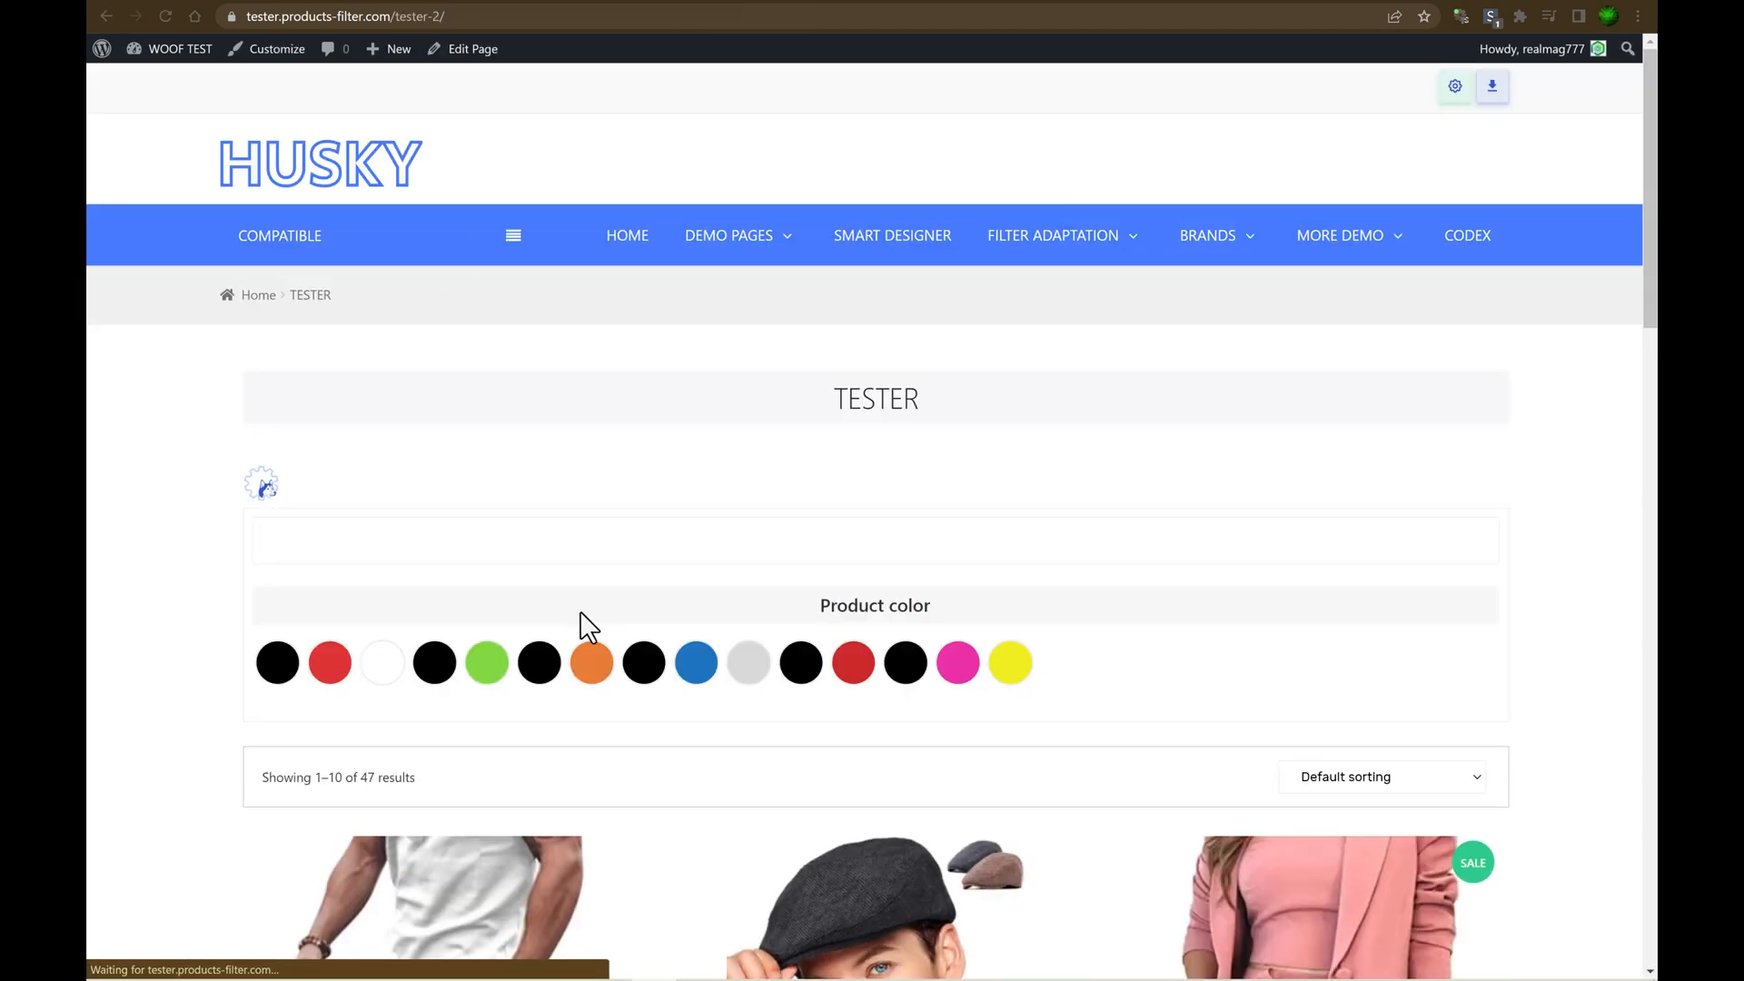
pyautogui.click(485, 662)
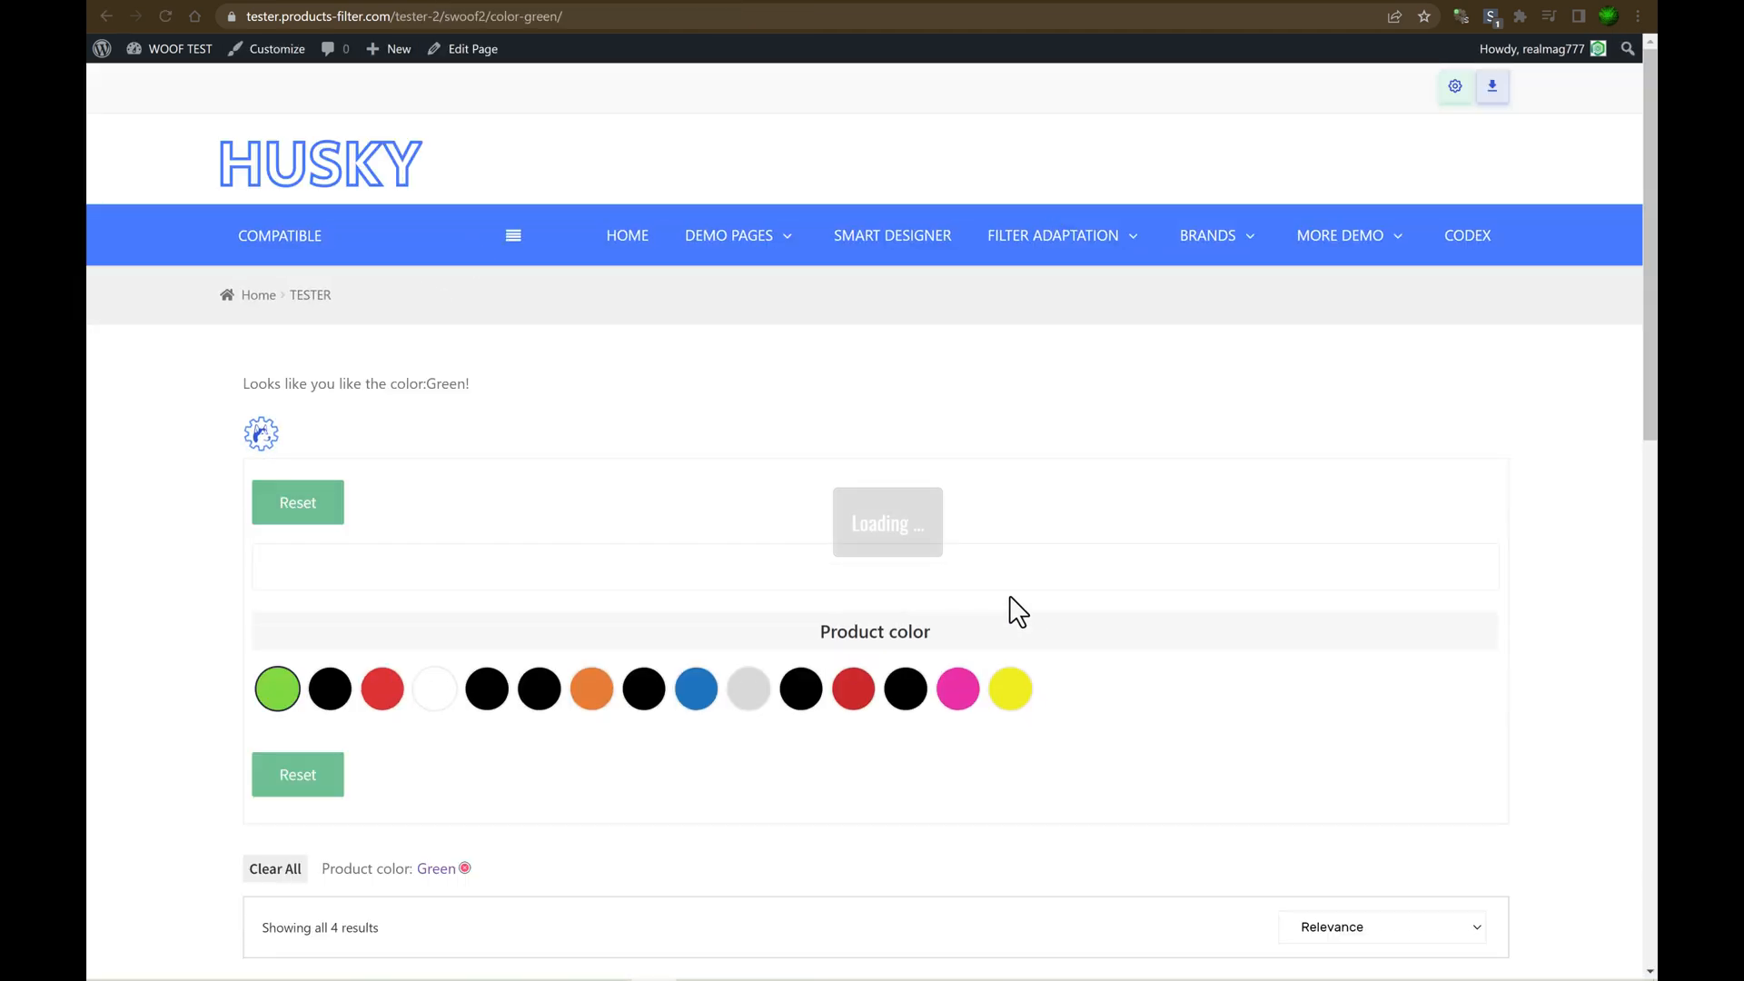
pyautogui.scroll(-3)
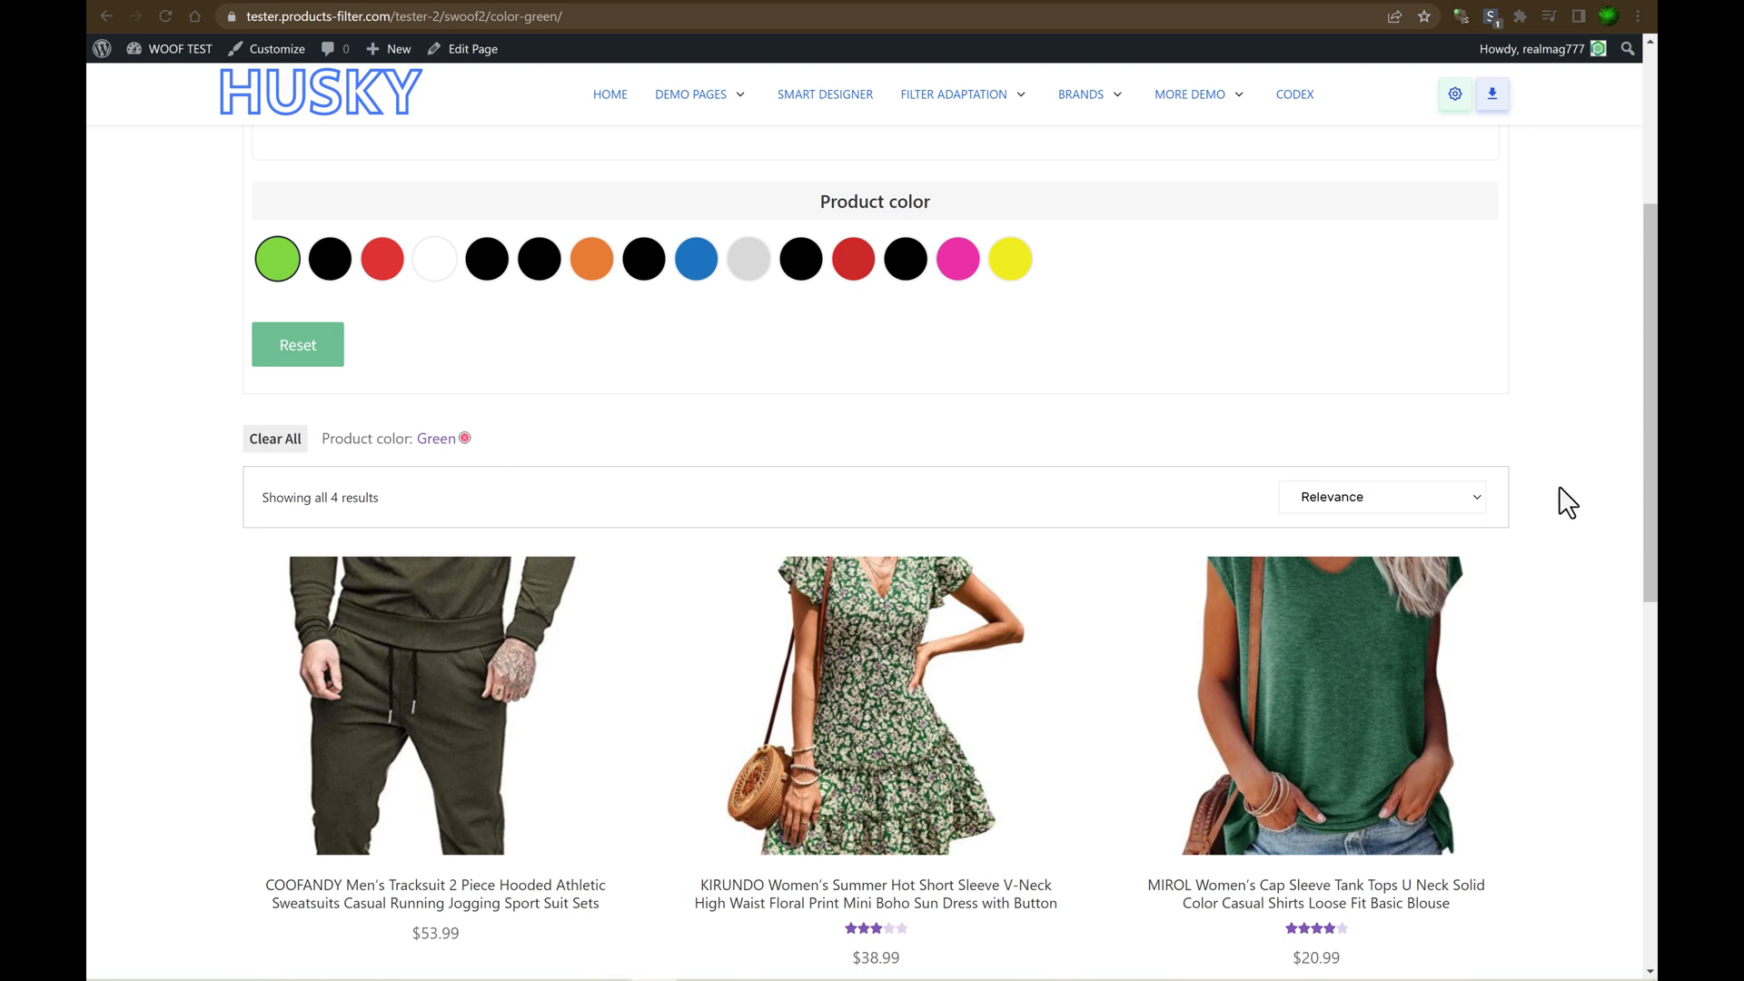
pyautogui.moveTo(1567, 450)
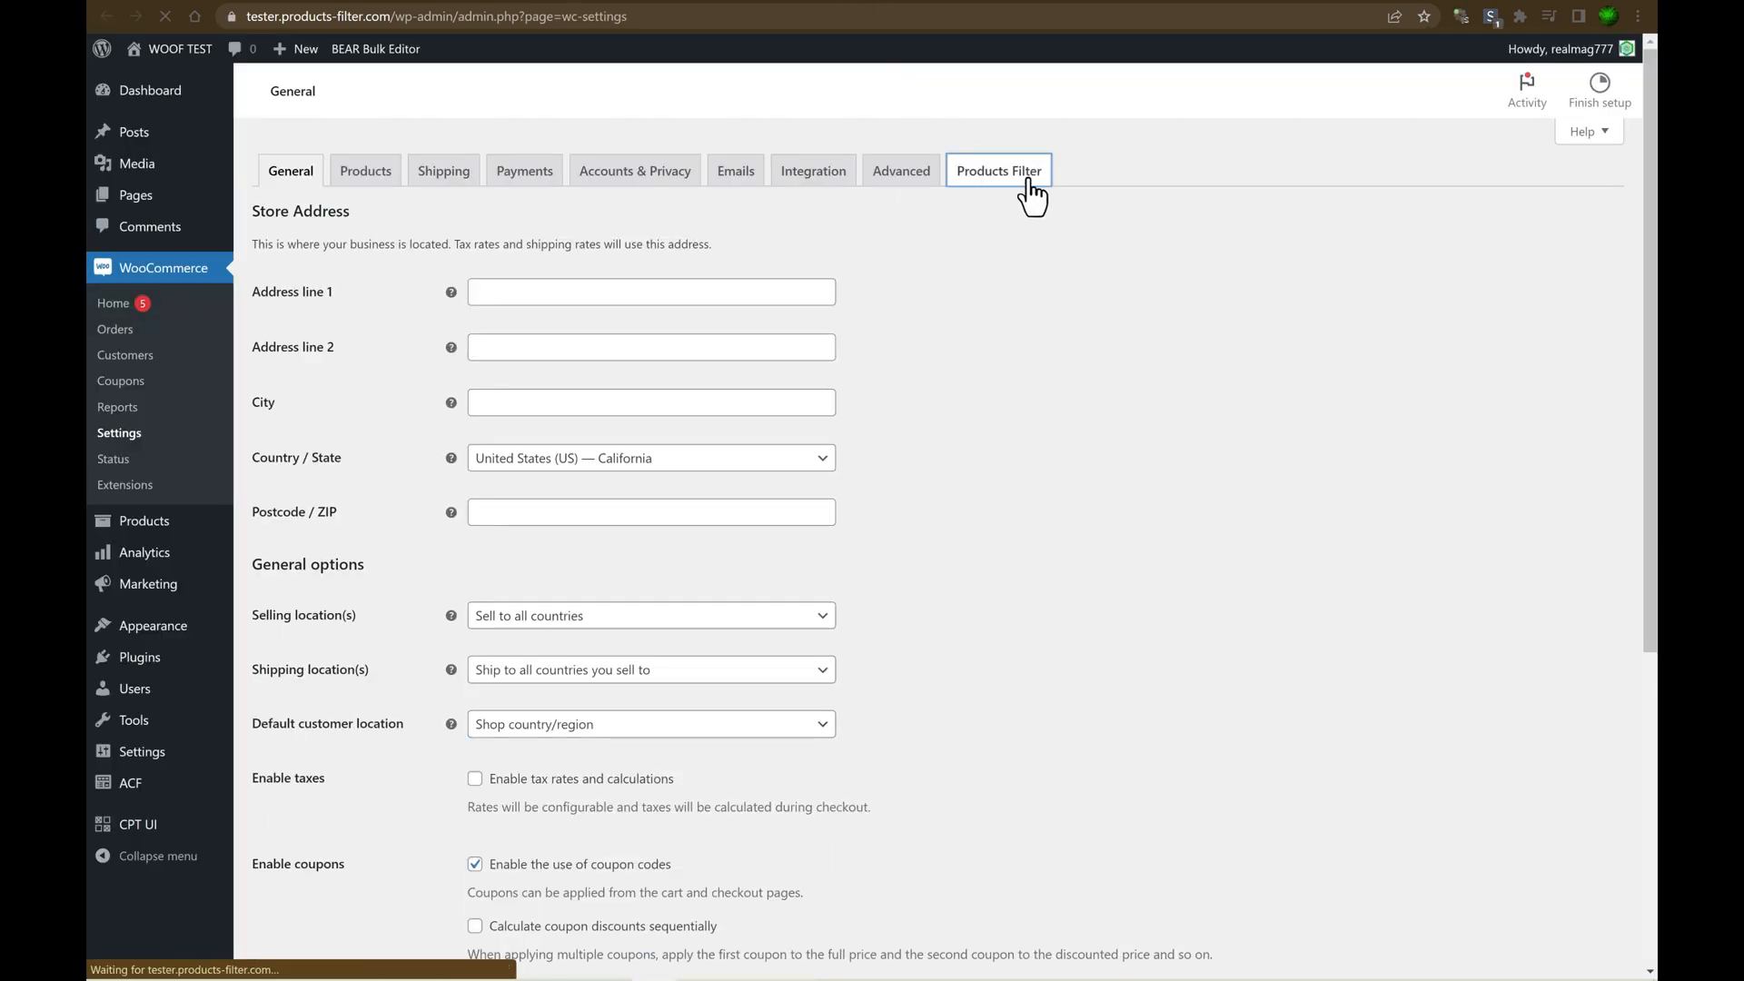
# Open the HUSKY Products Filter settings and change the 'Try to ajaxify the shop' dropdown.
pyautogui.click(997, 170)
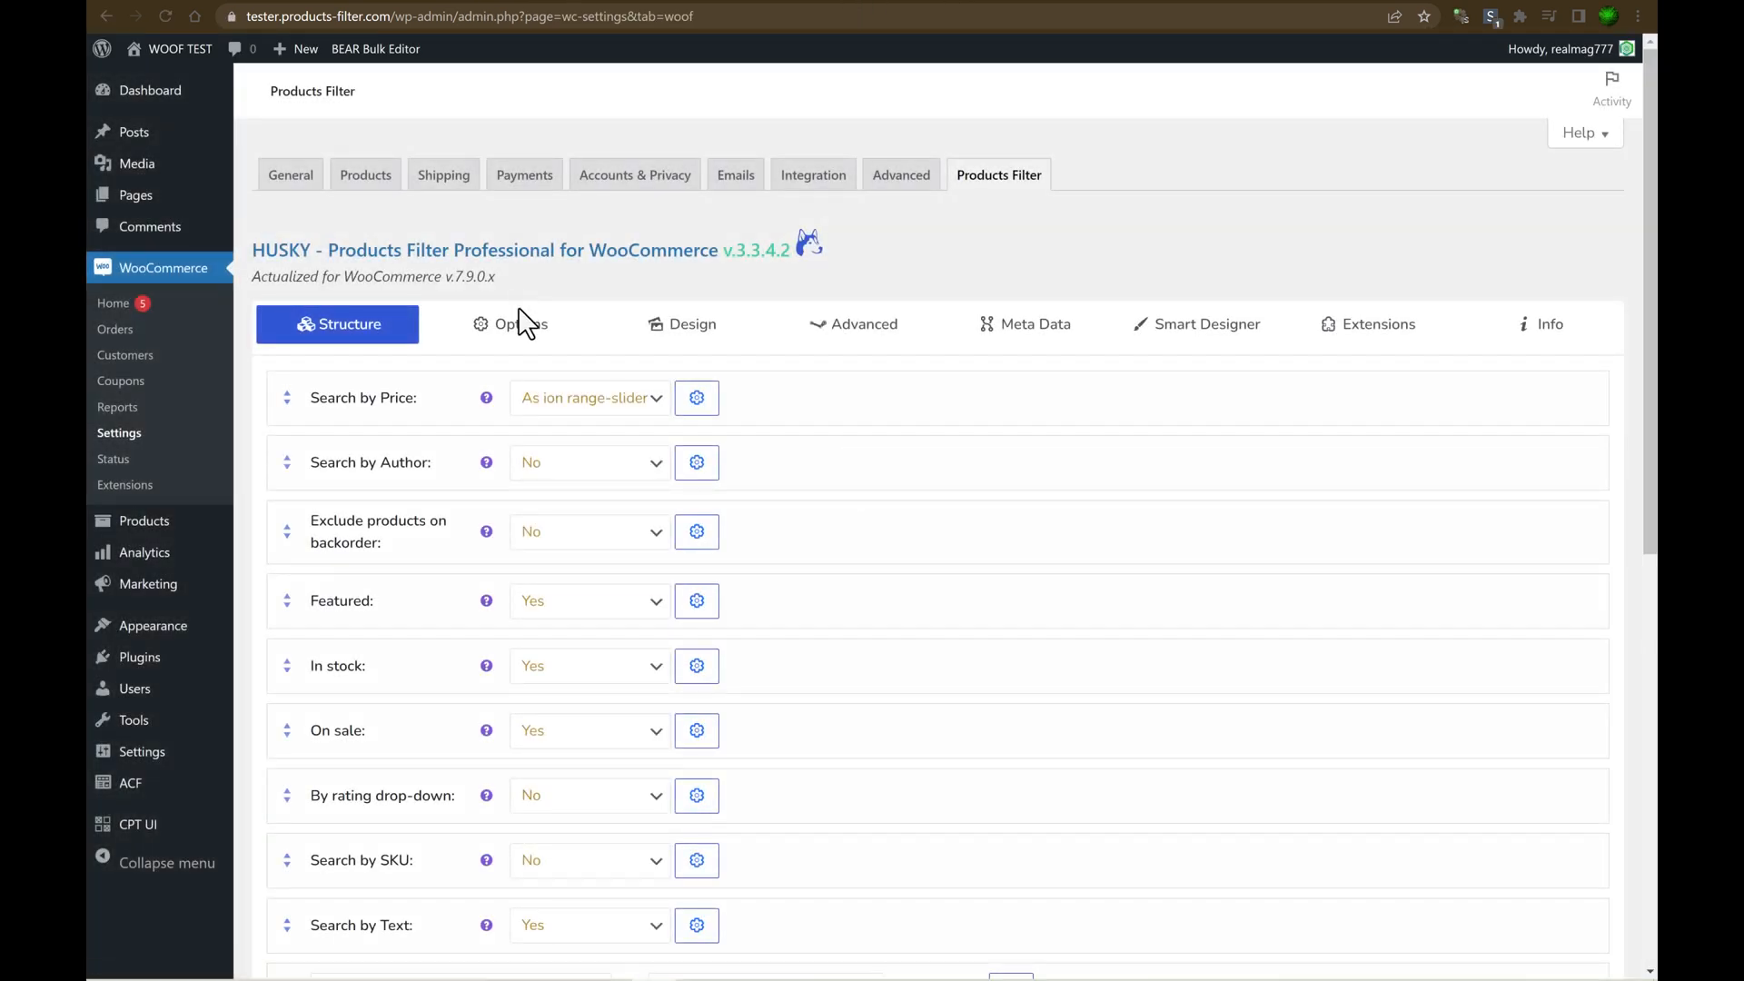
pyautogui.scroll(-3)
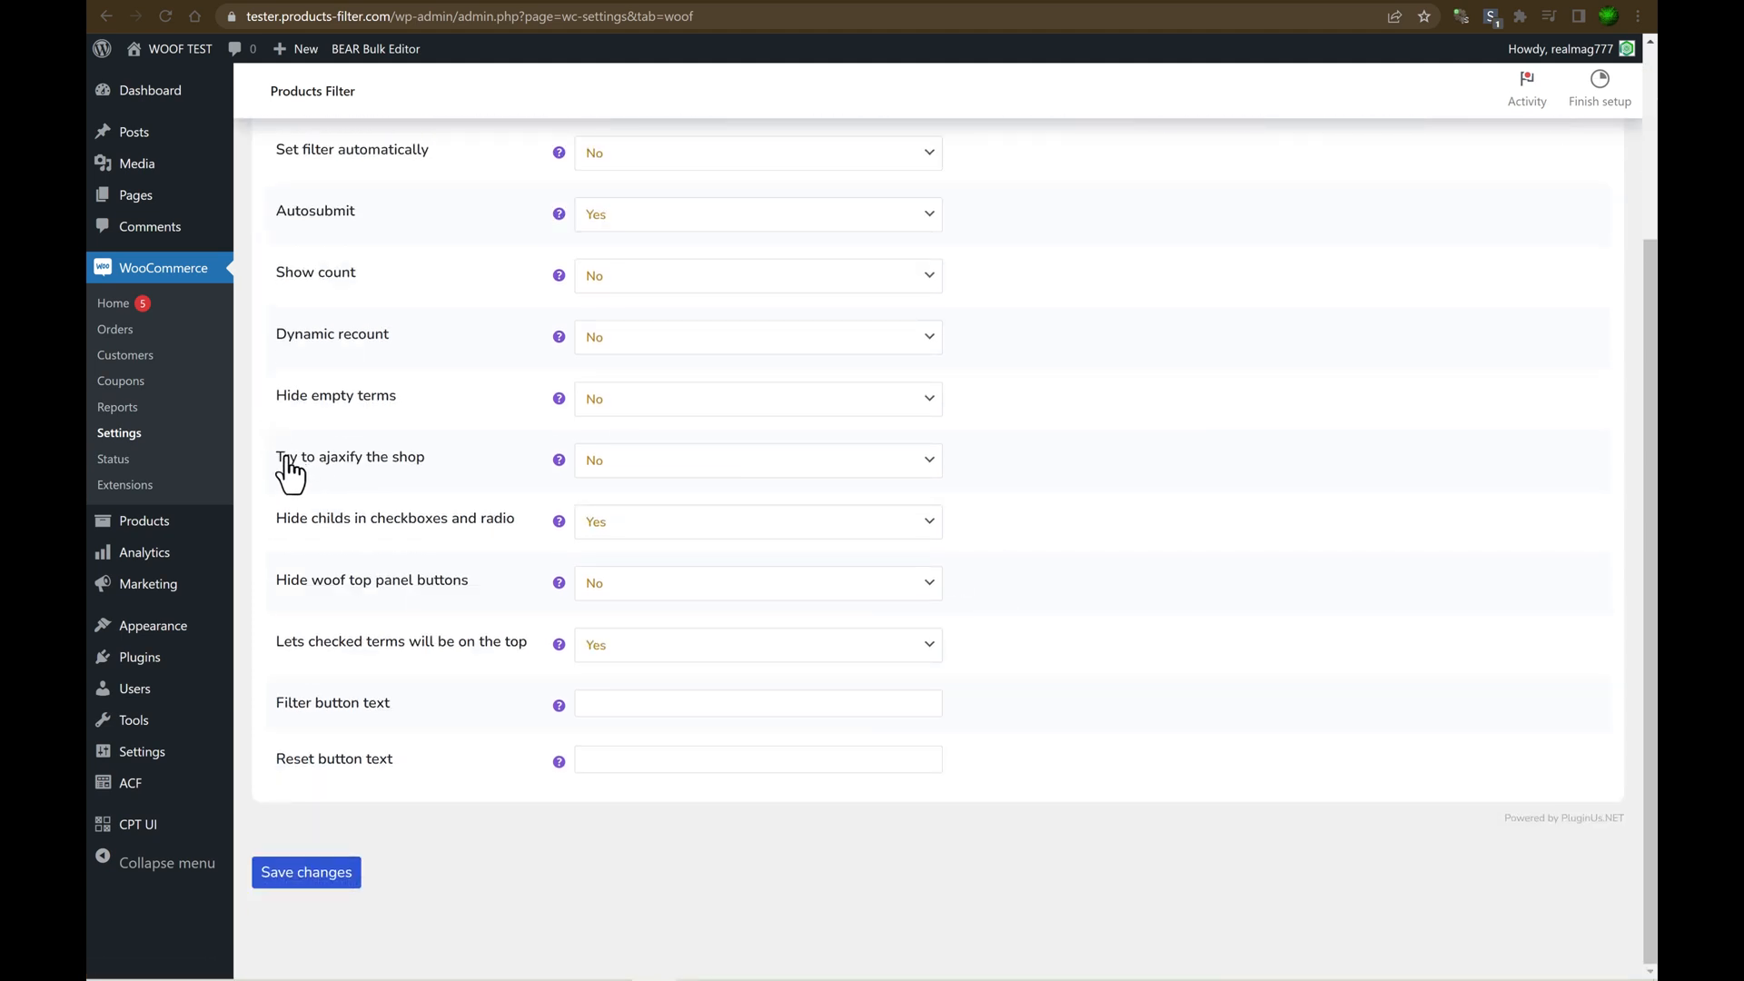
pyautogui.click(756, 460)
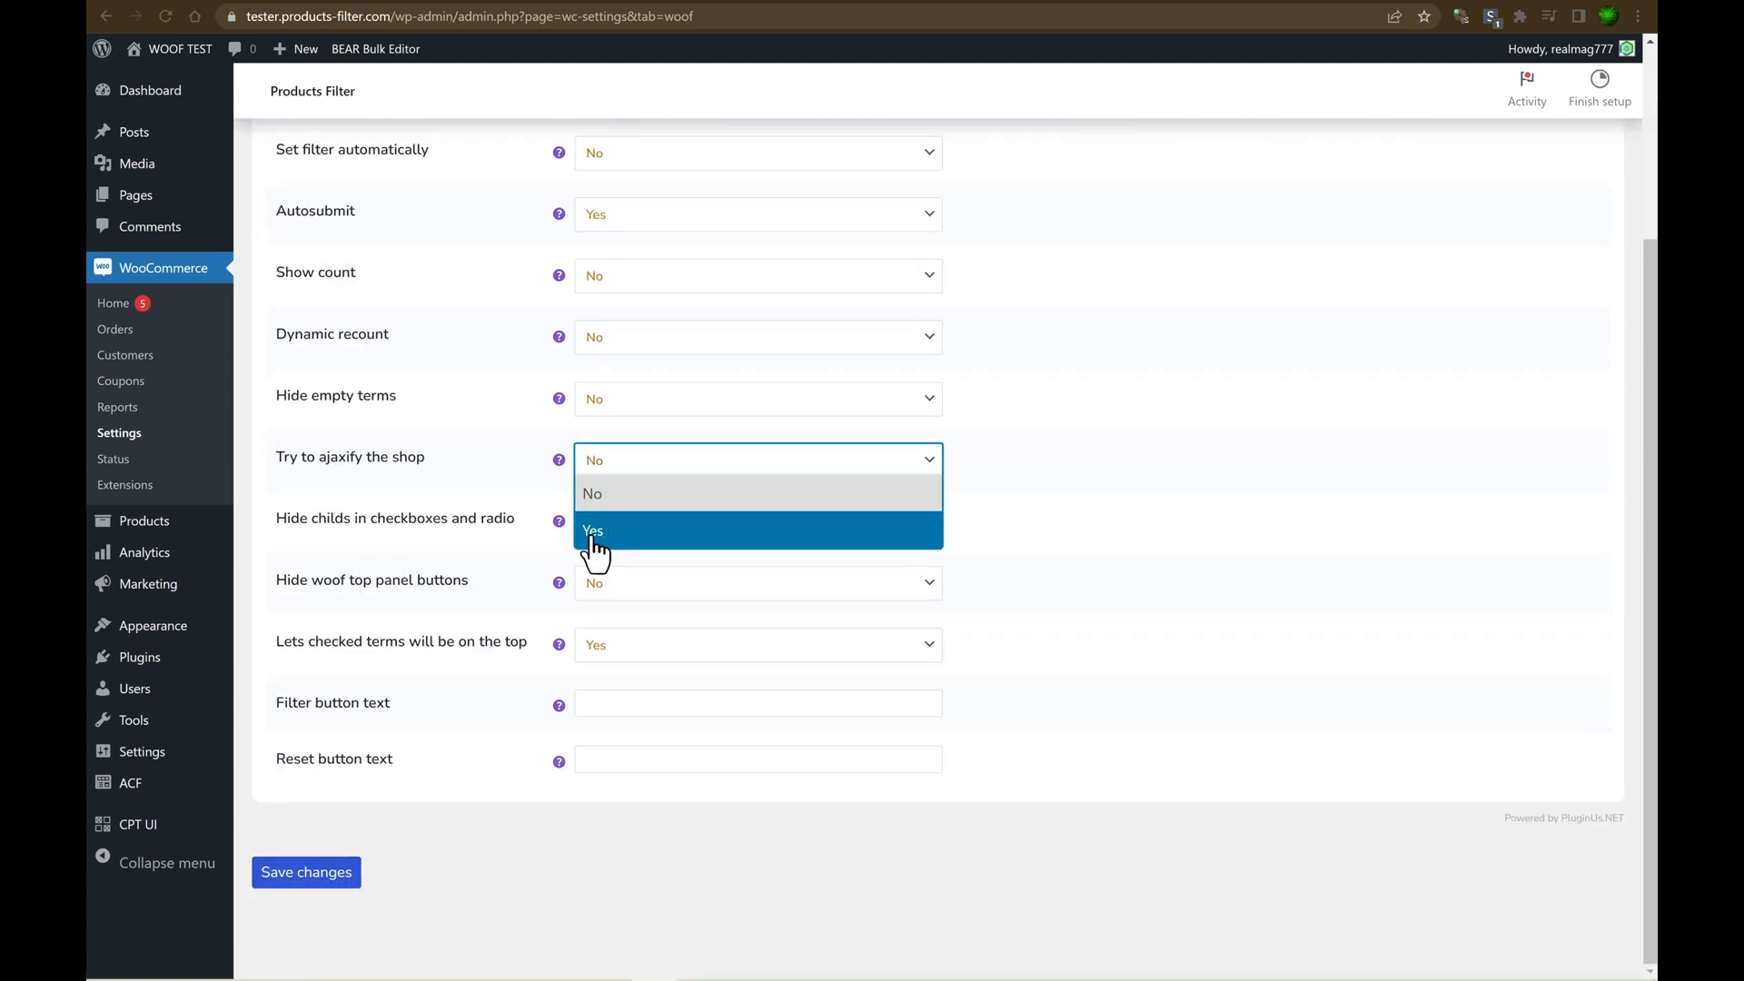
pyautogui.moveTo(1428, 371)
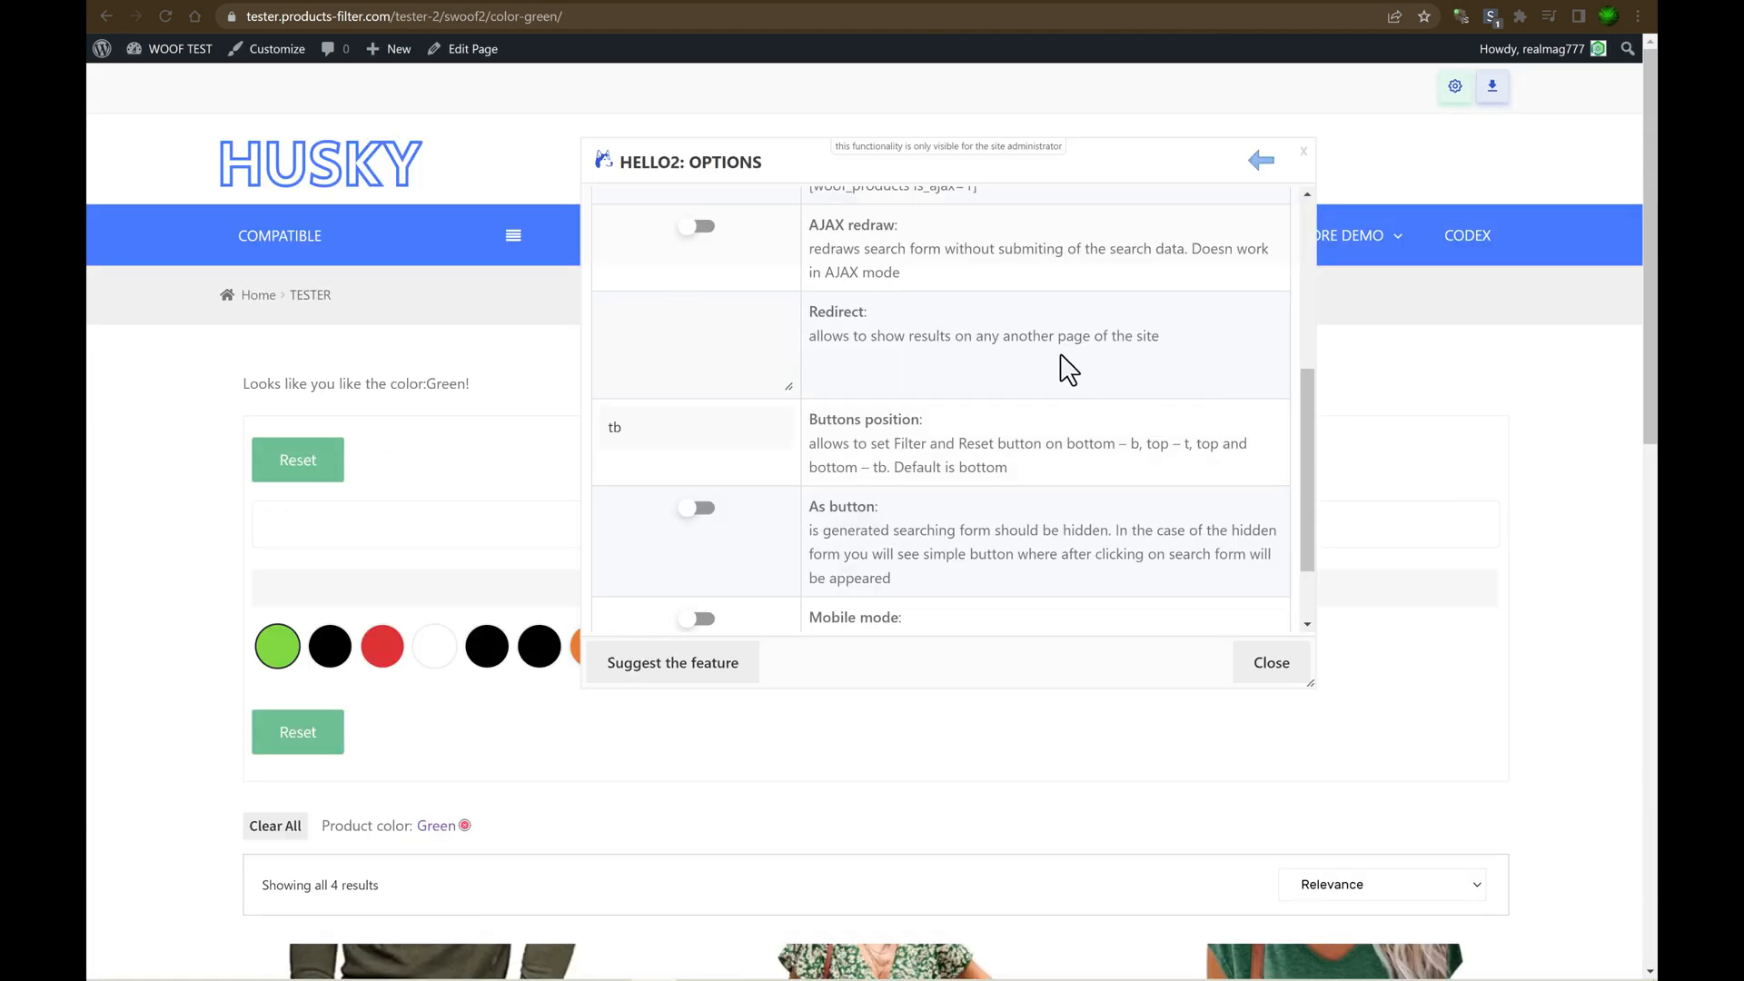
pyautogui.moveTo(288, 495)
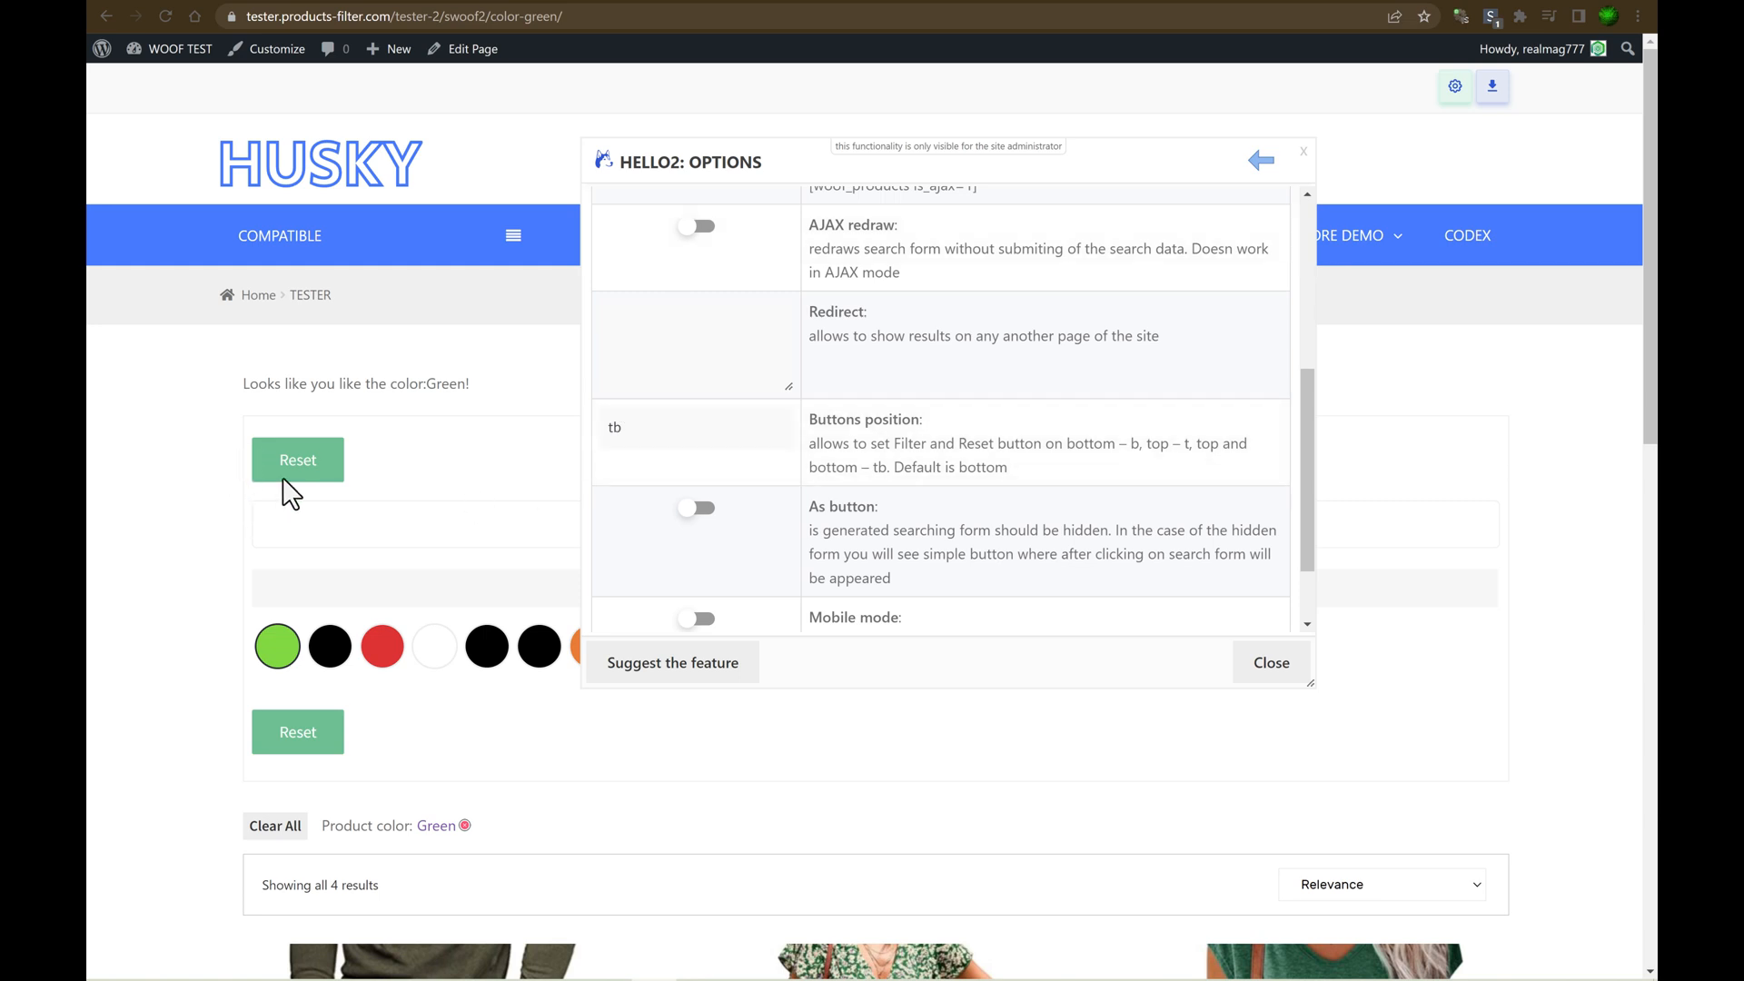
pyautogui.moveTo(292, 467)
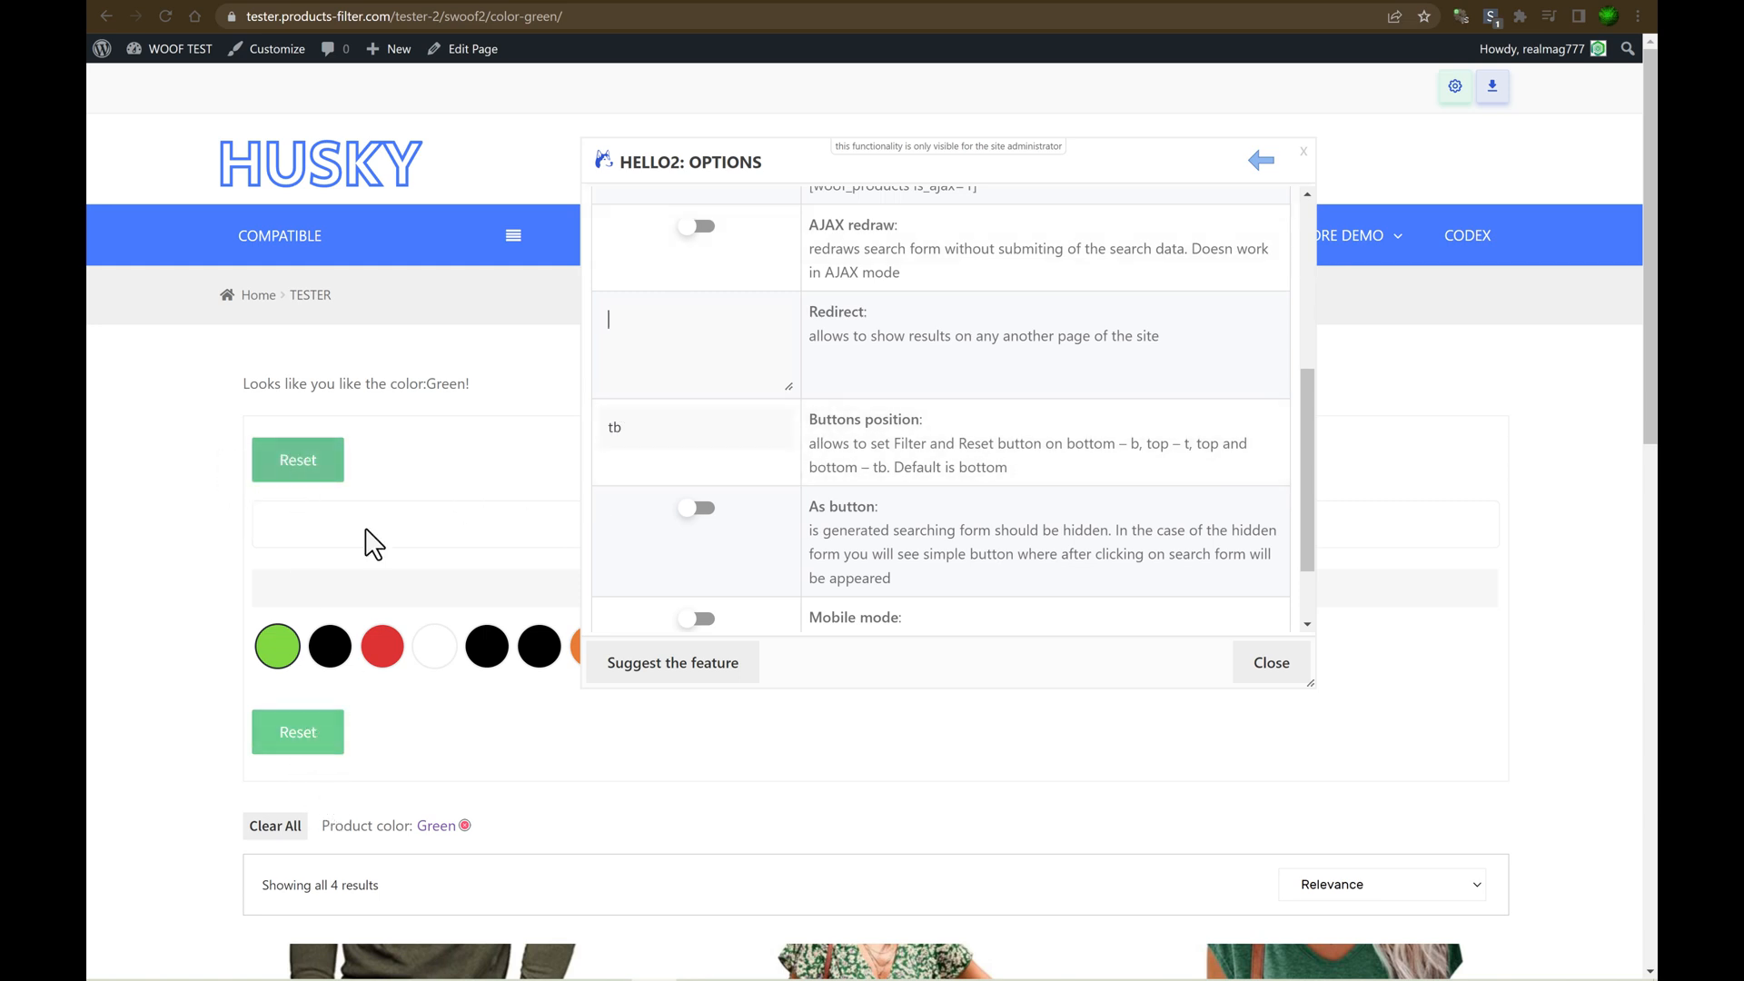
# Turn on 'As button' display in the Hello2 filter options and close them.
pyautogui.doubleClick(613, 427)
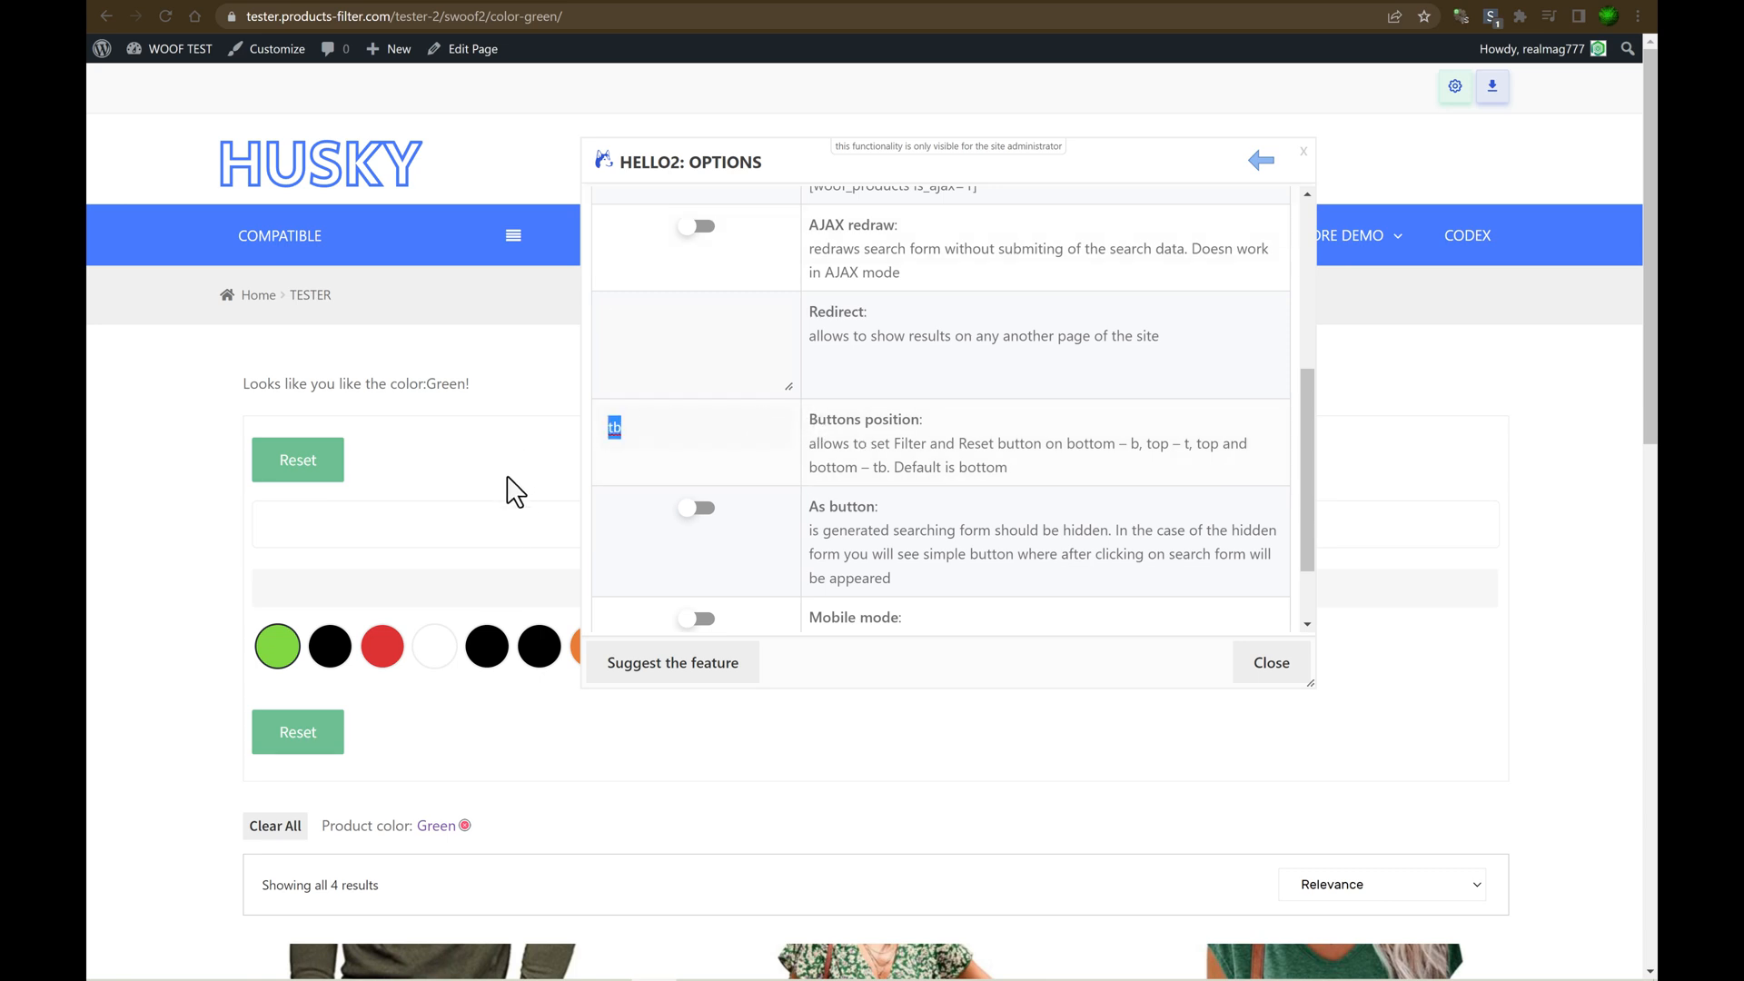
pyautogui.moveTo(1047, 476)
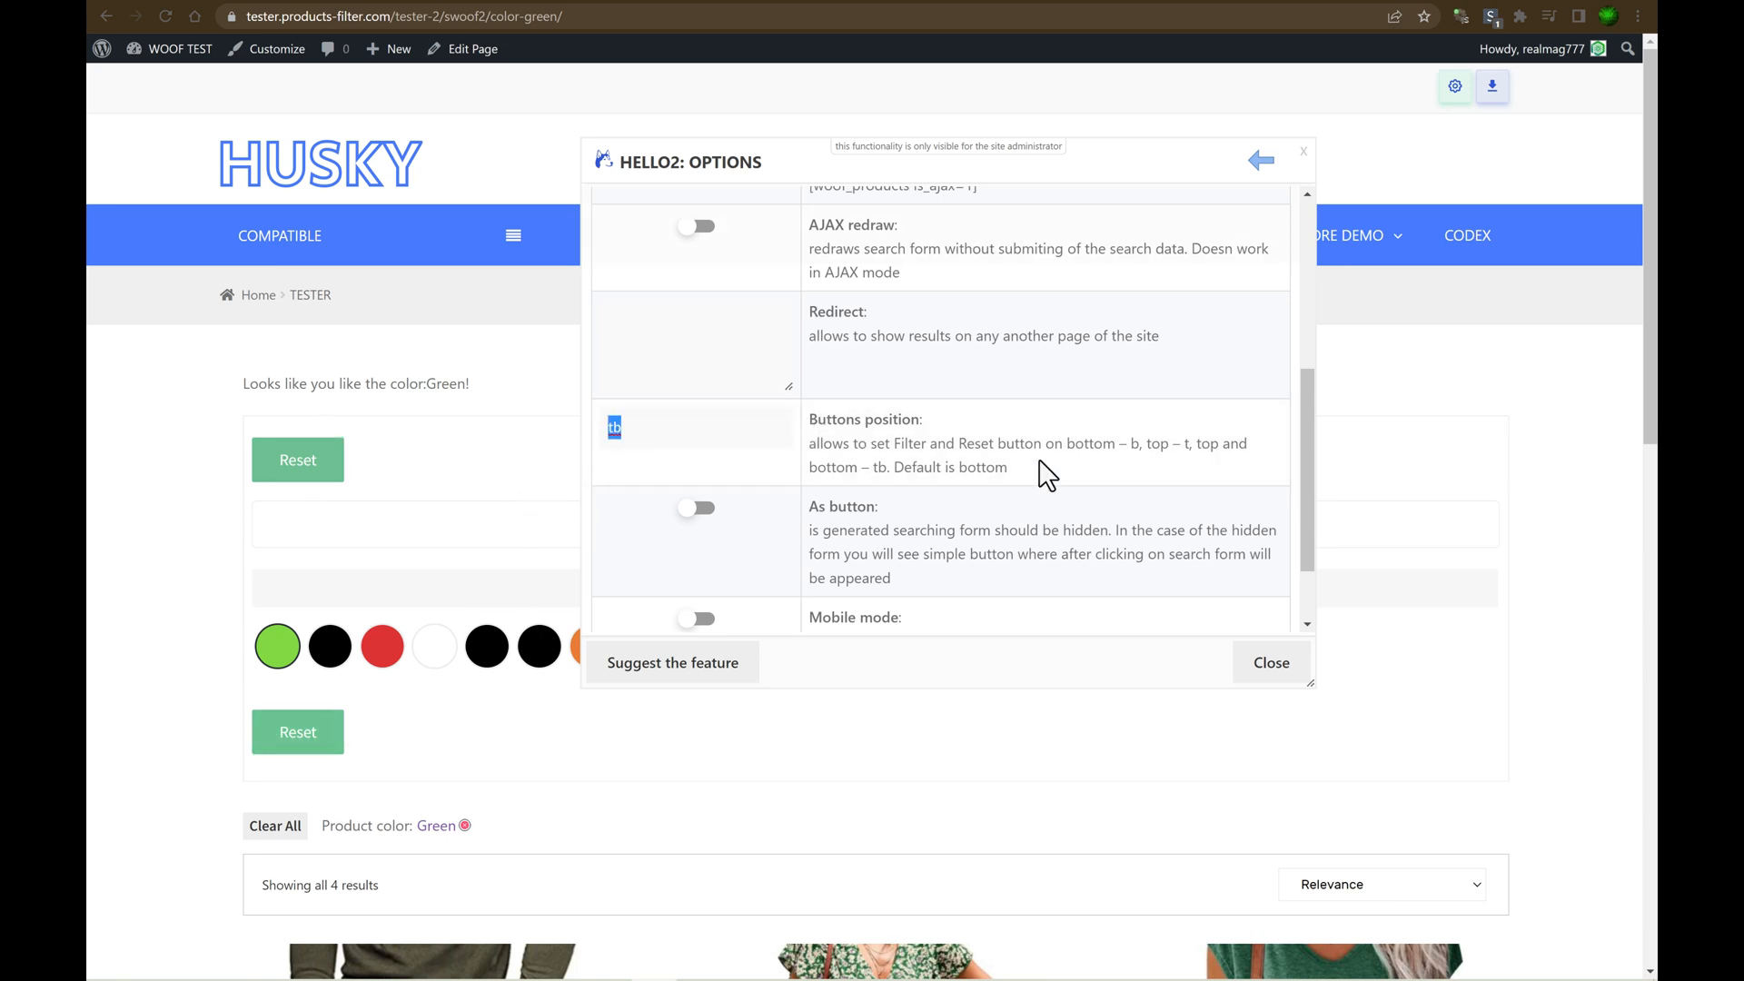
pyautogui.scroll(-3)
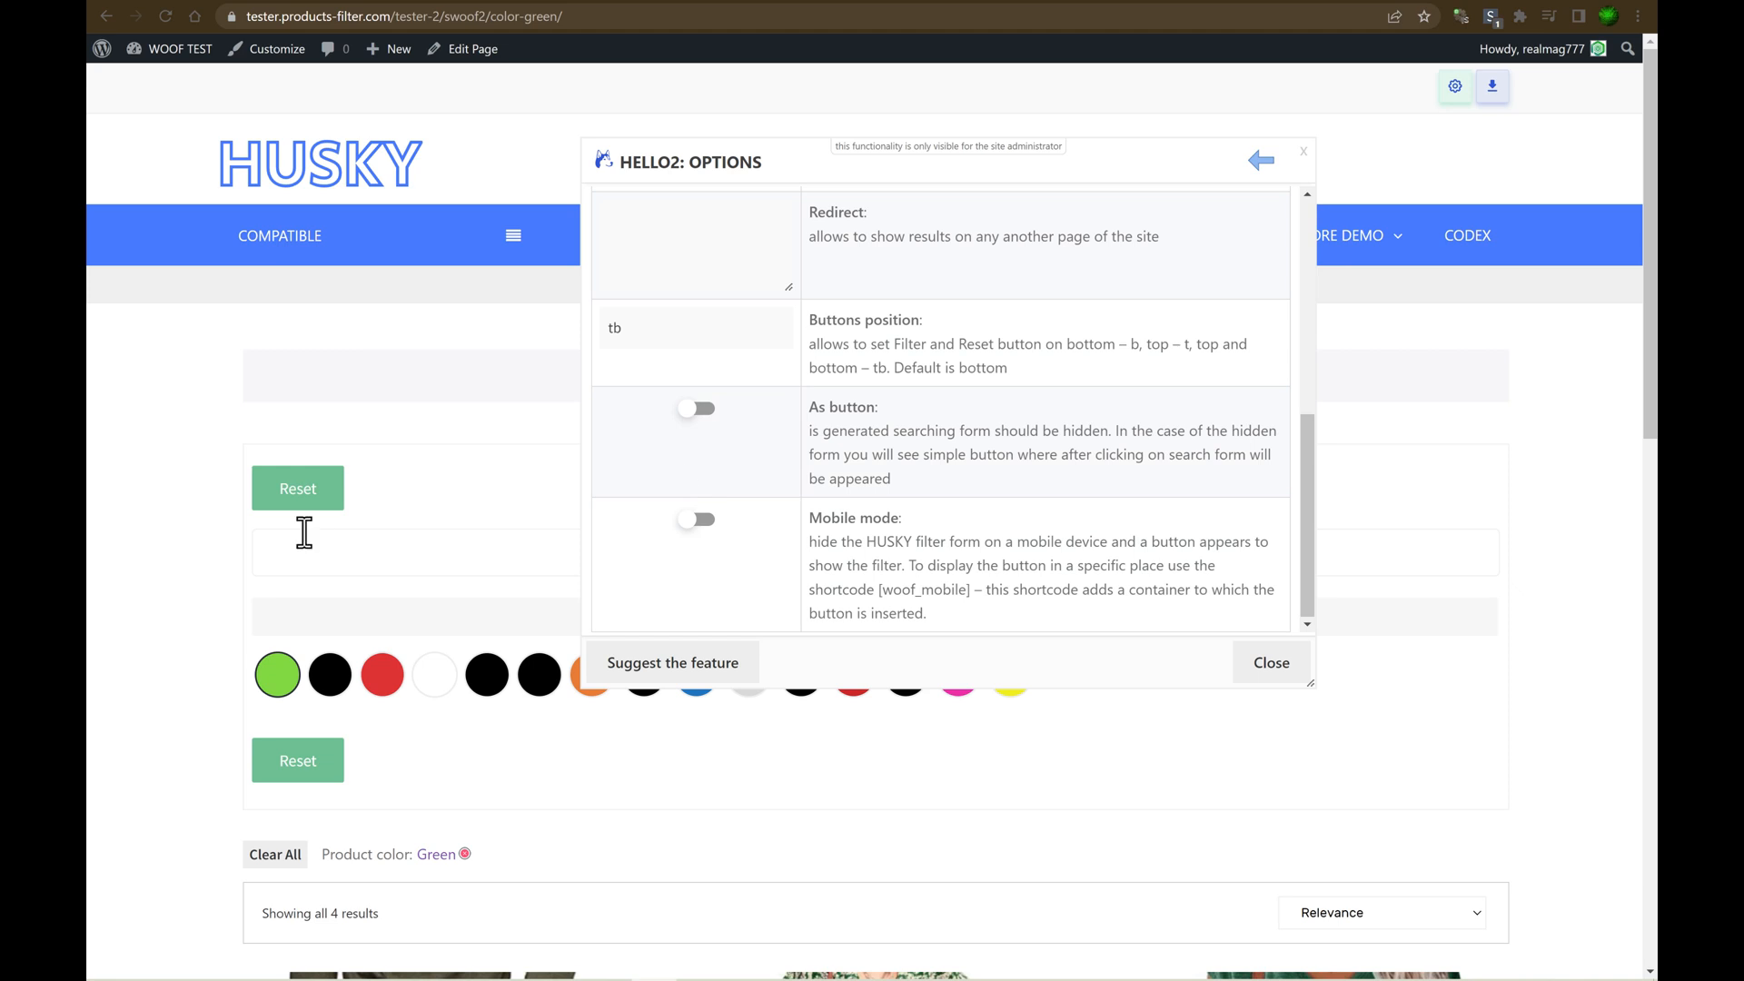
pyautogui.click(696, 408)
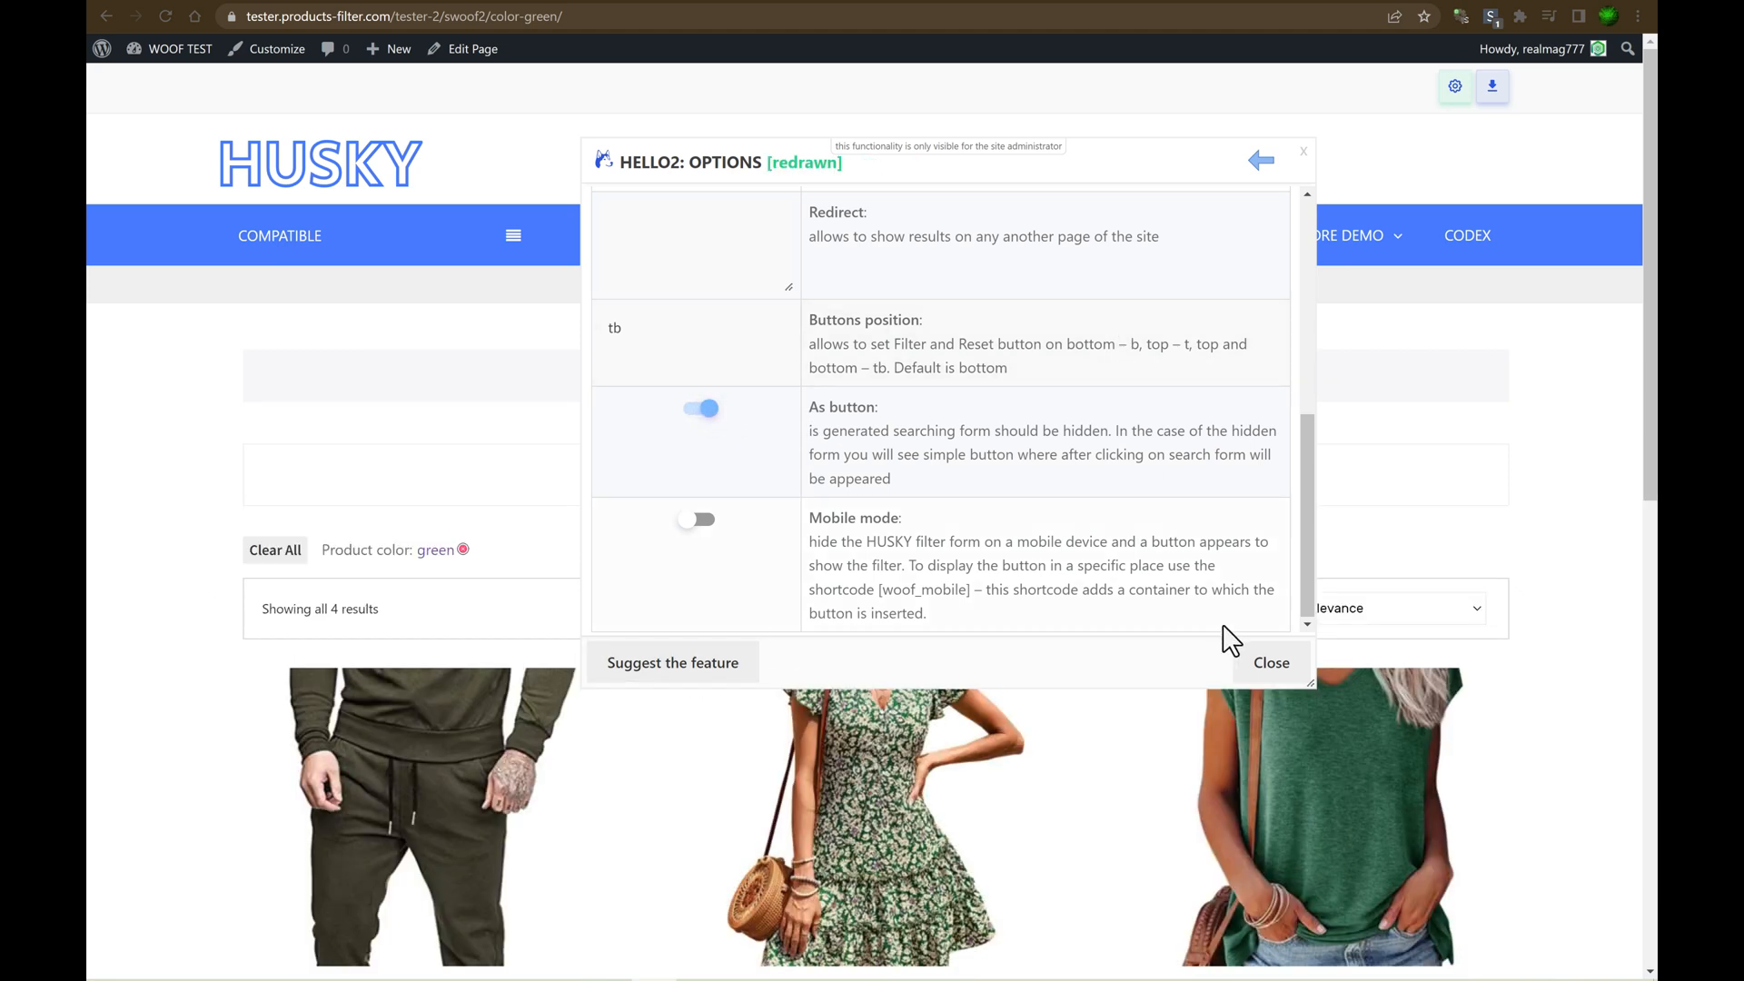
pyautogui.click(1270, 662)
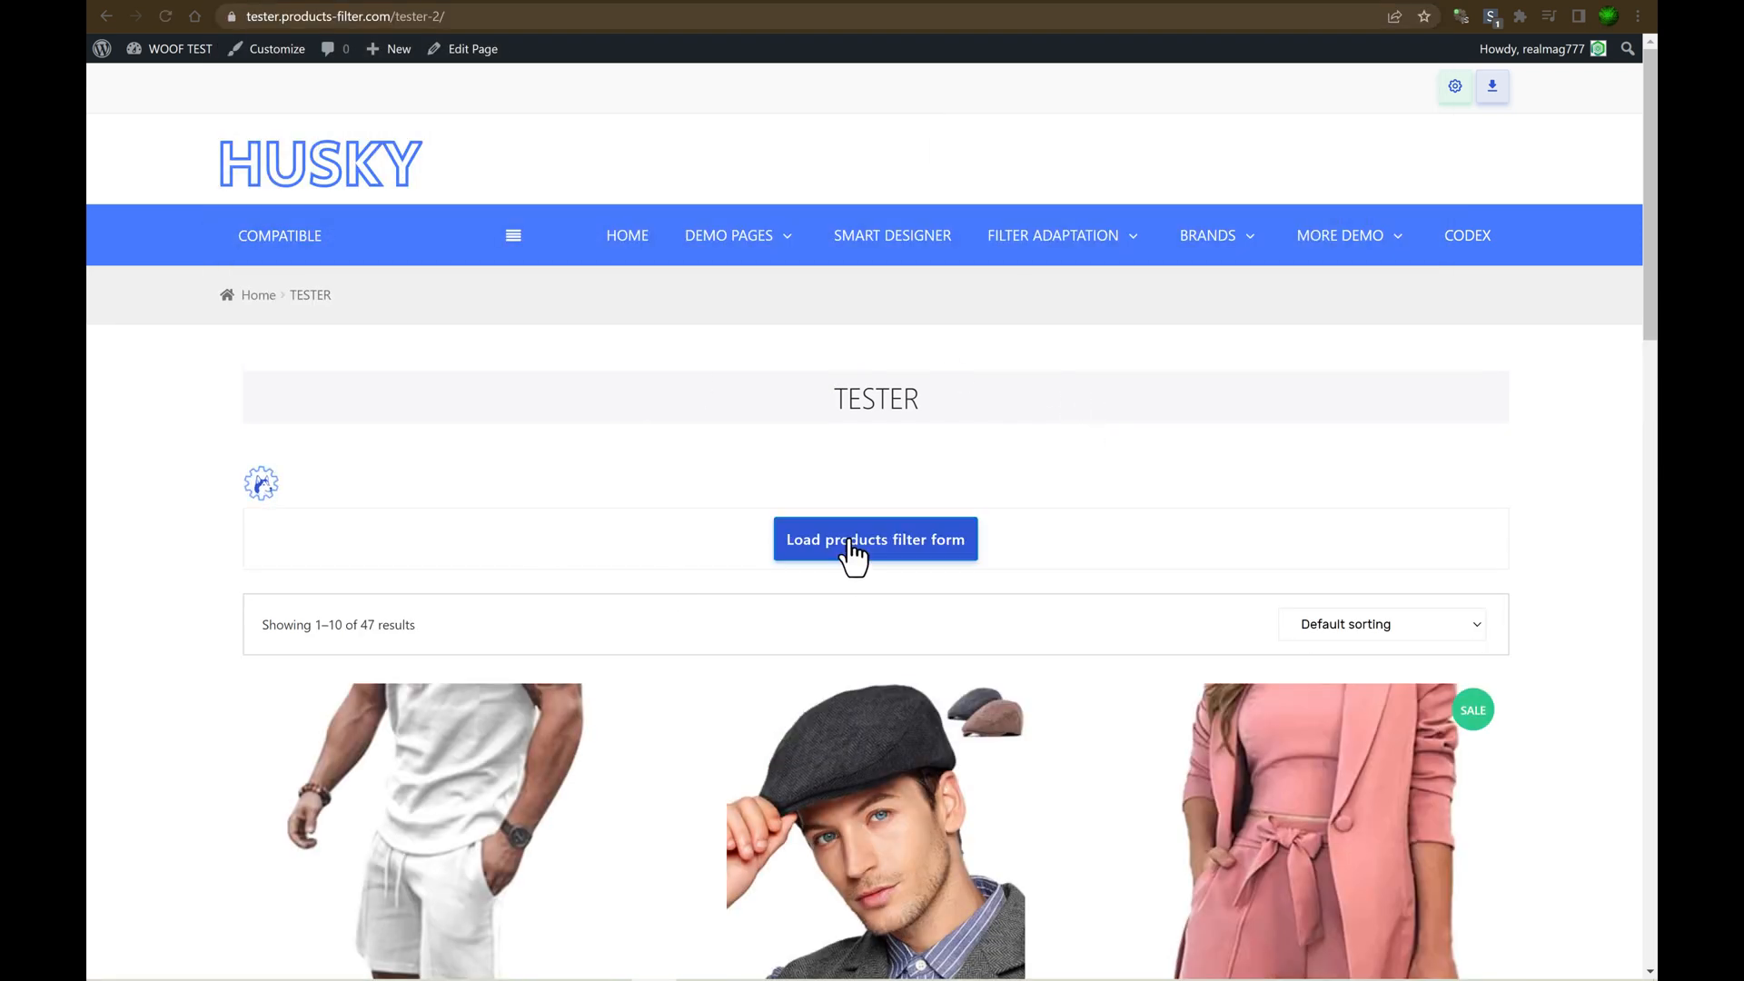
# Load the filter form, filter by Yellow, and open the Hello2 Layout settings.
pyautogui.click(874, 540)
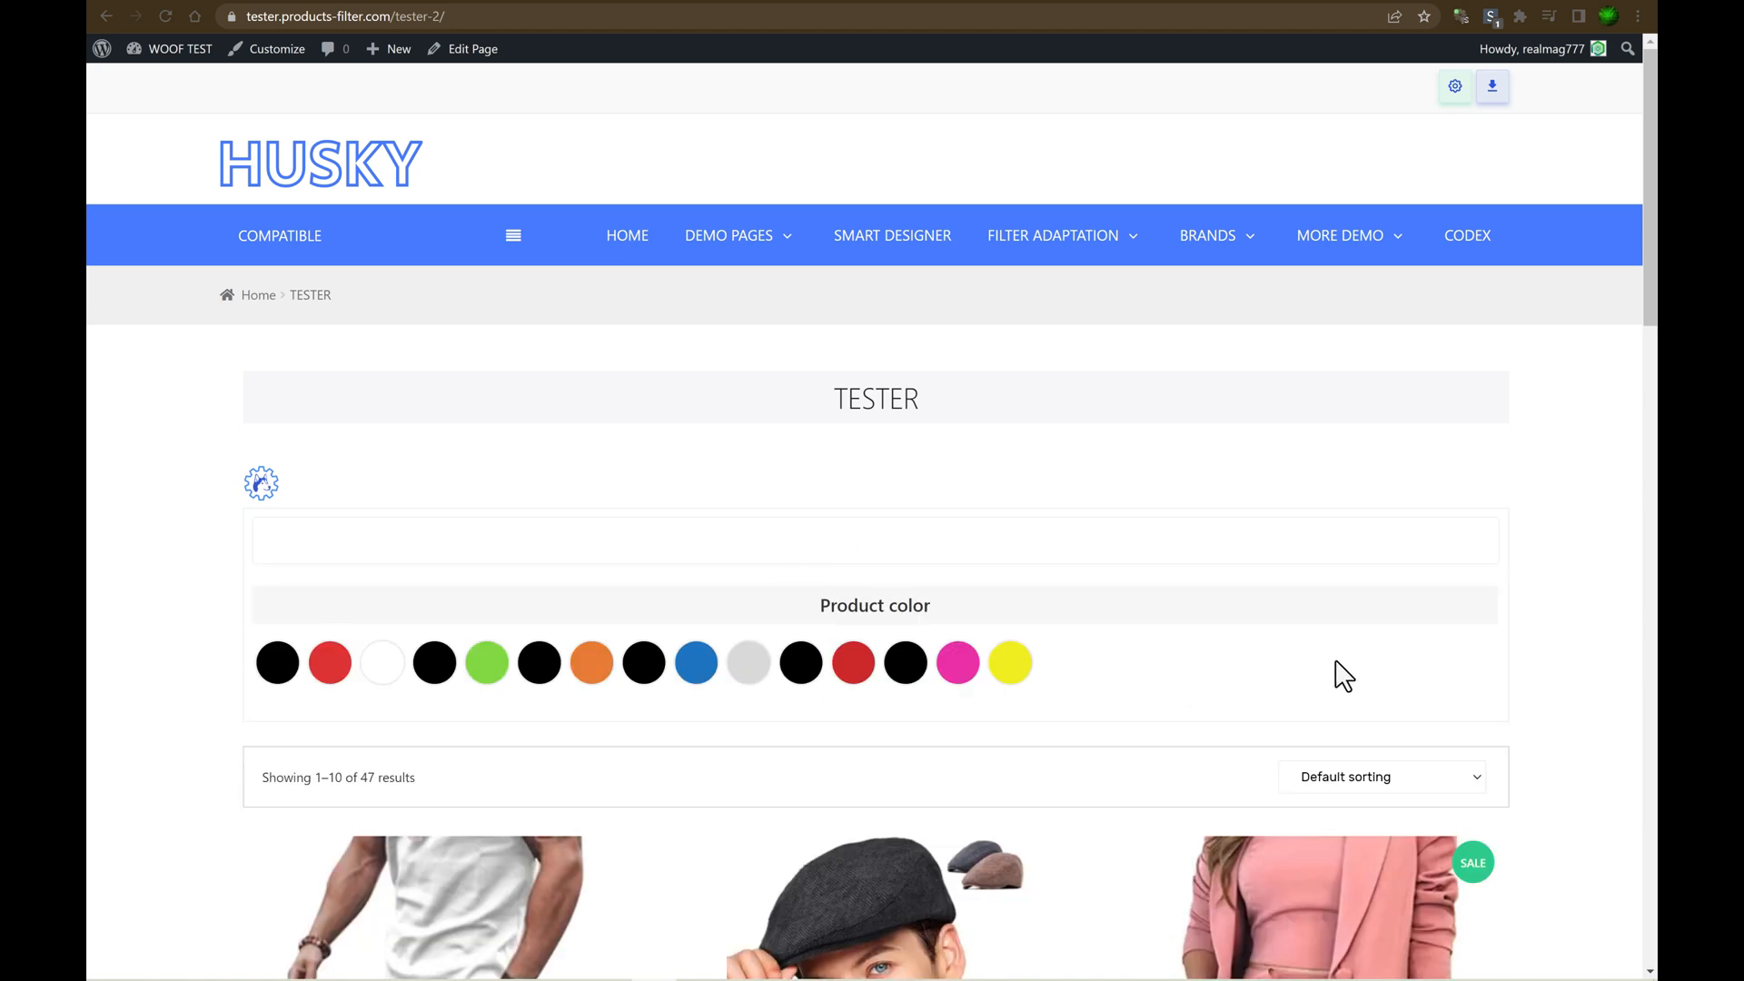
pyautogui.click(1009, 662)
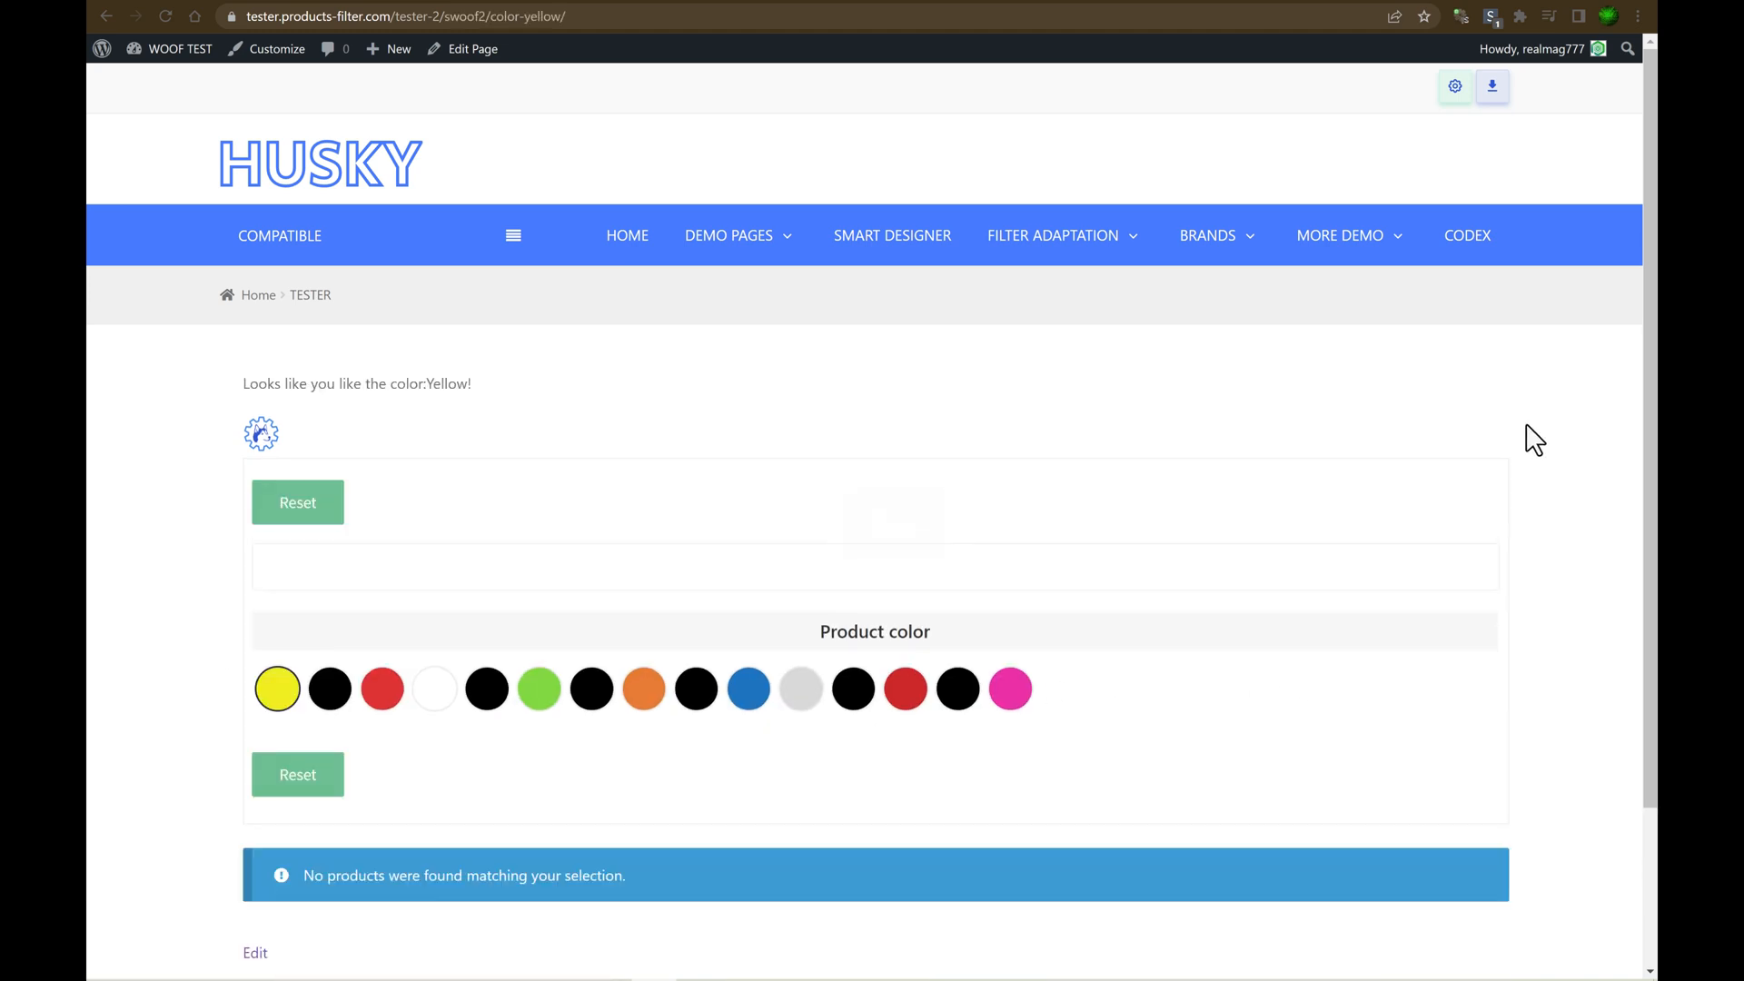
pyautogui.click(262, 432)
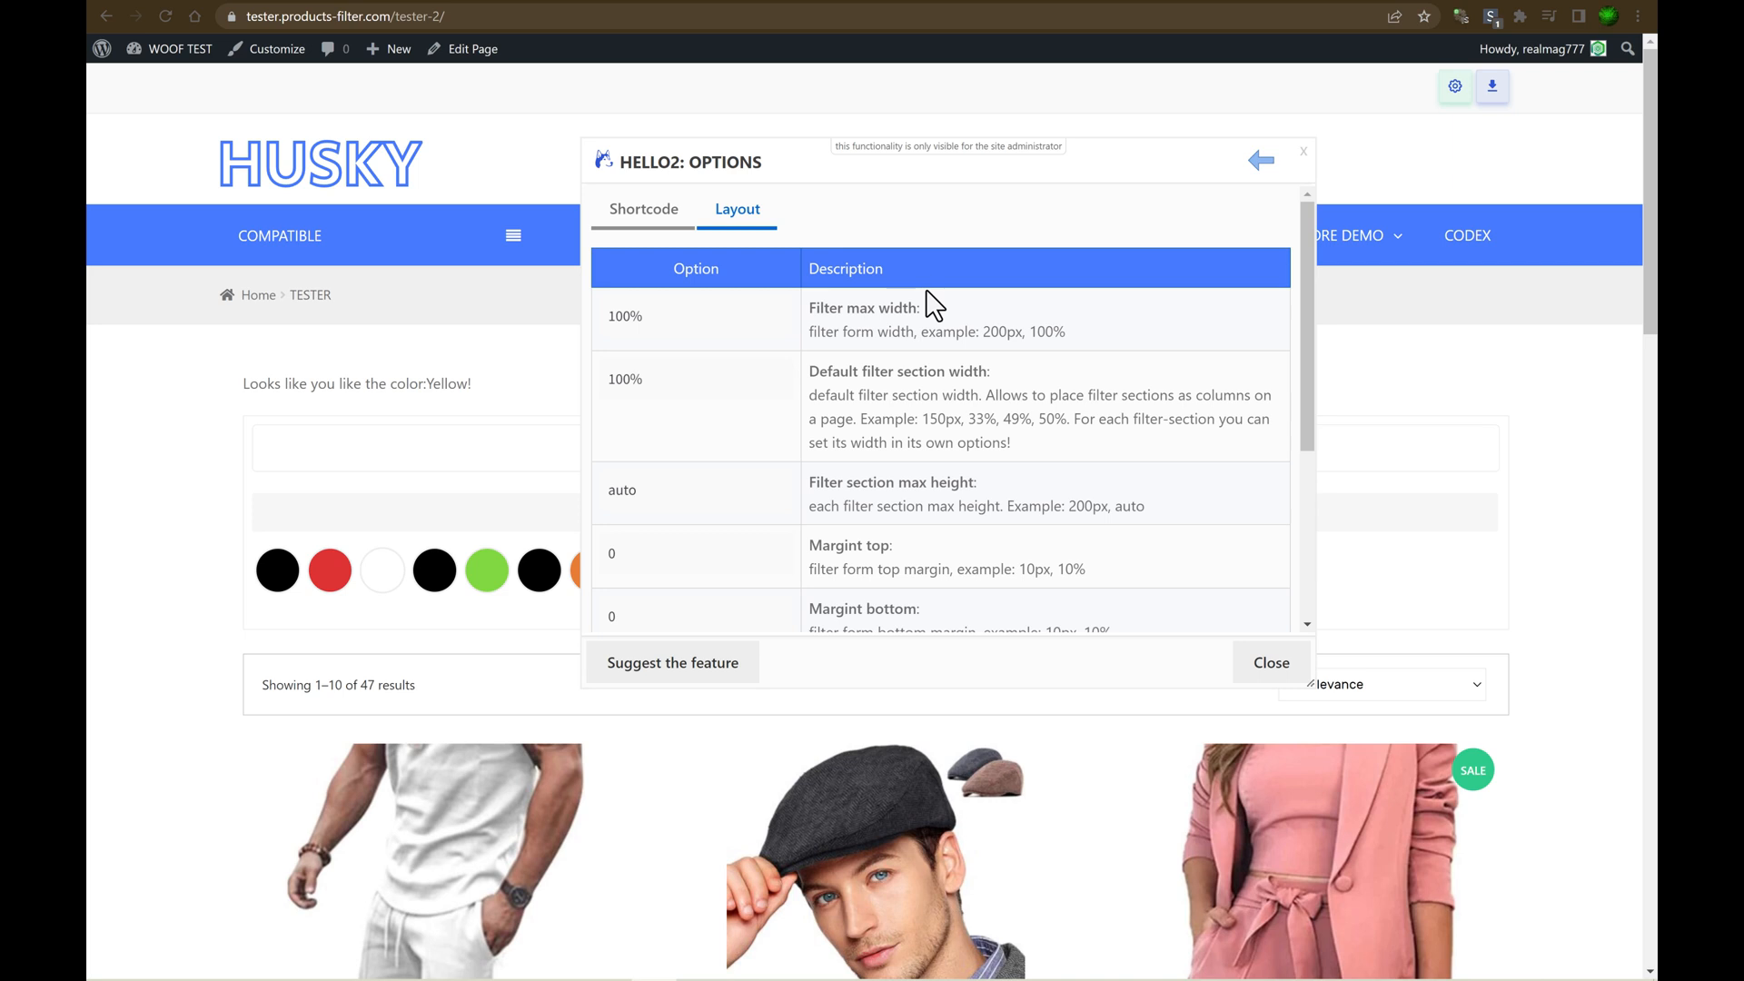
# Add Product categories (drop-down) and Product season (radio) sections, then close the builder.
pyautogui.click(1259, 160)
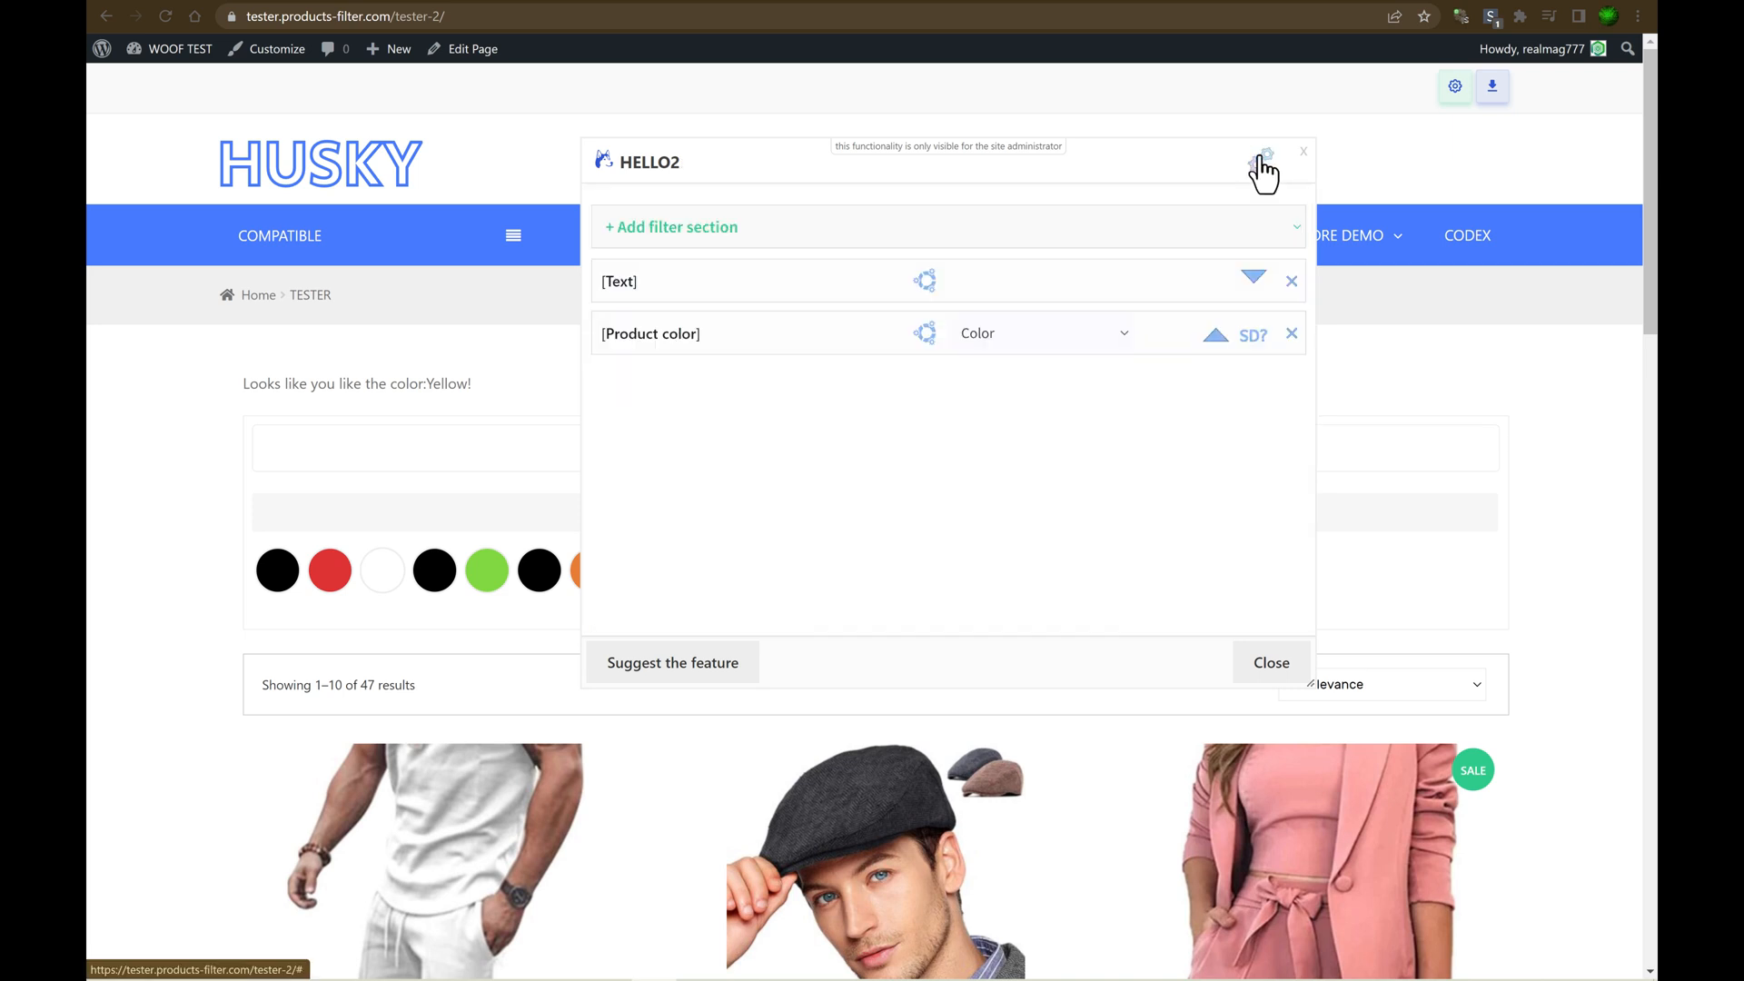
pyautogui.click(672, 227)
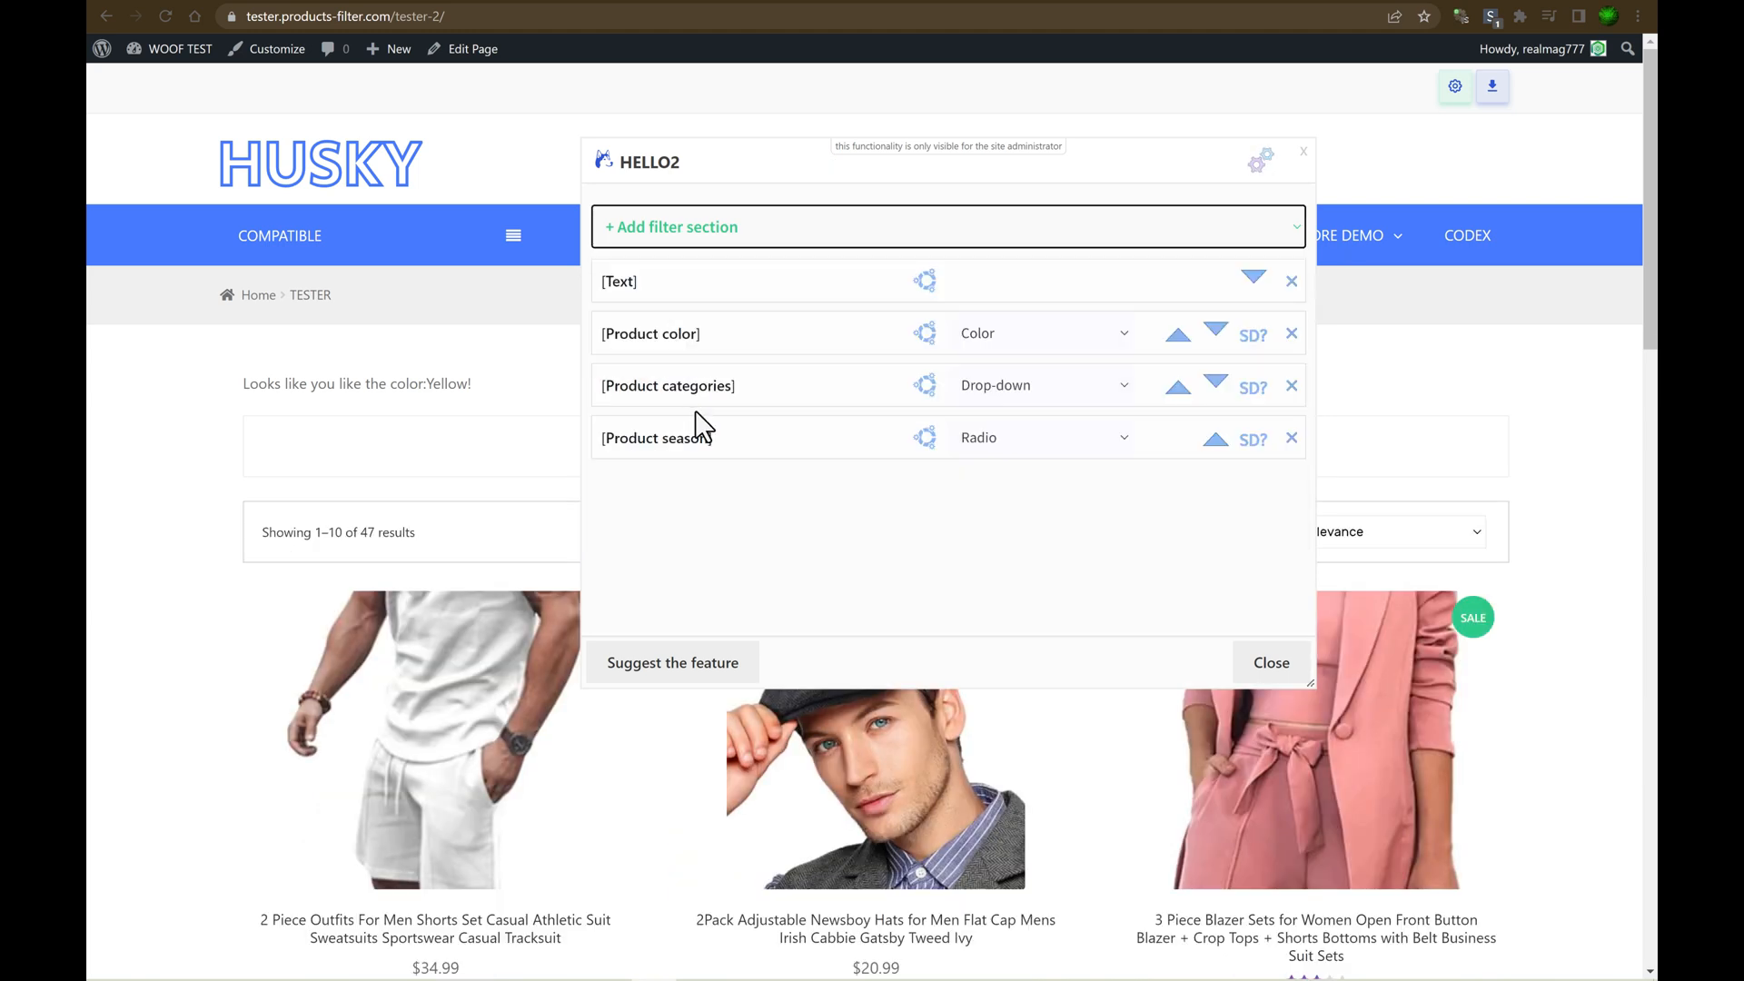
pyautogui.click(1270, 662)
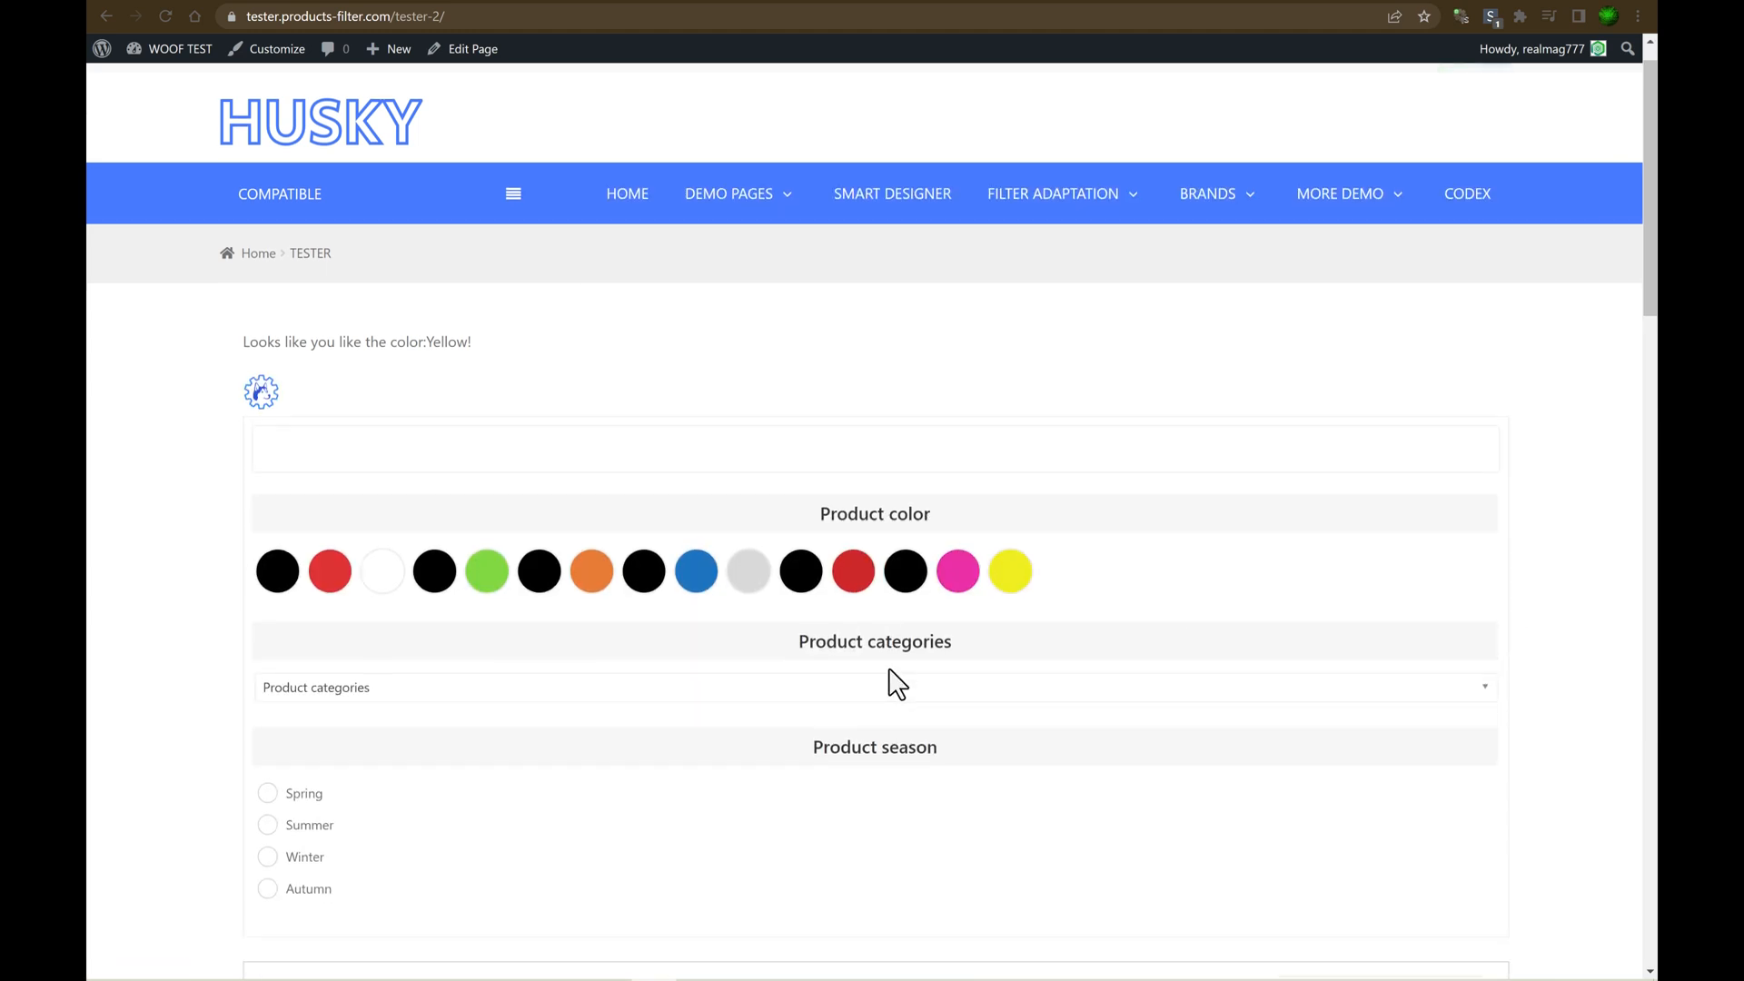
pyautogui.scroll(-3)
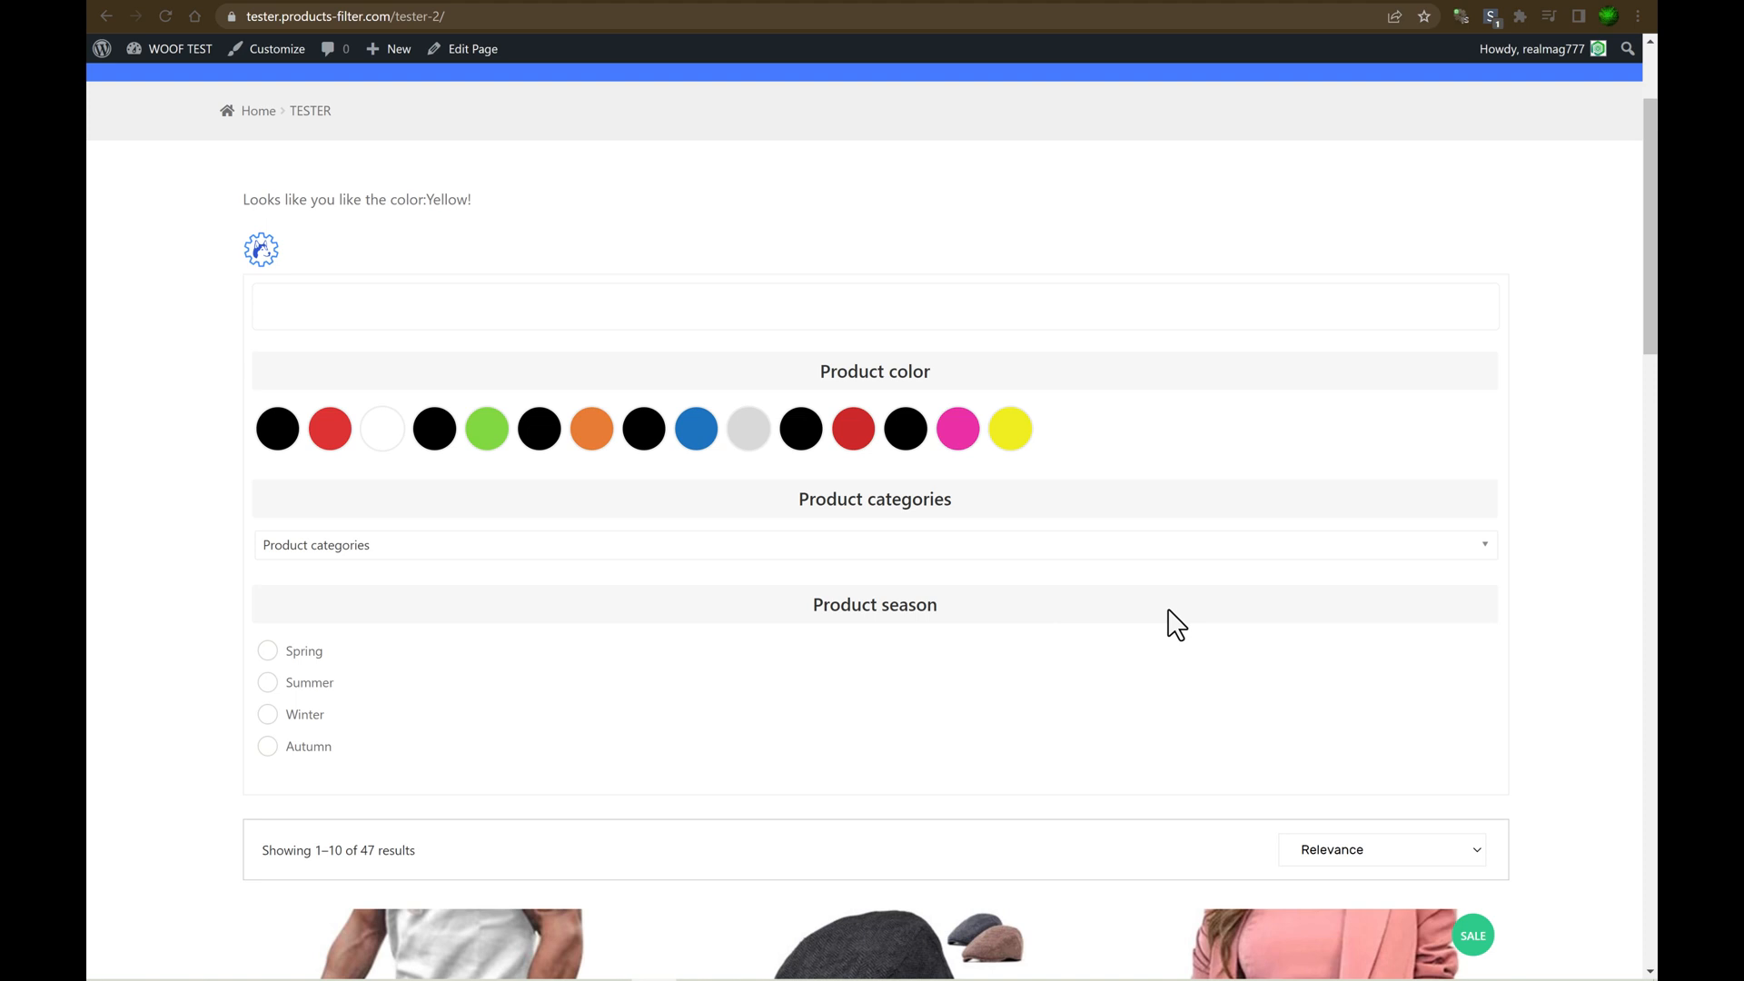
pyautogui.moveTo(723, 422)
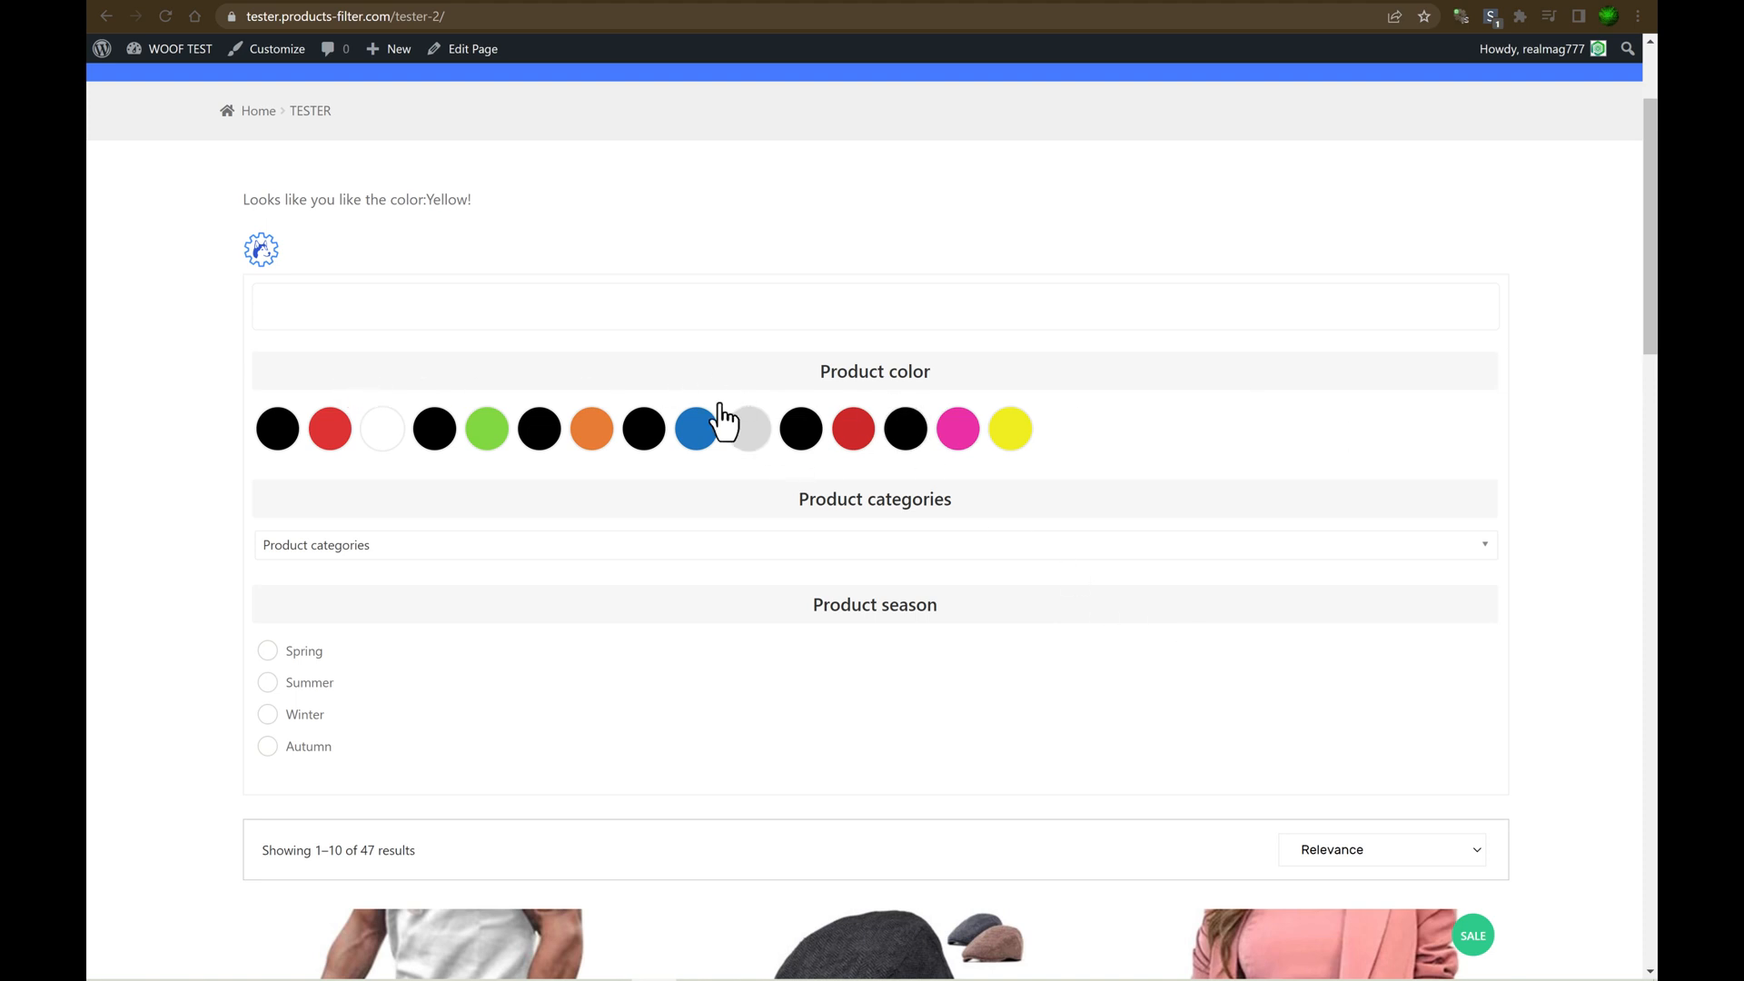
pyautogui.moveTo(991, 620)
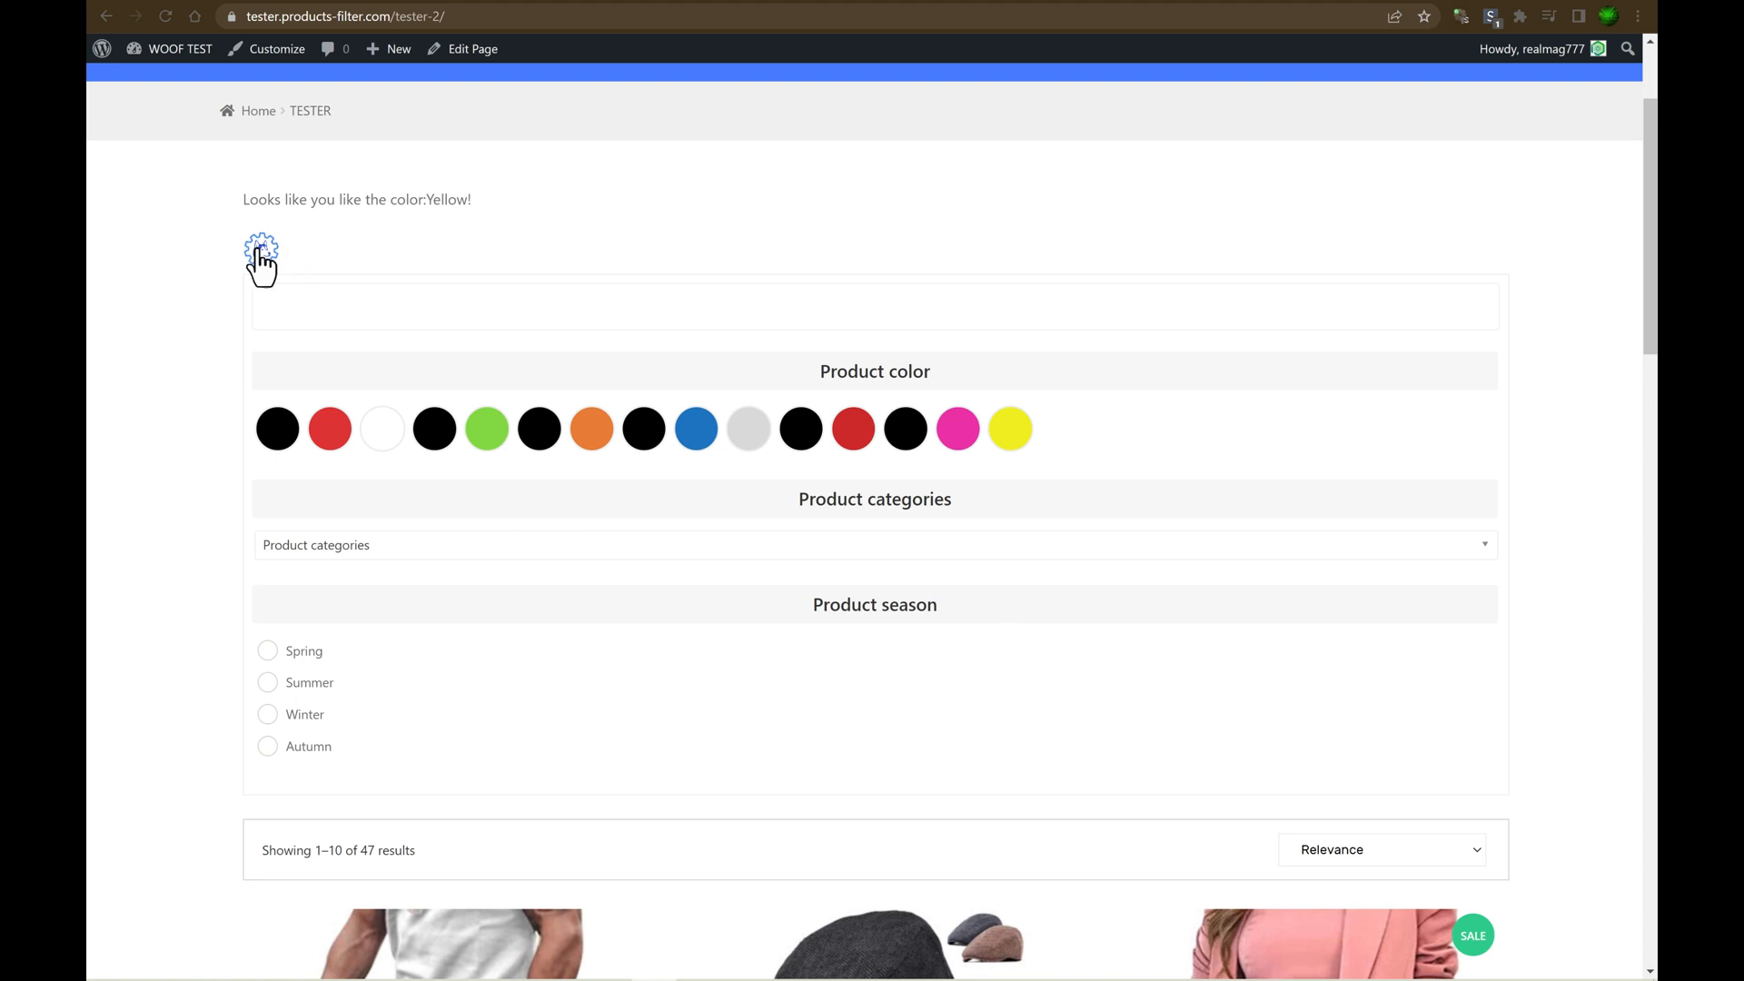
# Set Hello2's default filter section width to 33% under Options > Layout.
pyautogui.click(261, 247)
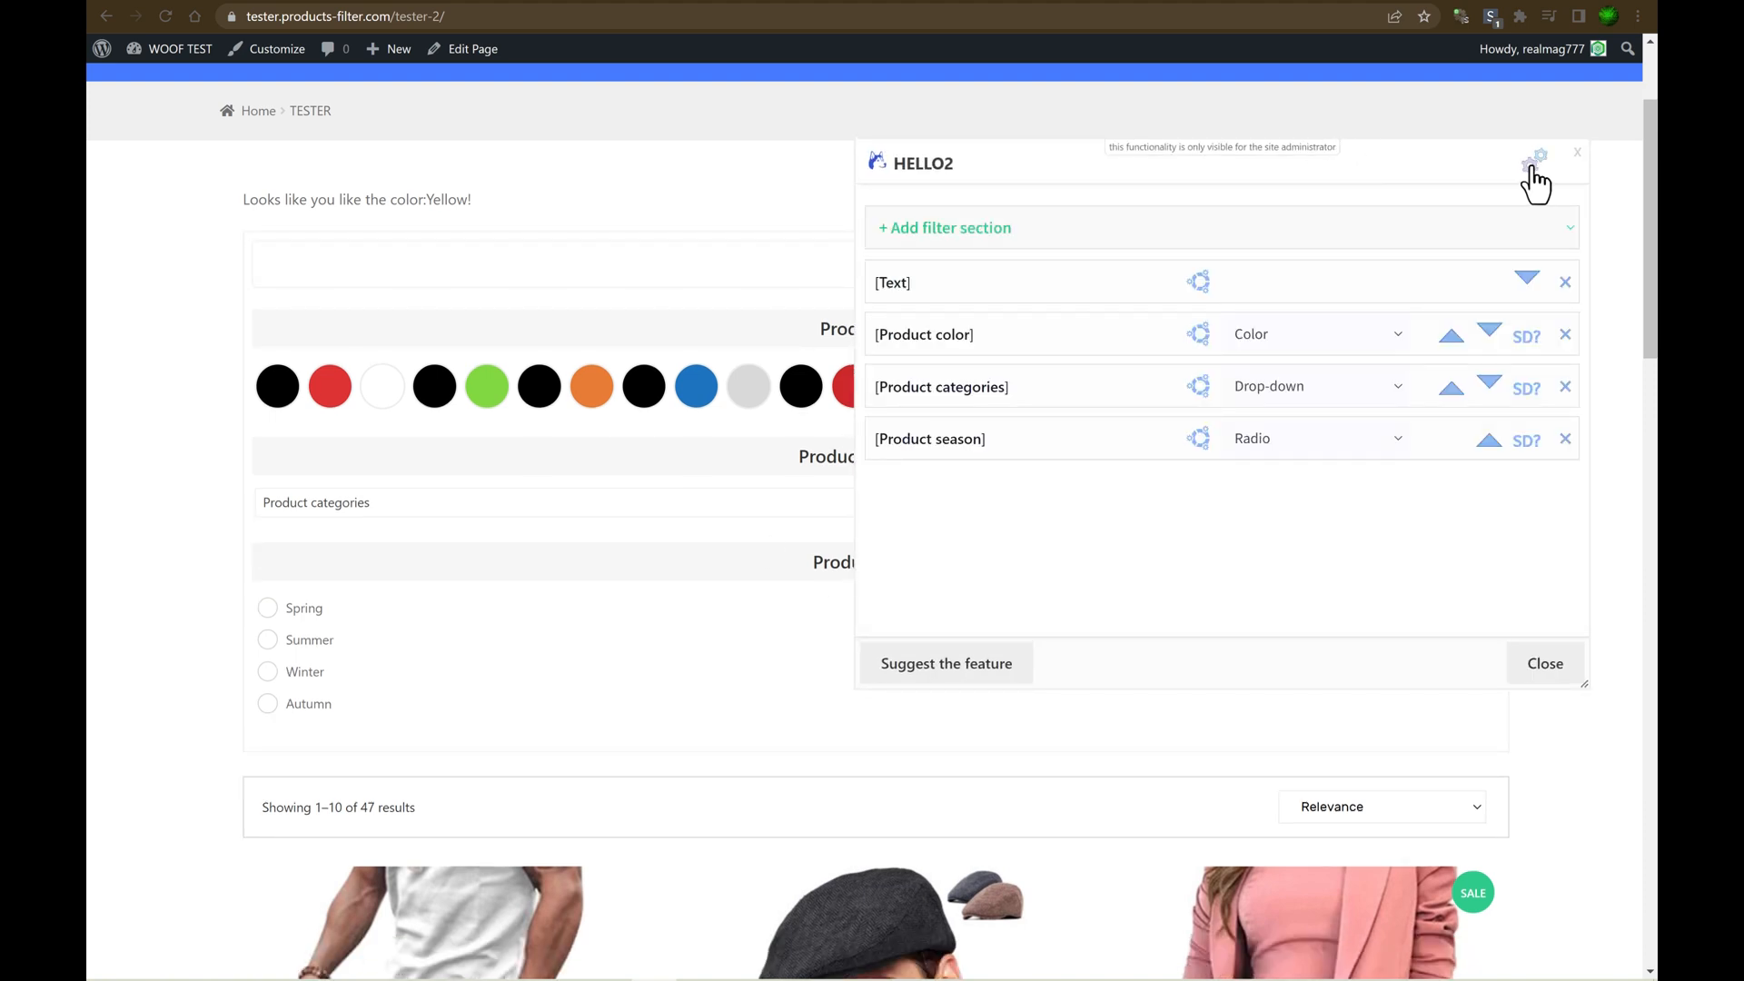
pyautogui.click(1539, 154)
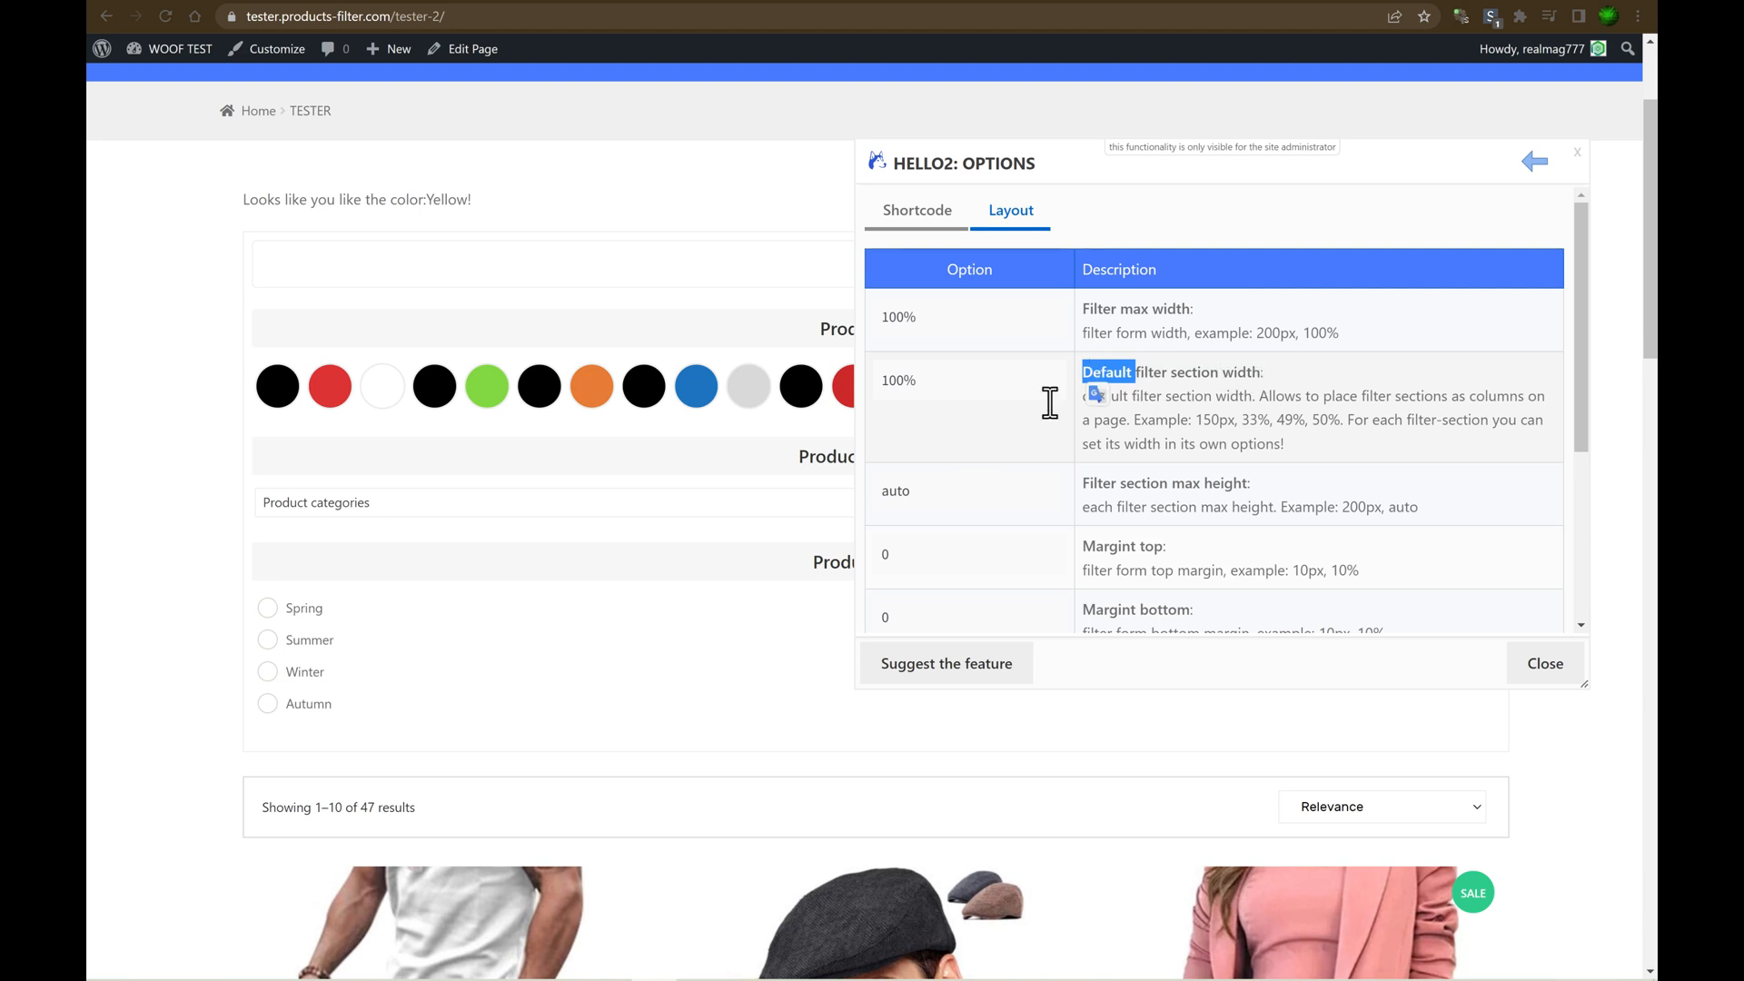
pyautogui.moveTo(273, 556)
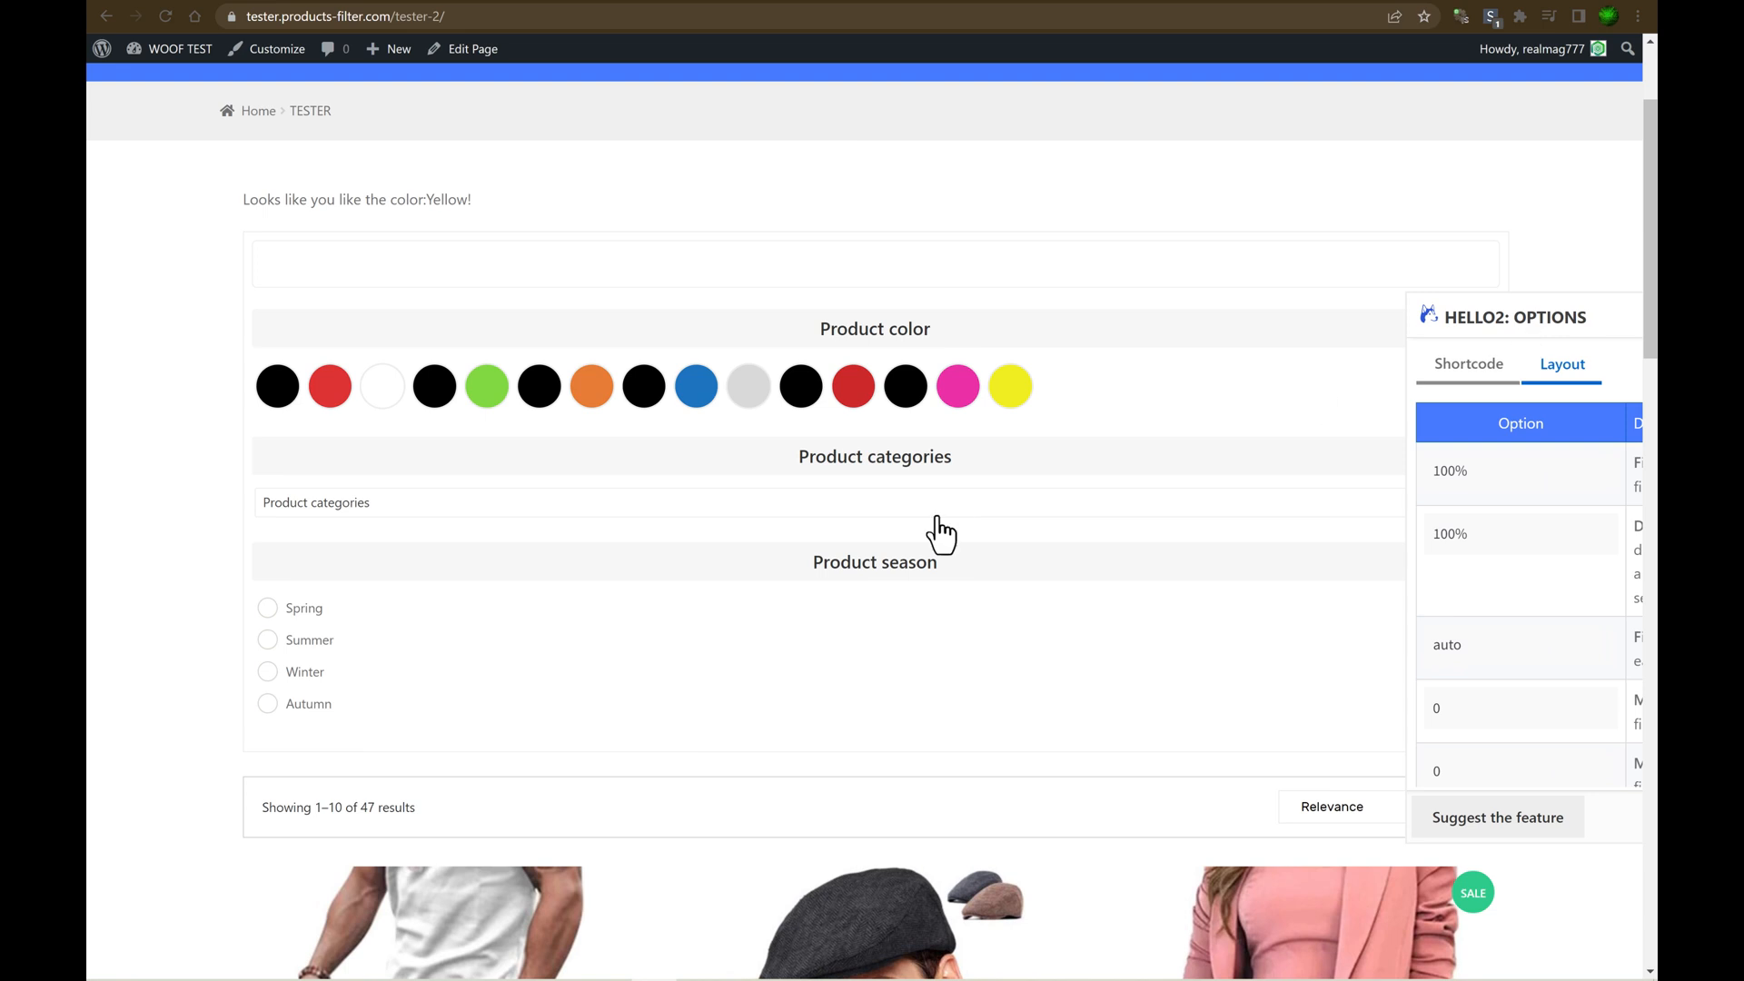
pyautogui.moveTo(806, 455)
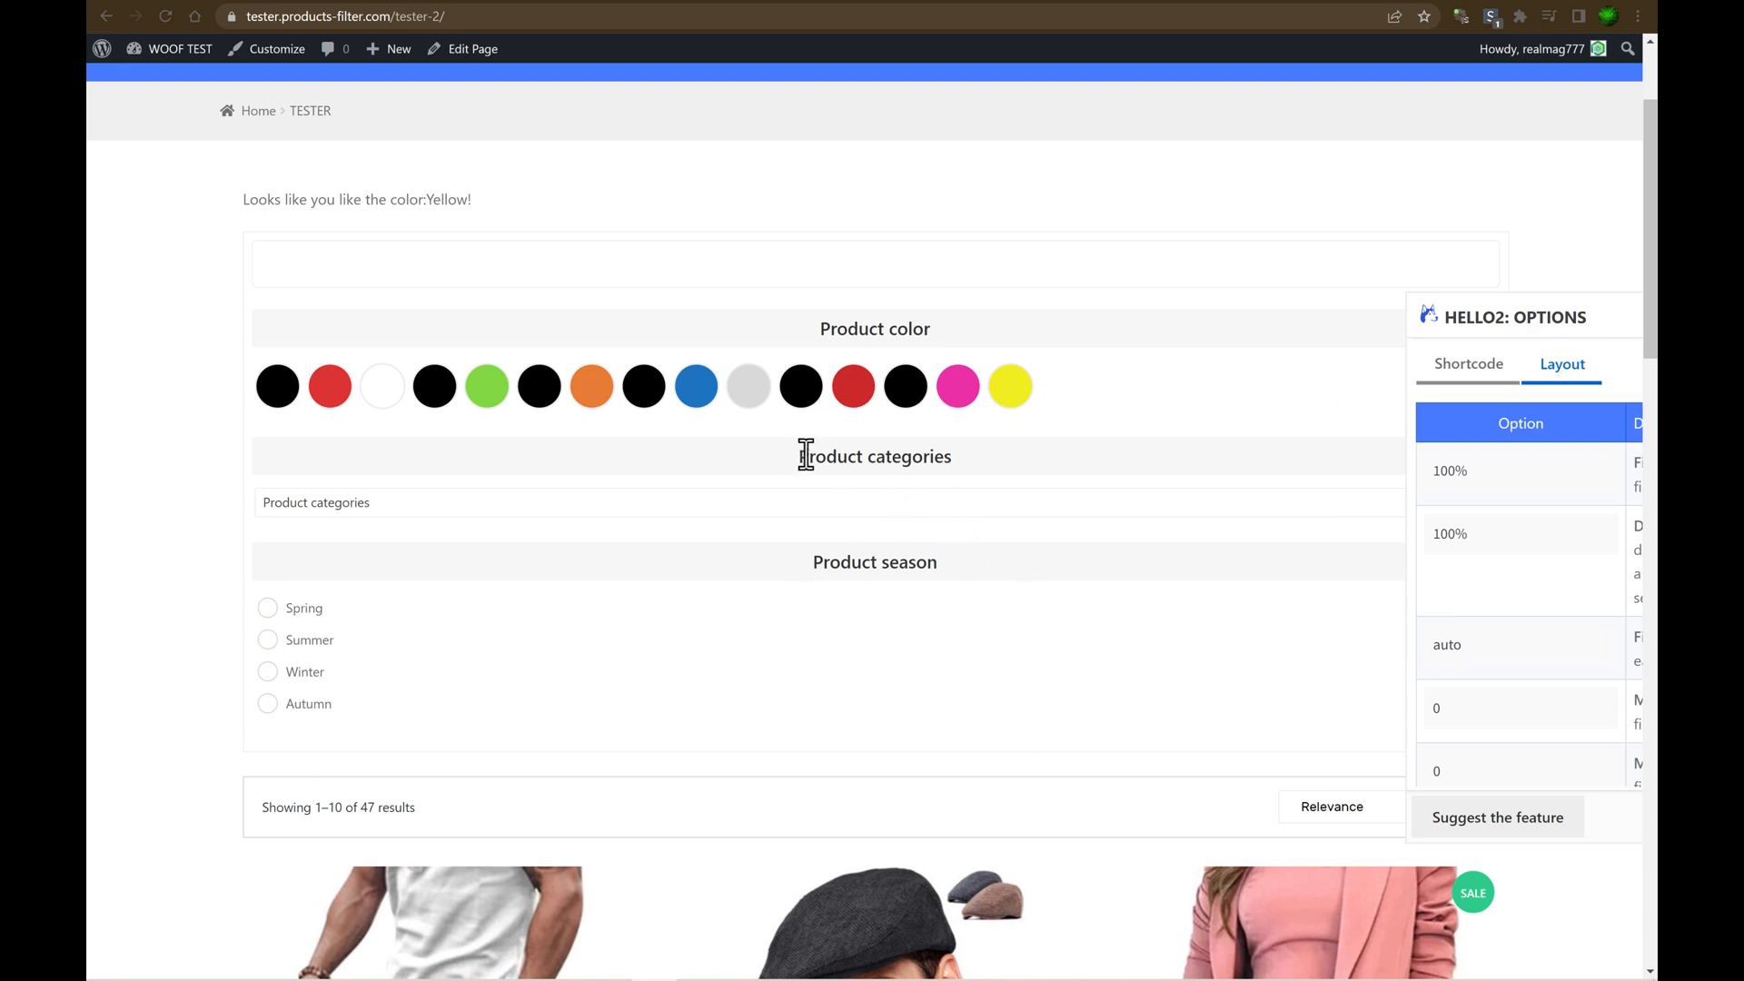
pyautogui.moveTo(871, 323)
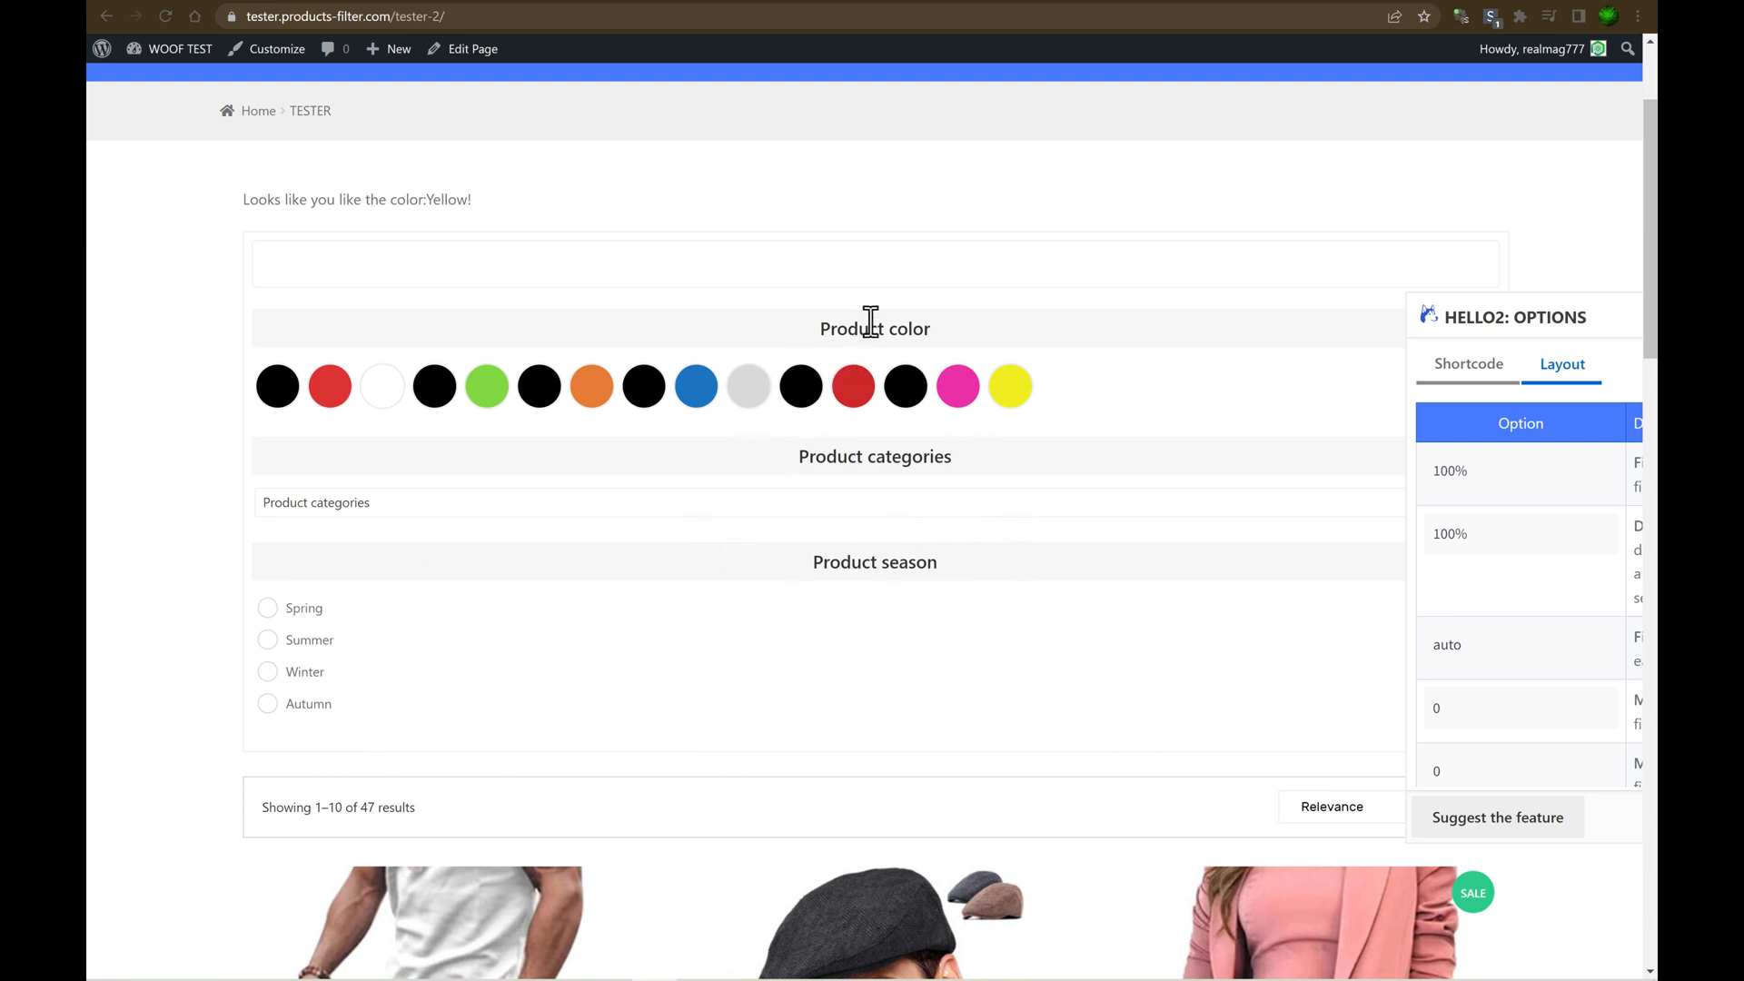
pyautogui.moveTo(836, 347)
pyautogui.write('33')
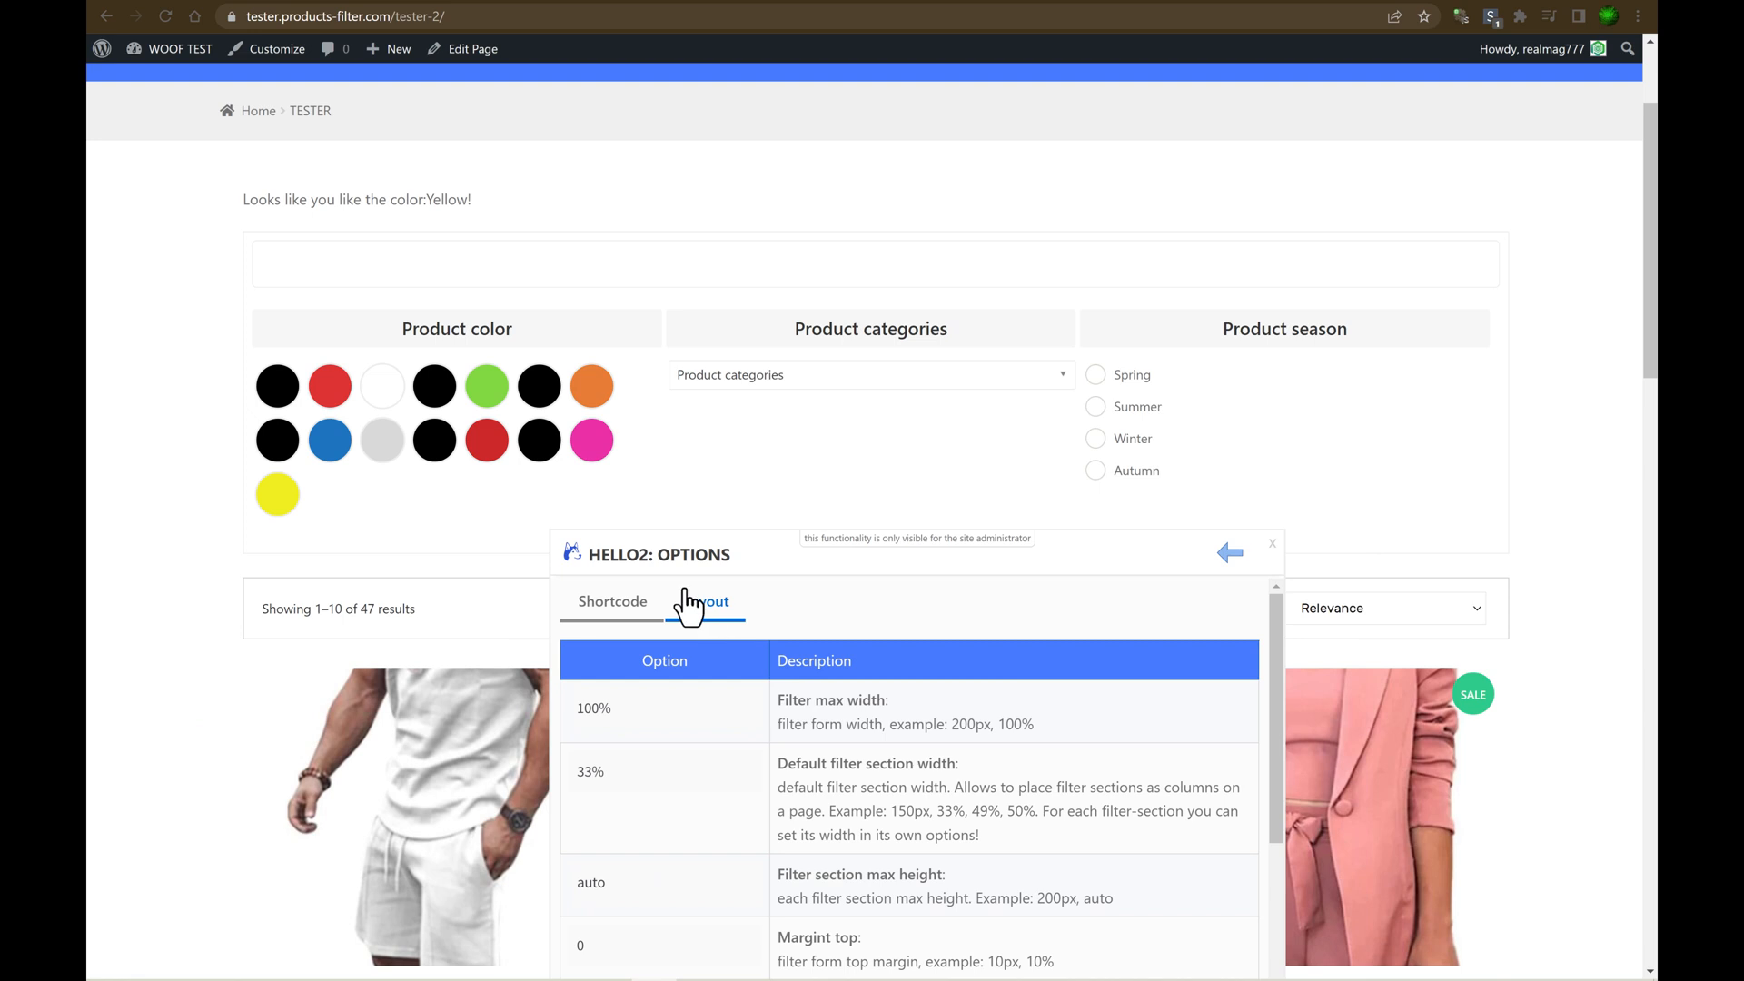
pyautogui.click(704, 601)
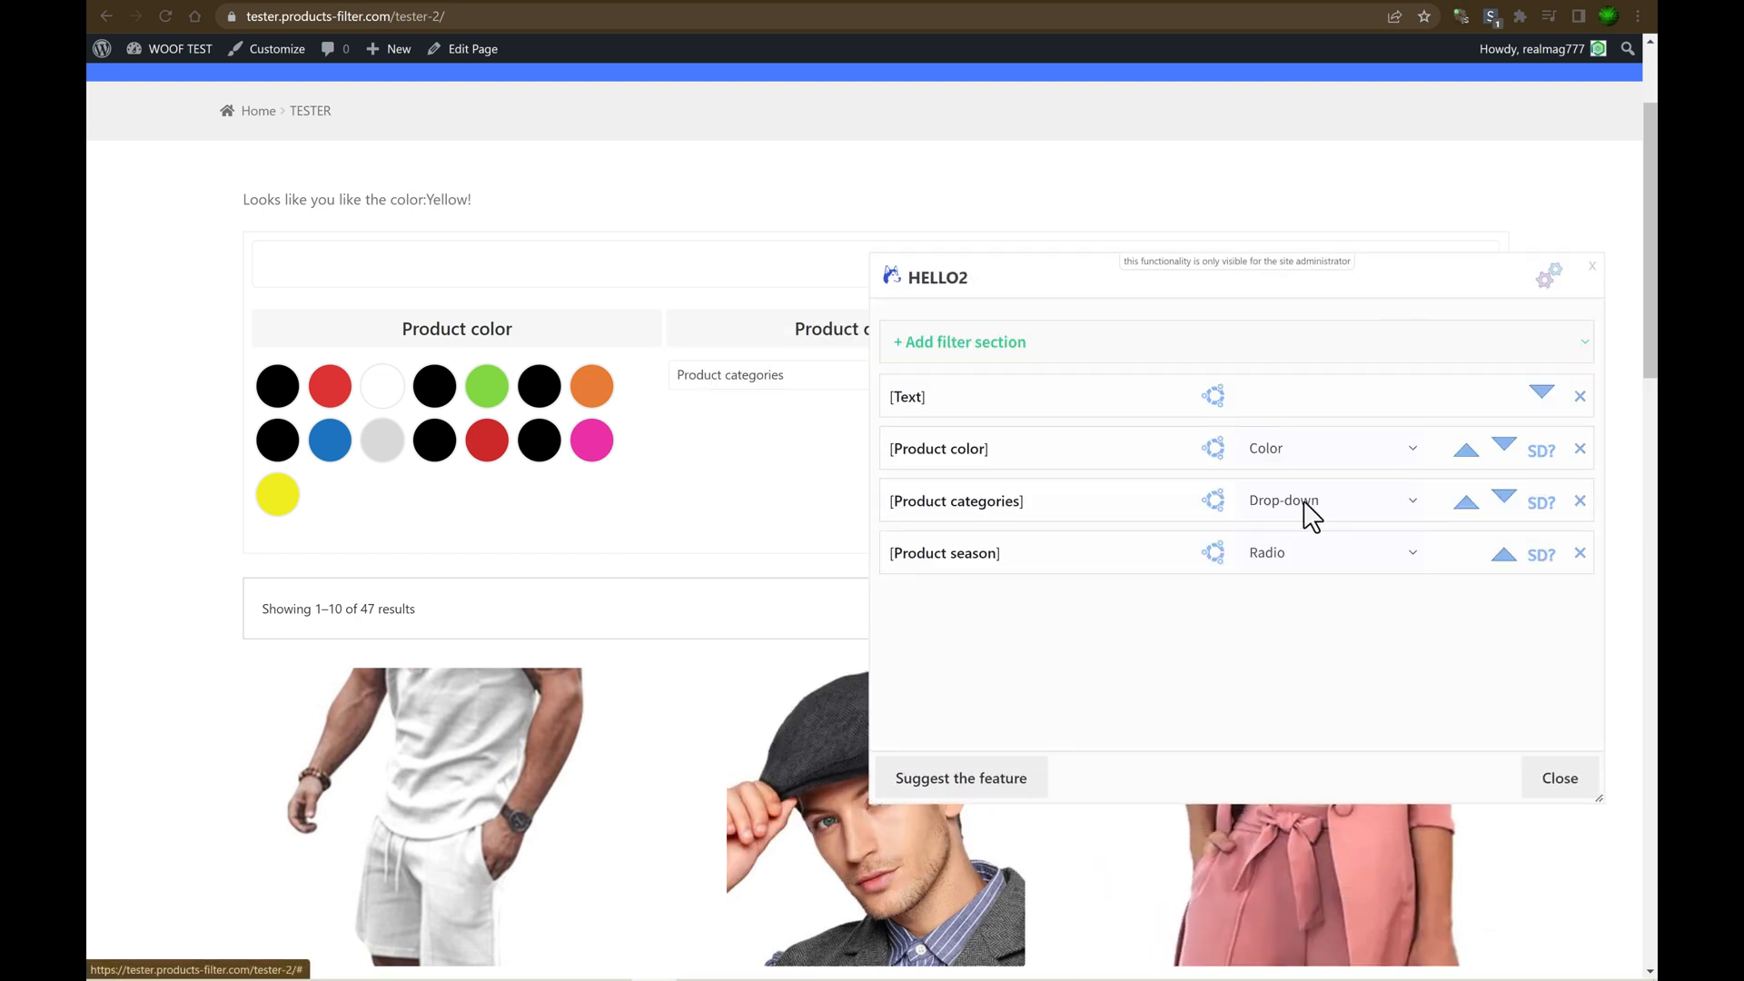
# Switch Product categories to checkboxes with Man and Wooman expanded, and reopen Layout options.
pyautogui.click(1328, 500)
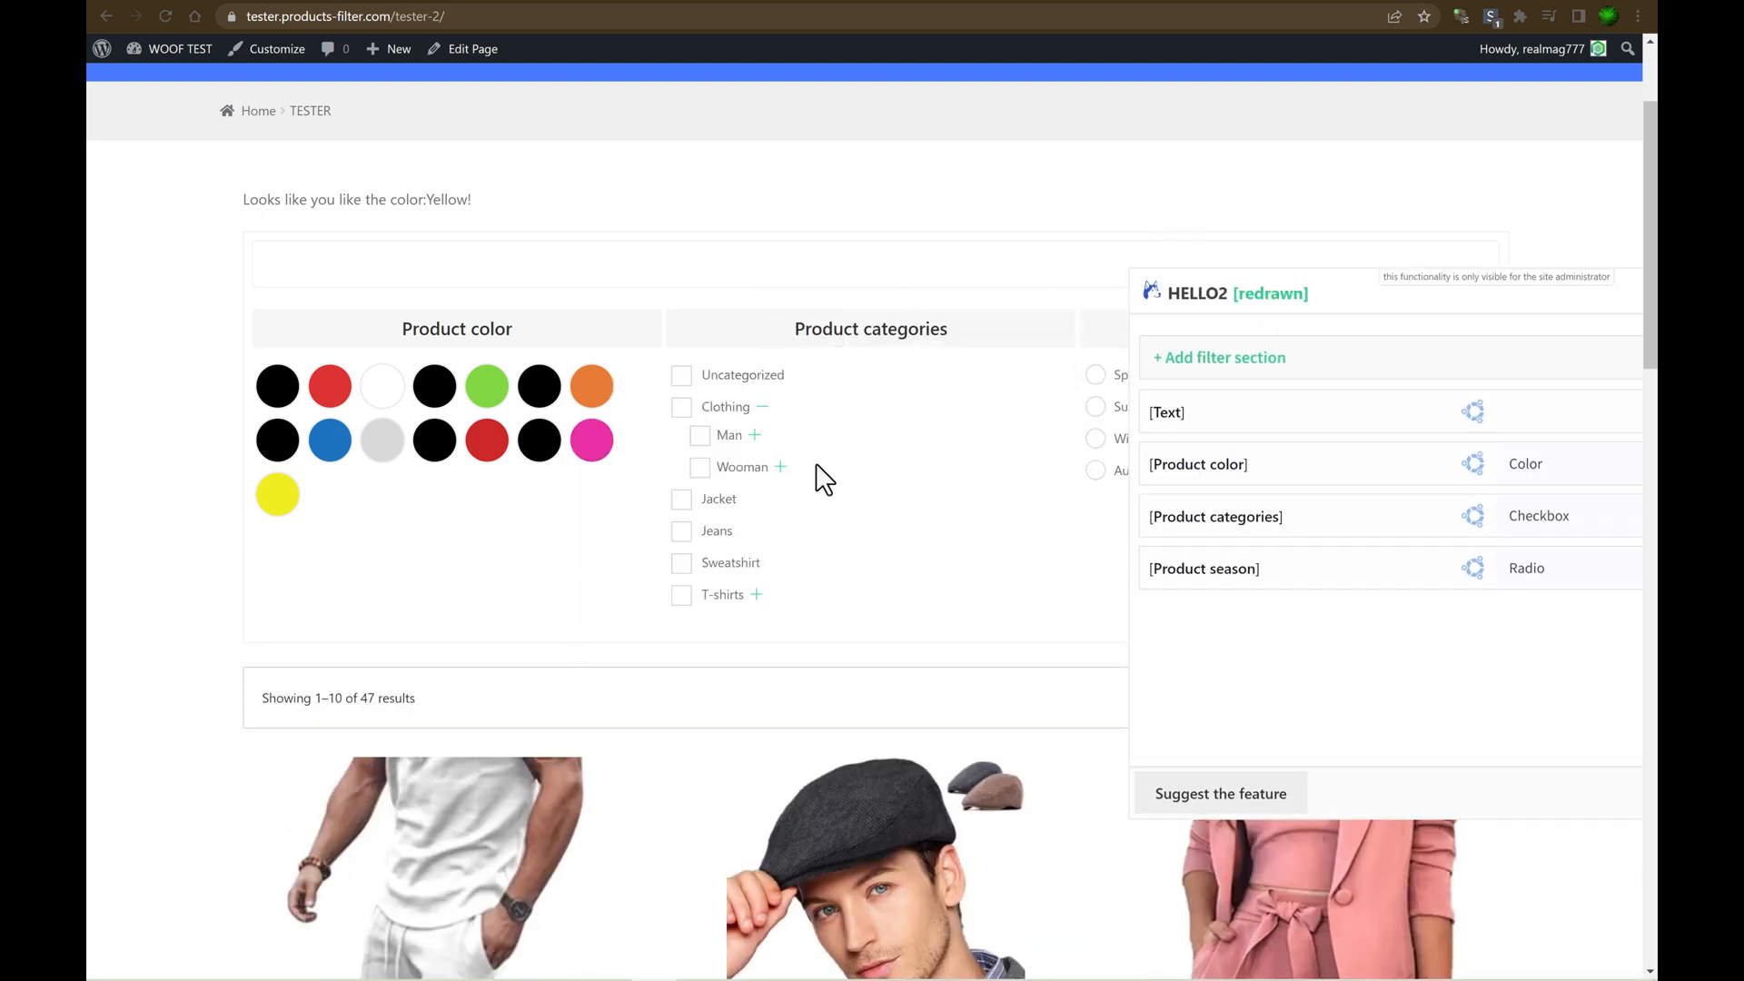
pyautogui.click(753, 435)
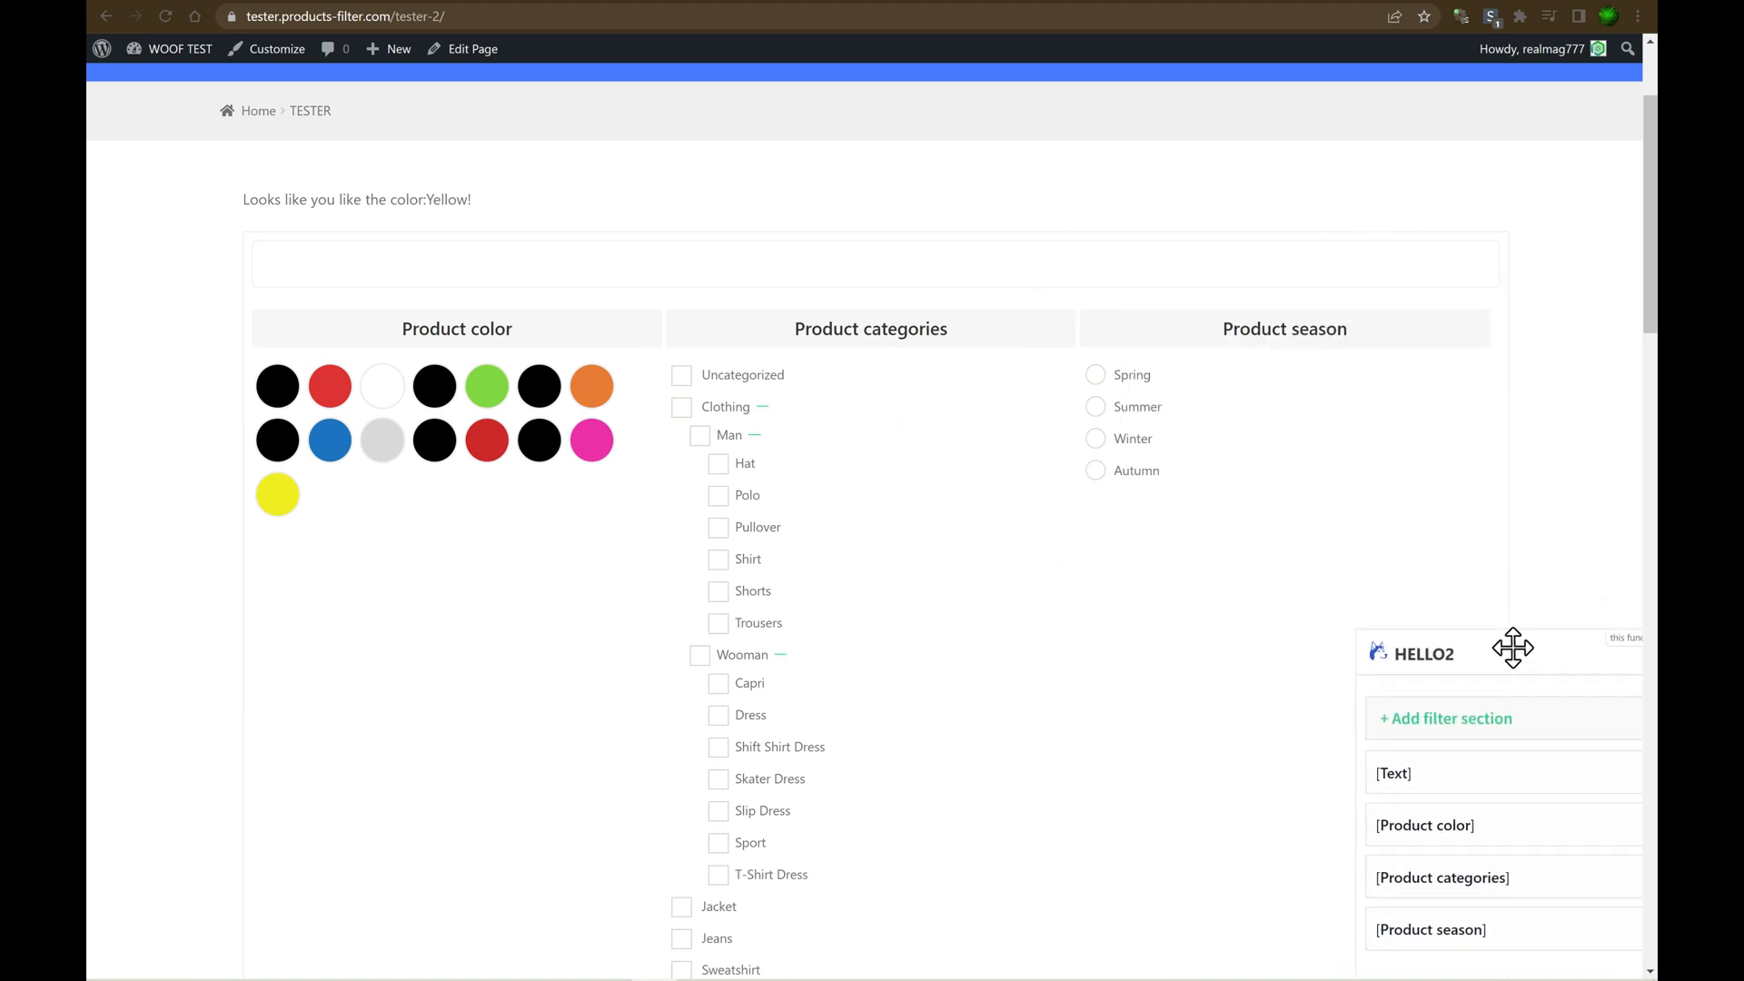
pyautogui.click(1423, 653)
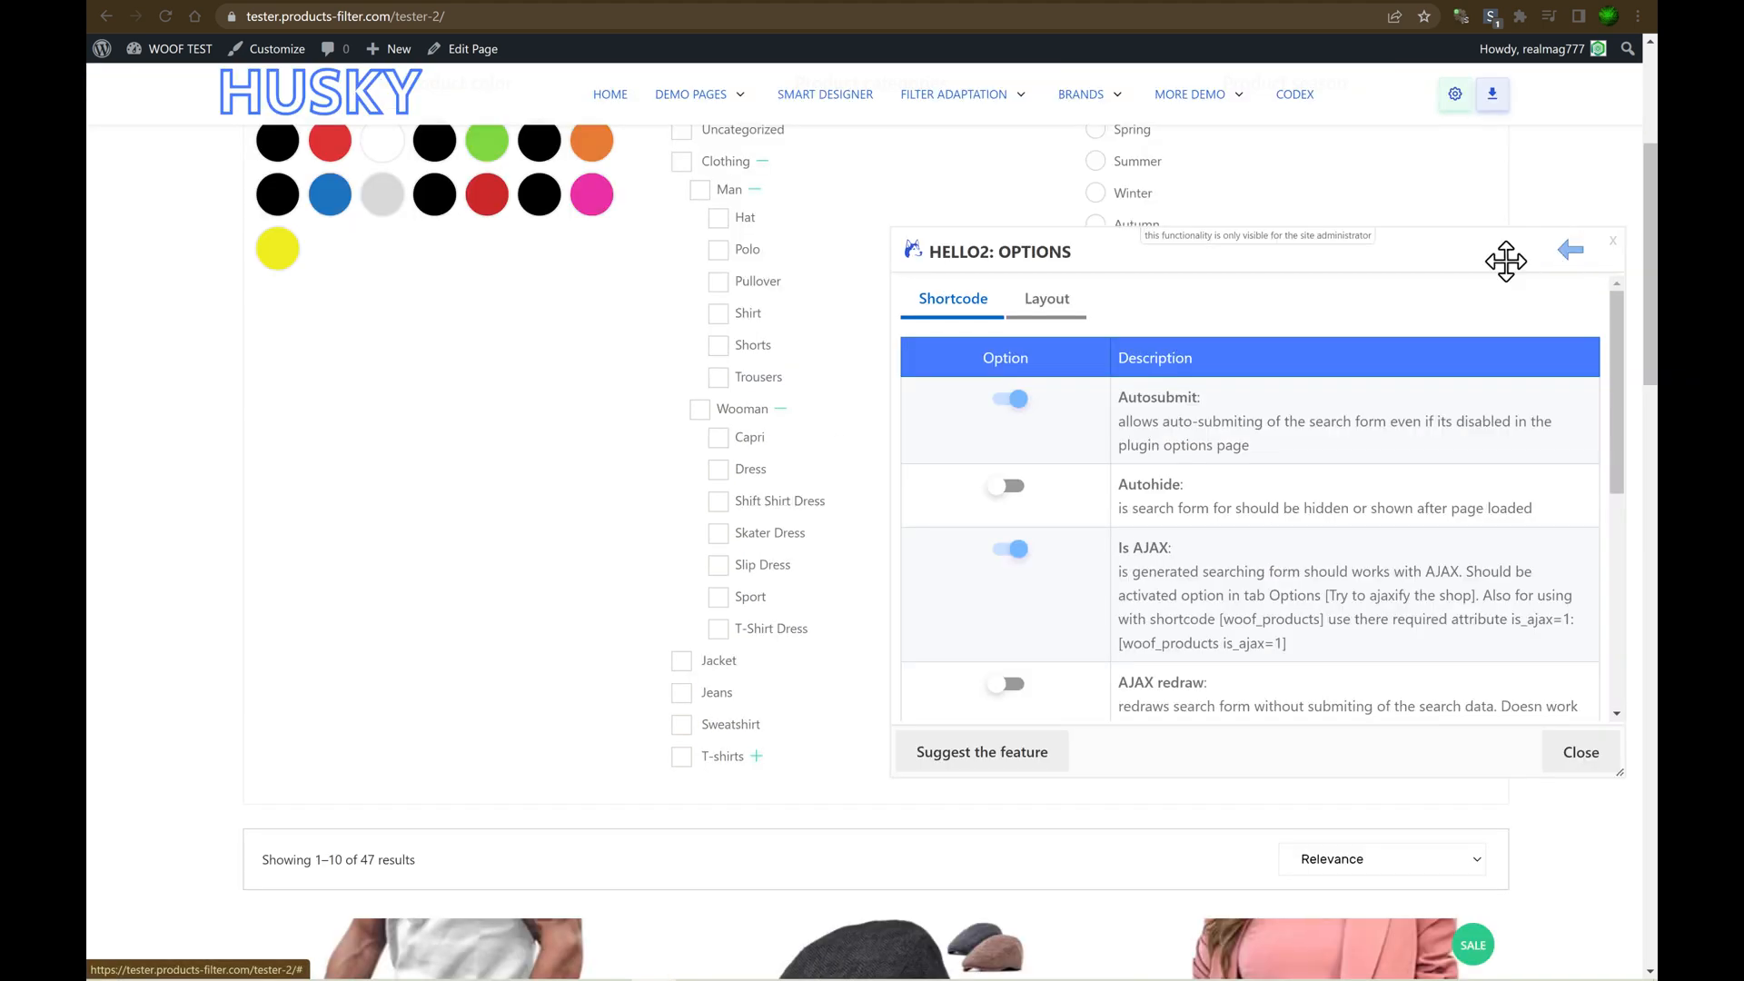
pyautogui.click(1044, 298)
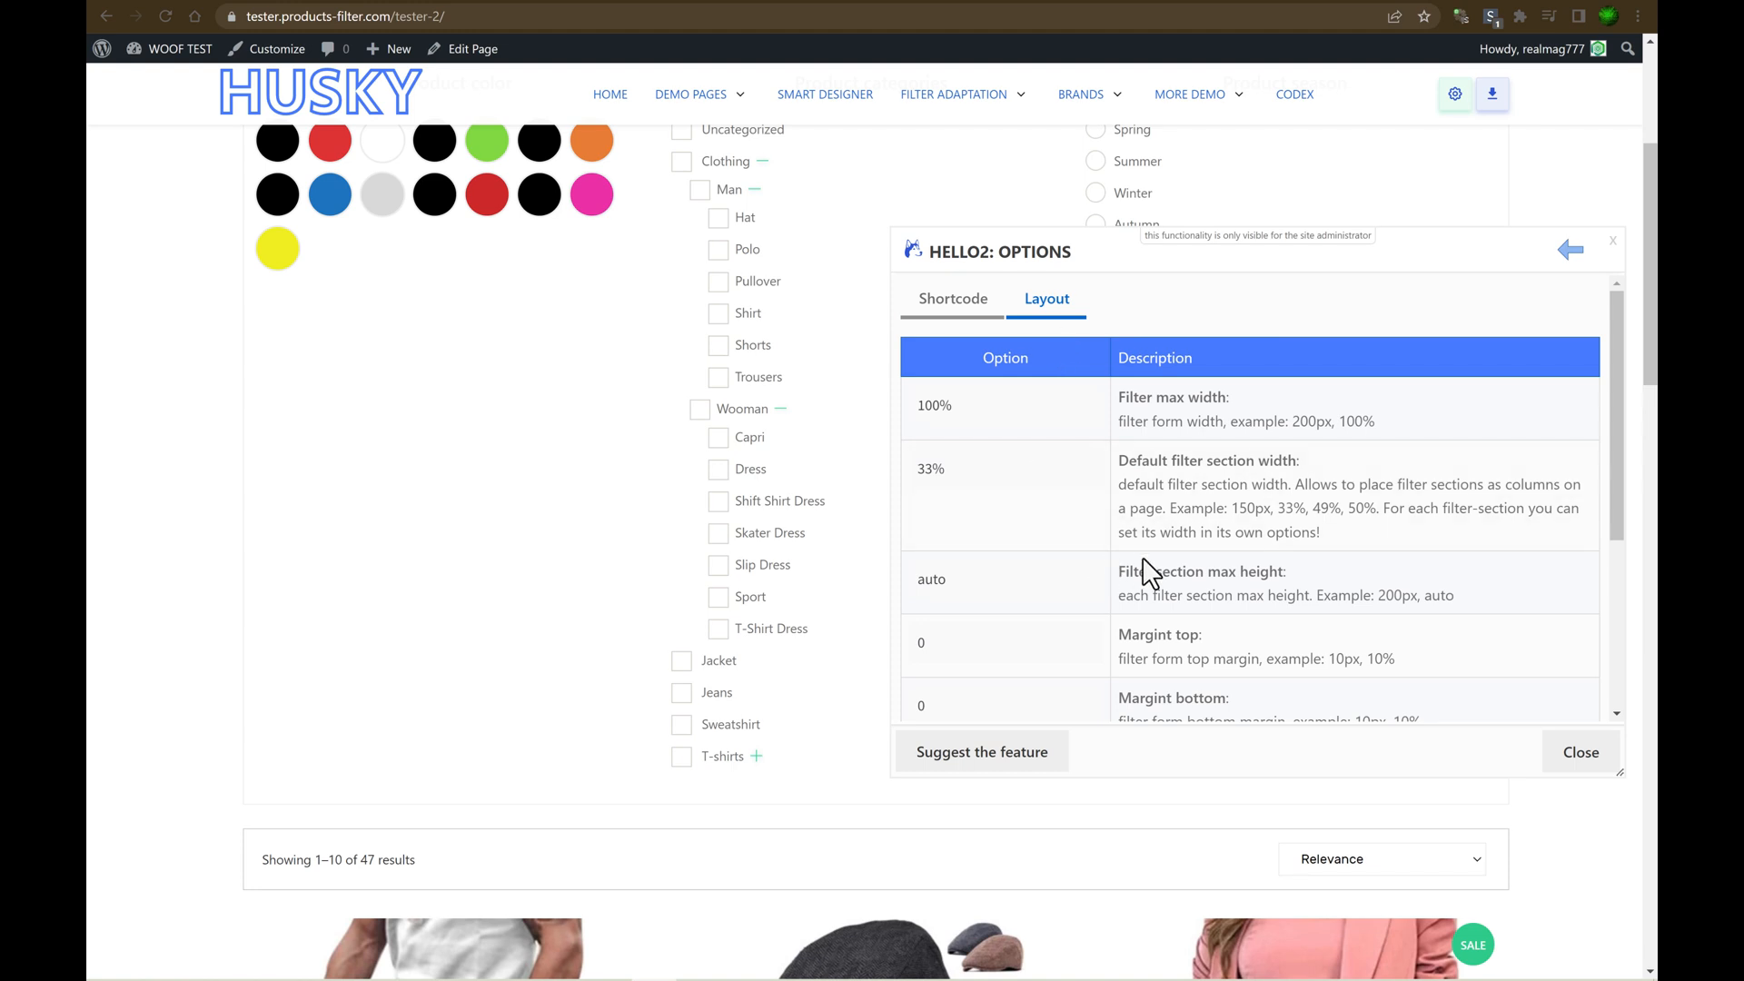
pyautogui.moveTo(970, 618)
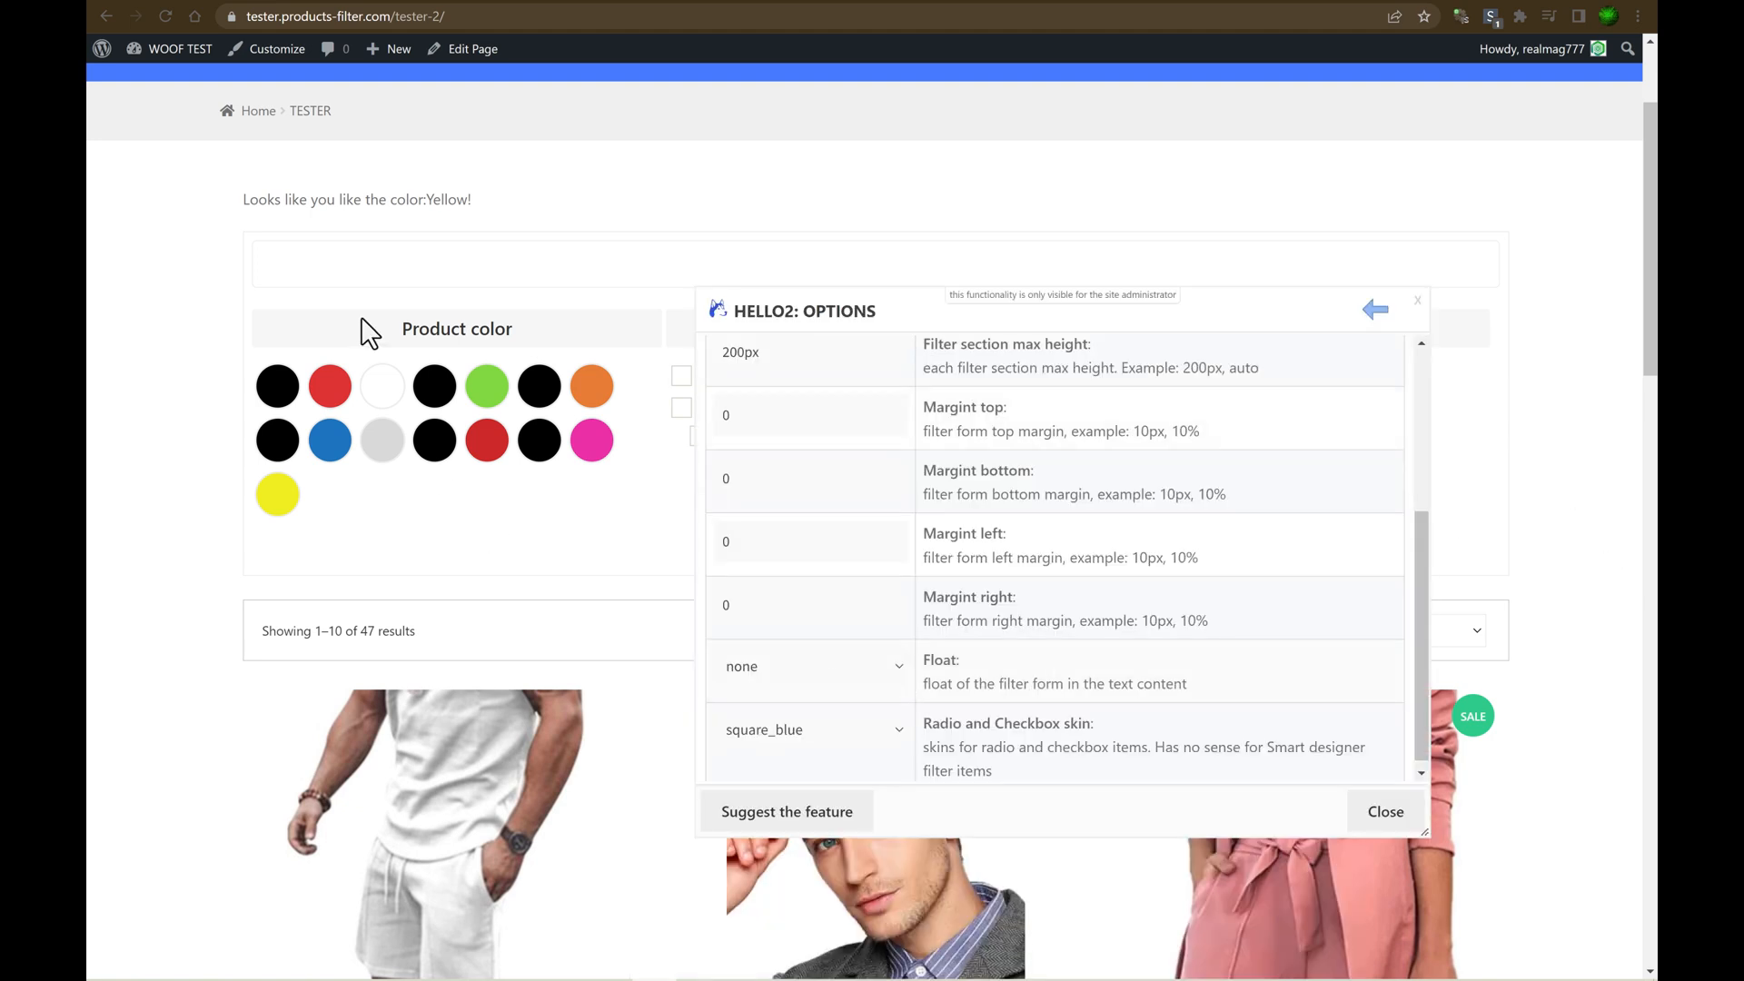
pyautogui.moveTo(501, 358)
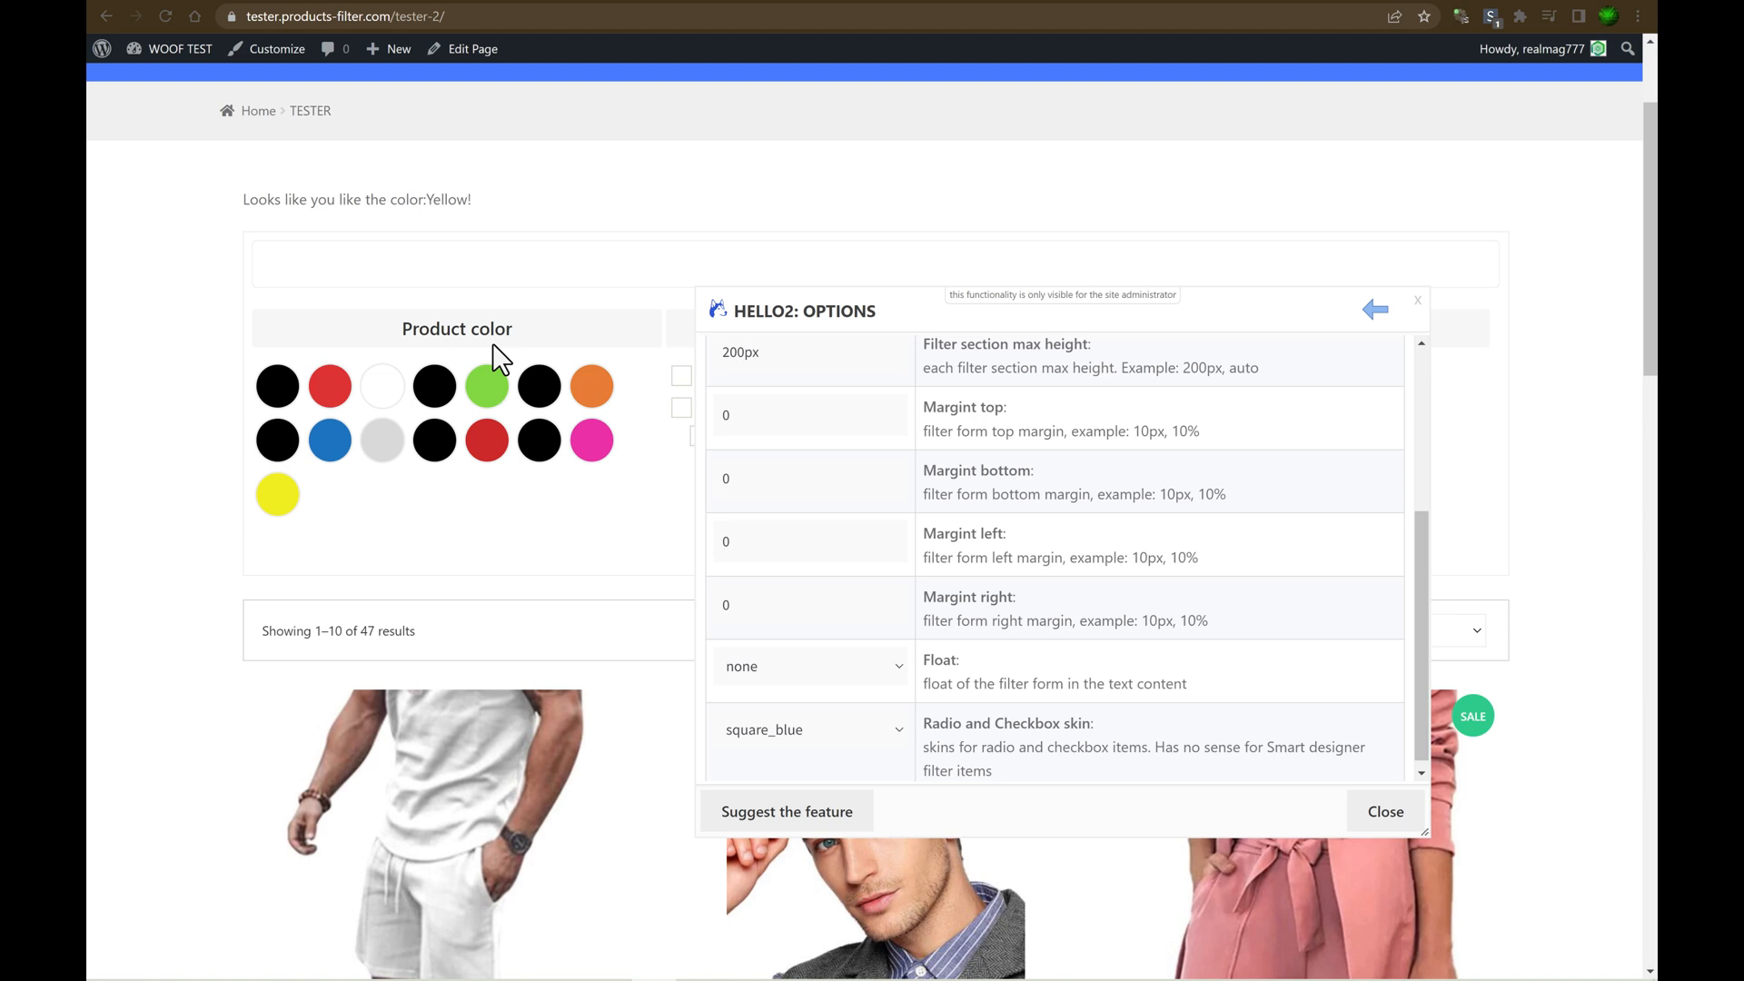
pyautogui.moveTo(400, 331)
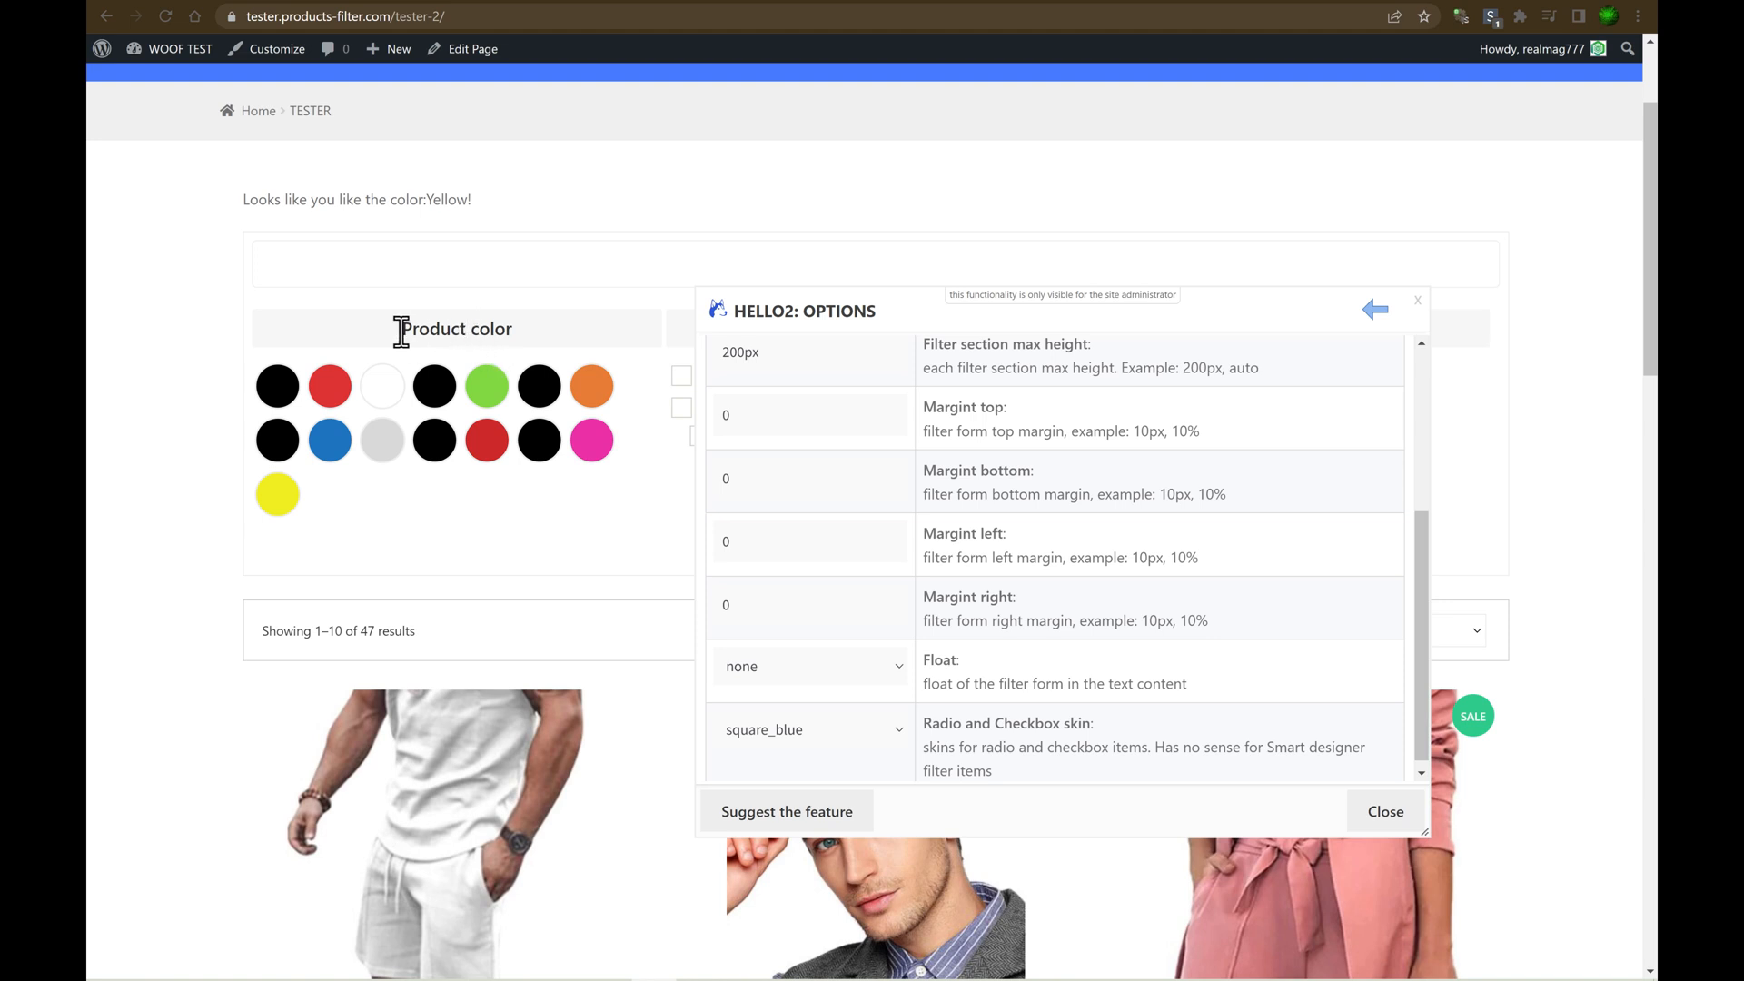
# Change the radio and checkbox skin from square_blue to square_pink.
pyautogui.doubleClick(456, 329)
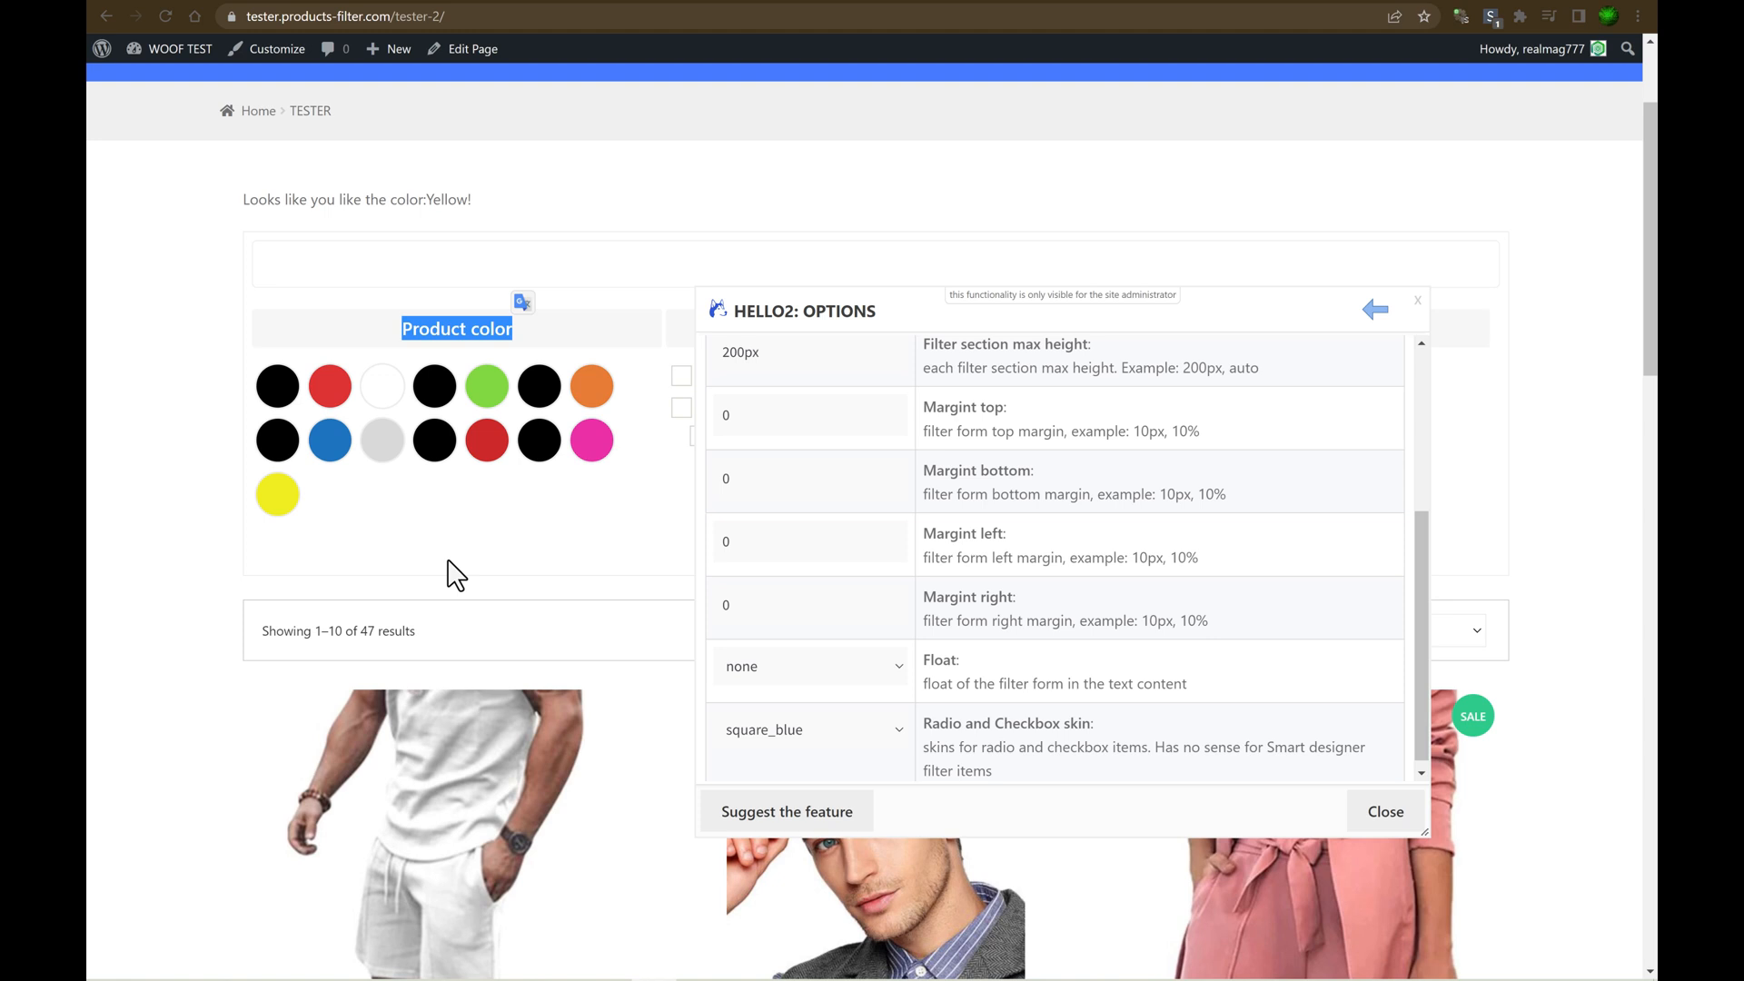
pyautogui.moveTo(849, 693)
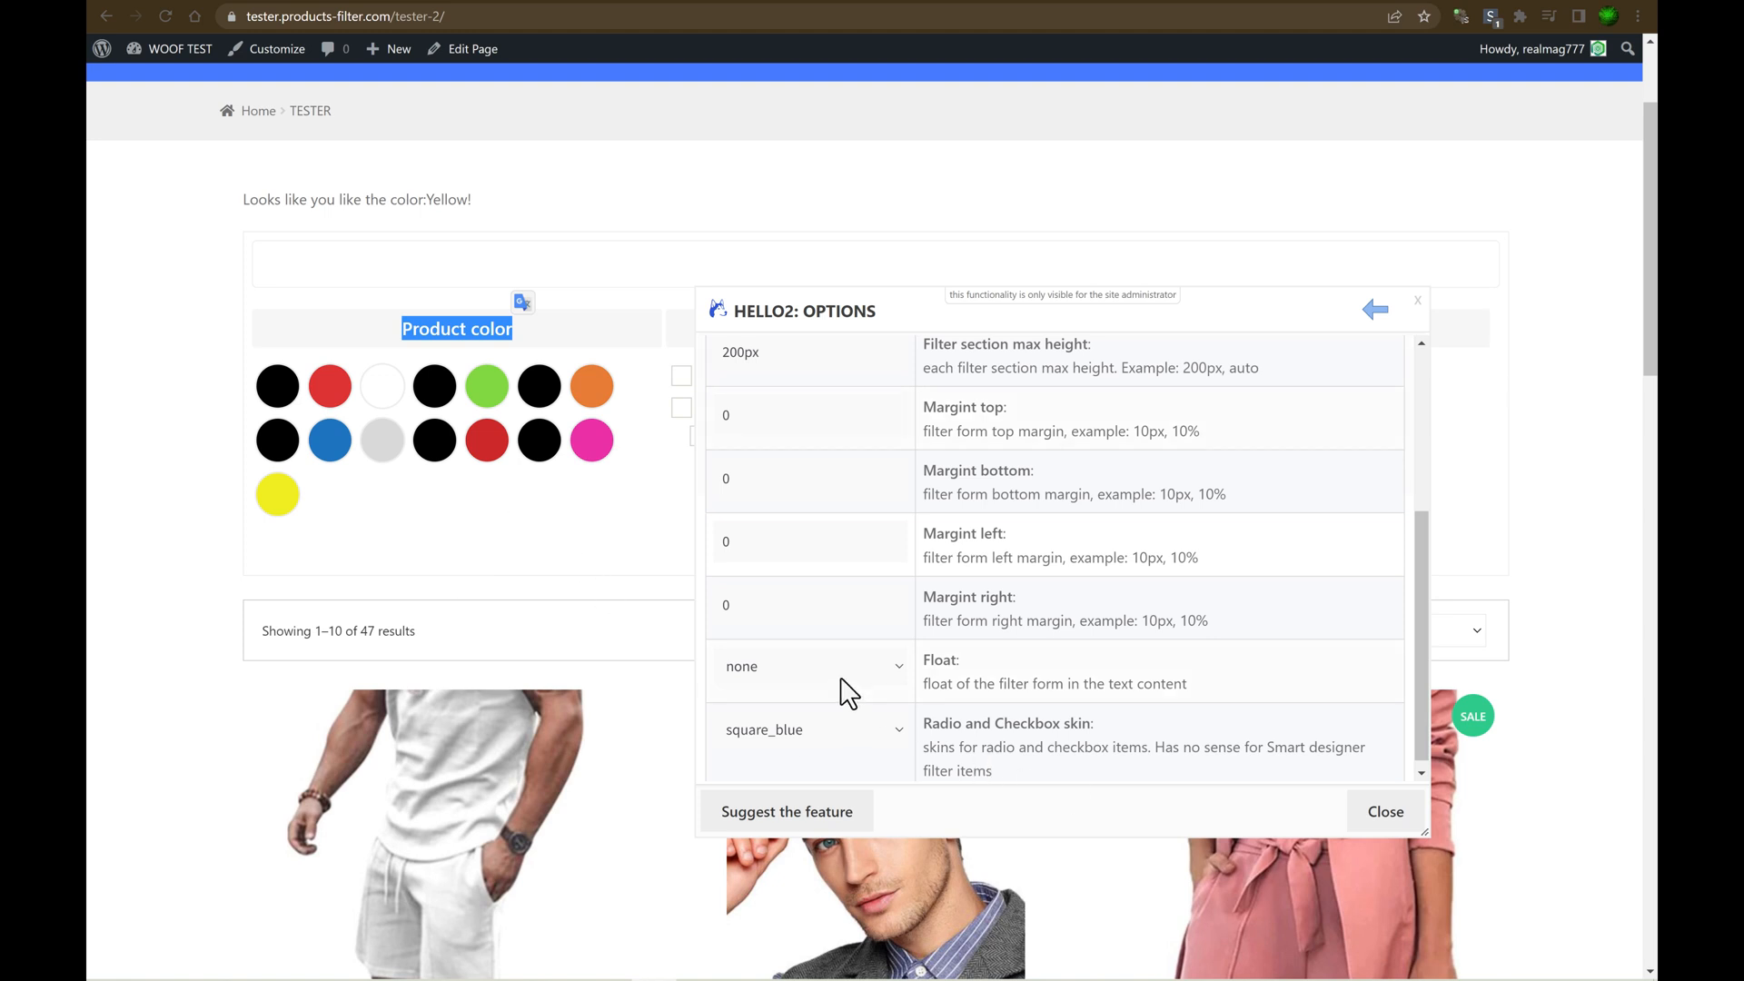
pyautogui.click(811, 664)
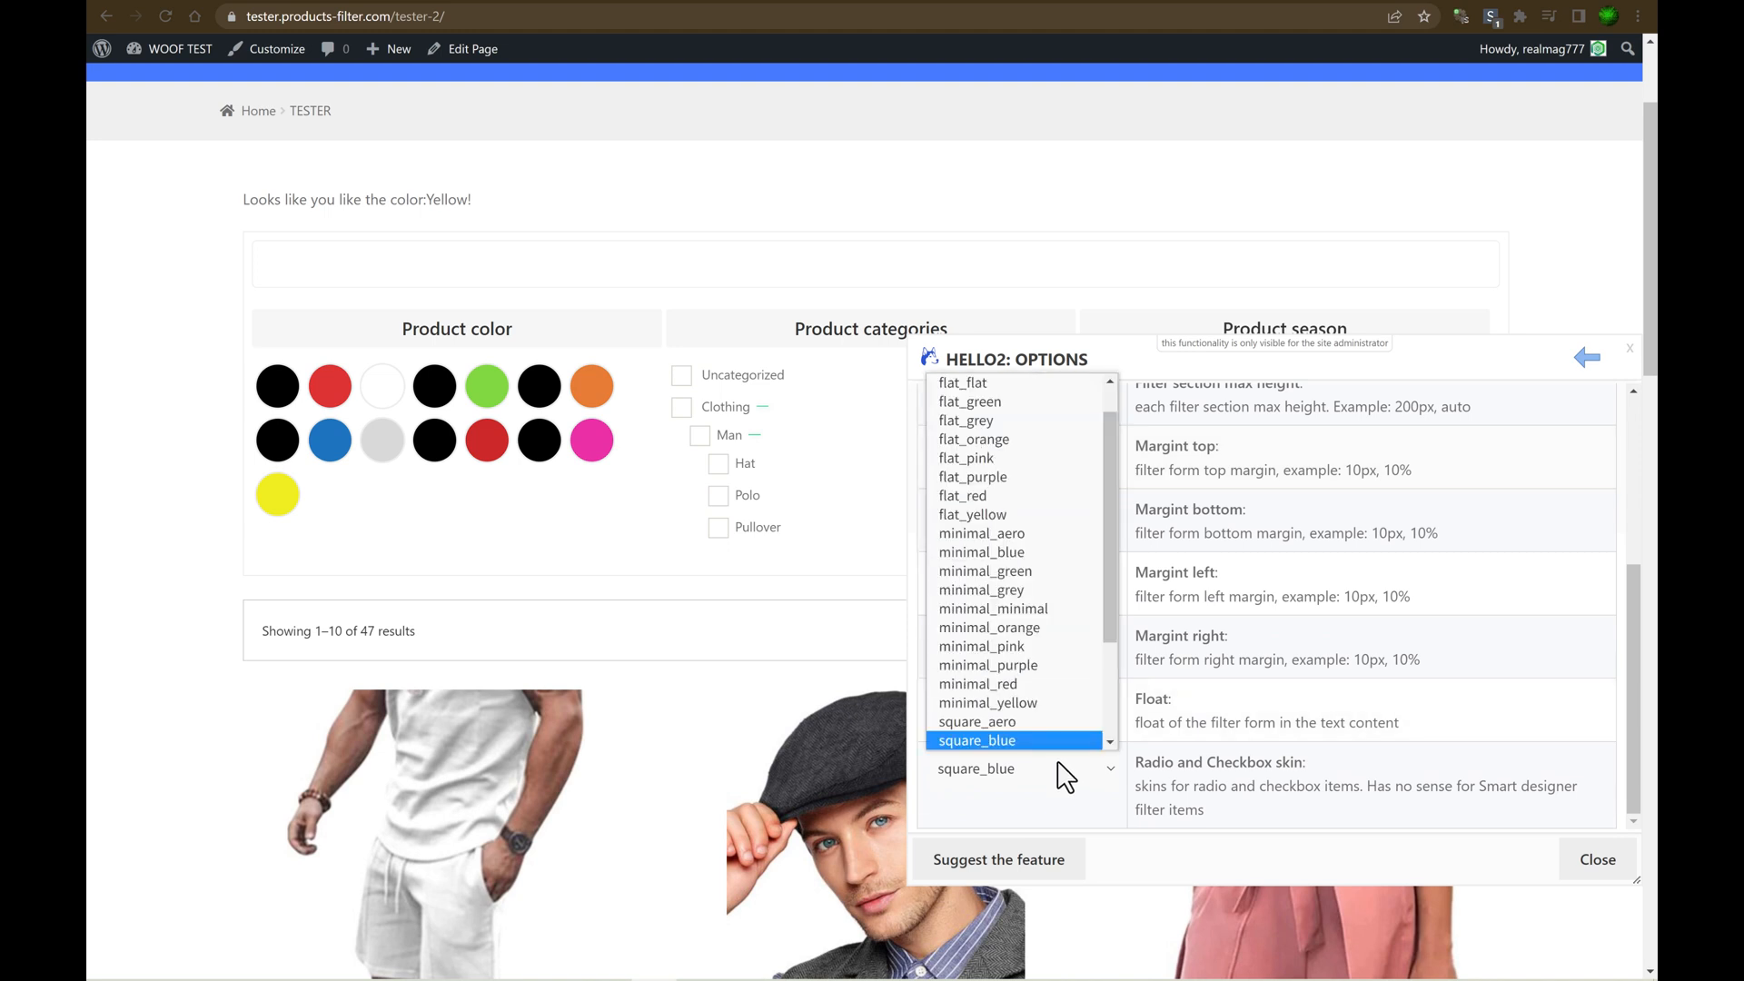
pyautogui.click(975, 767)
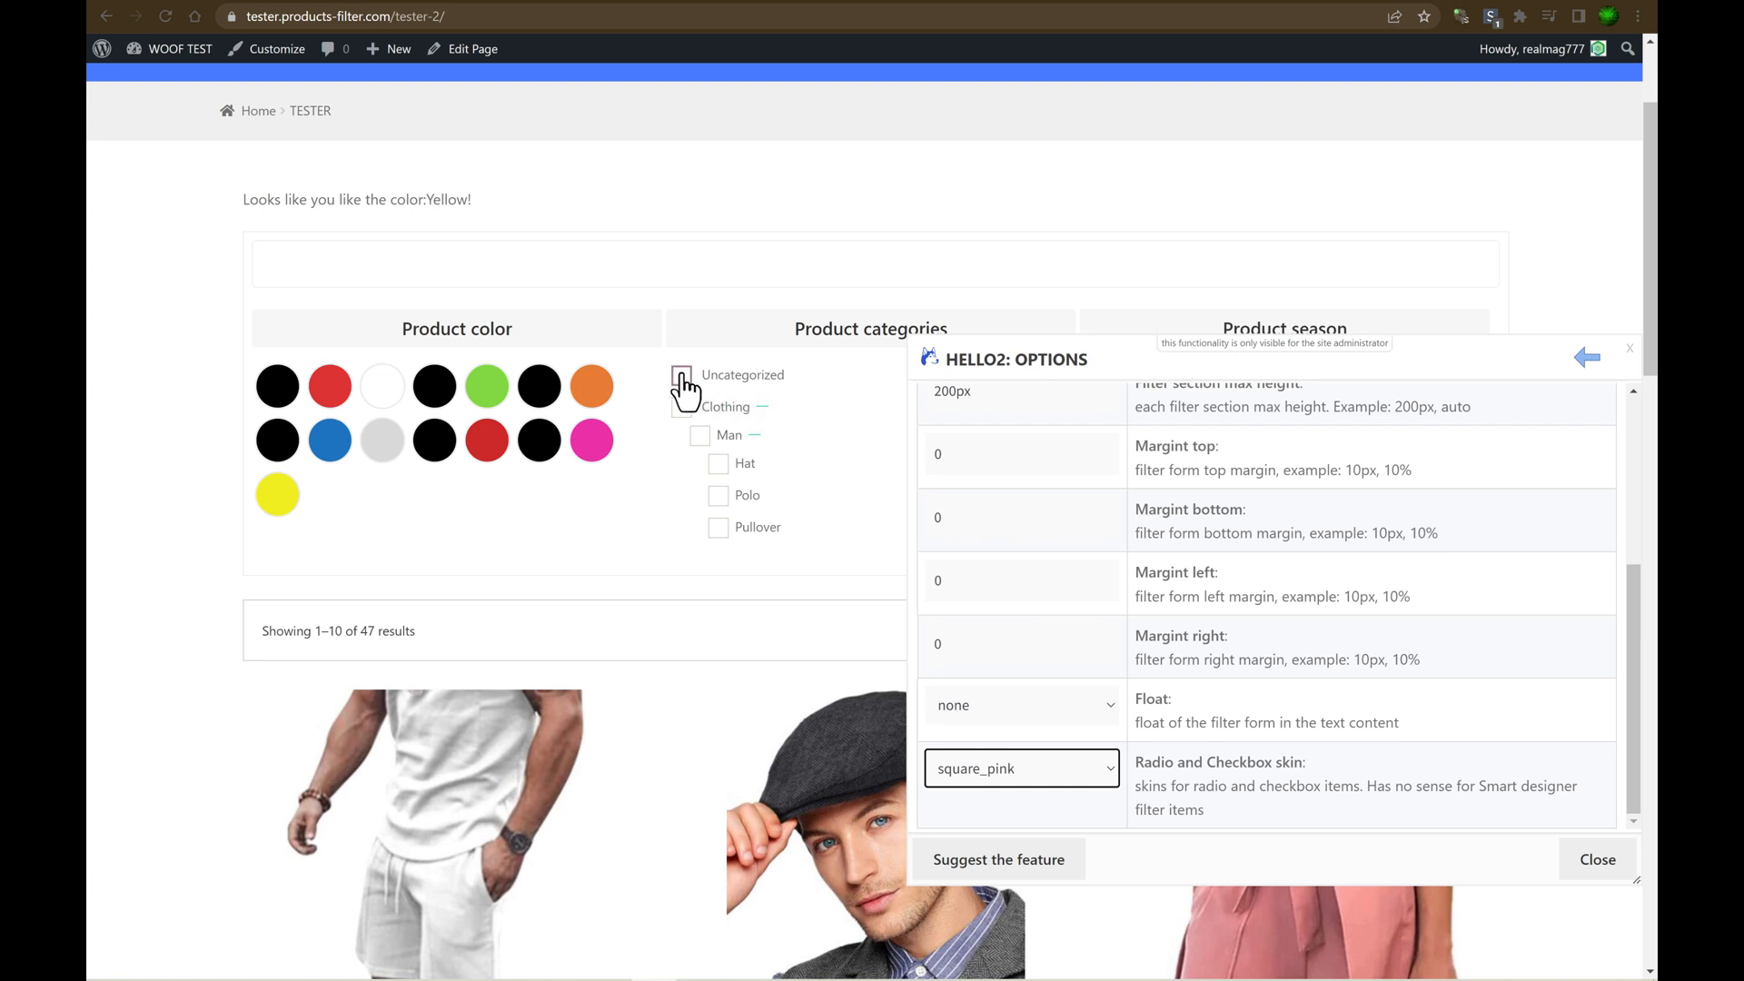
pyautogui.moveTo(1024, 371)
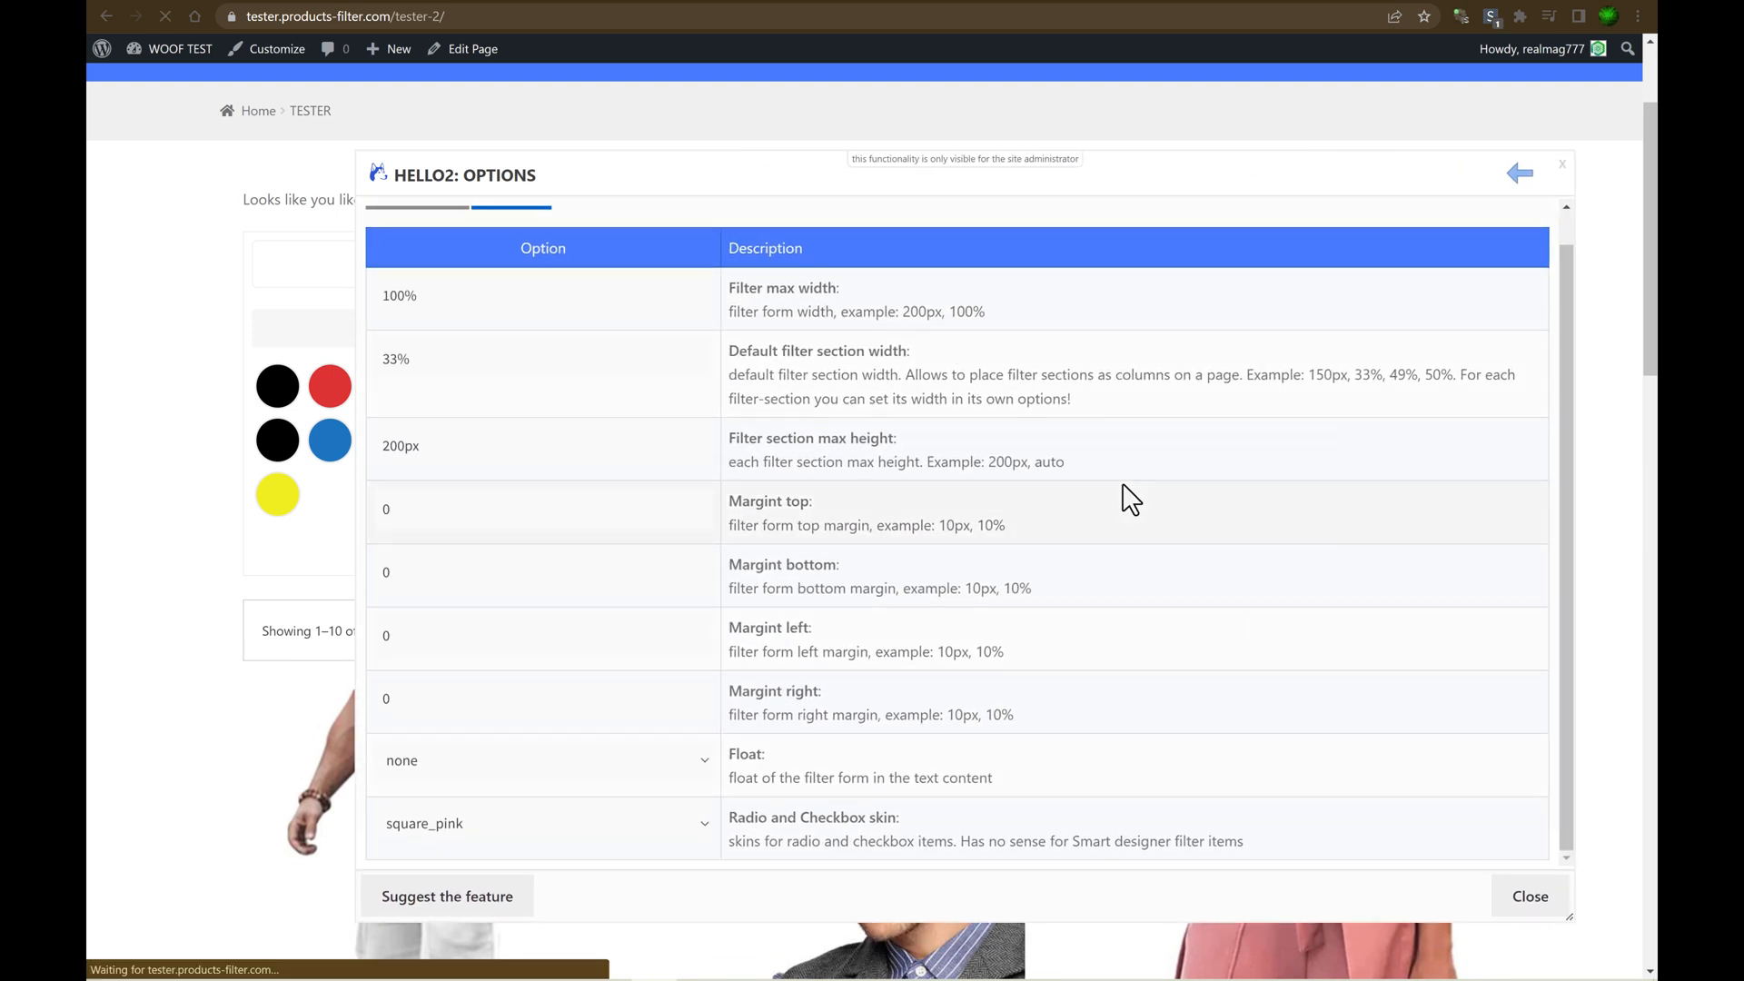
# Browse the Text section's options and view its Layout settings.
pyautogui.click(1519, 172)
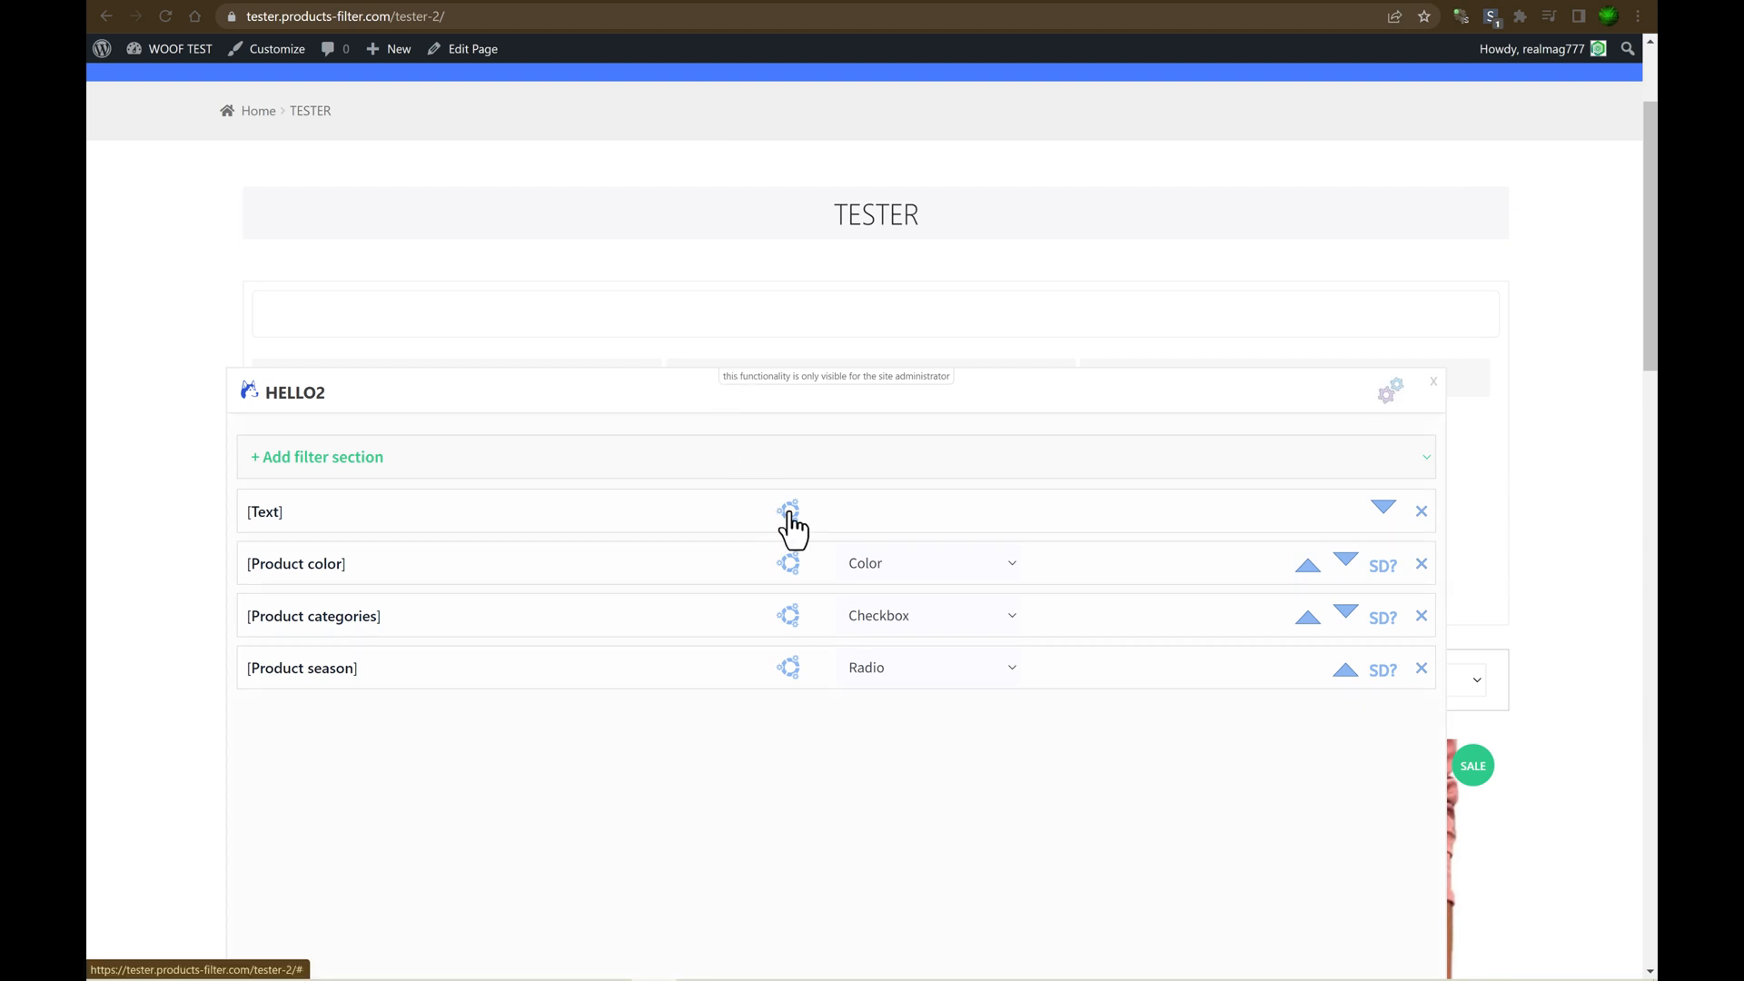
pyautogui.click(787, 512)
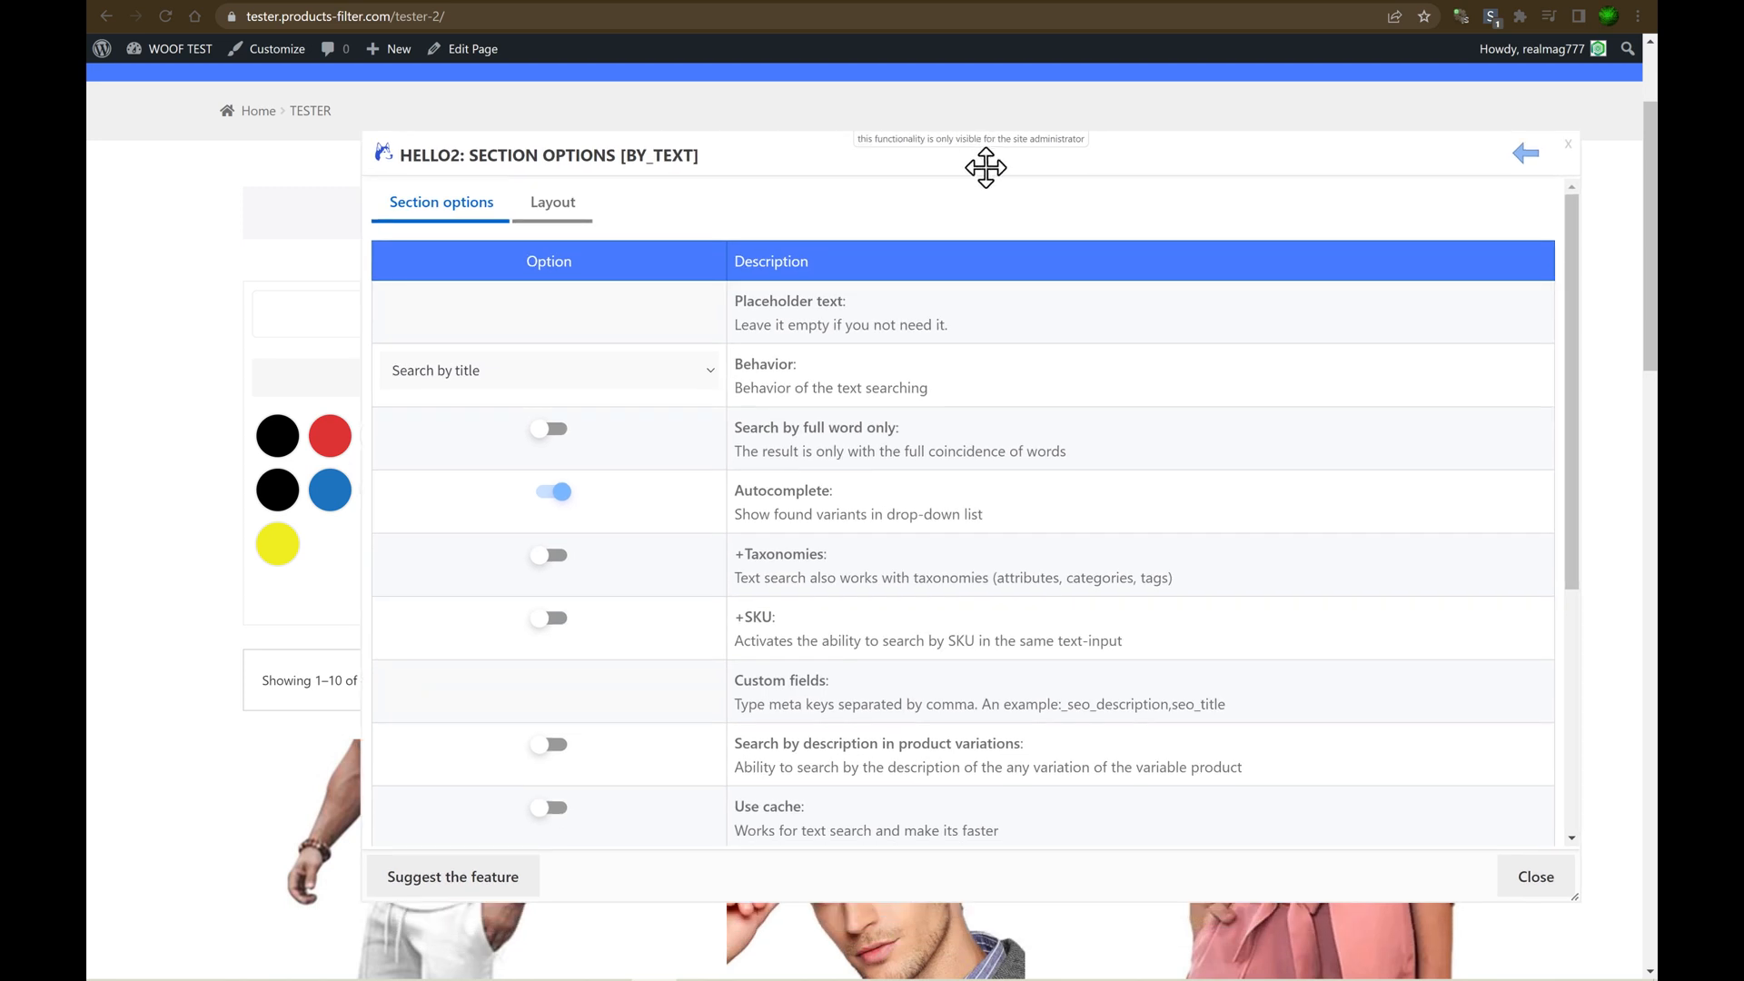
pyautogui.scroll(-3)
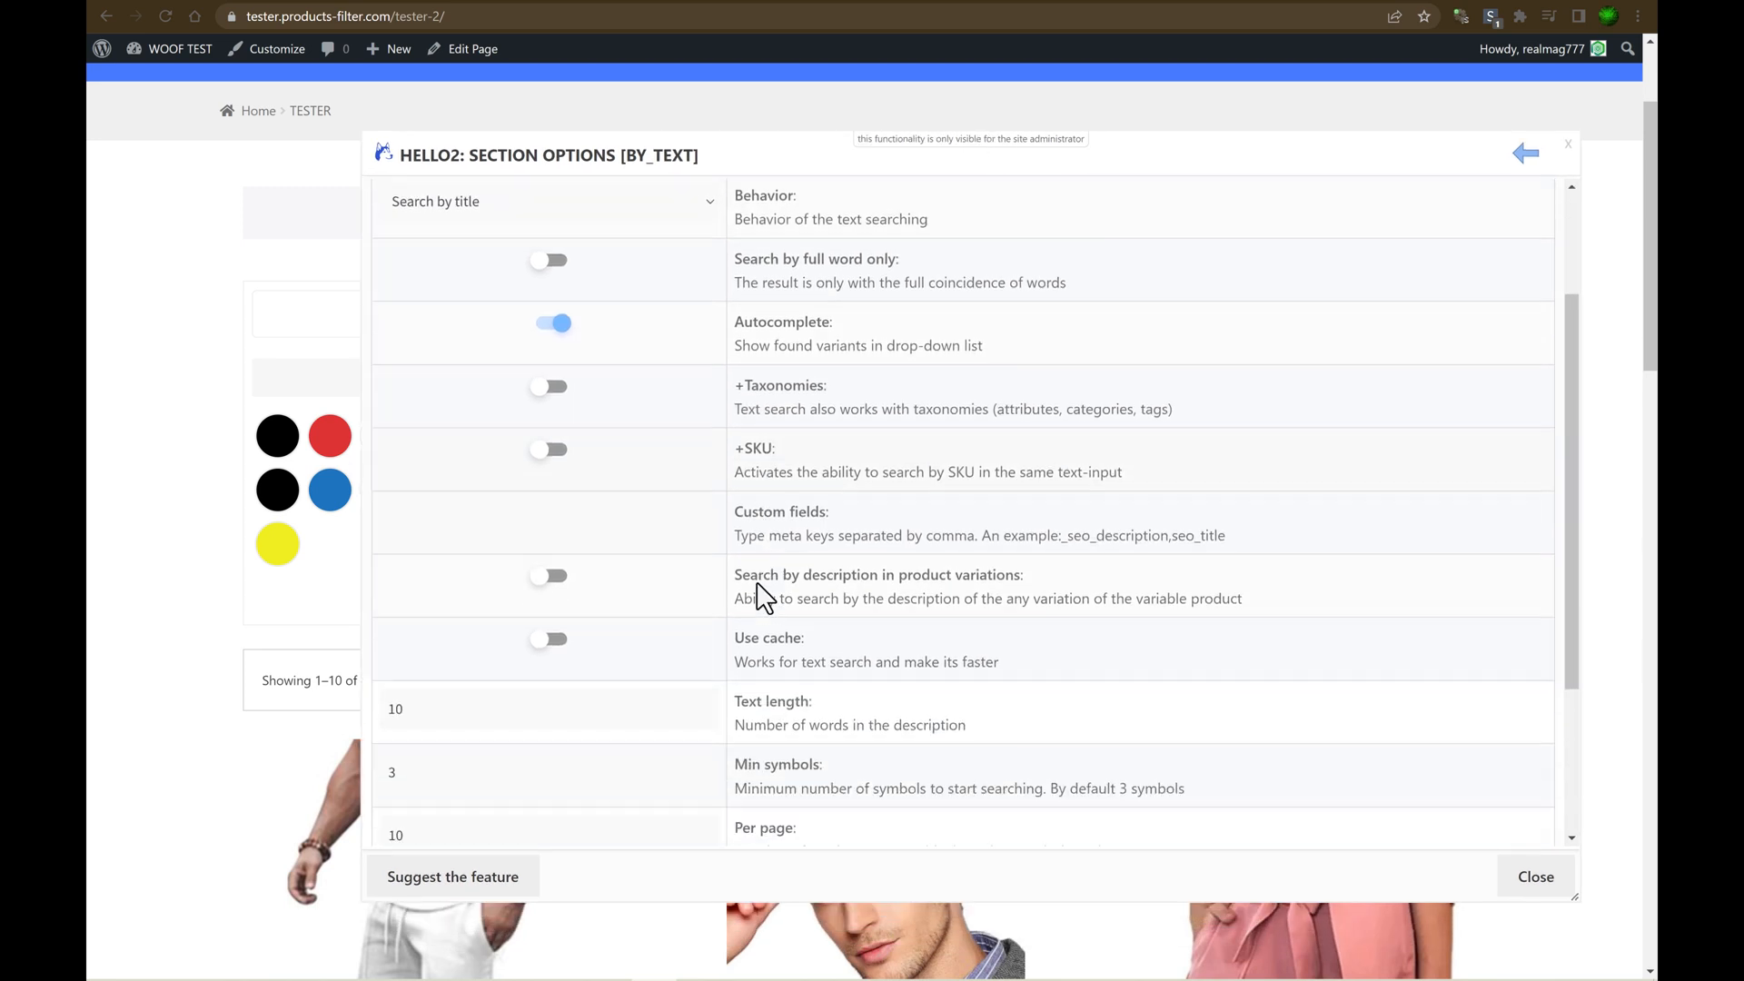
pyautogui.scroll(-3)
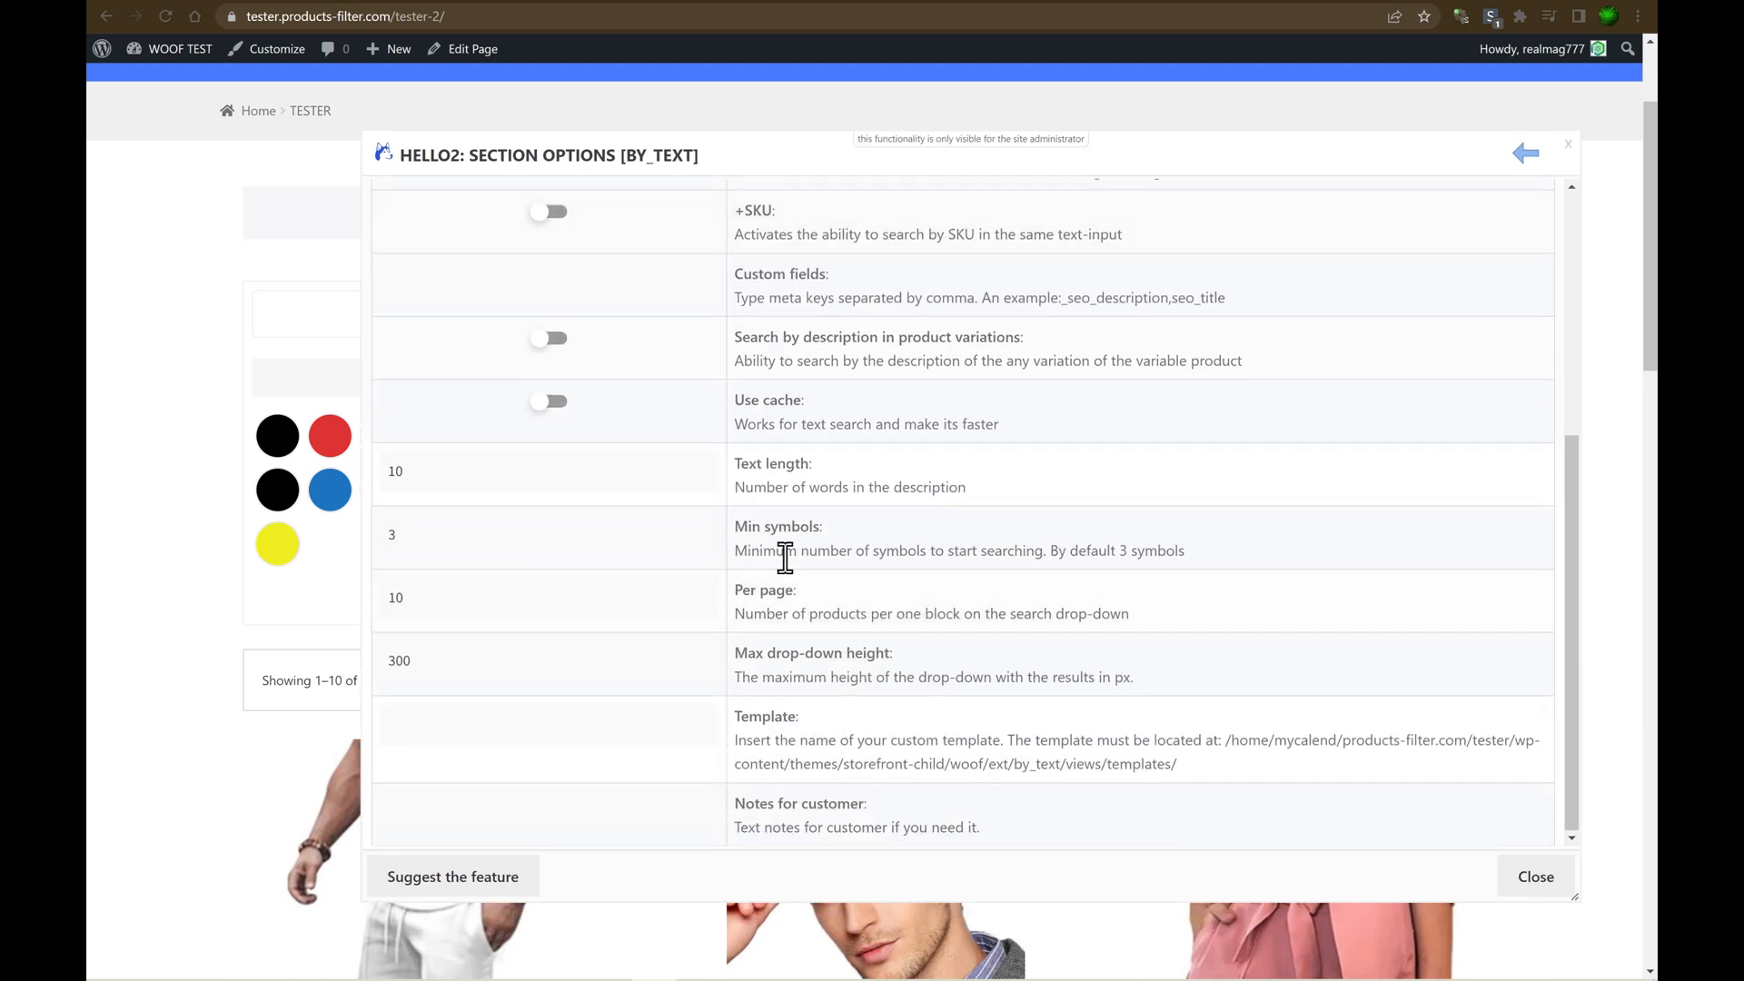
pyautogui.tripleClick(959, 549)
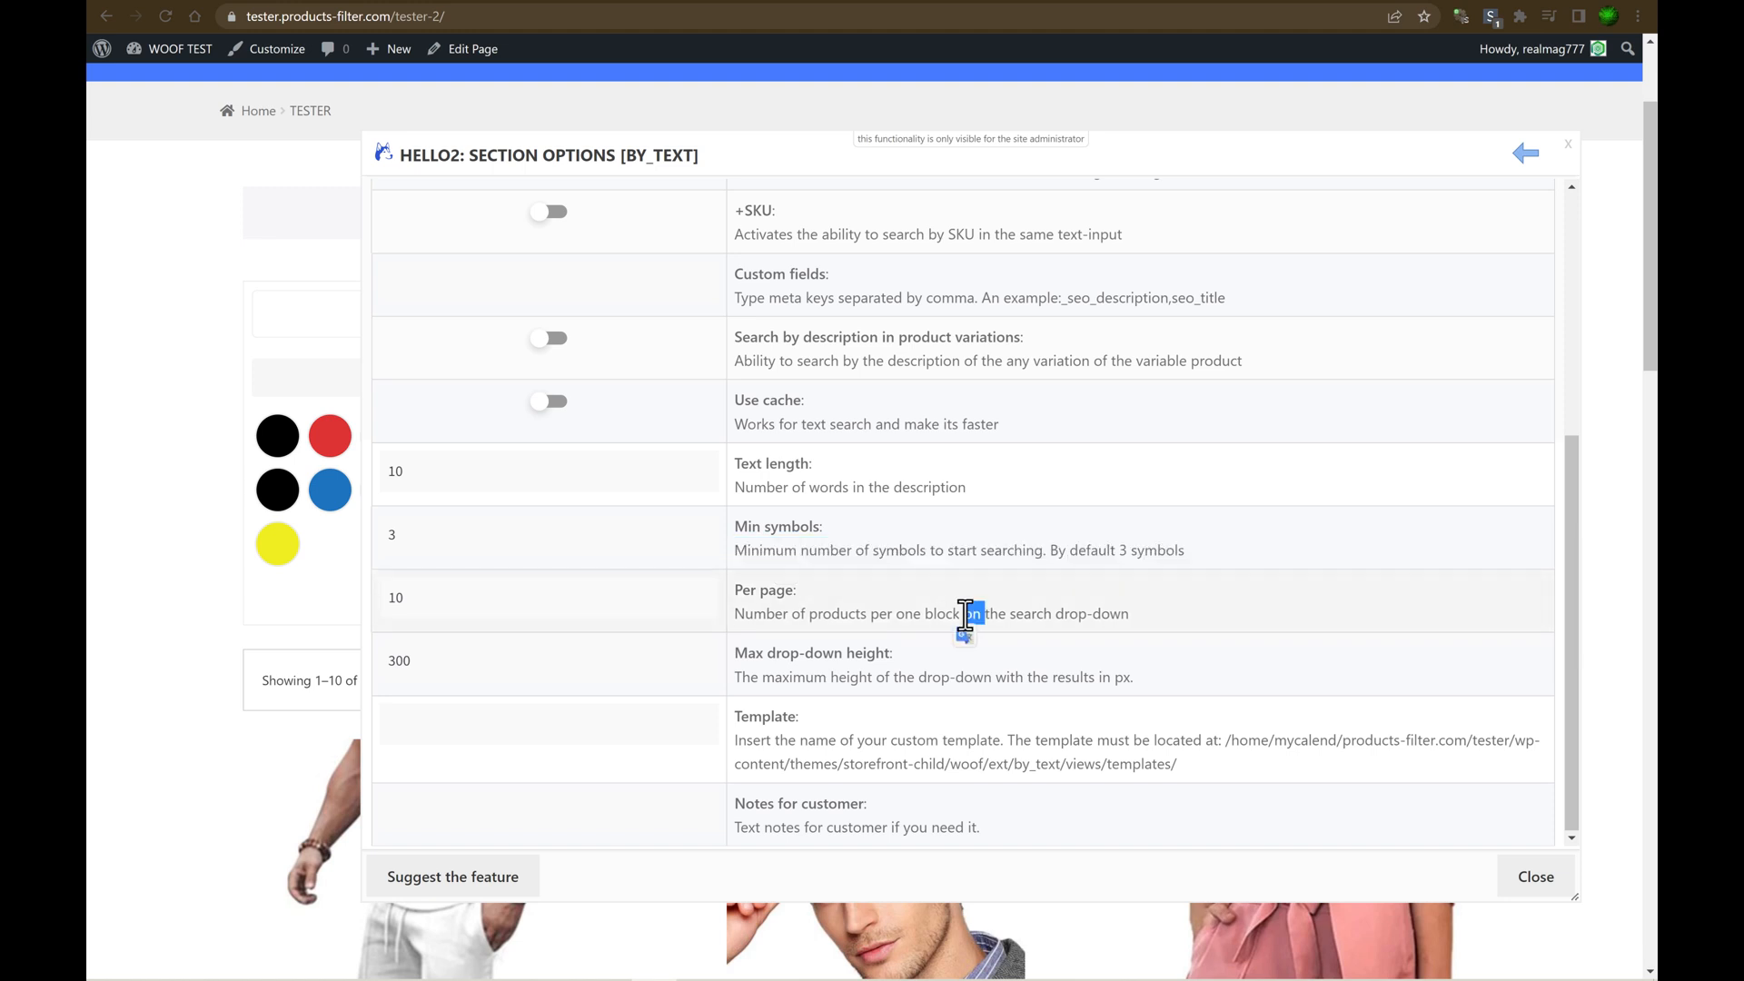
pyautogui.scroll(3)
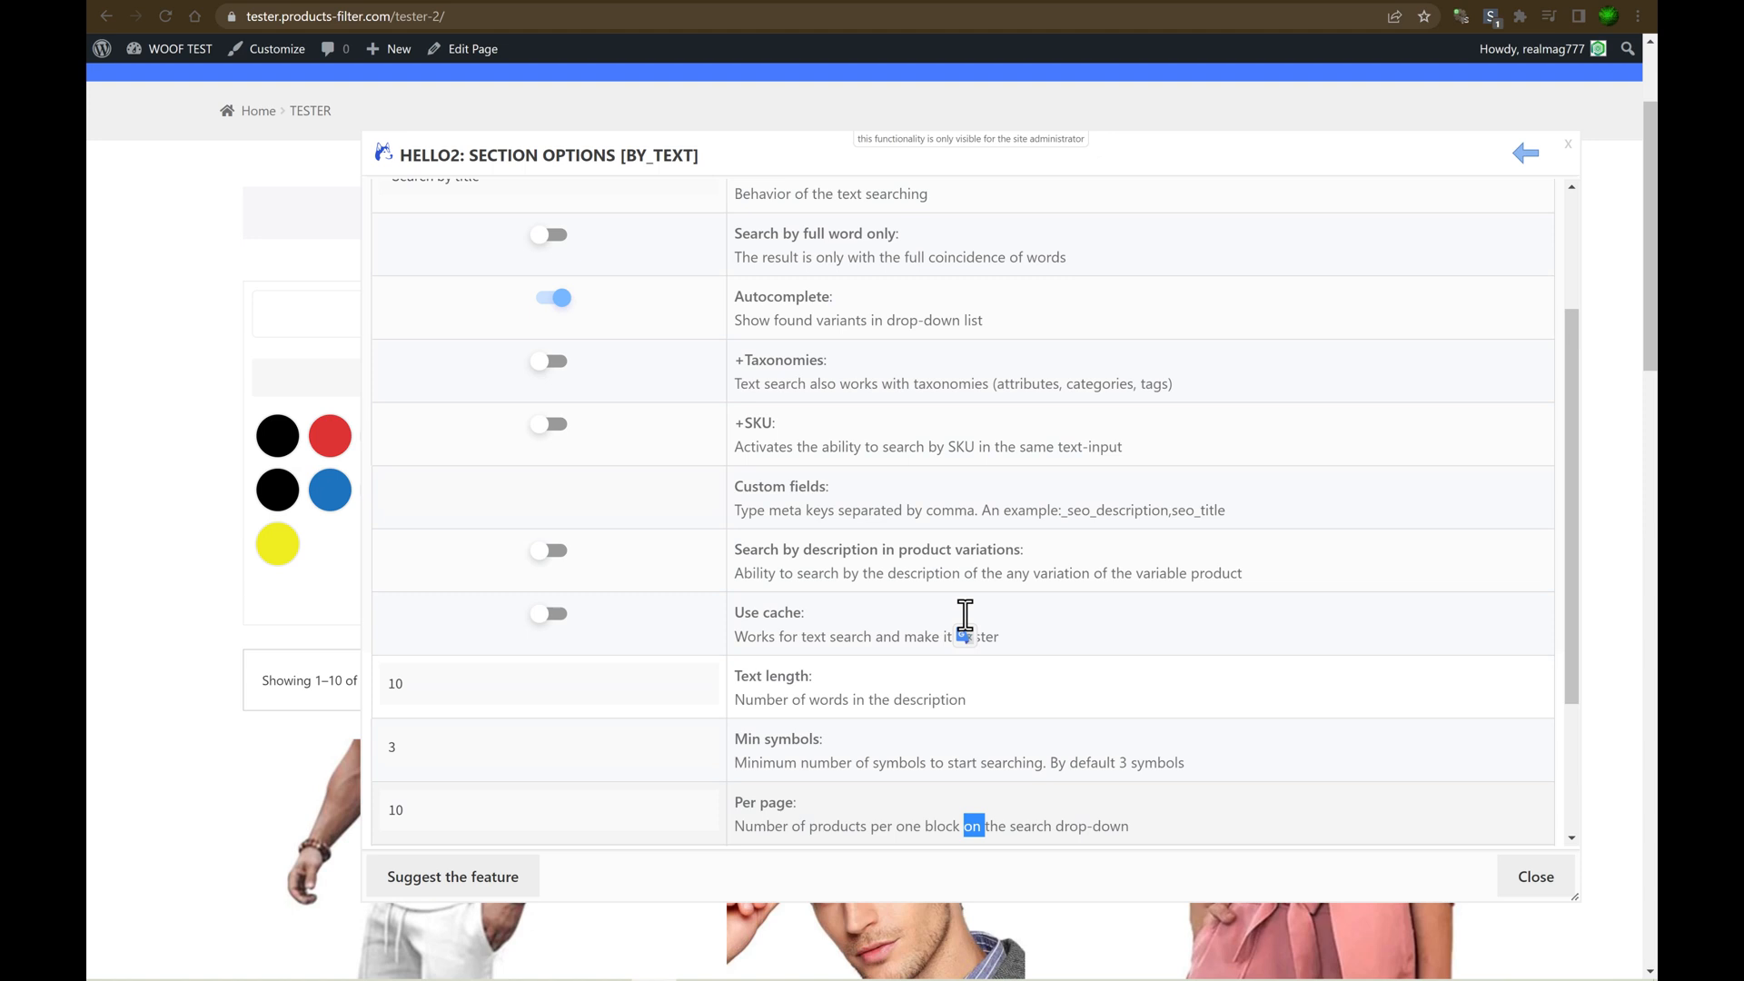
pyautogui.scroll(3)
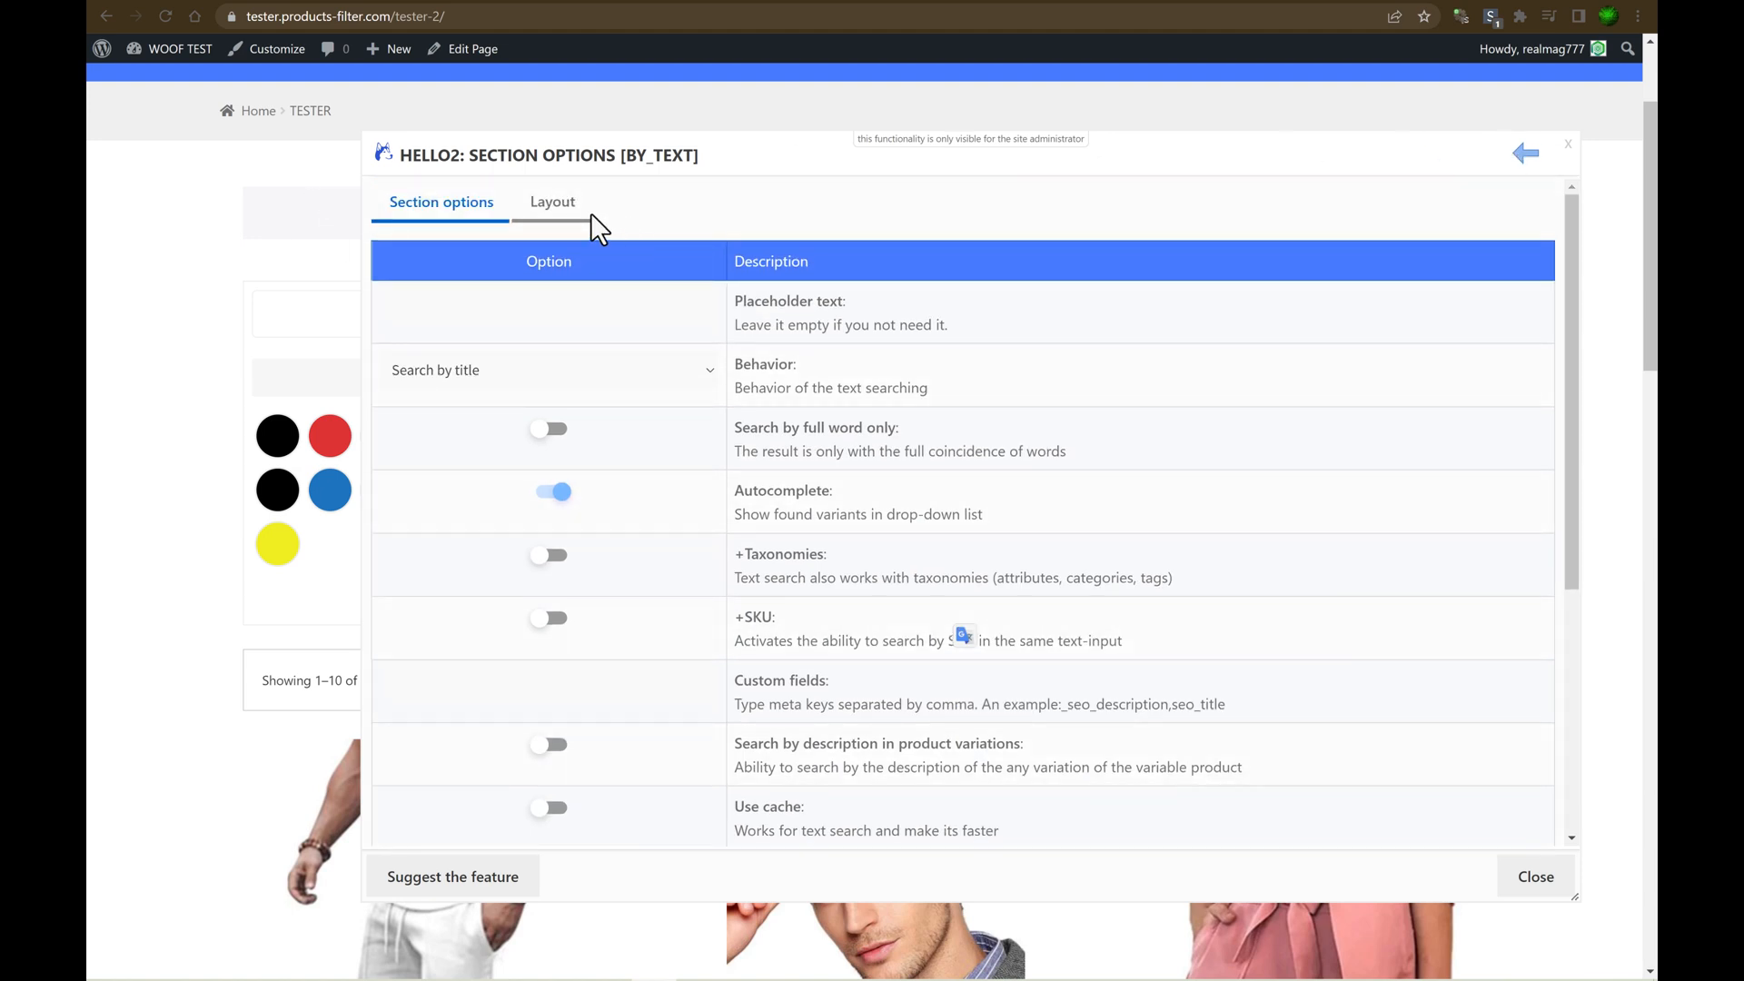
pyautogui.click(551, 201)
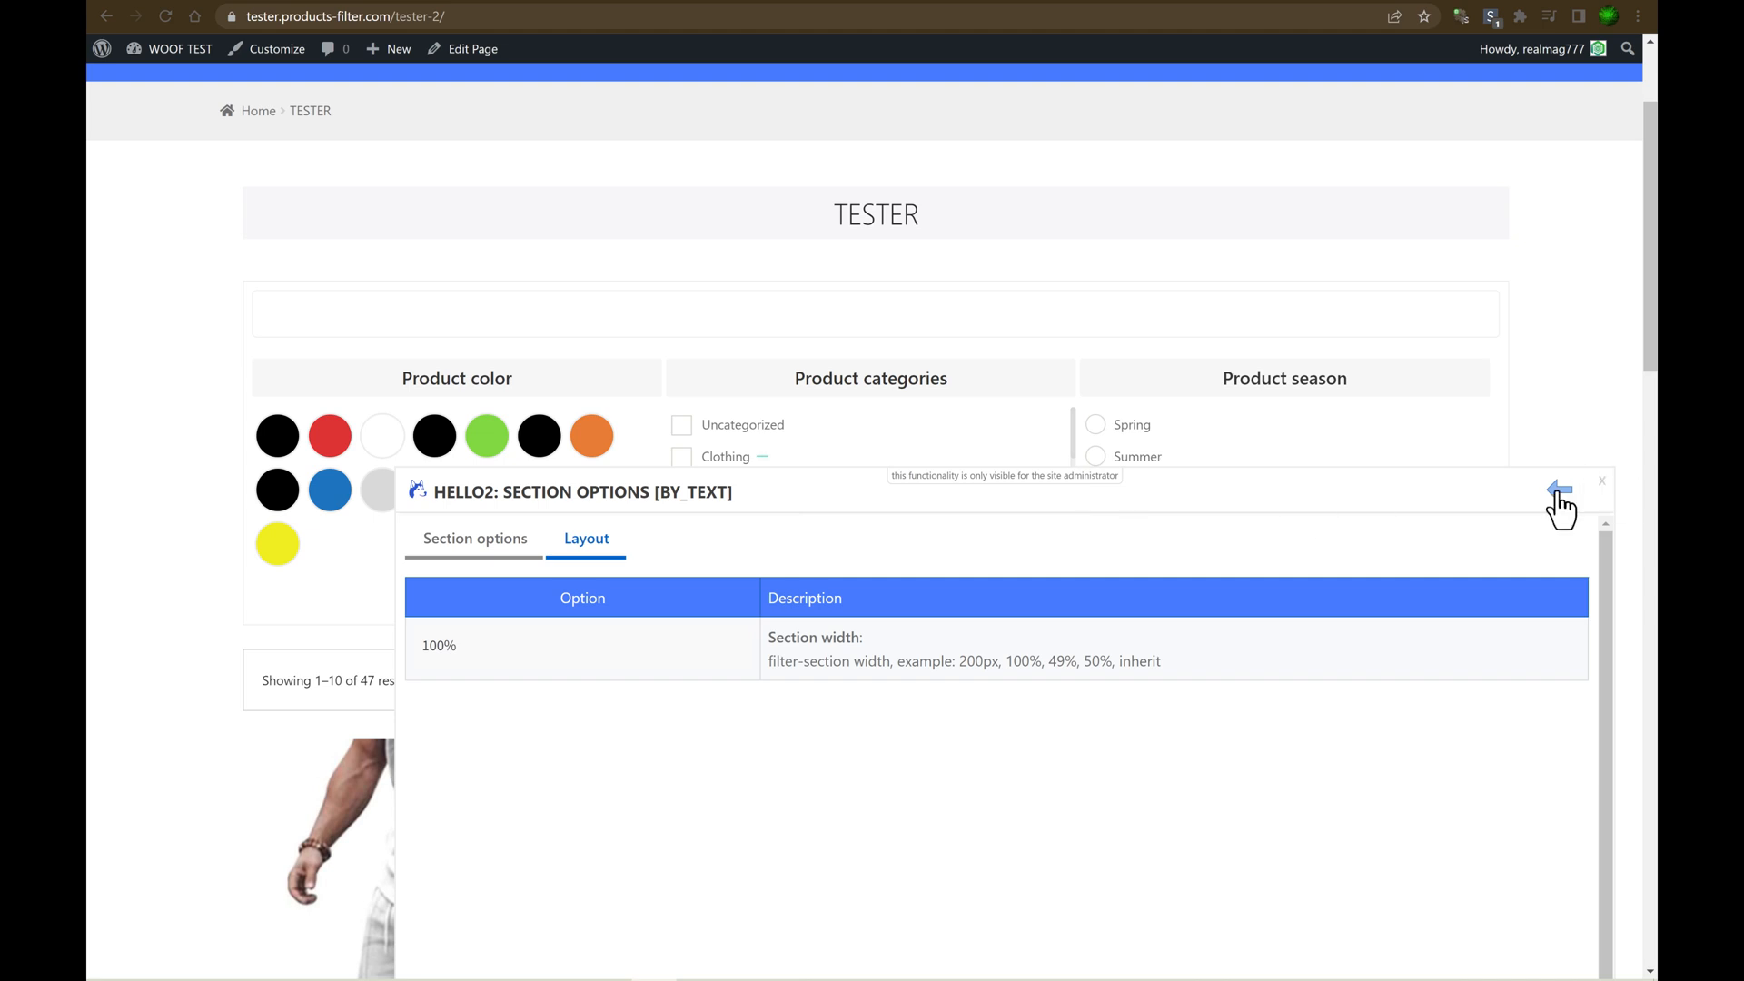
# Check the filter's 33% default width, then return to the Text section's 100% width layout.
pyautogui.click(1557, 490)
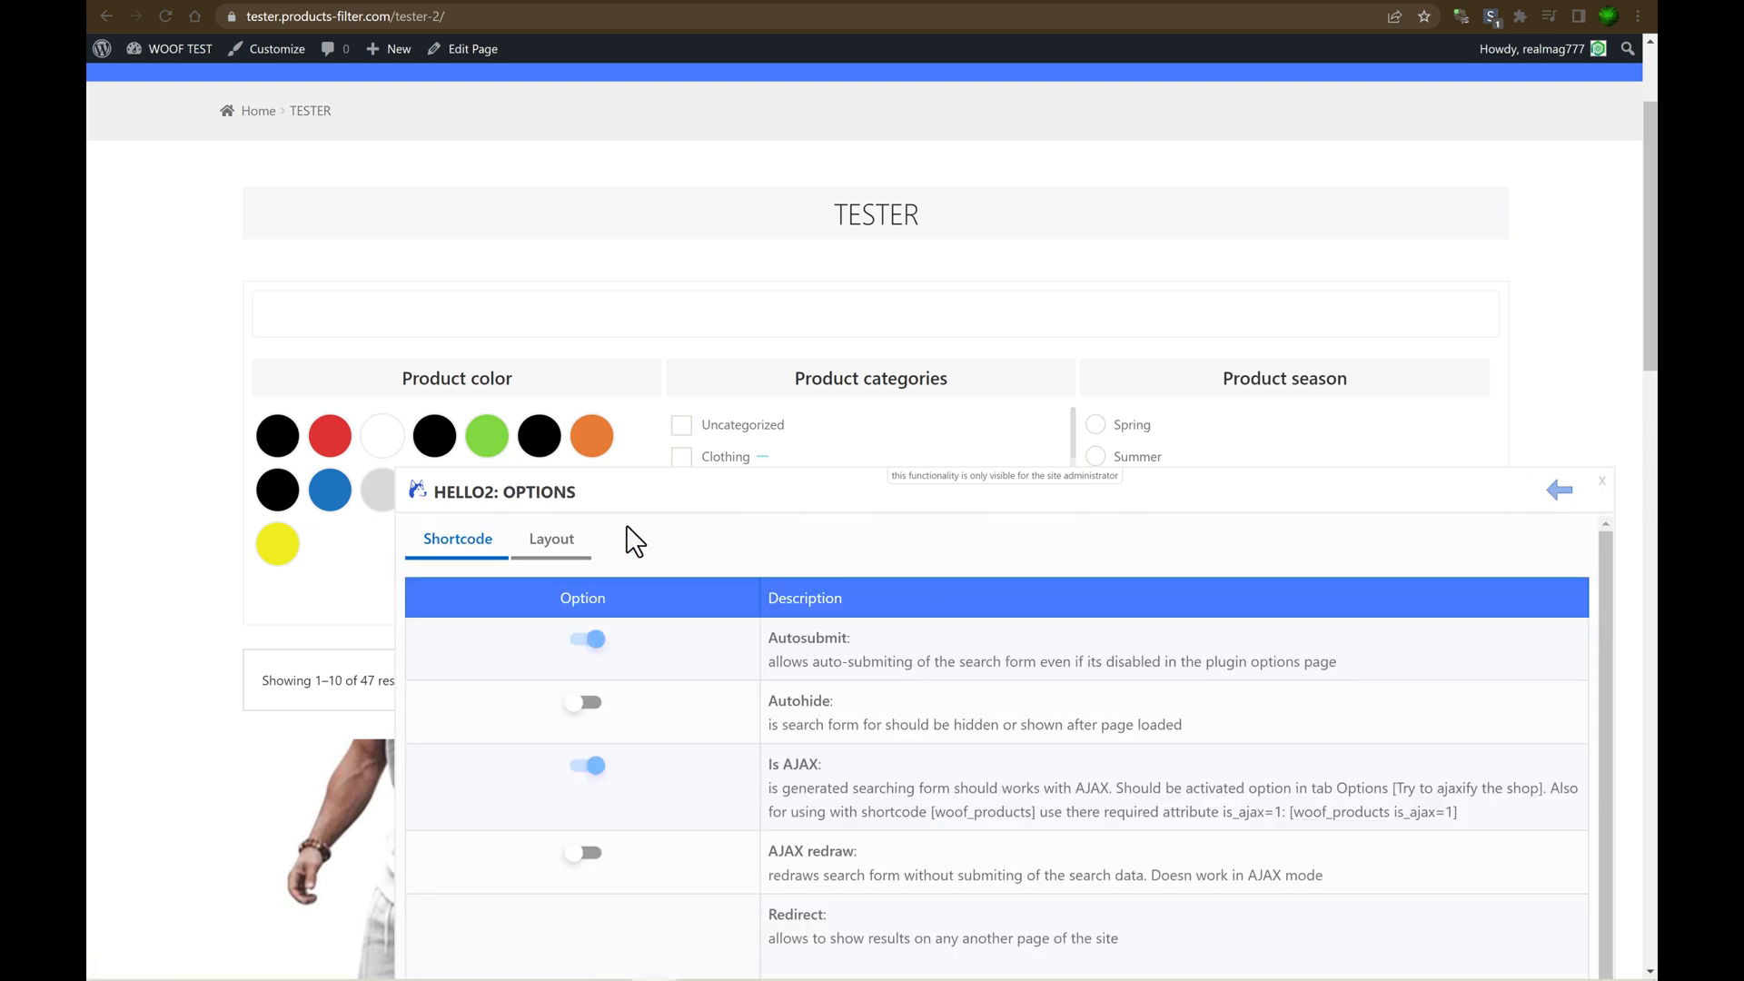
pyautogui.click(550, 538)
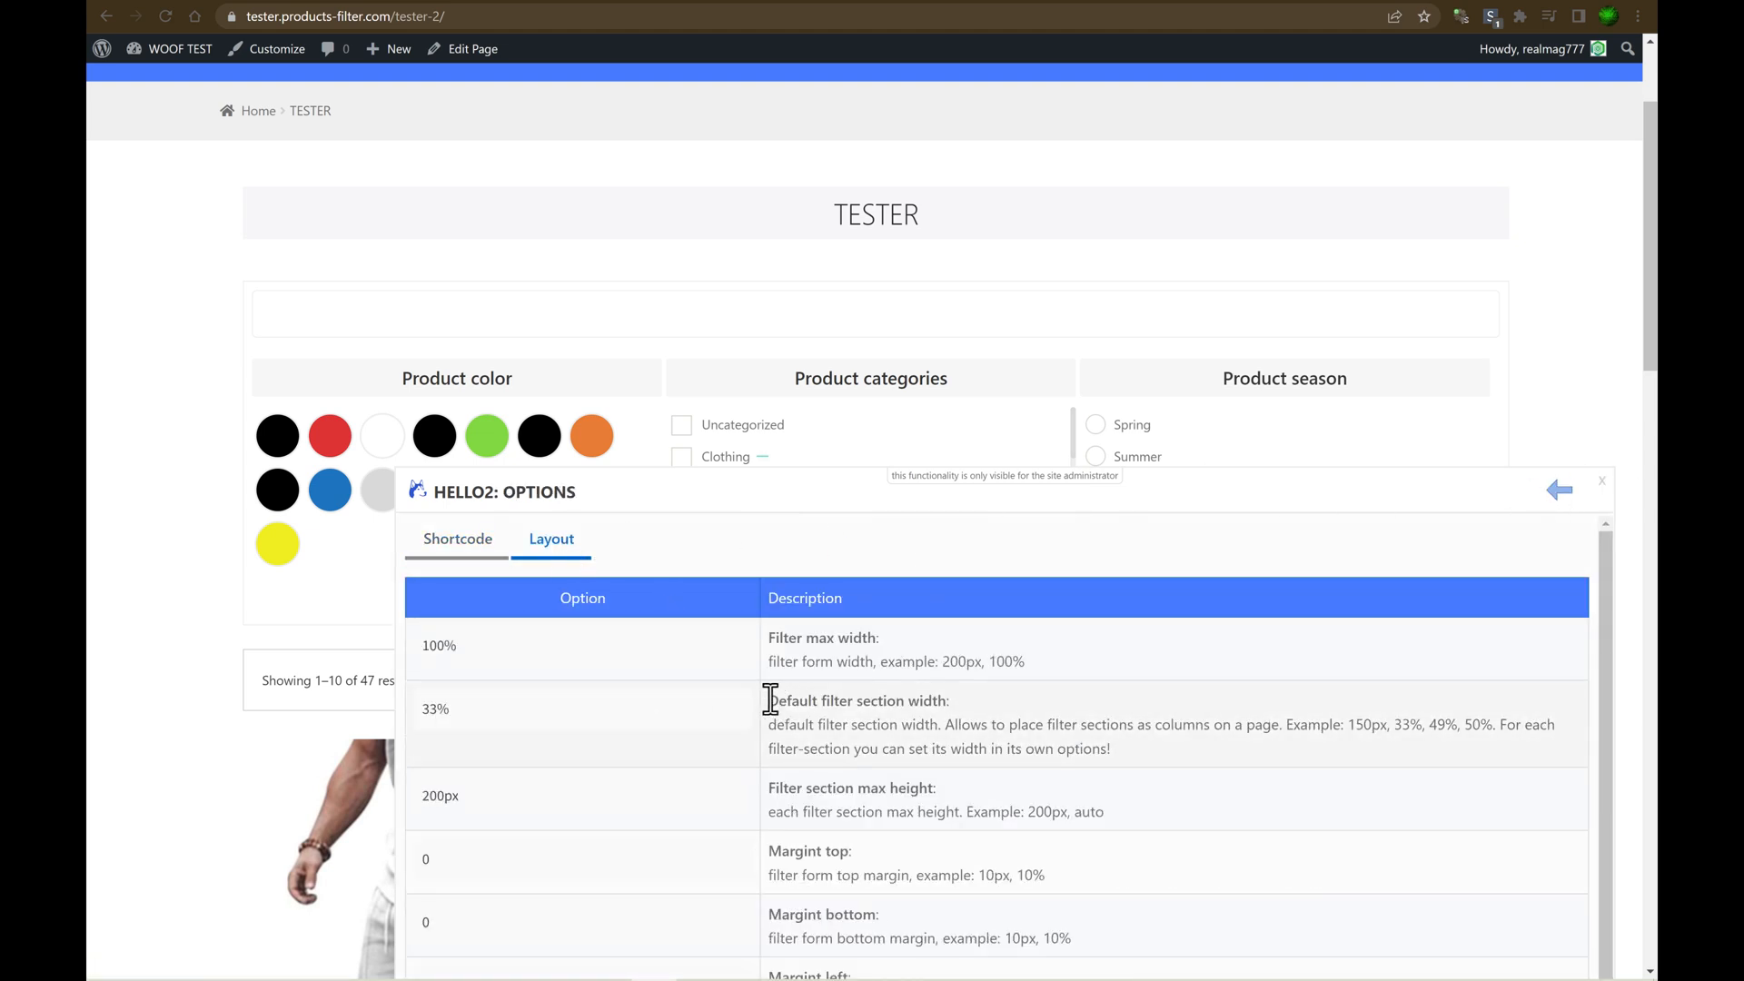
pyautogui.doubleClick(435, 709)
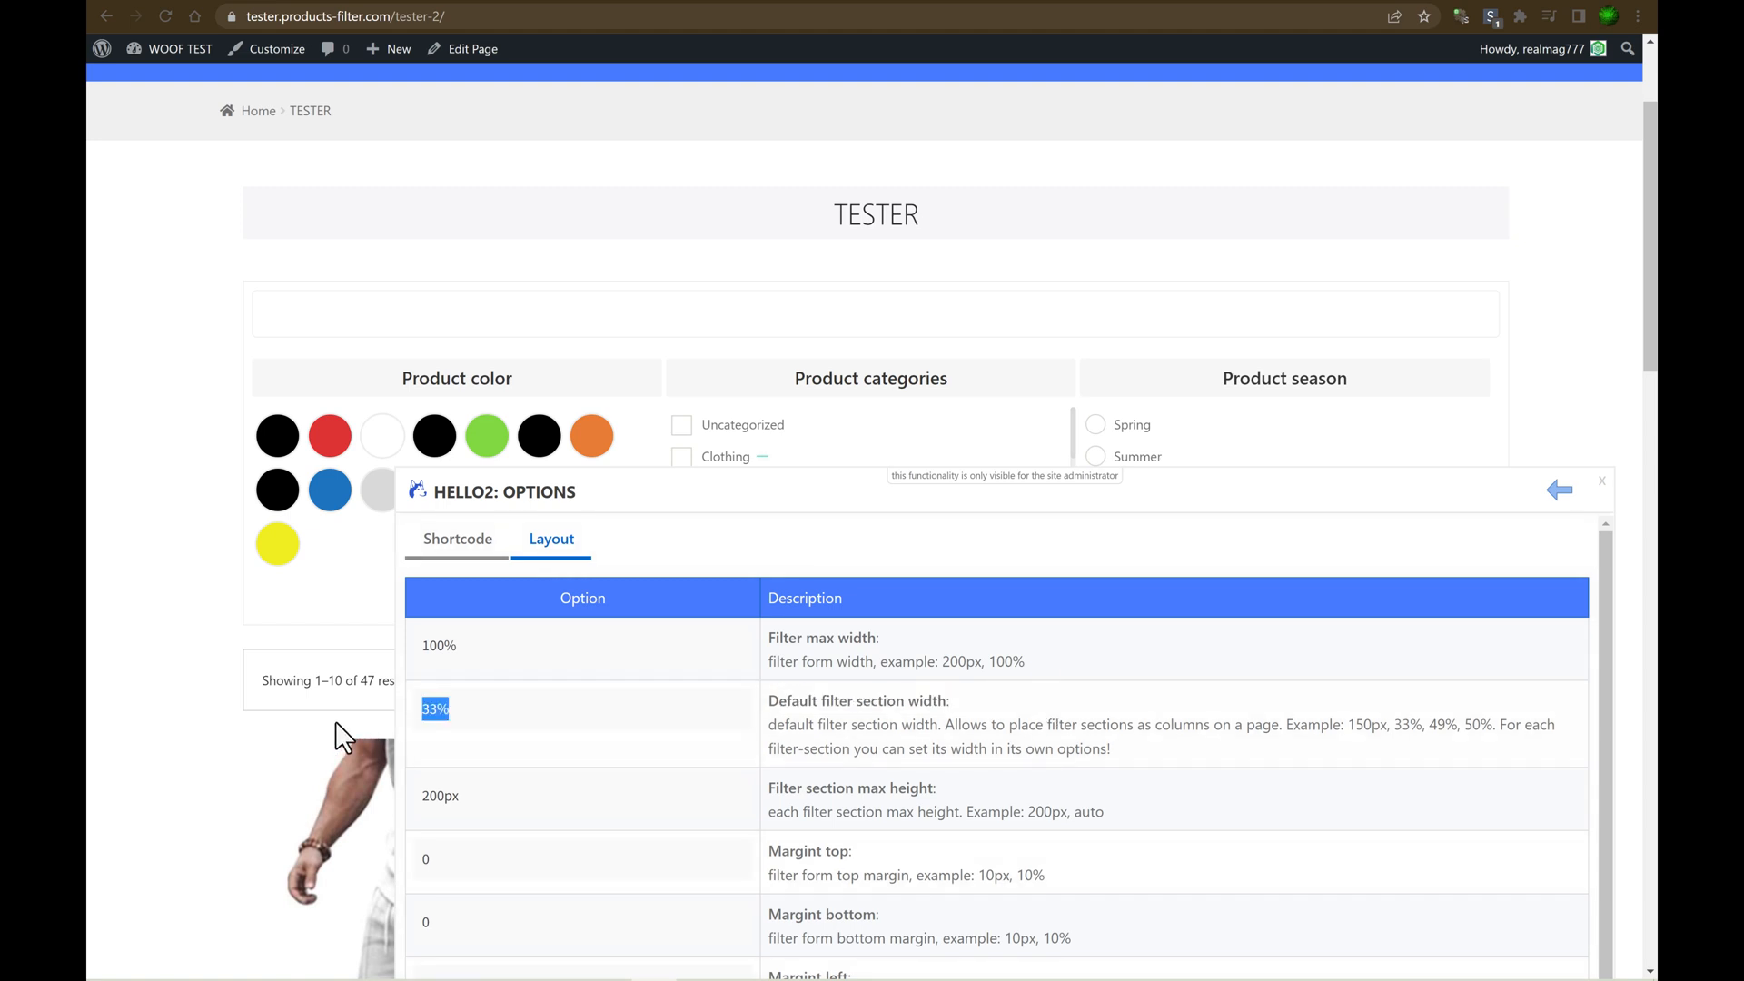
pyautogui.click(1558, 490)
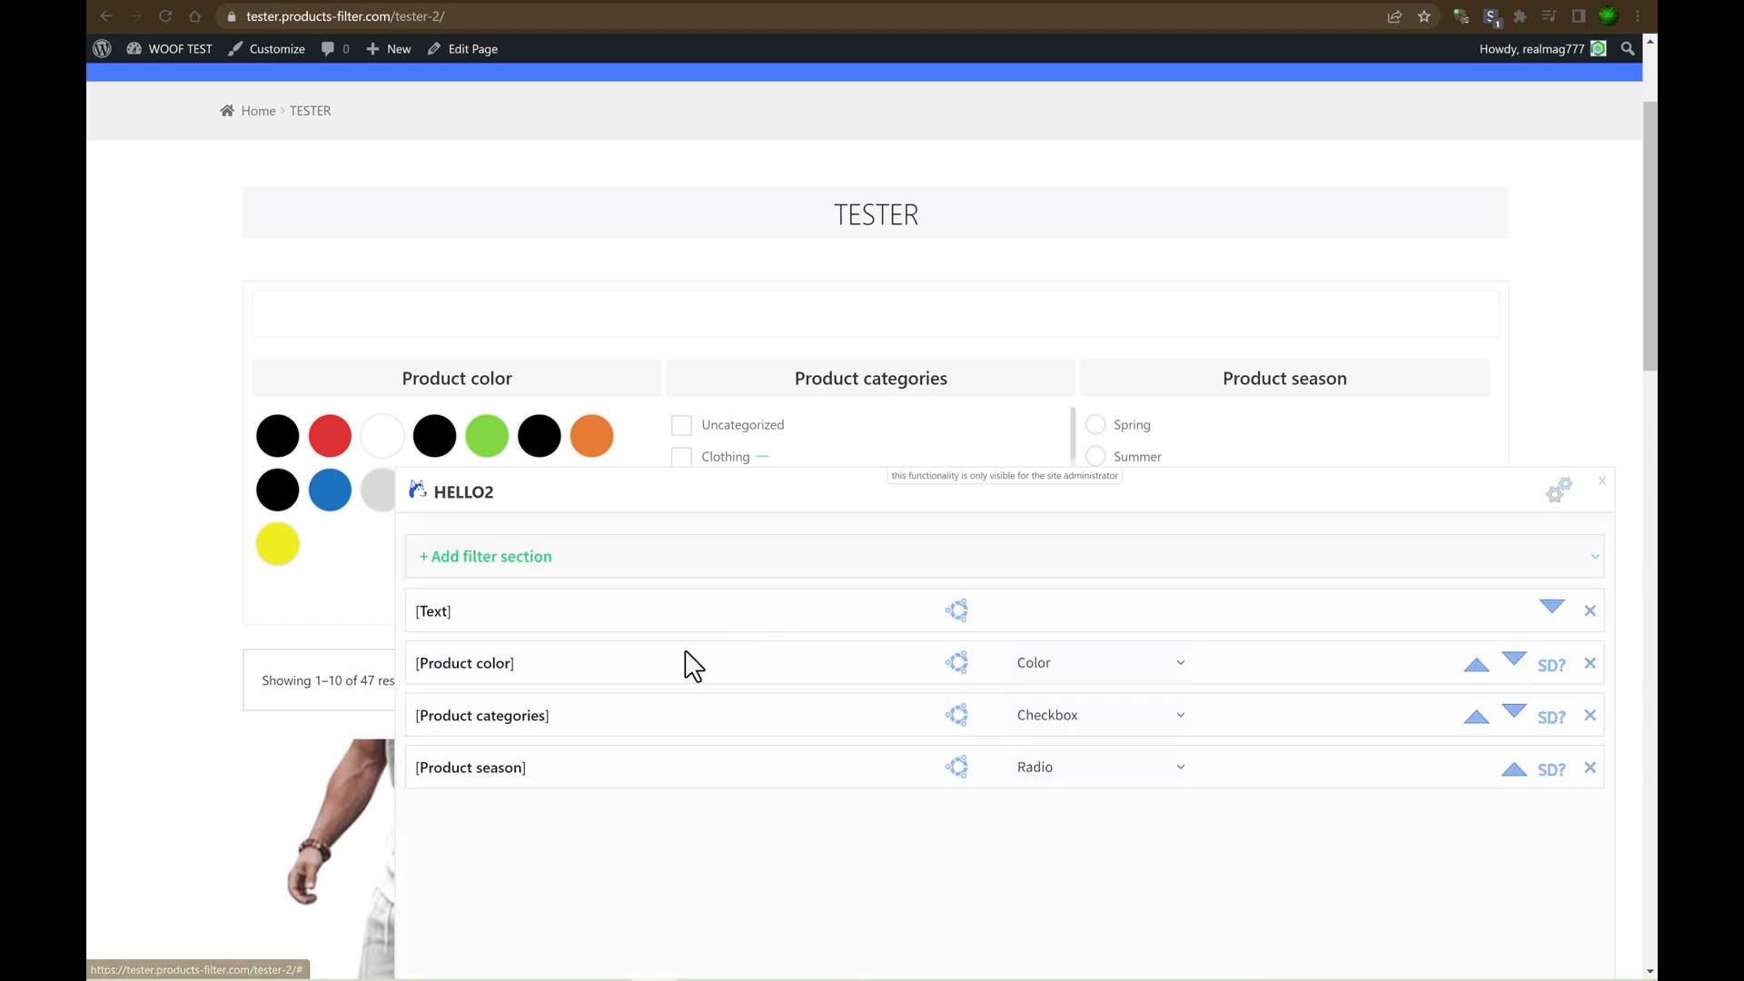
pyautogui.click(955, 609)
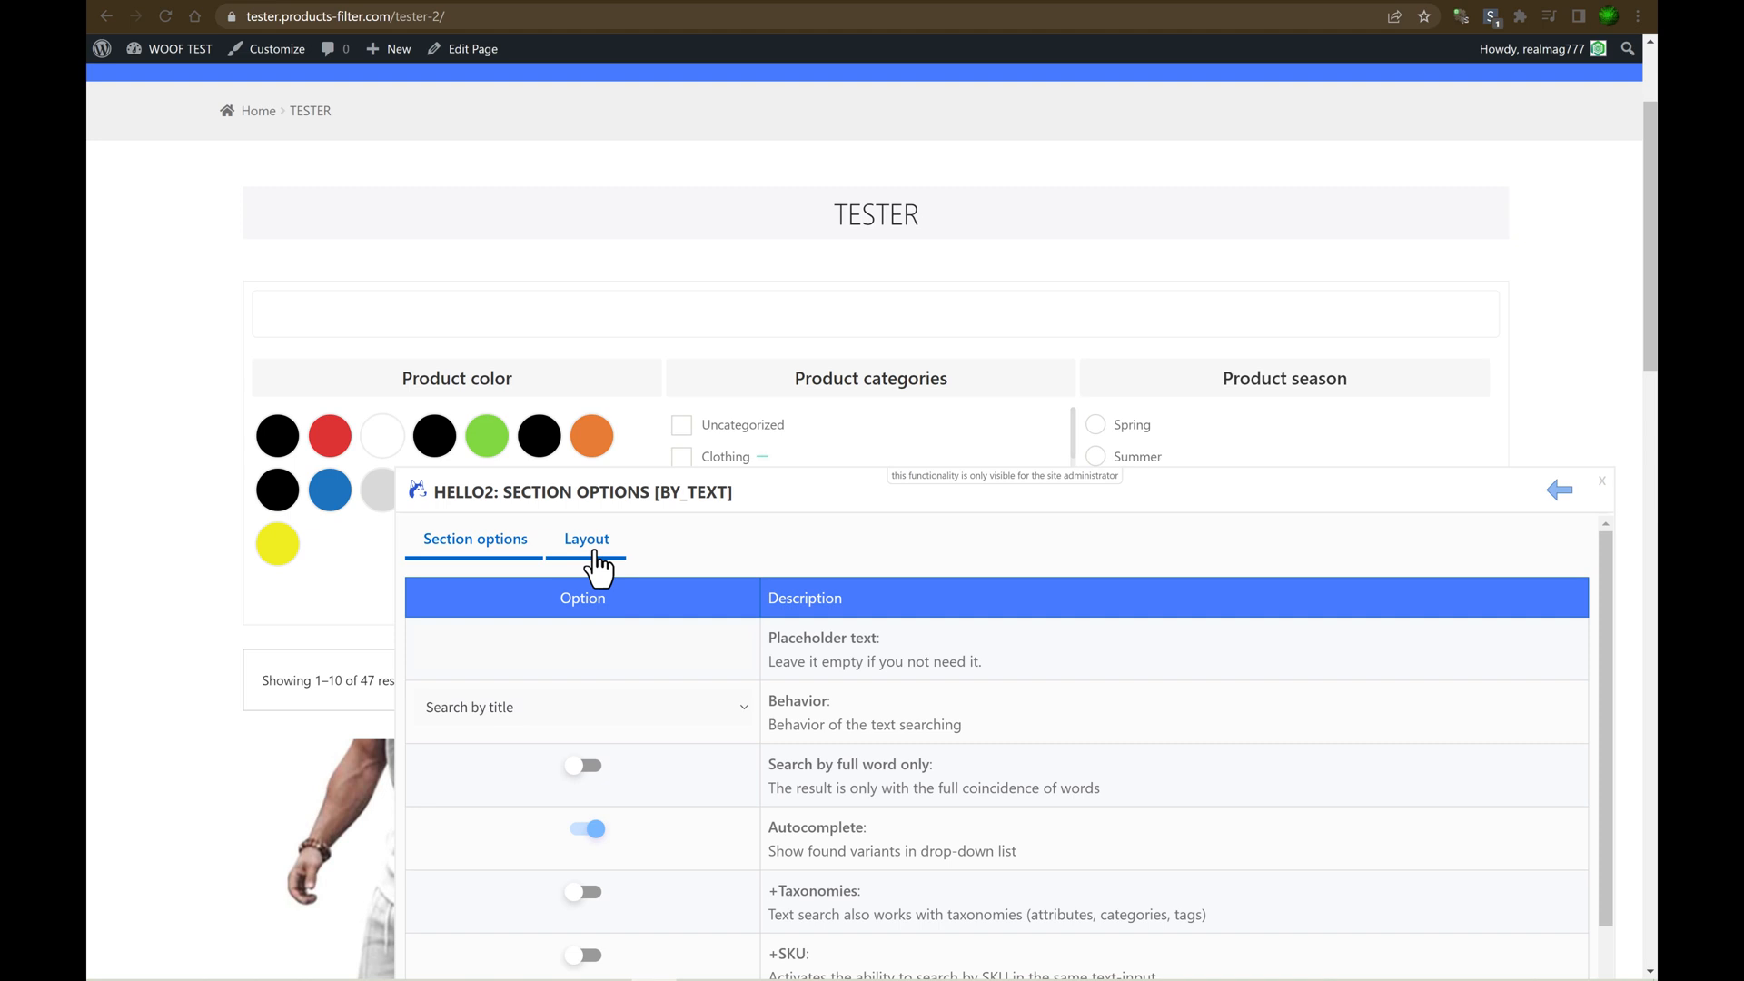
pyautogui.click(586, 539)
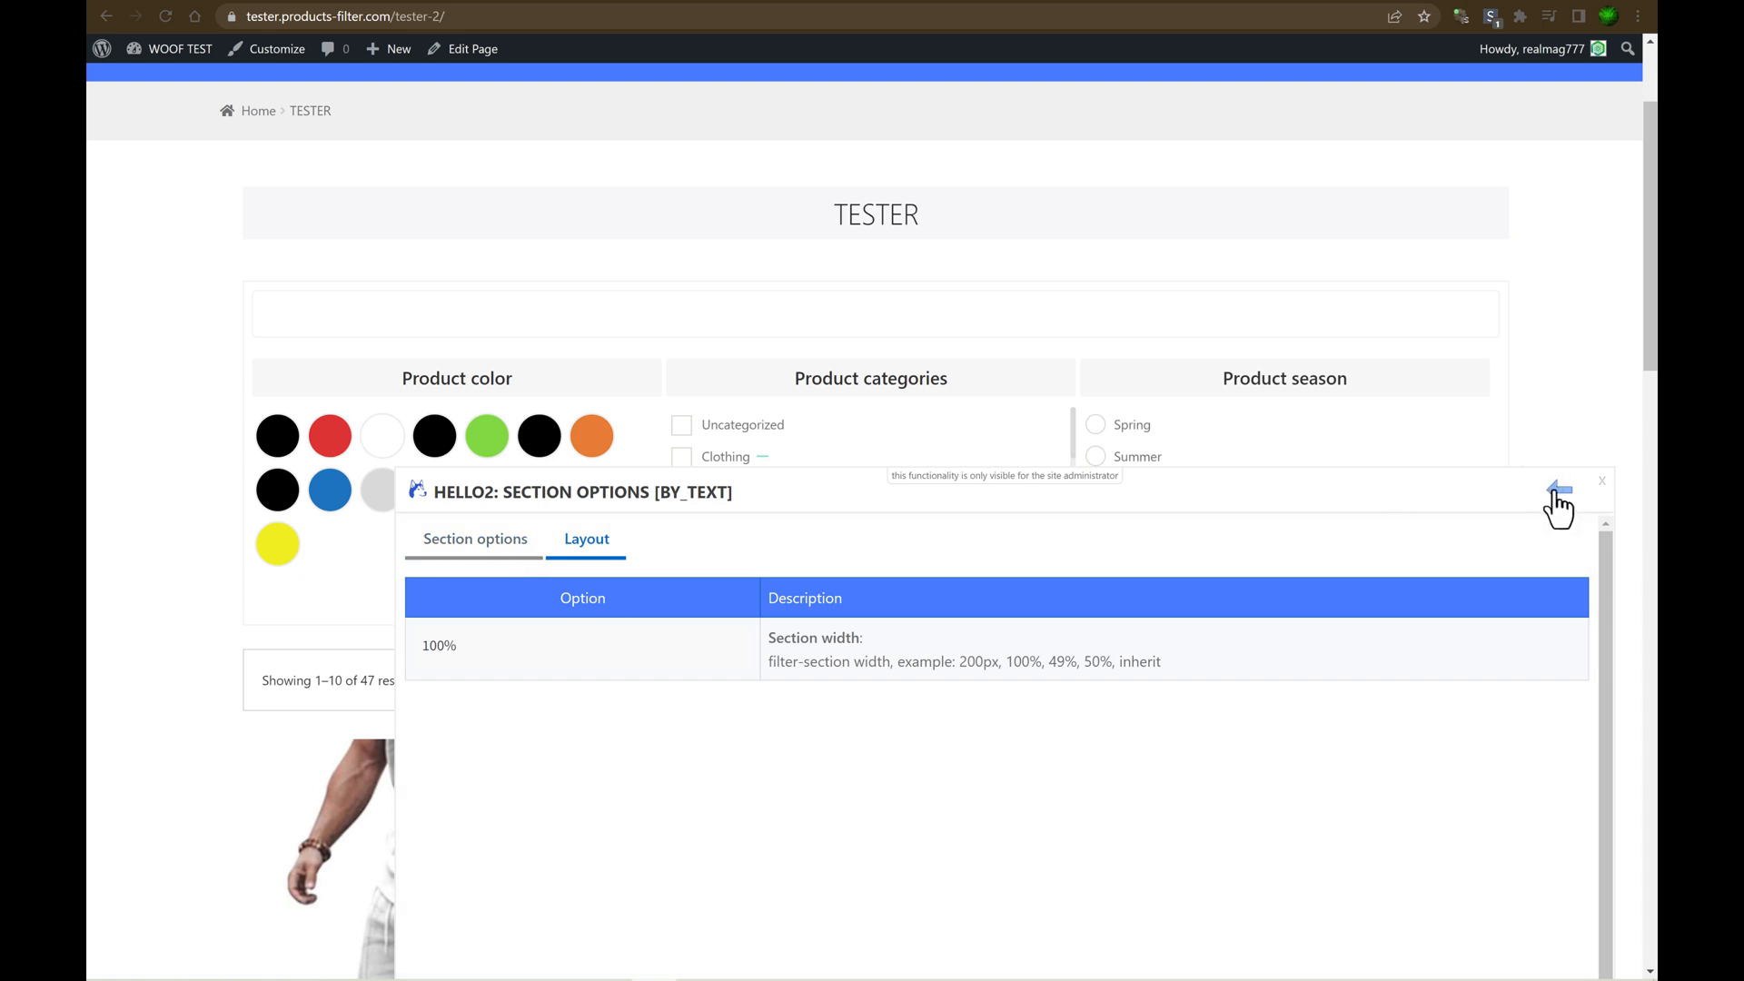
# Set Product color and Product categories section widths to 50%, then reopen the Hello2 builder.
pyautogui.click(1557, 489)
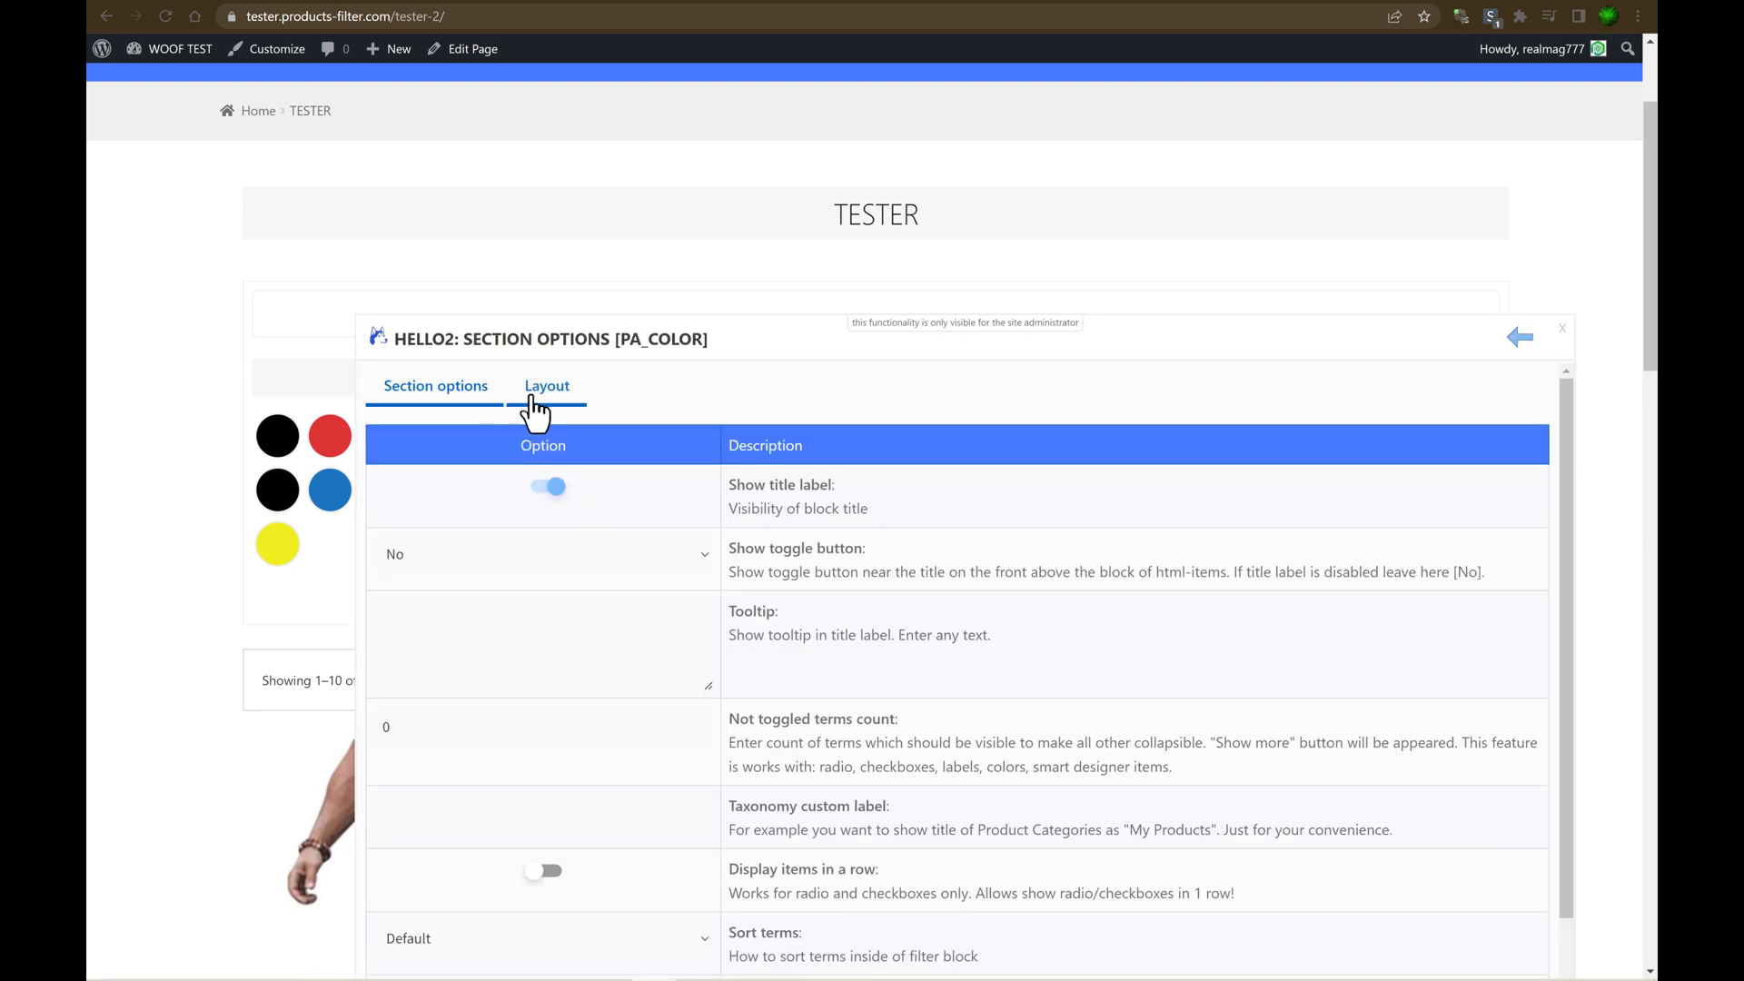
pyautogui.click(546, 386)
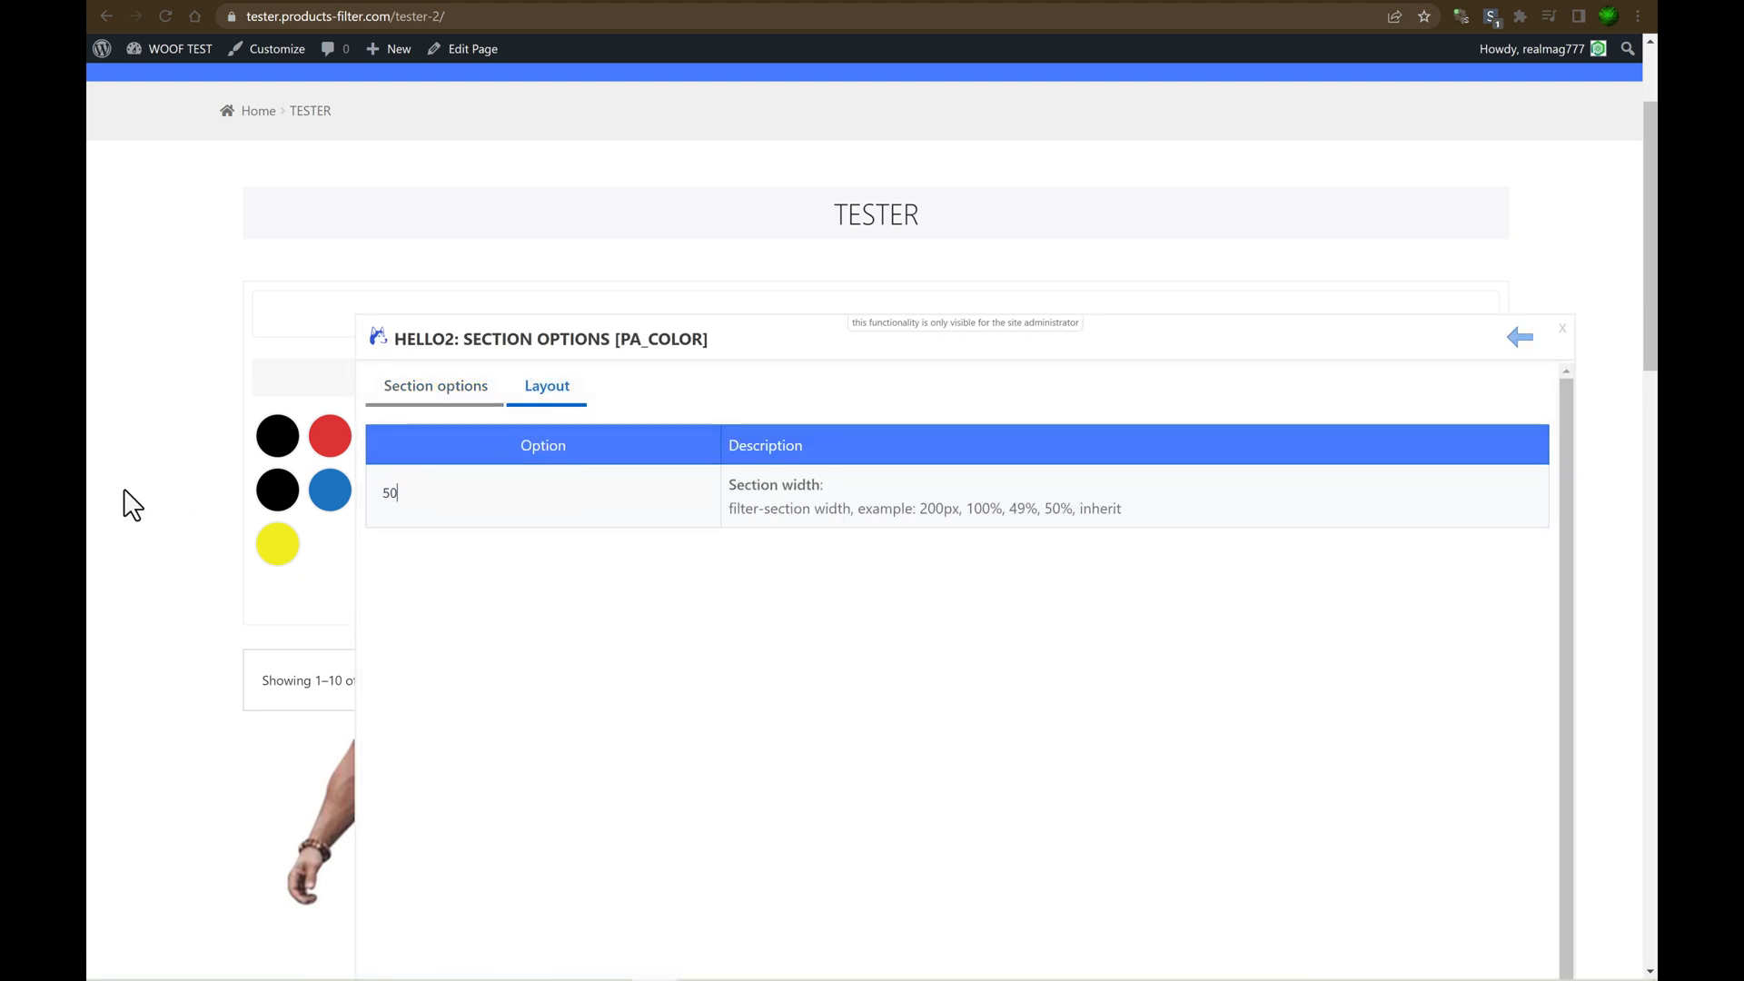
pyautogui.write('%')
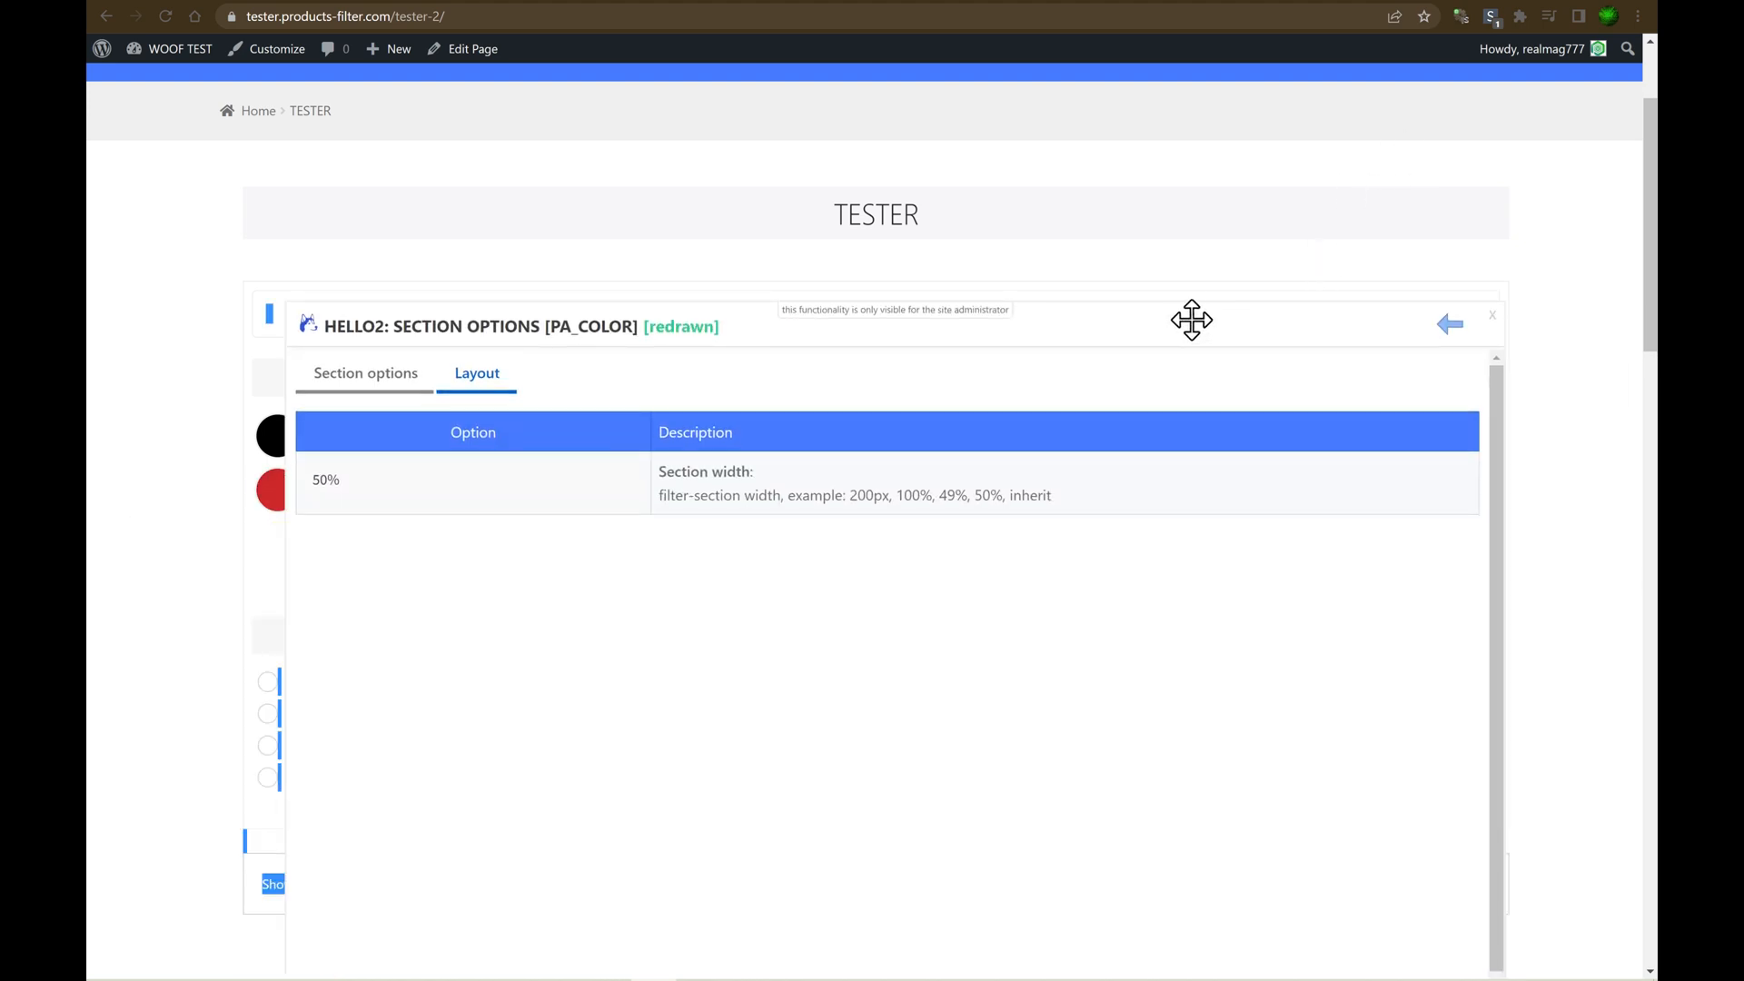
pyautogui.click(1447, 323)
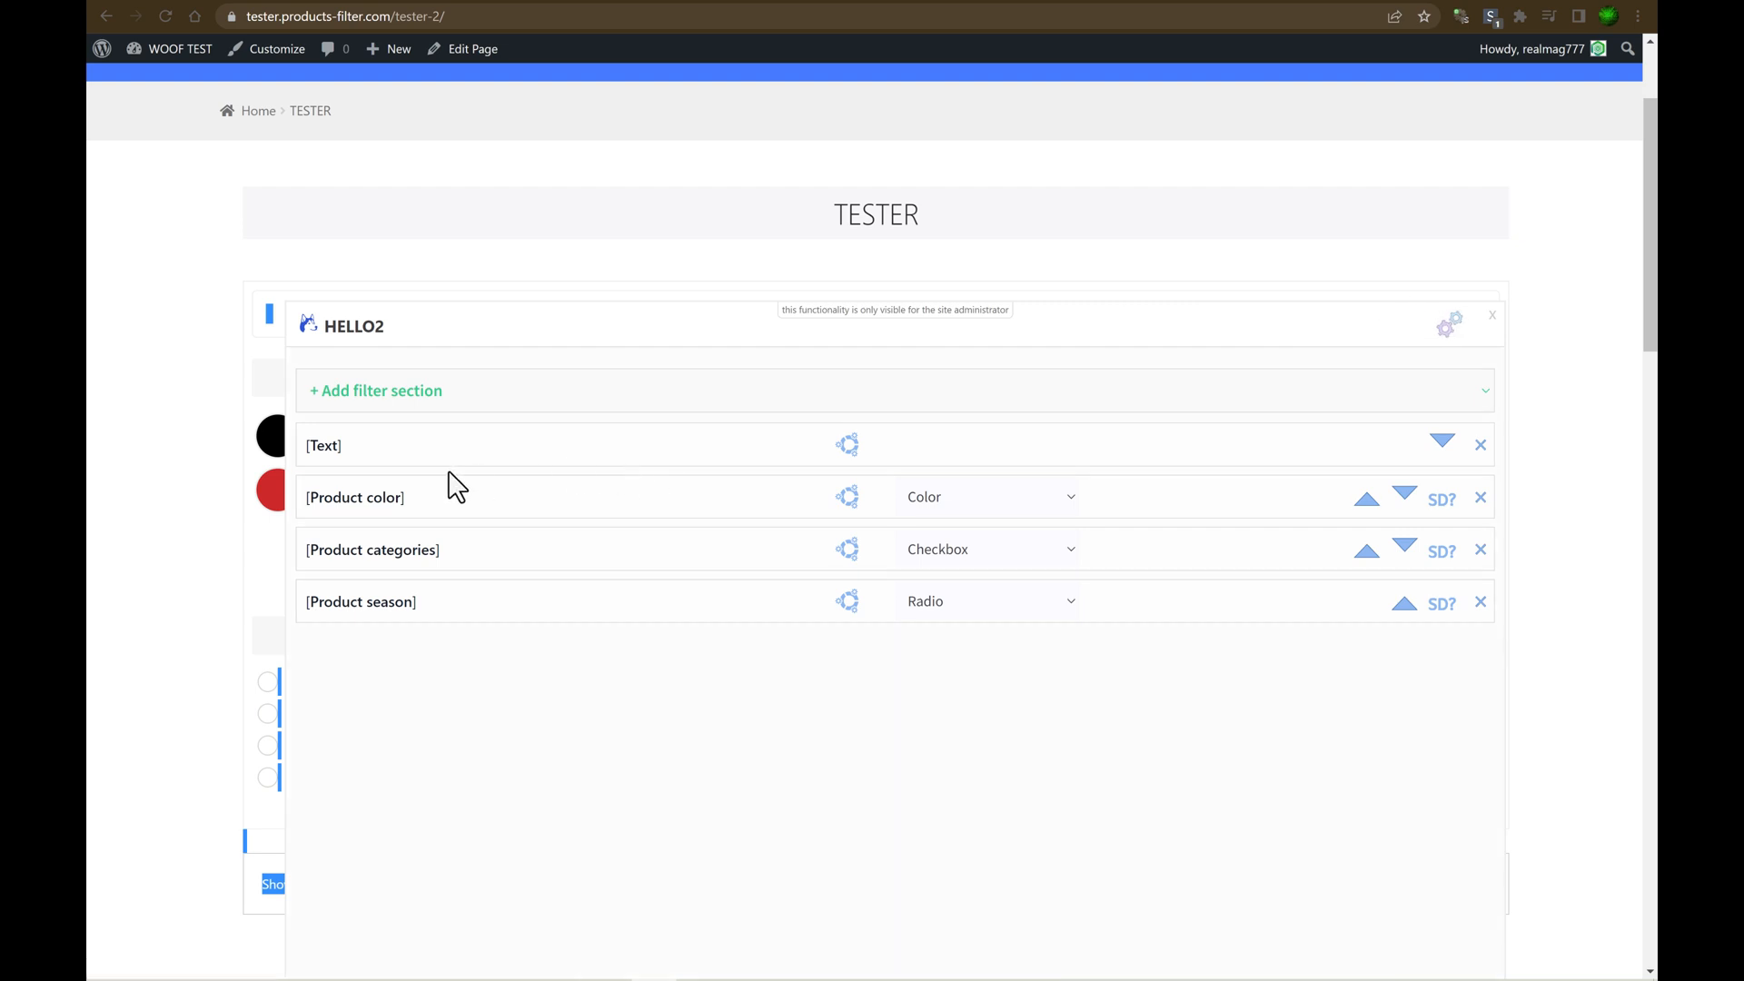
pyautogui.click(848, 549)
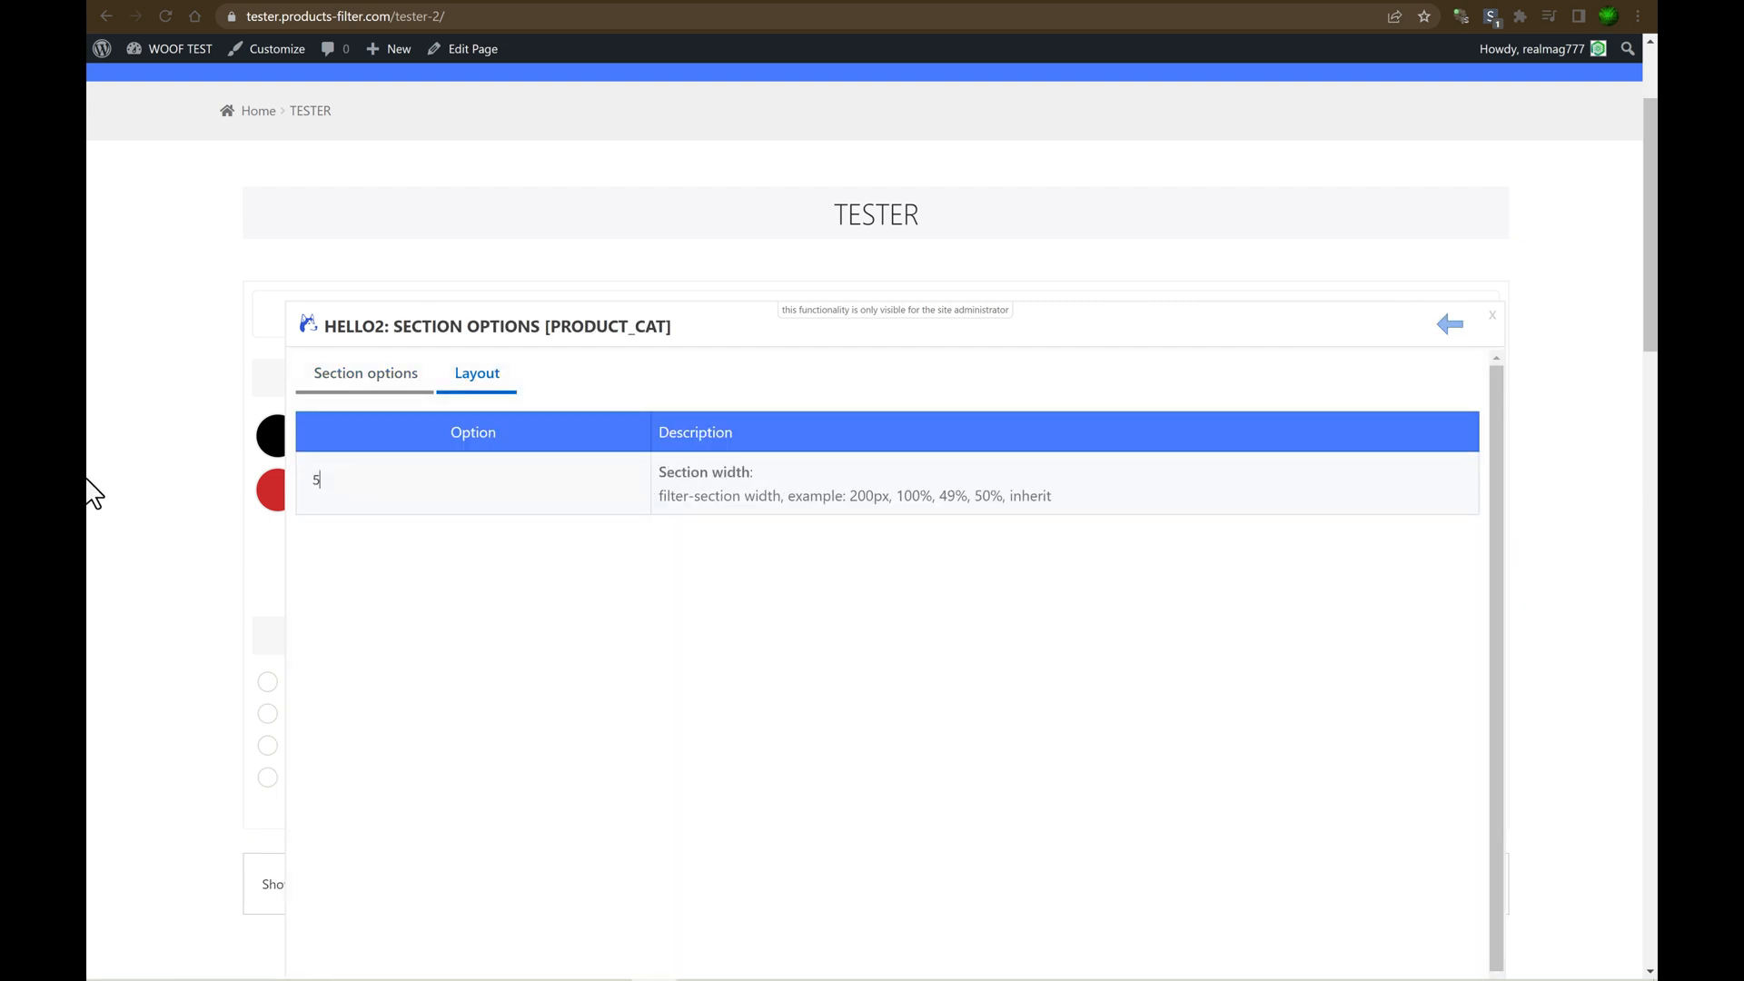
pyautogui.click(1449, 324)
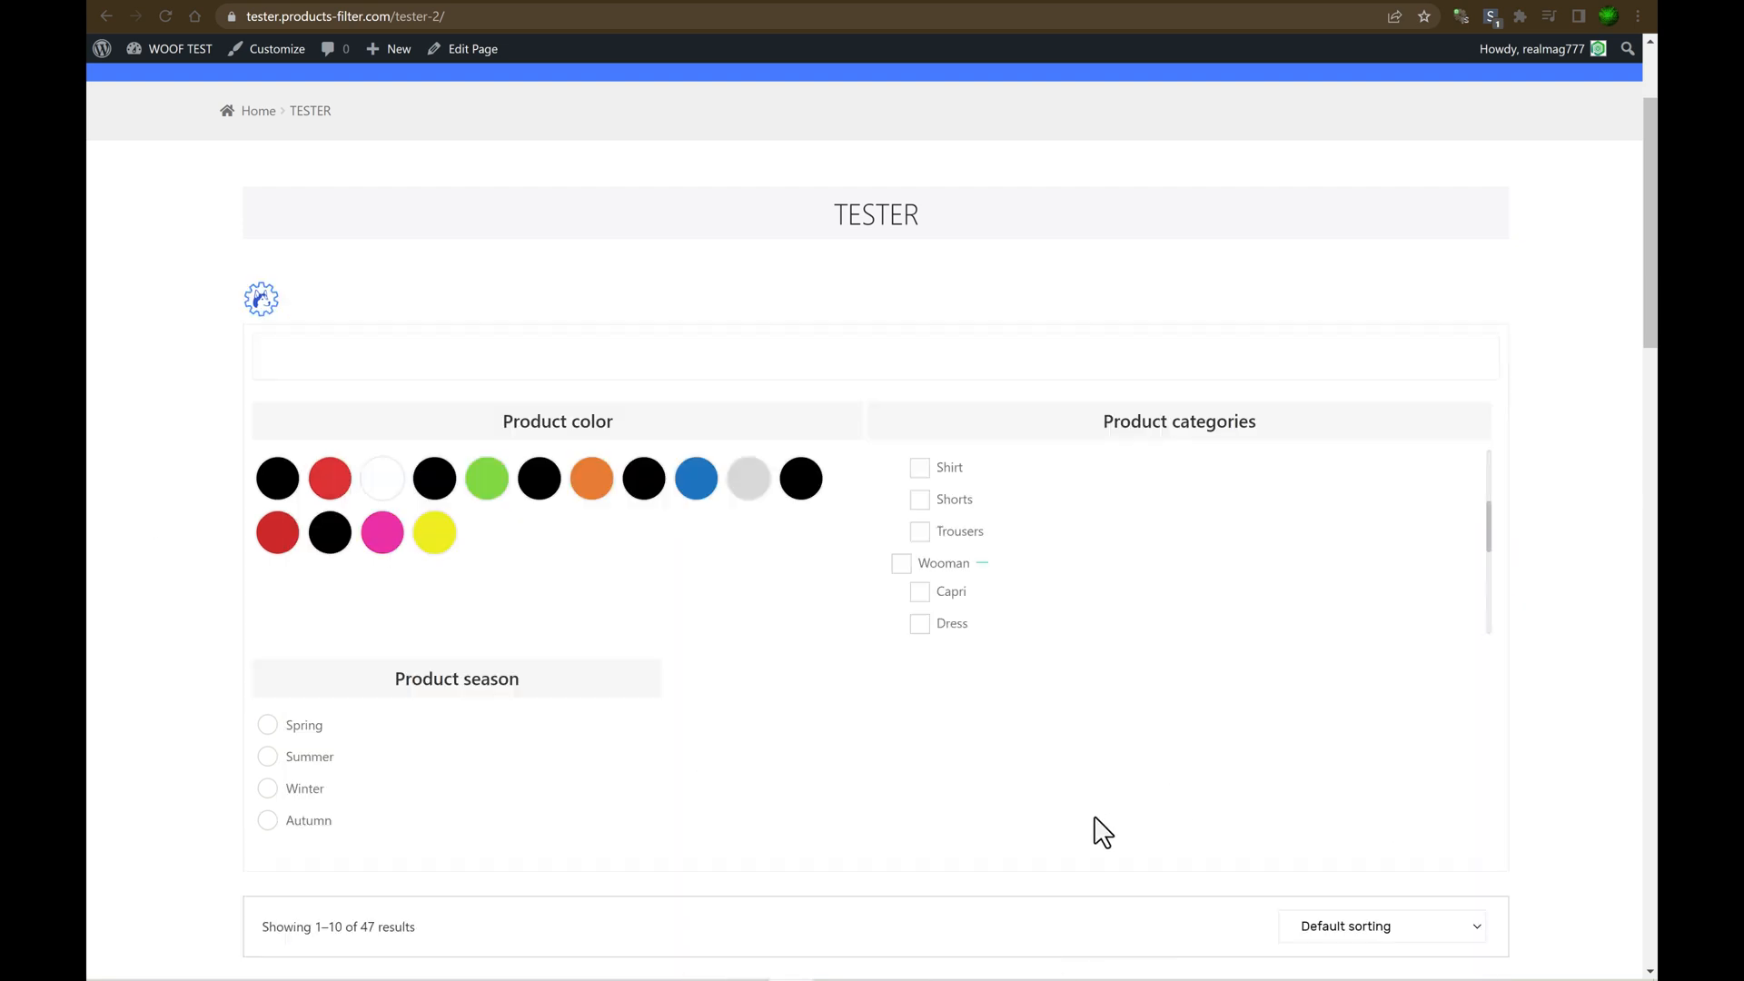
pyautogui.click(260, 298)
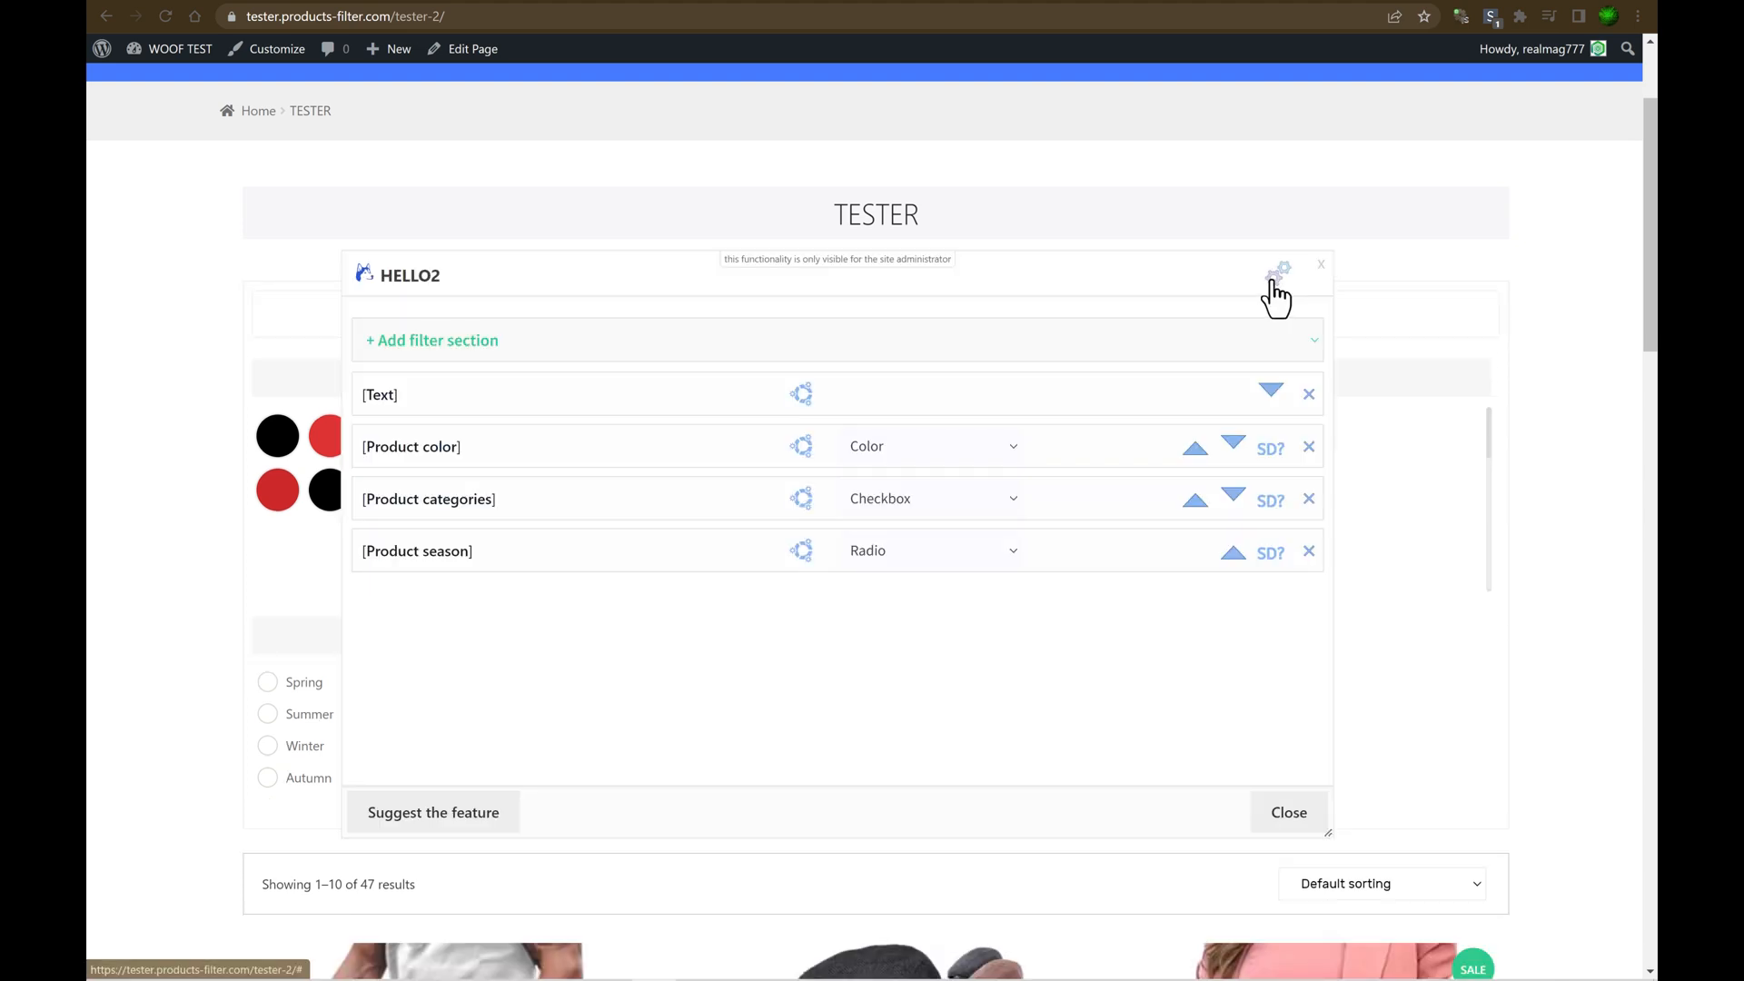
pyautogui.moveTo(987, 697)
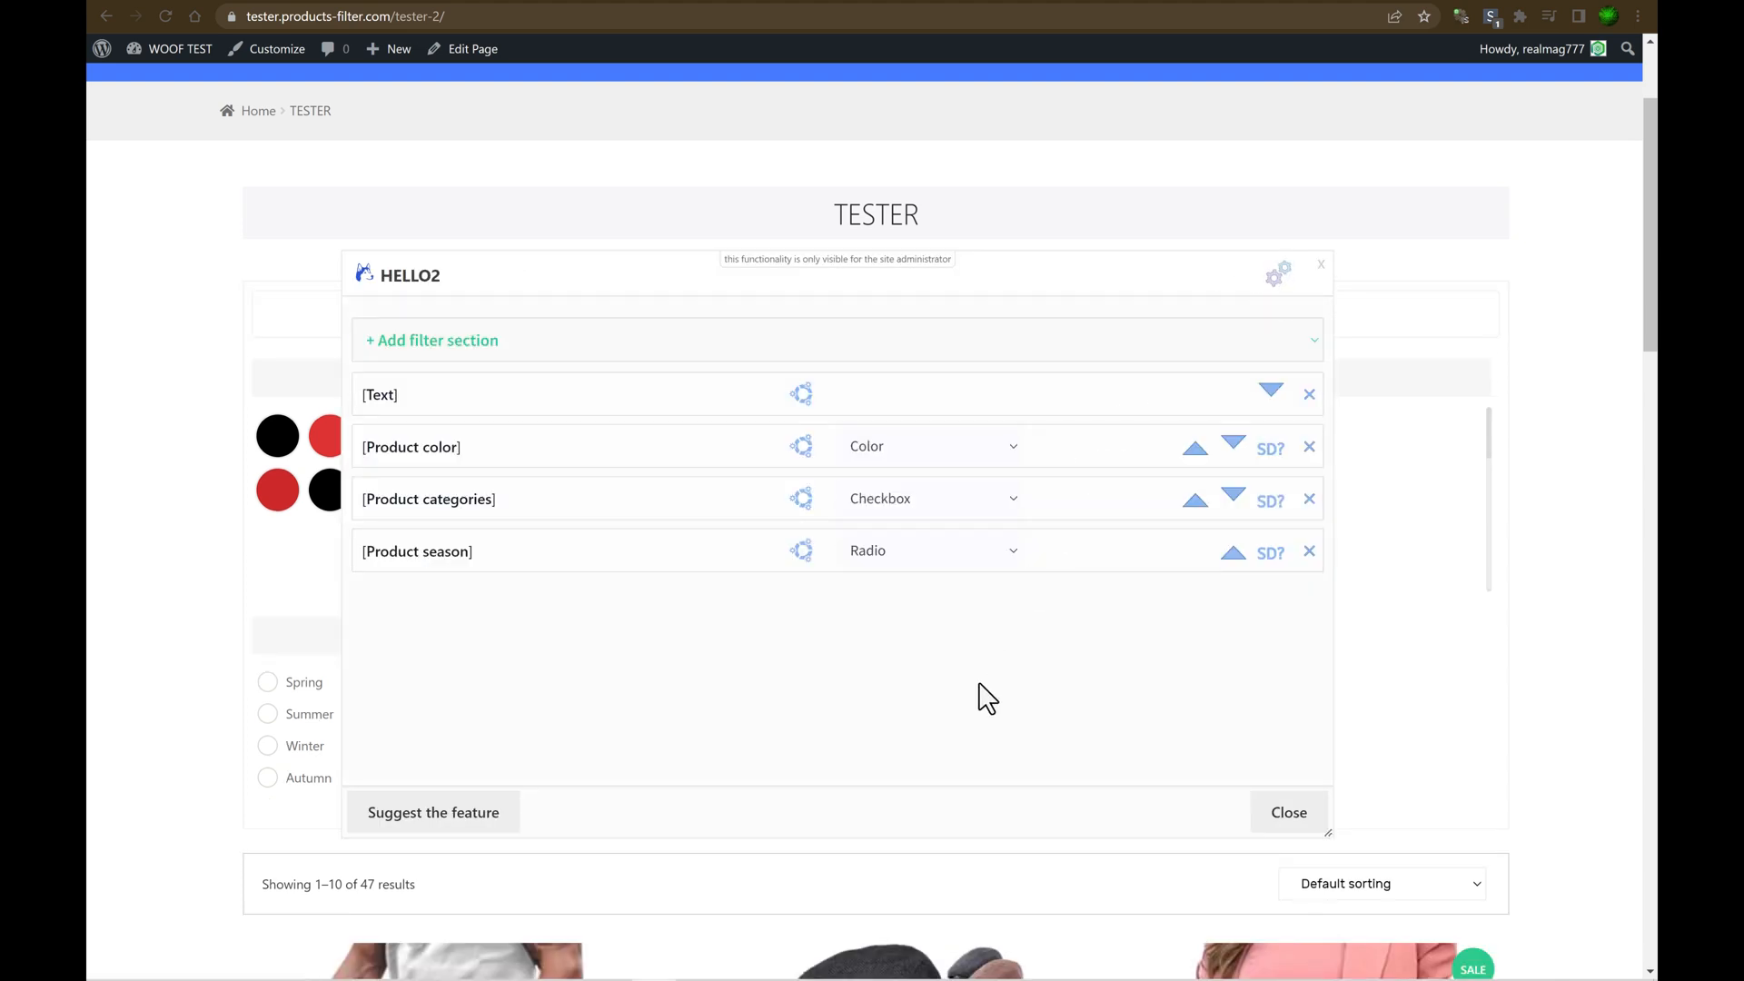